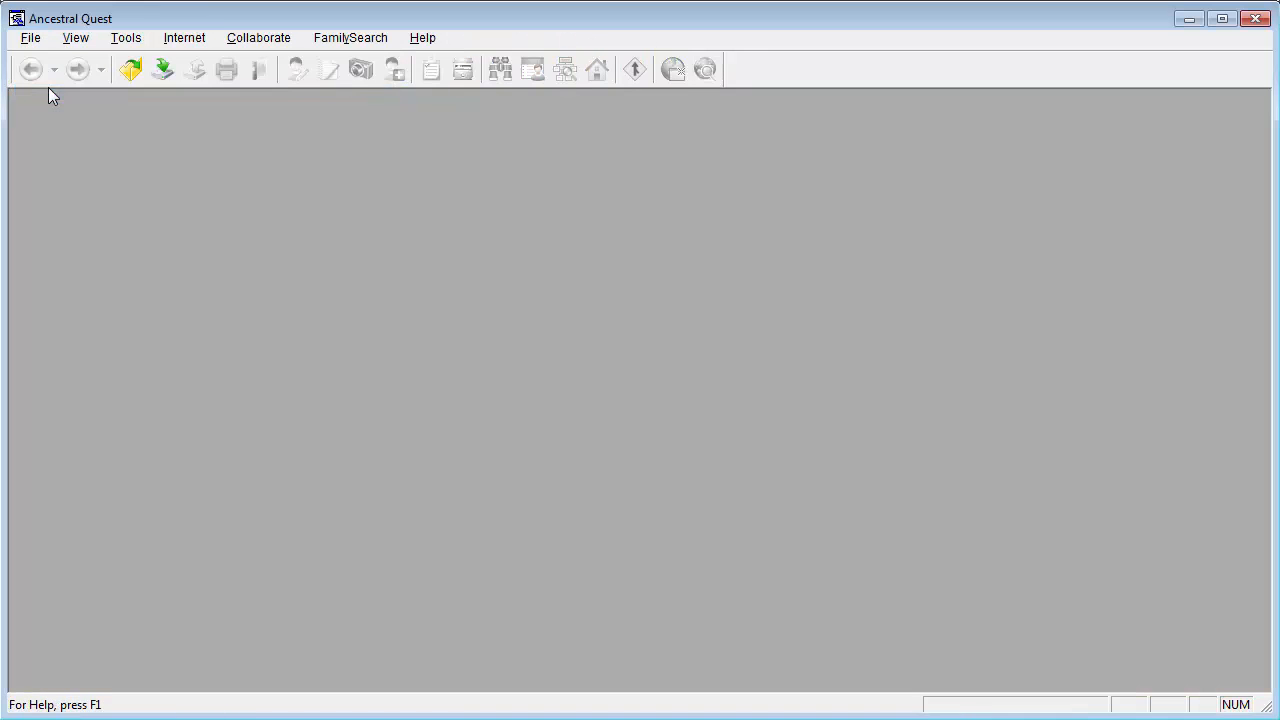
# - Create a new family file named TTNew
pyautogui.click(30, 37)
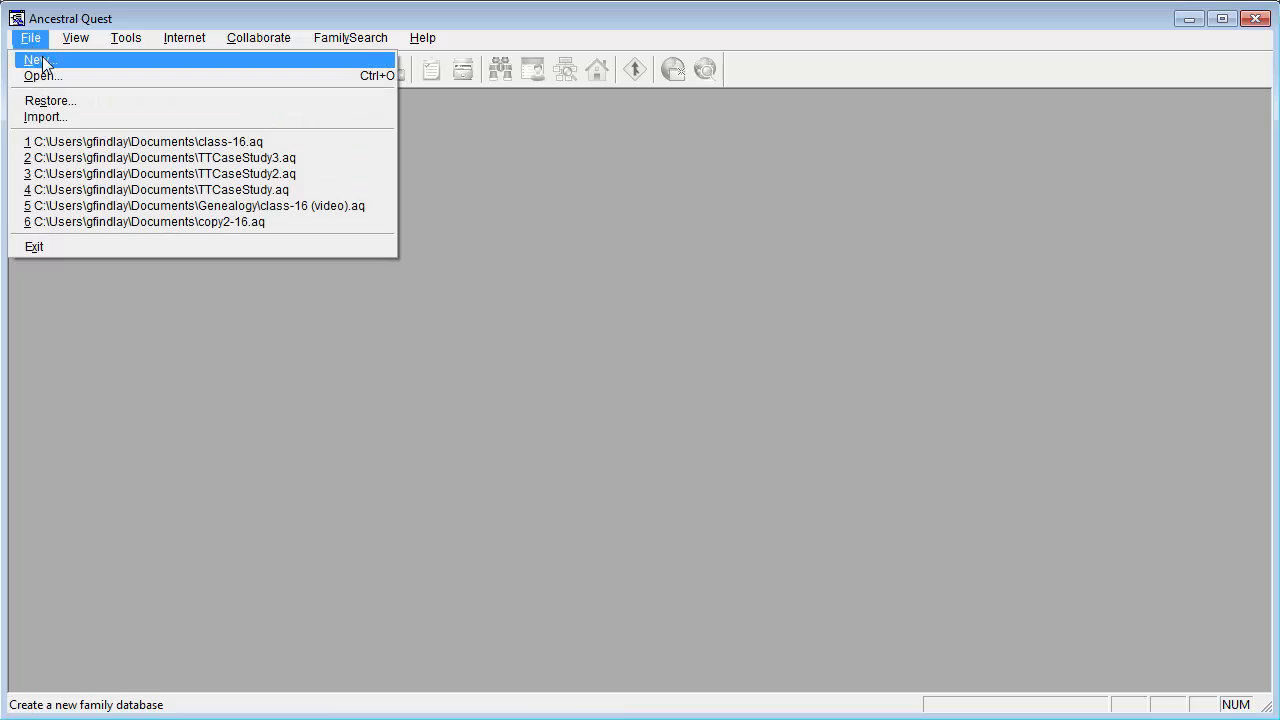
pyautogui.click(36, 59)
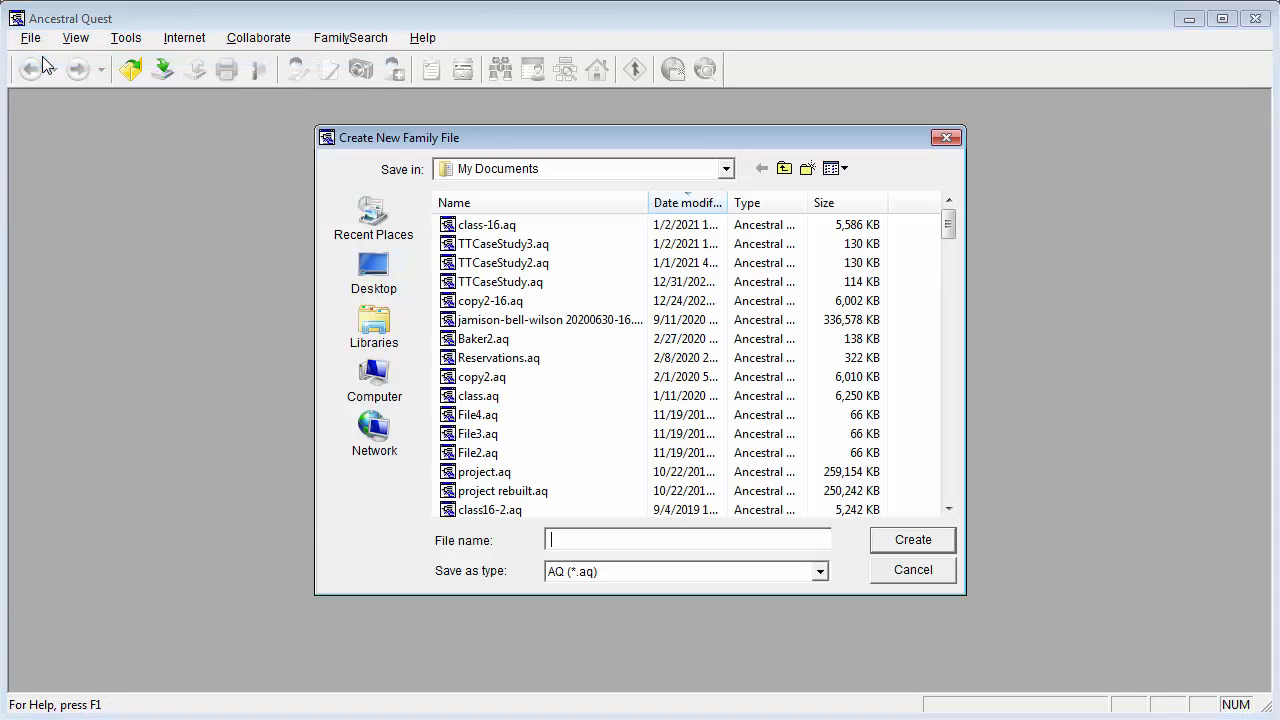
pyautogui.write('TTN')
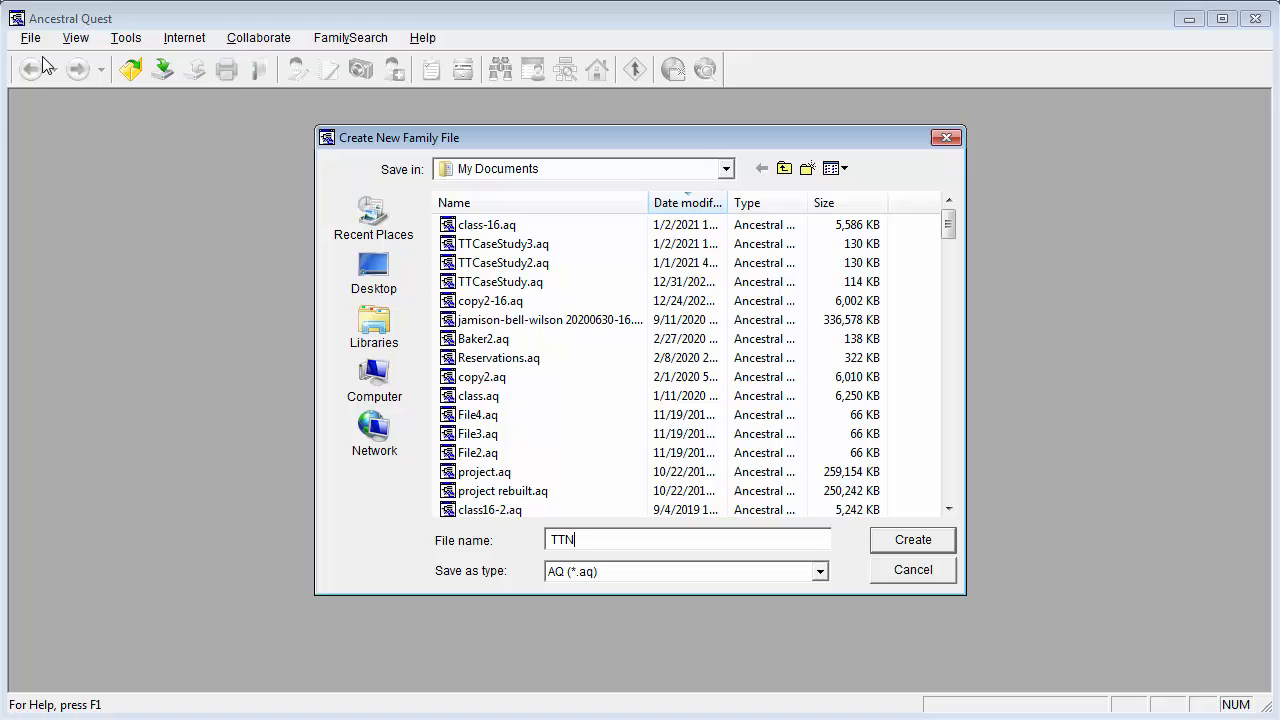
pyautogui.click(911, 540)
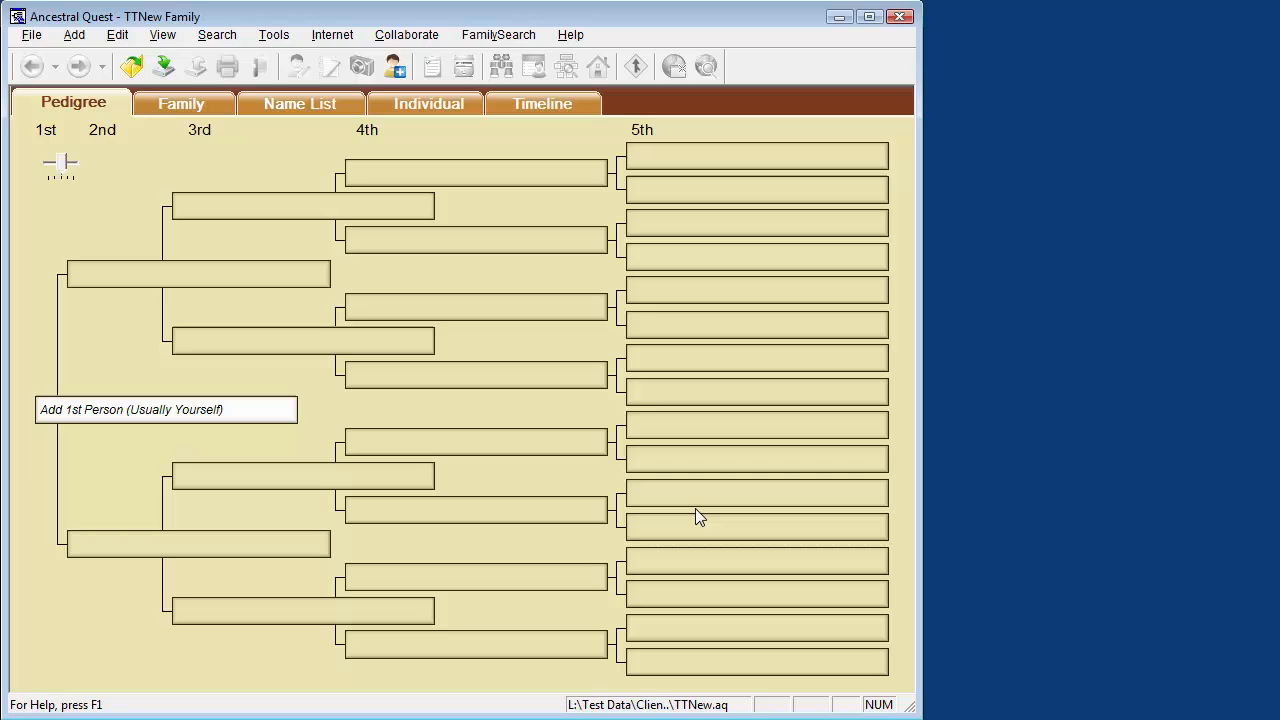
pyautogui.moveTo(160, 420)
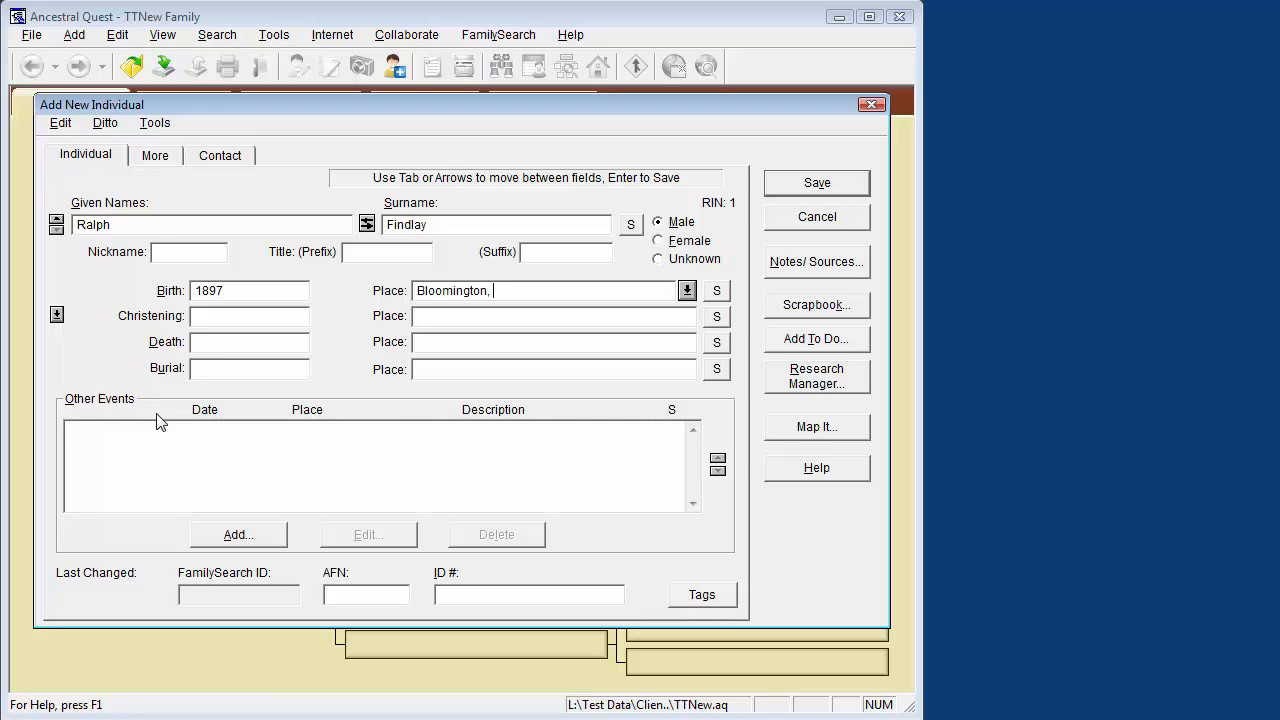
pyautogui.write('Idaho')
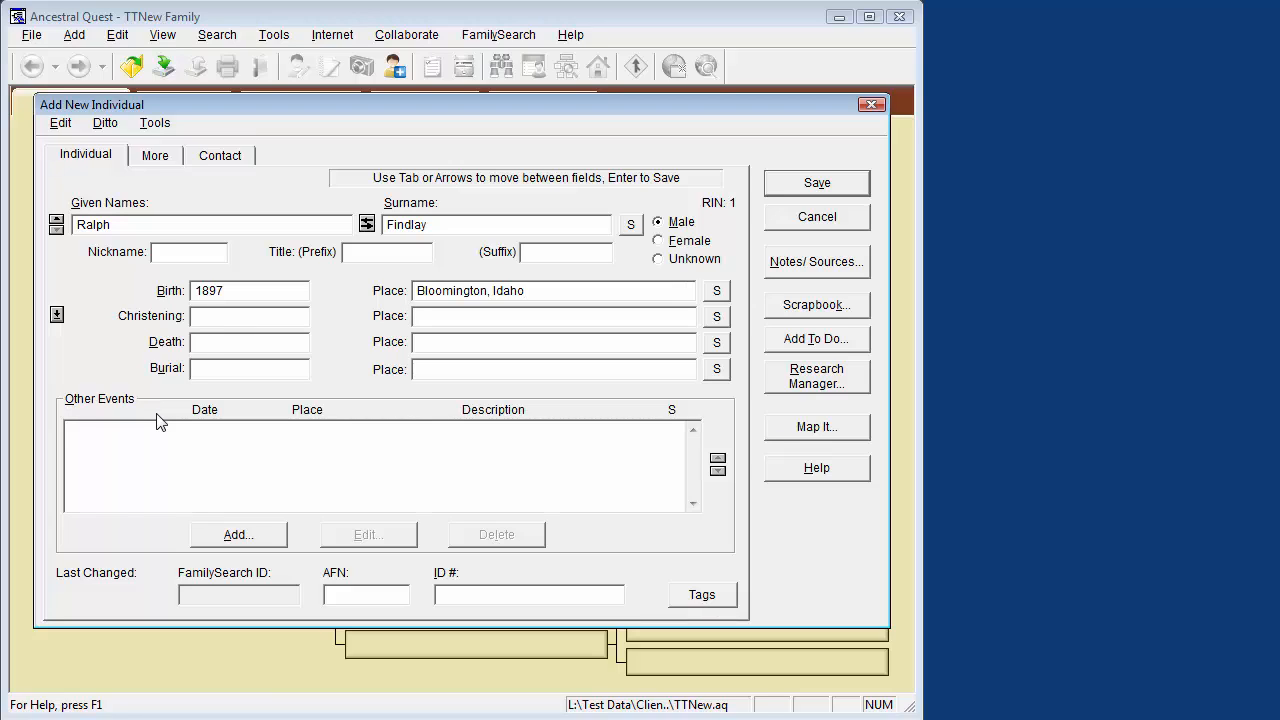
pyautogui.write('19')
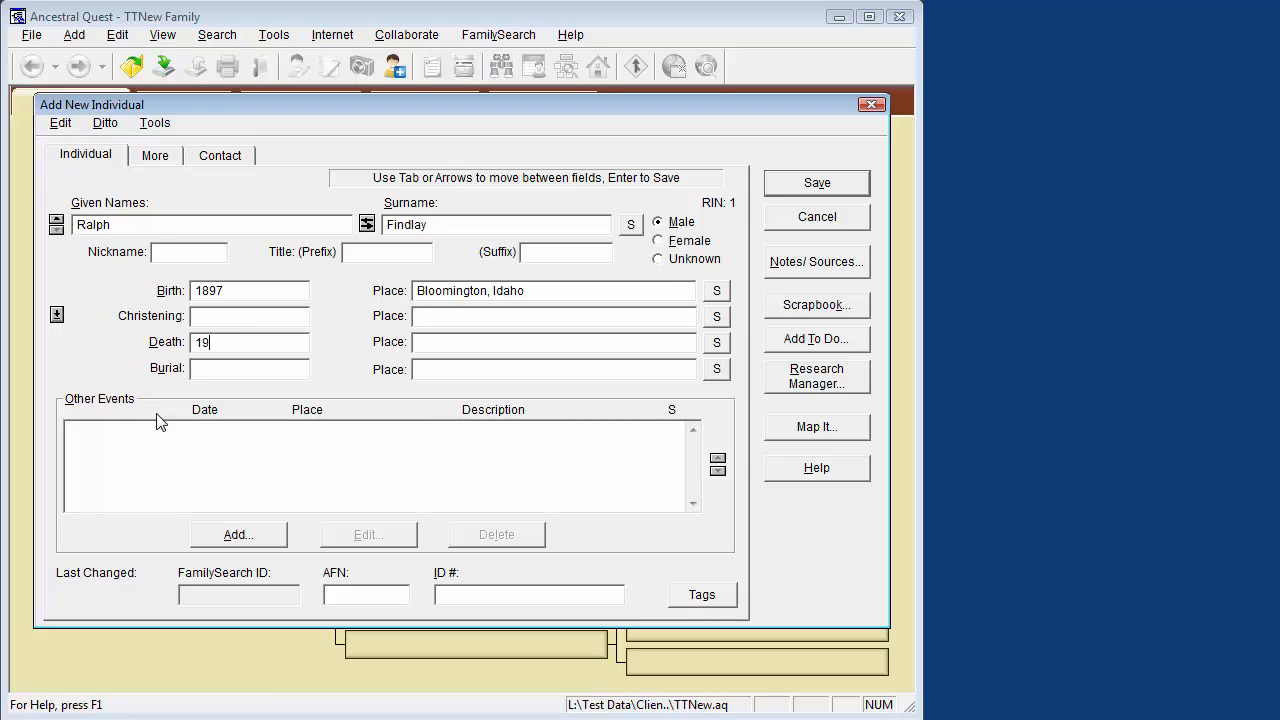
pyautogui.write('Salt Lake City')
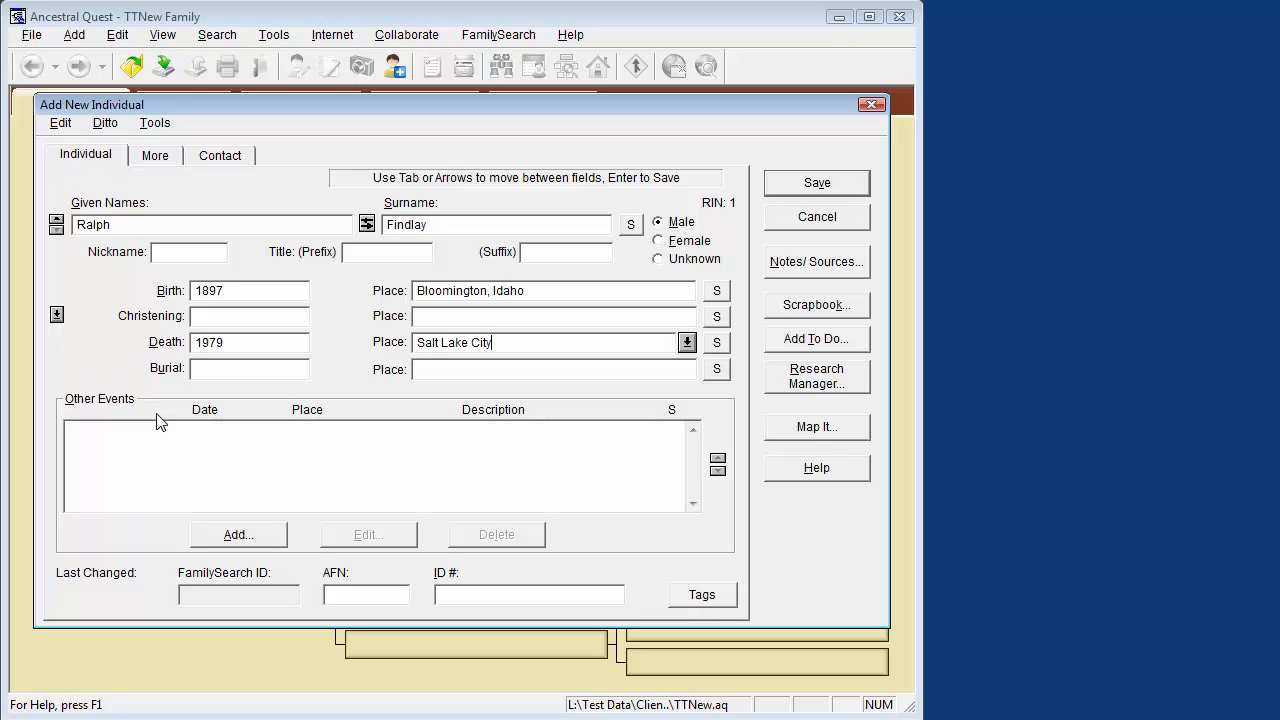
pyautogui.click(816, 182)
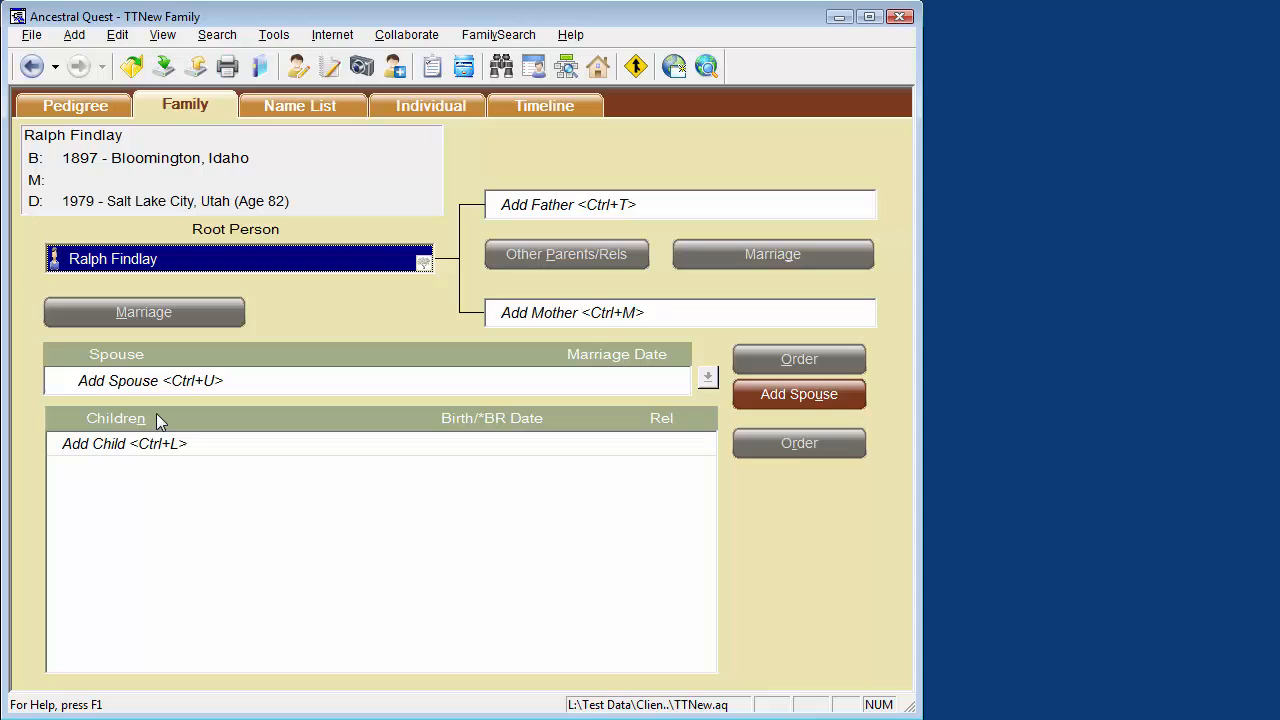
pyautogui.moveTo(156, 387)
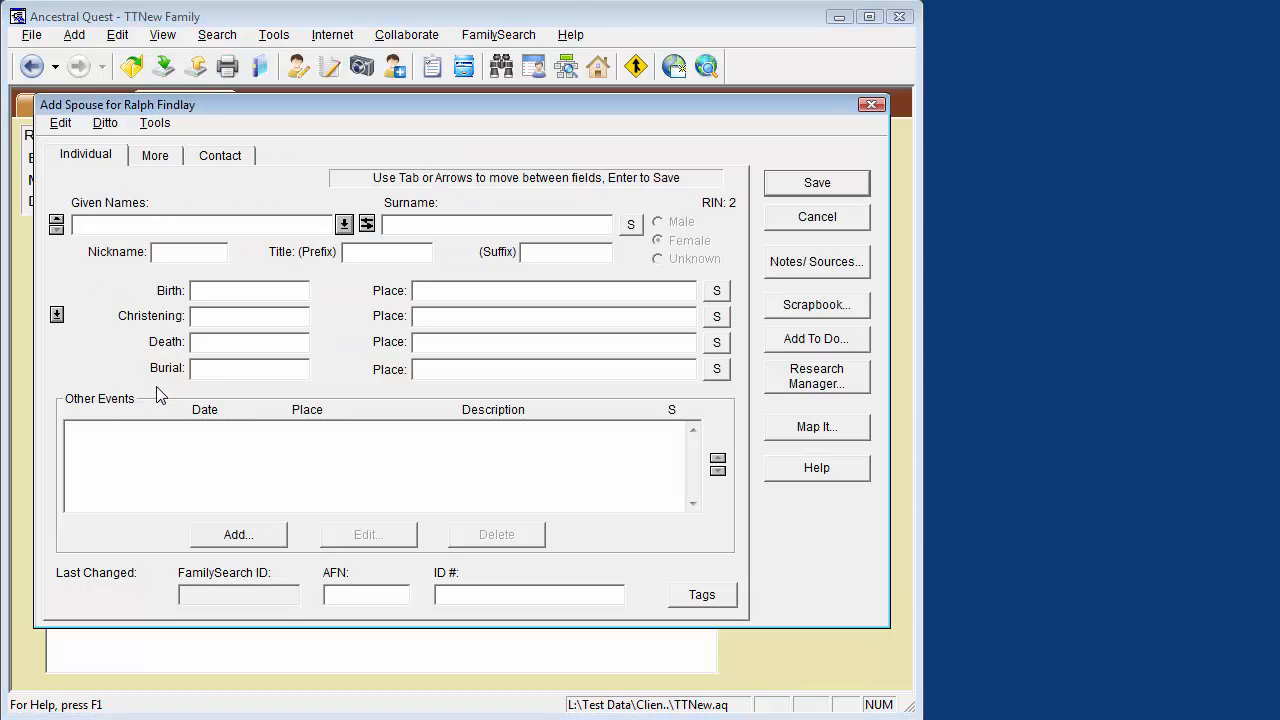
pyautogui.write('Lillian')
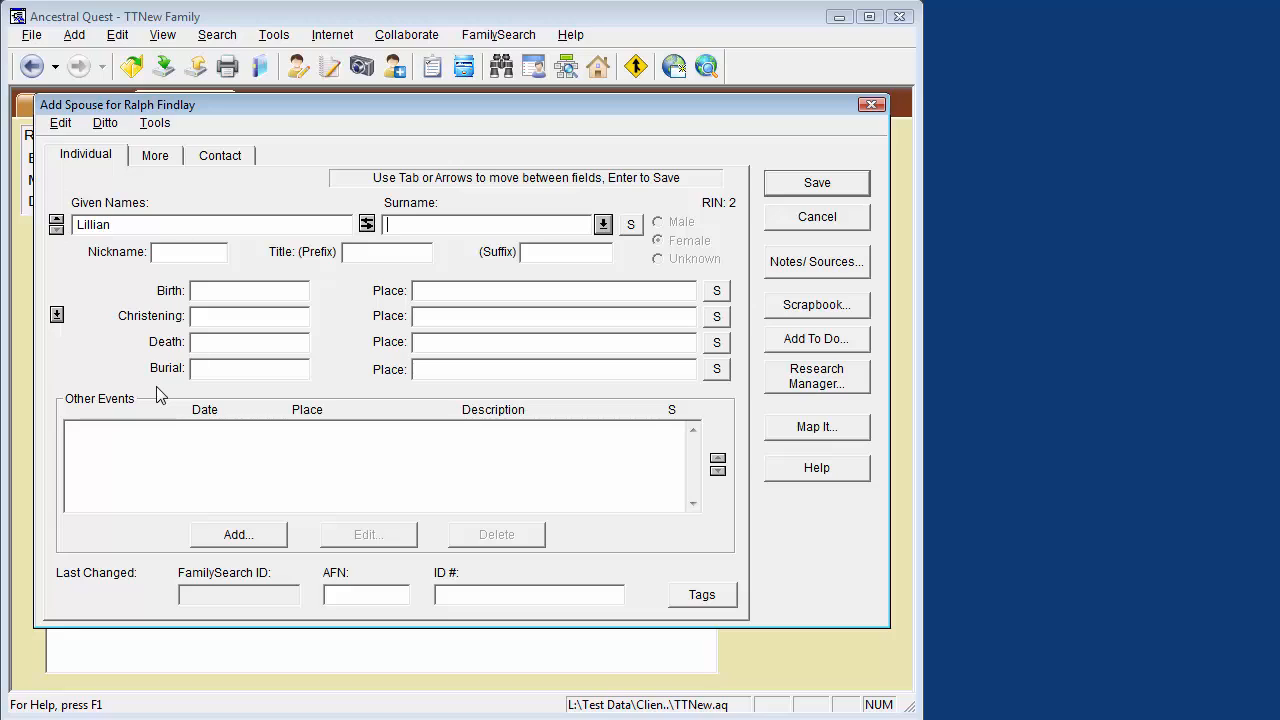
pyautogui.write('Farner')
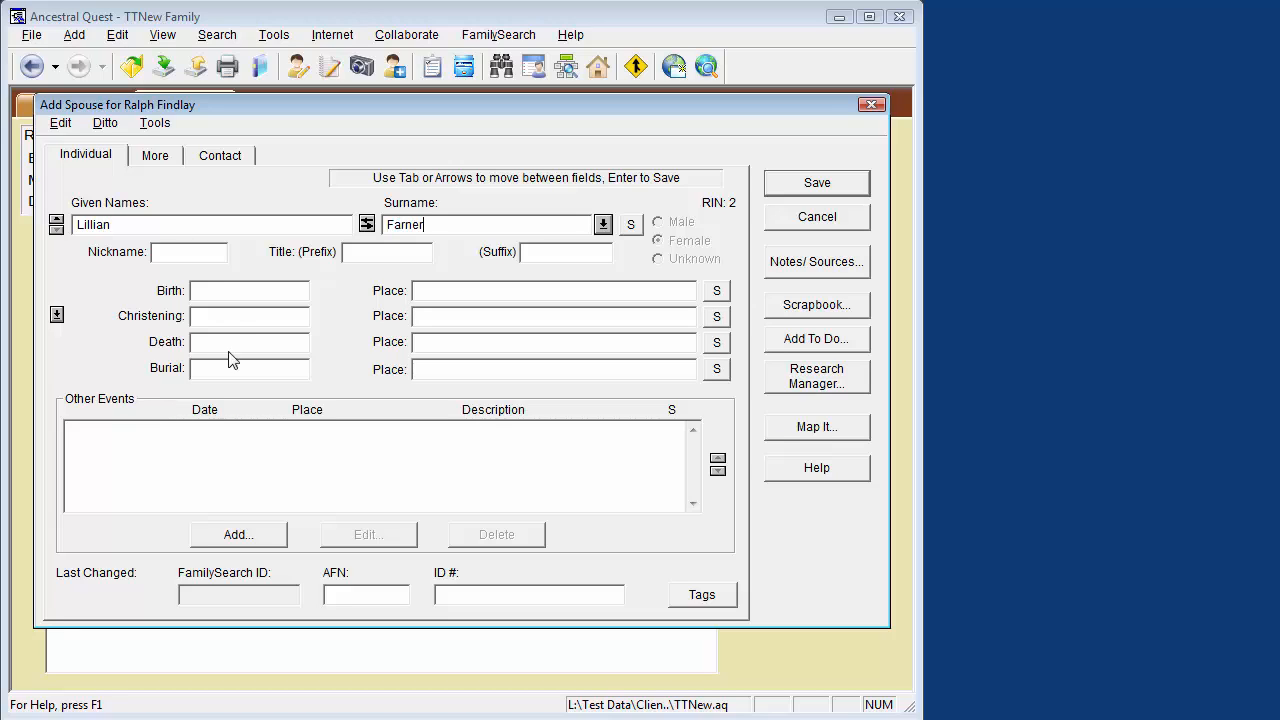
pyautogui.write('19')
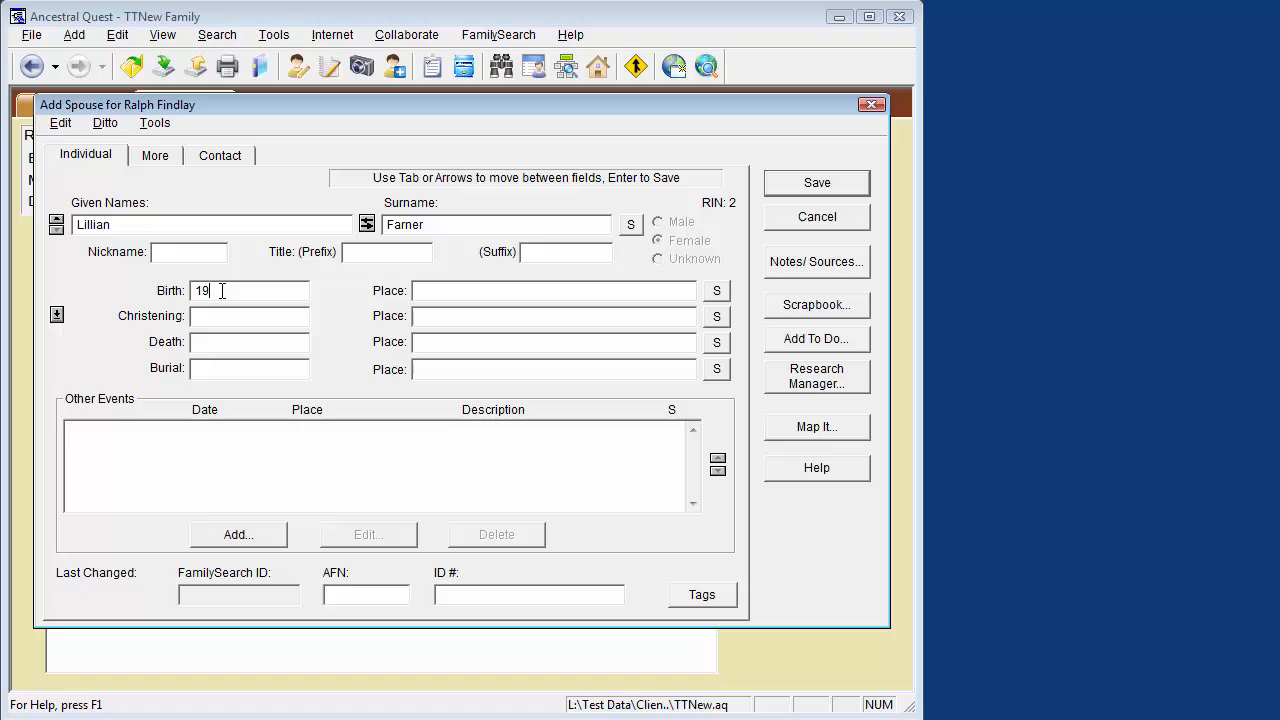
pyautogui.write('Garden City, Utah')
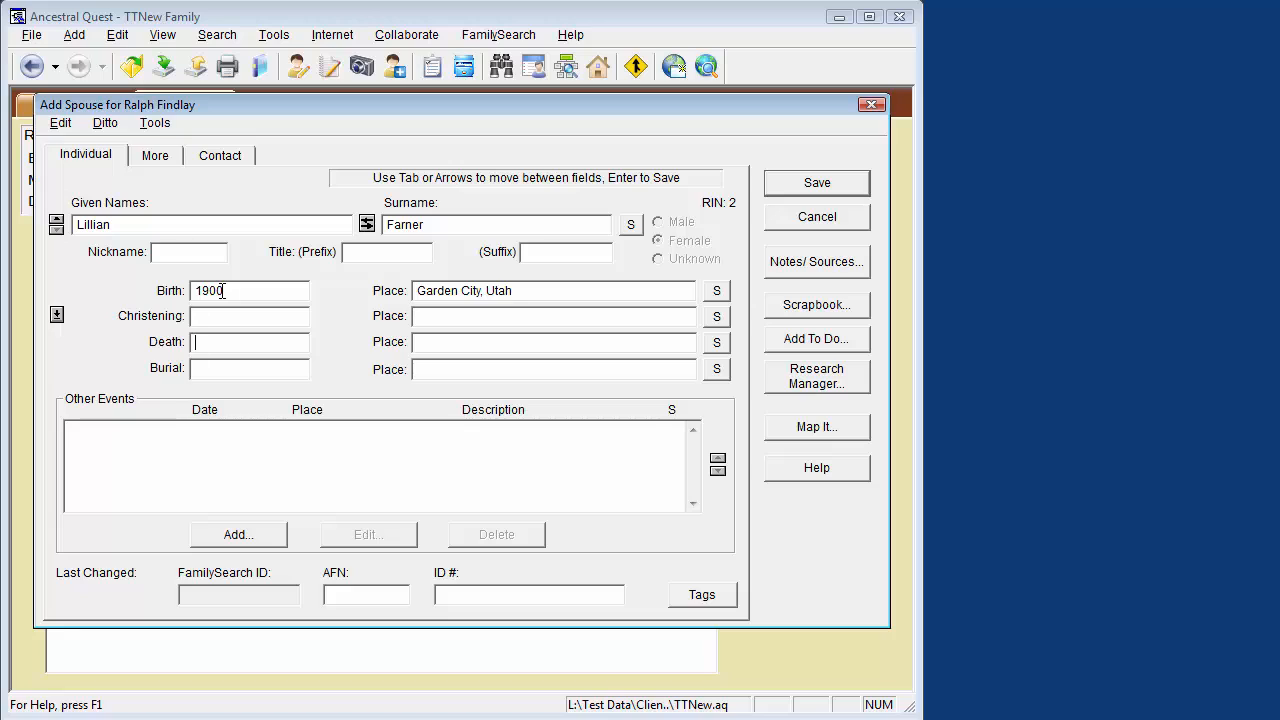
pyautogui.write('1976')
pyautogui.click(554, 342)
pyautogui.write('Sa')
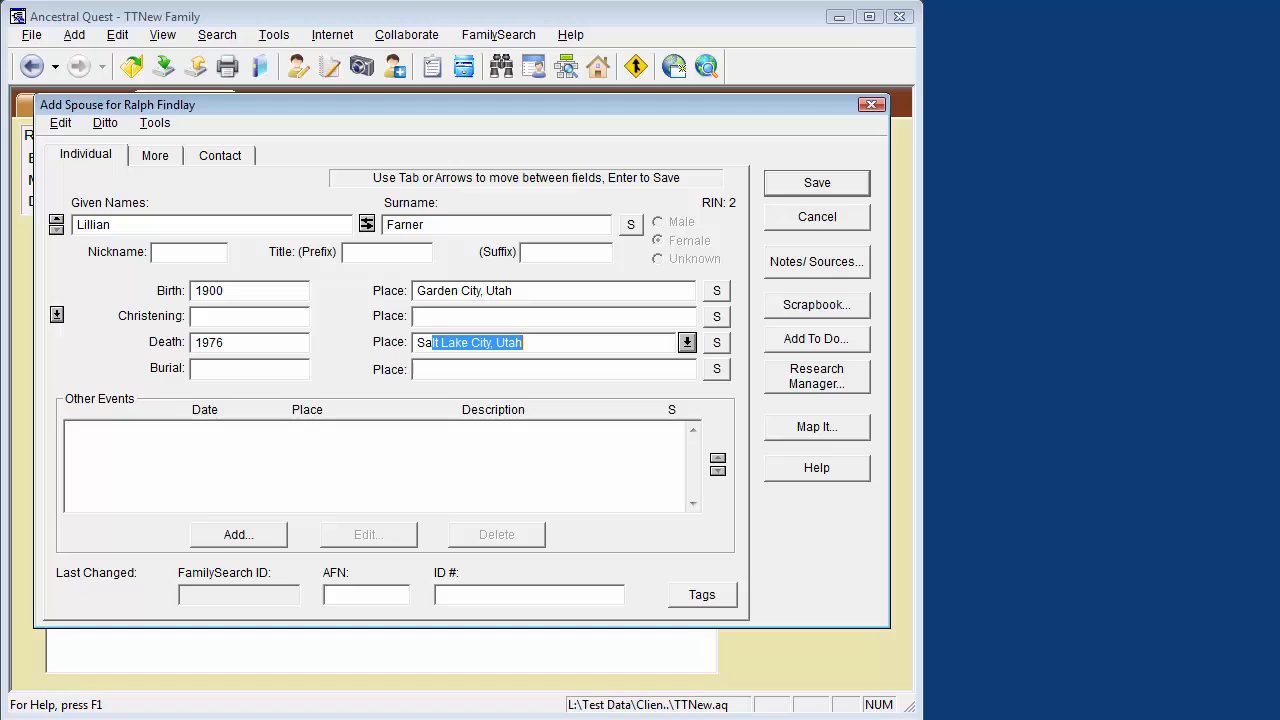
pyautogui.click(816, 182)
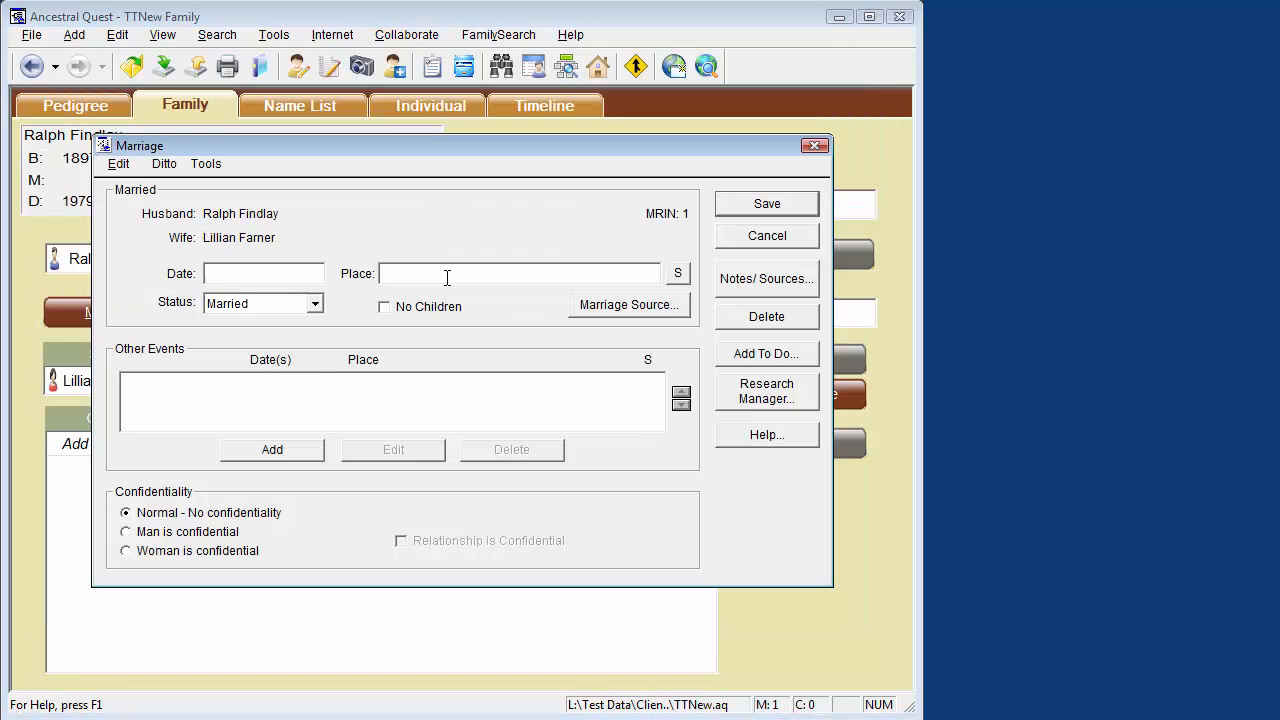
pyautogui.click(766, 203)
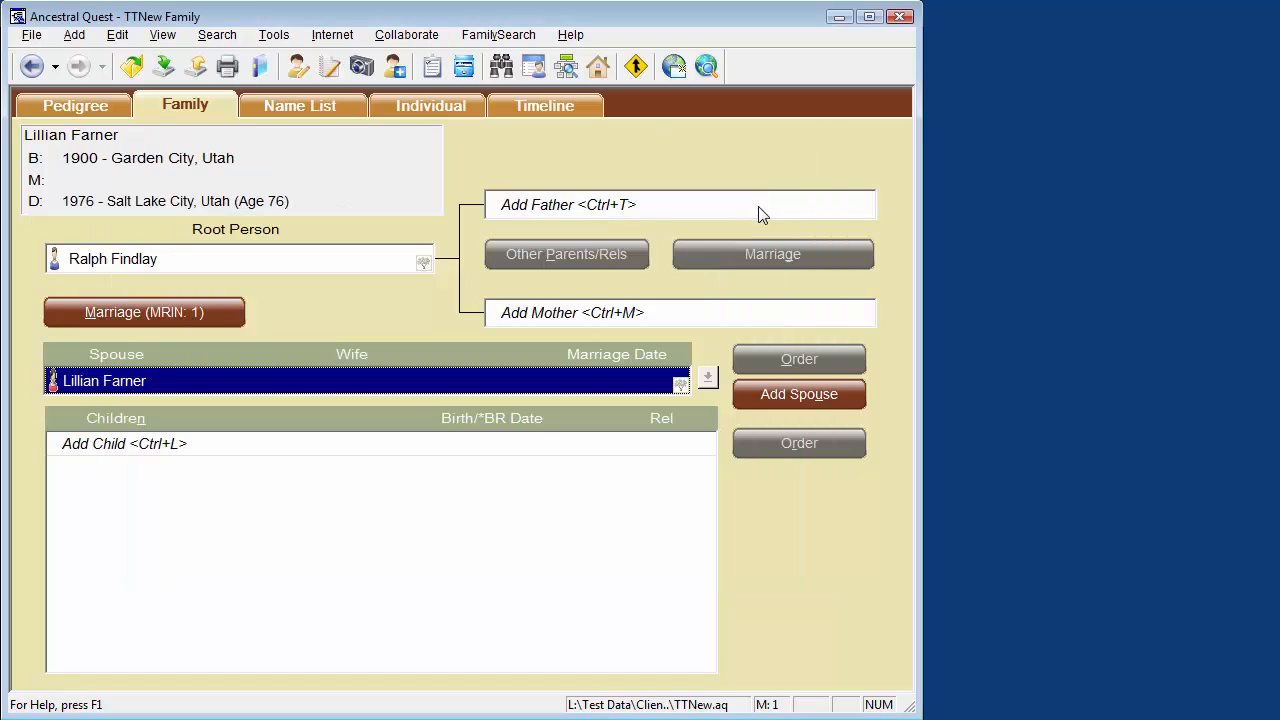
pyautogui.moveTo(374, 301)
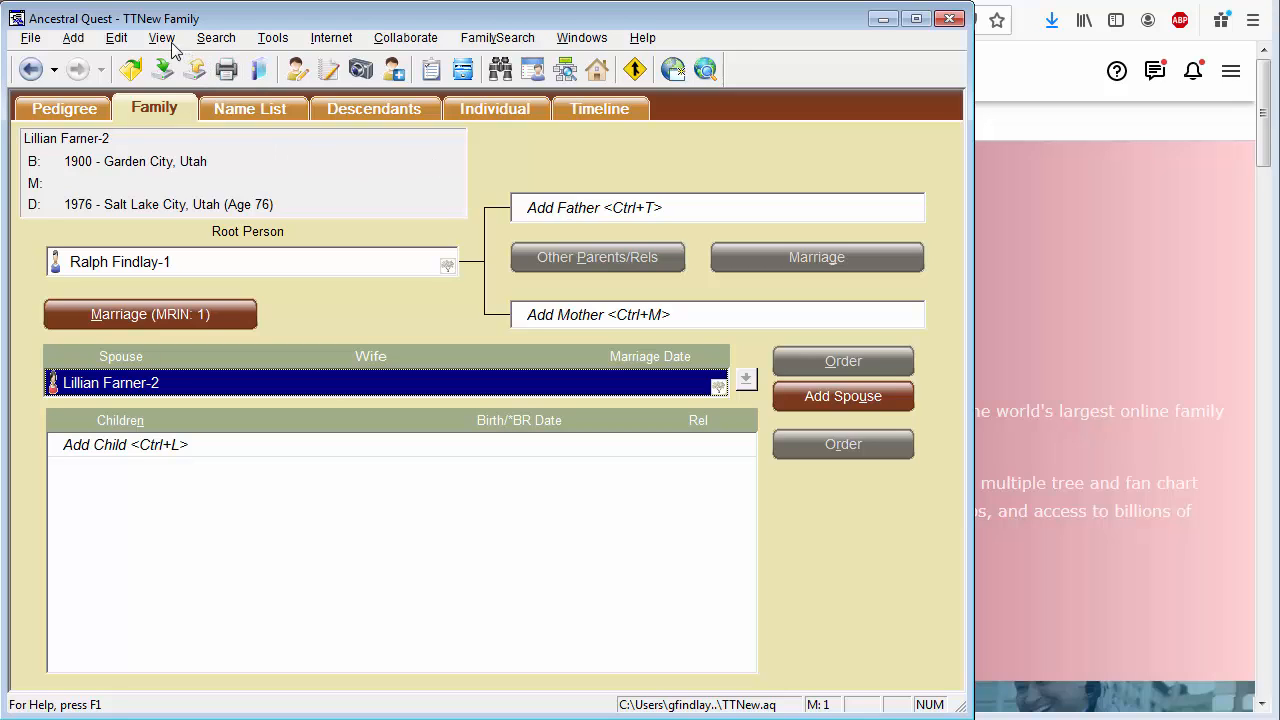
pyautogui.click(161, 37)
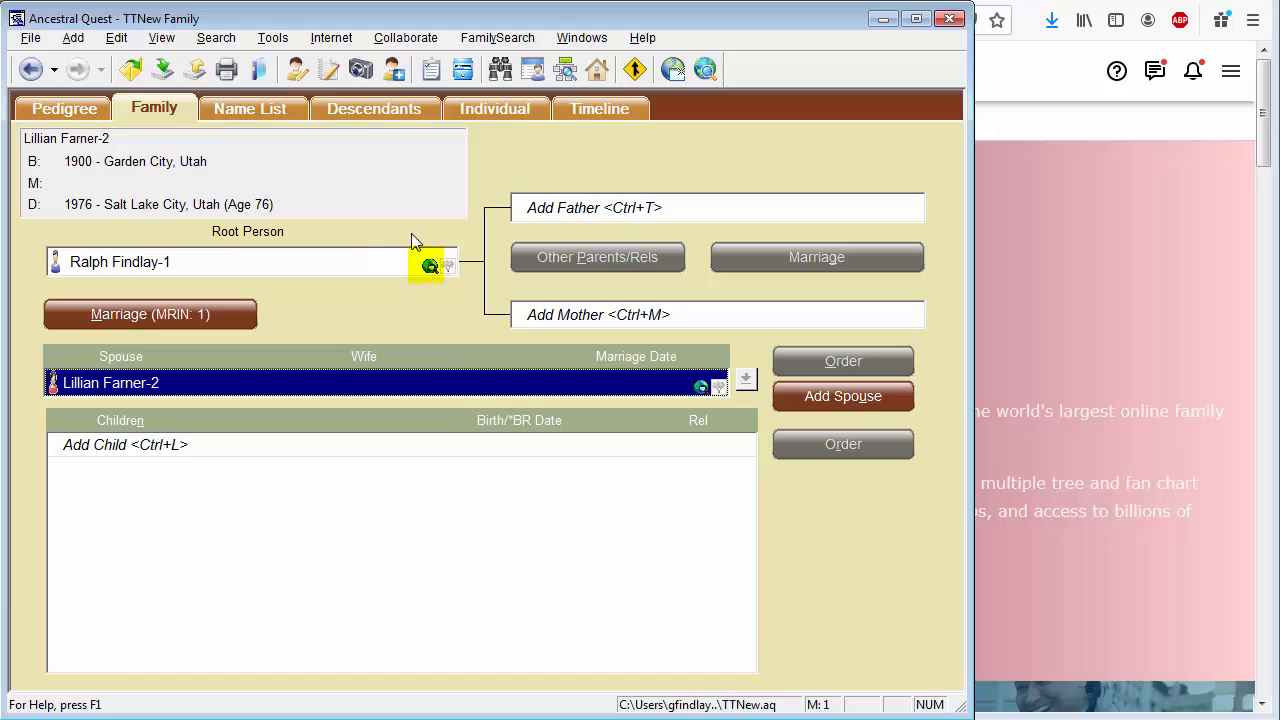
pyautogui.click(430, 266)
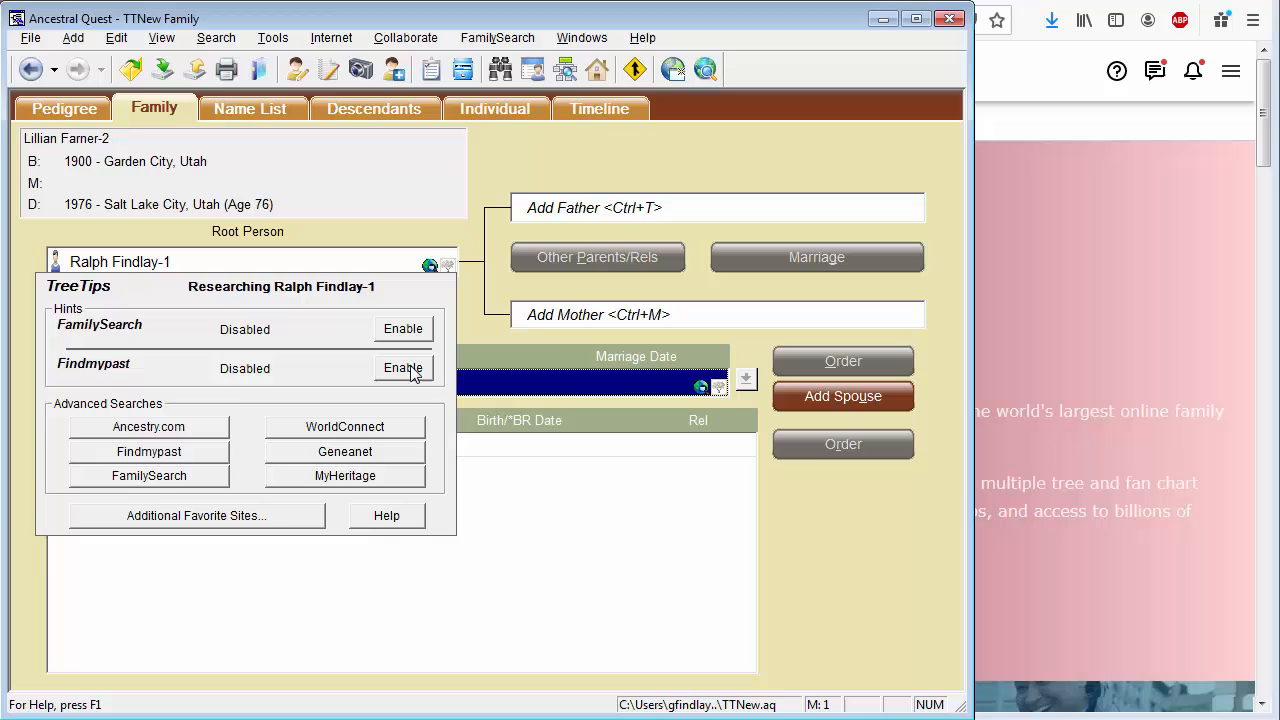
pyautogui.click(402, 368)
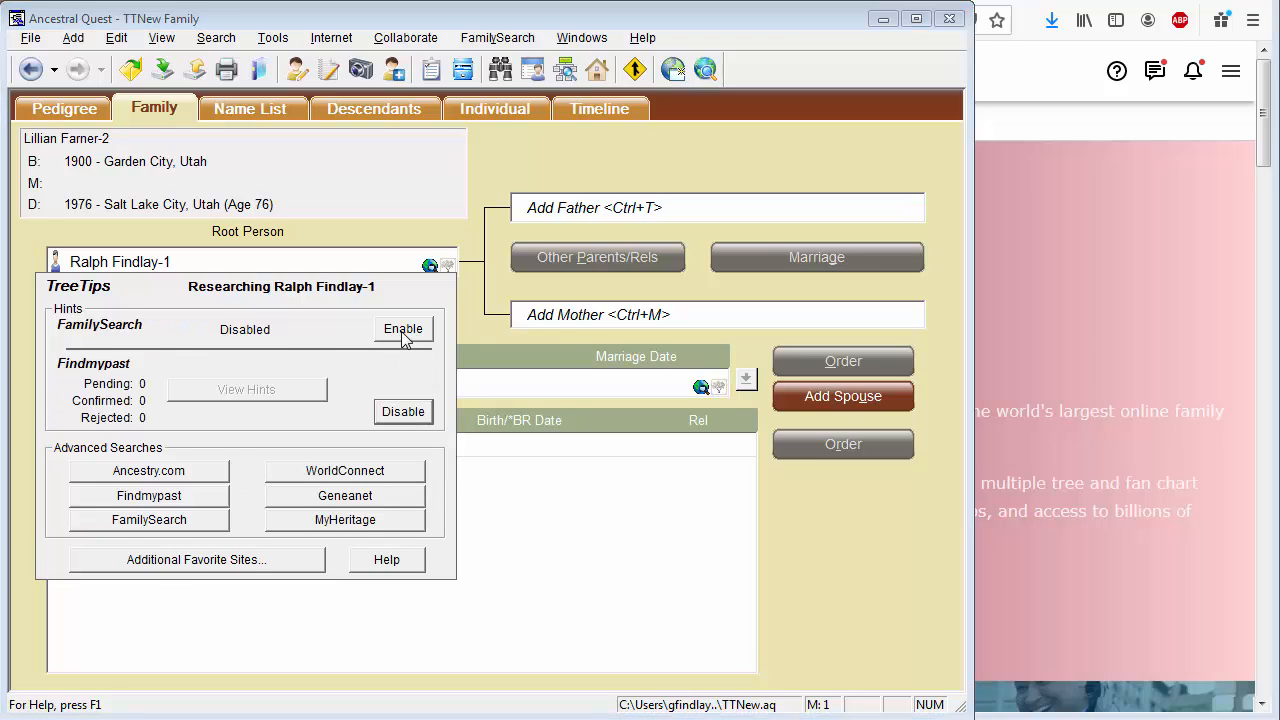
pyautogui.click(403, 328)
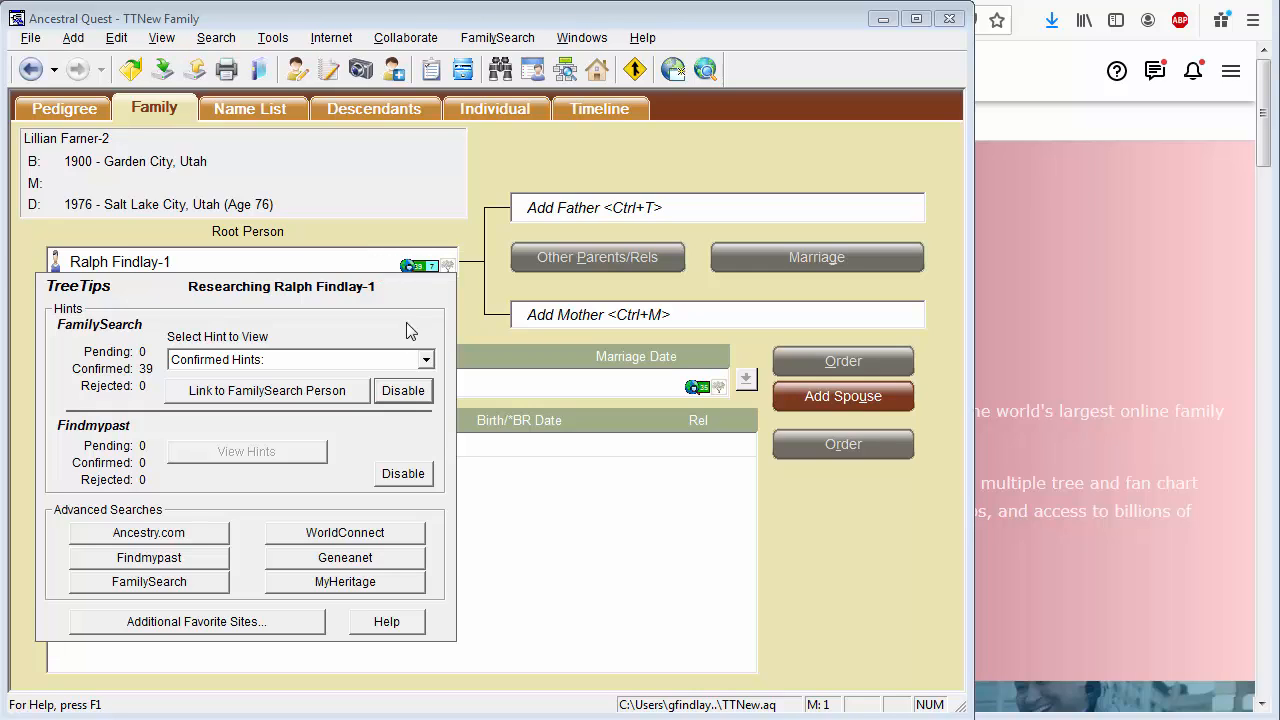
pyautogui.moveTo(433, 285)
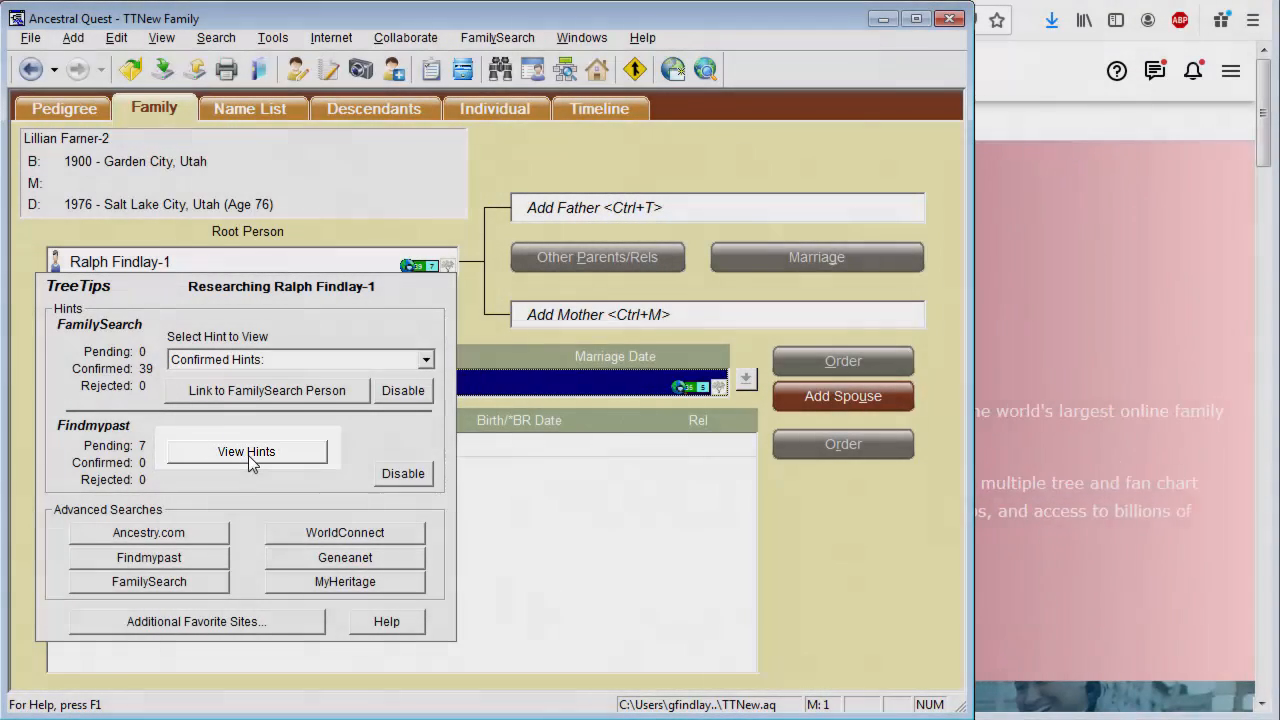
pyautogui.click(246, 451)
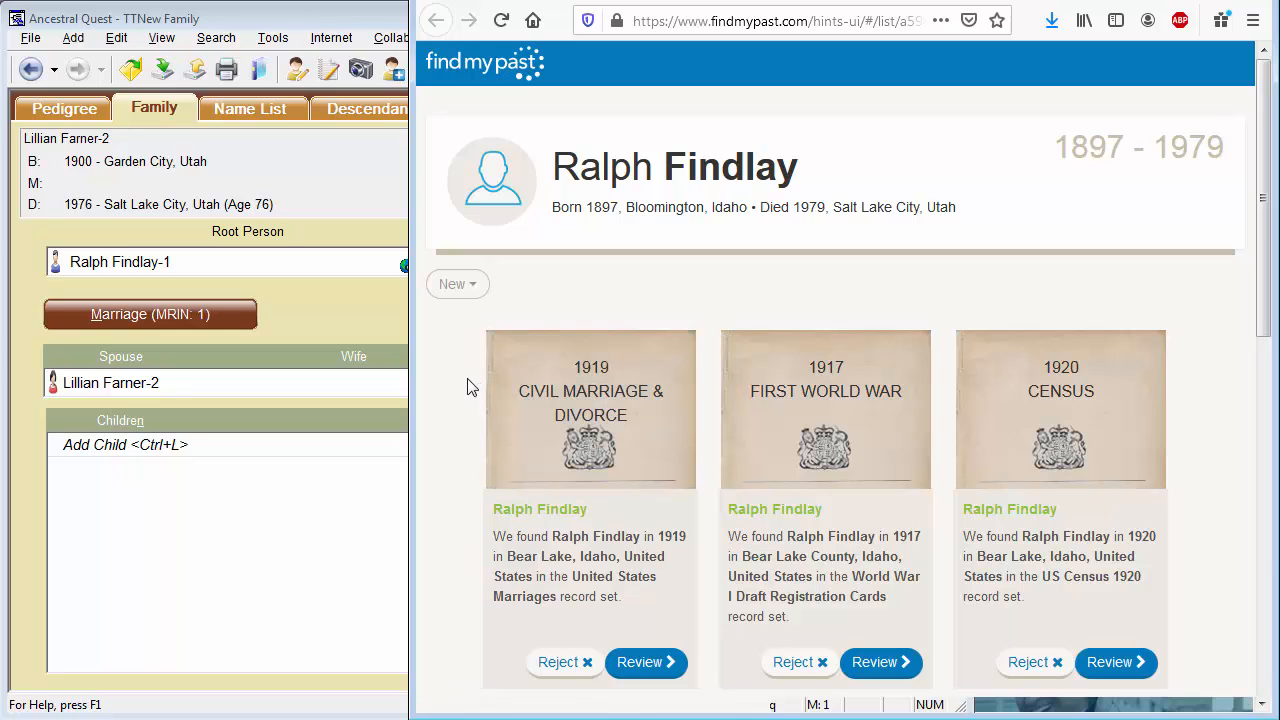
pyautogui.moveTo(565, 459)
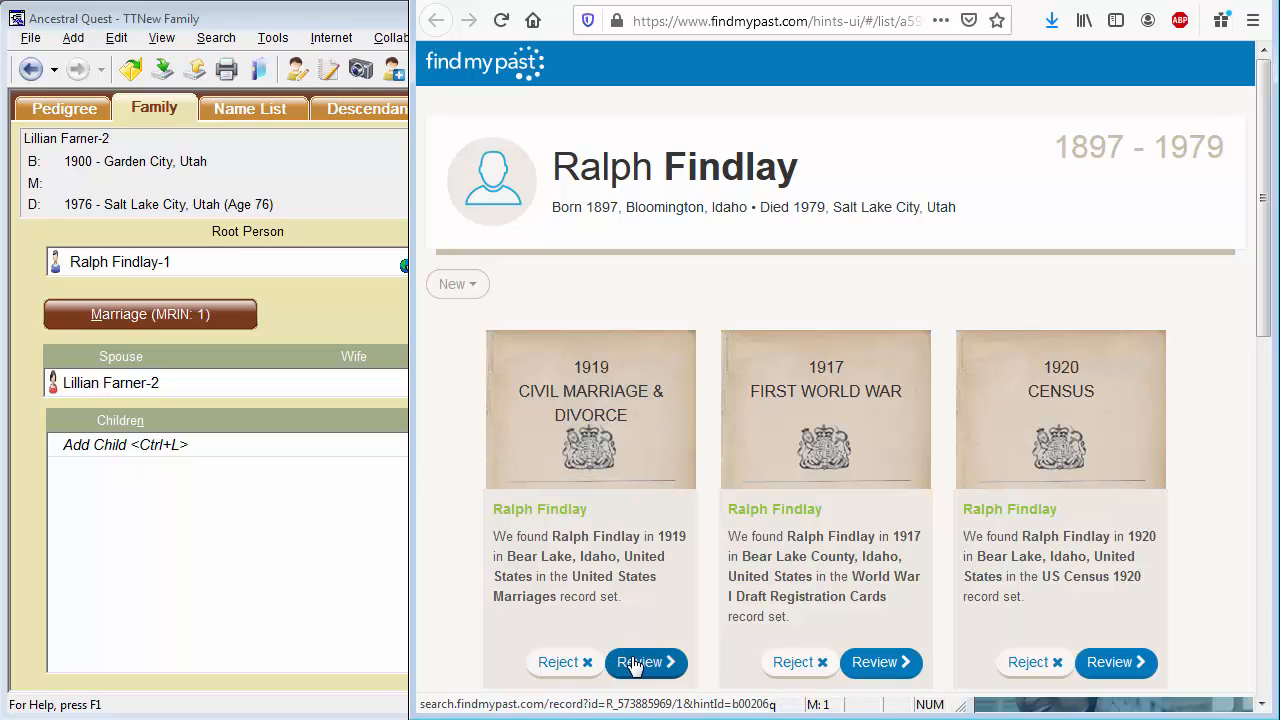
pyautogui.click(639, 662)
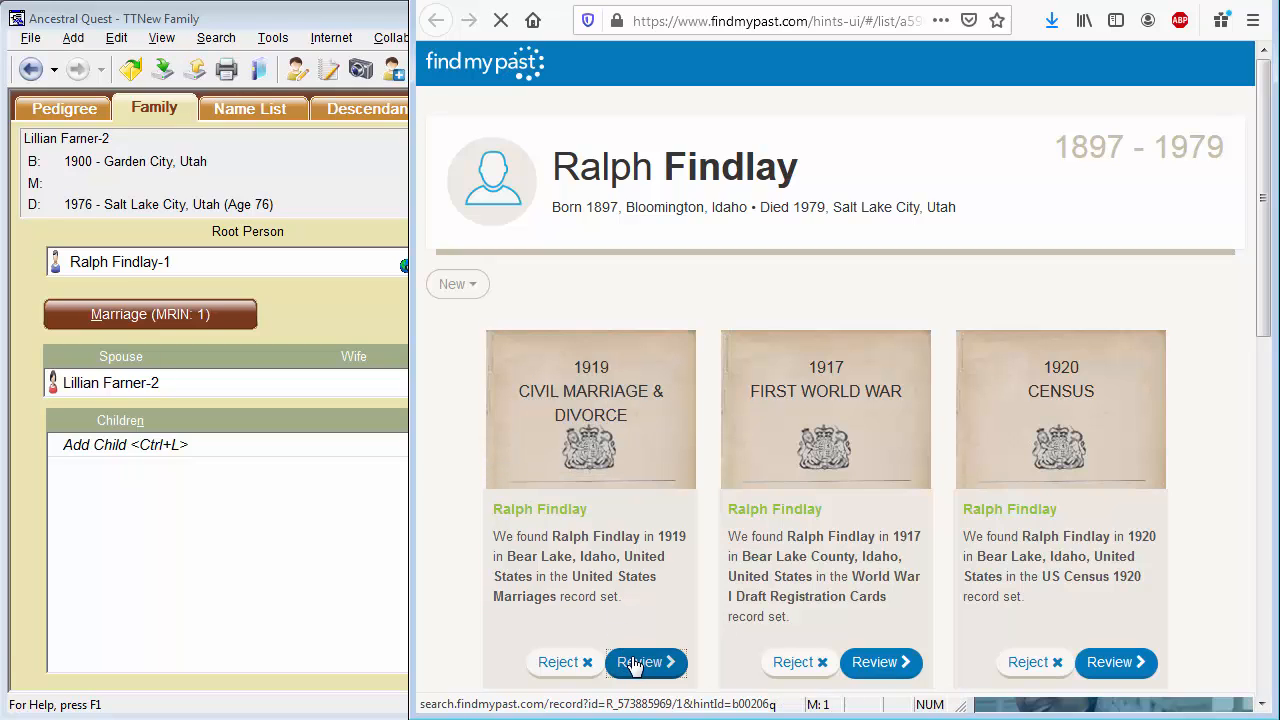
pyautogui.click(645, 662)
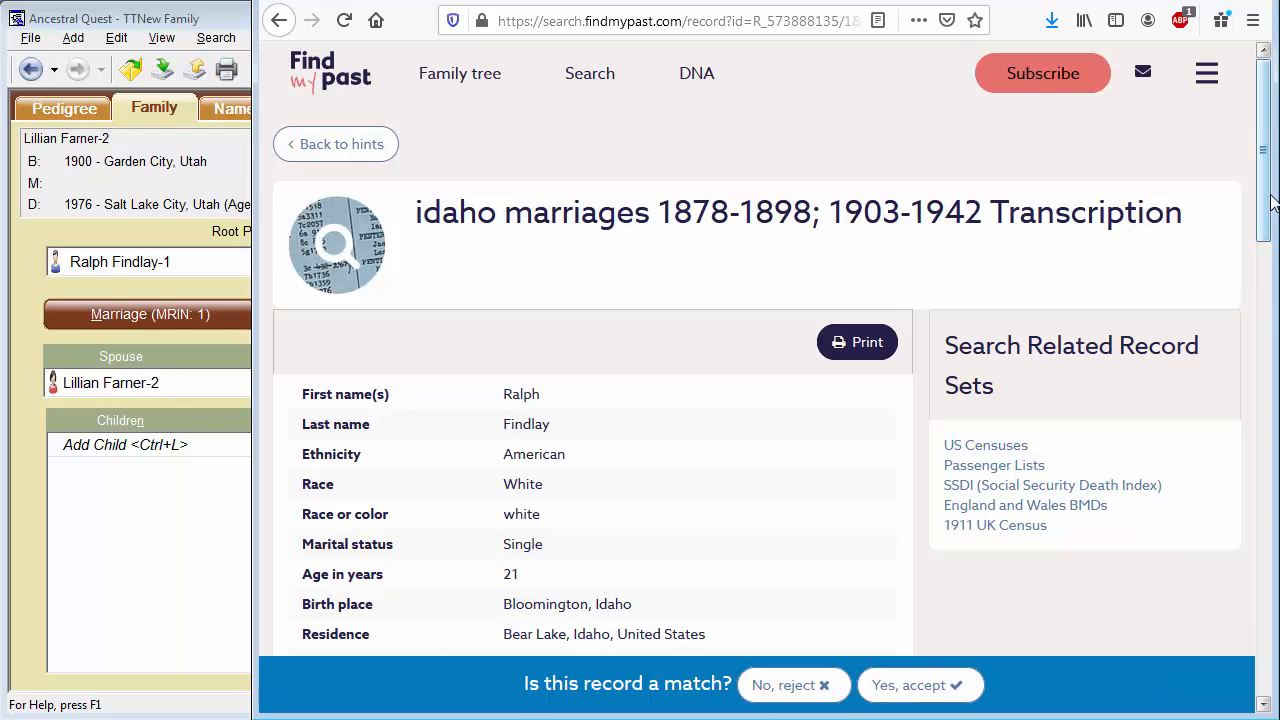
# - Scroll the transcription down to the event date, place, county and state rows
pyautogui.scroll(-3)
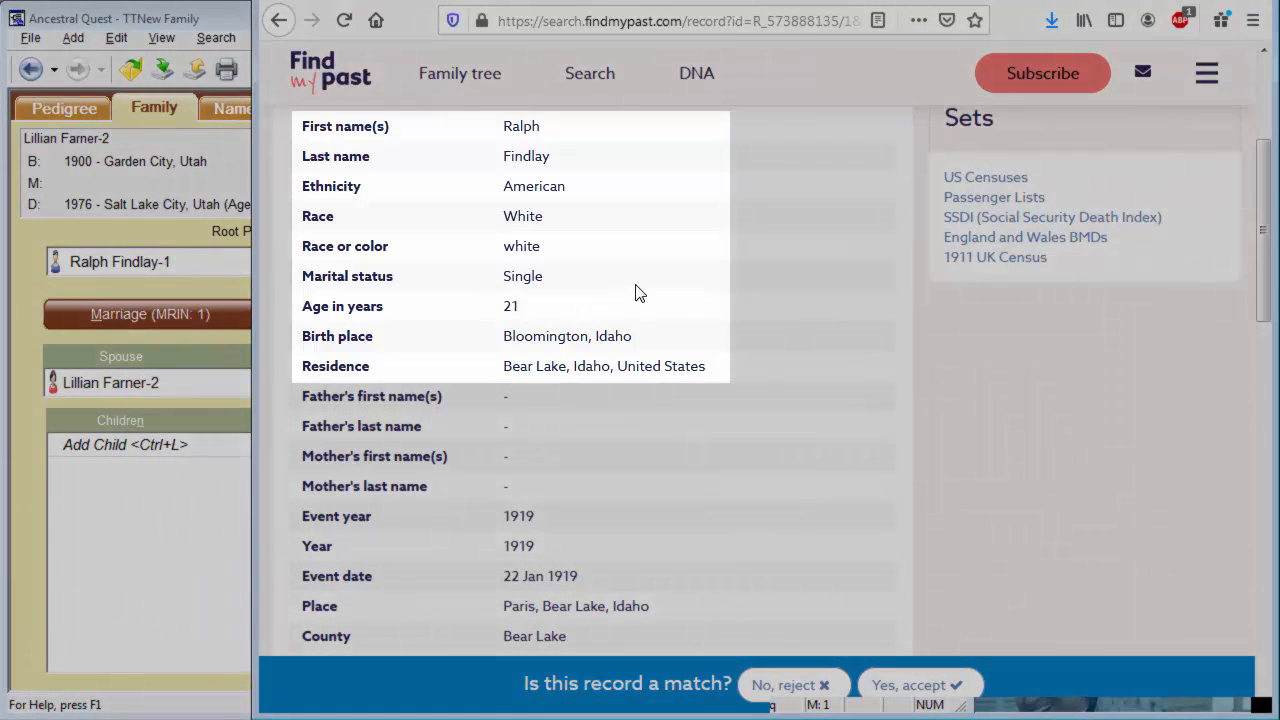
pyautogui.moveTo(583, 158)
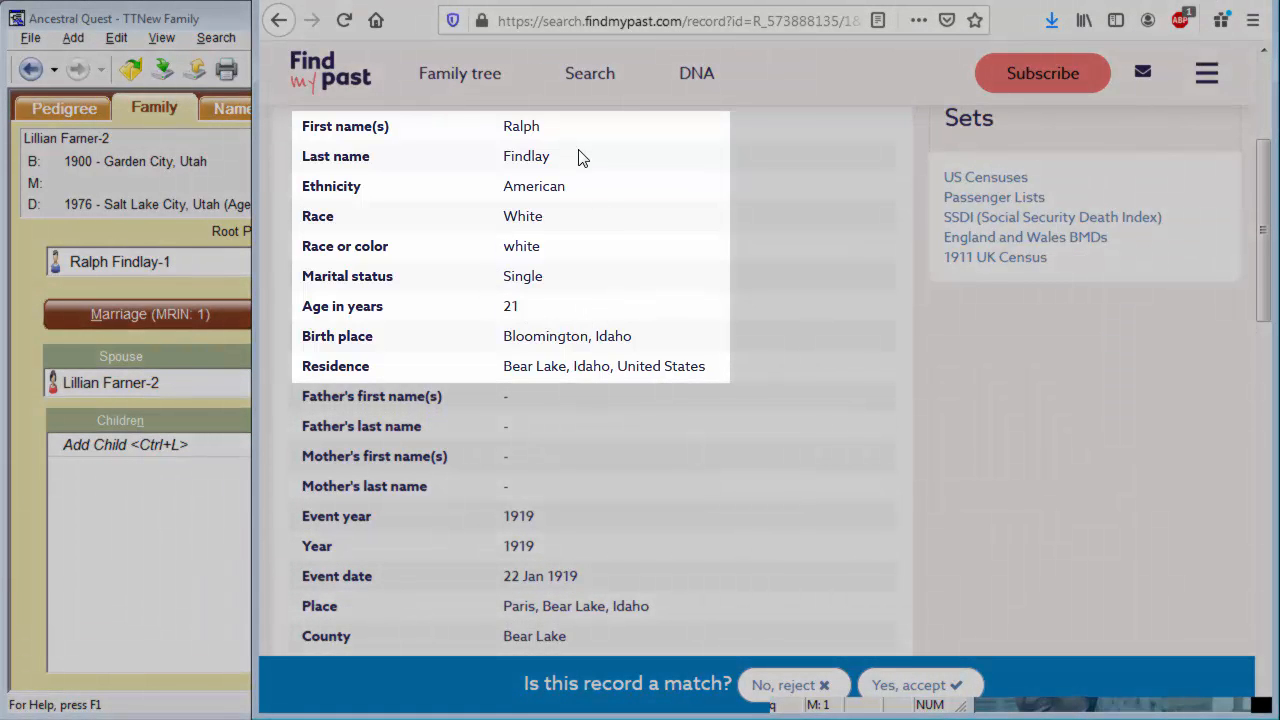
pyautogui.moveTo(671, 338)
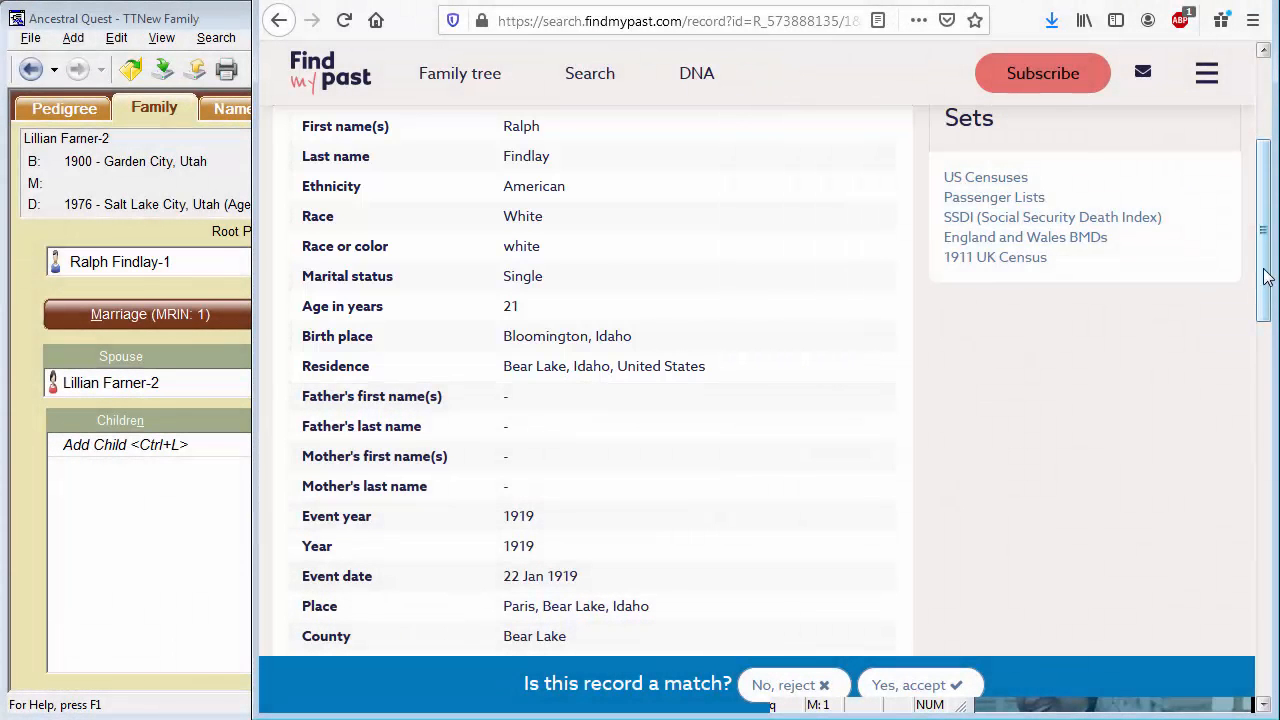
pyautogui.scroll(-3)
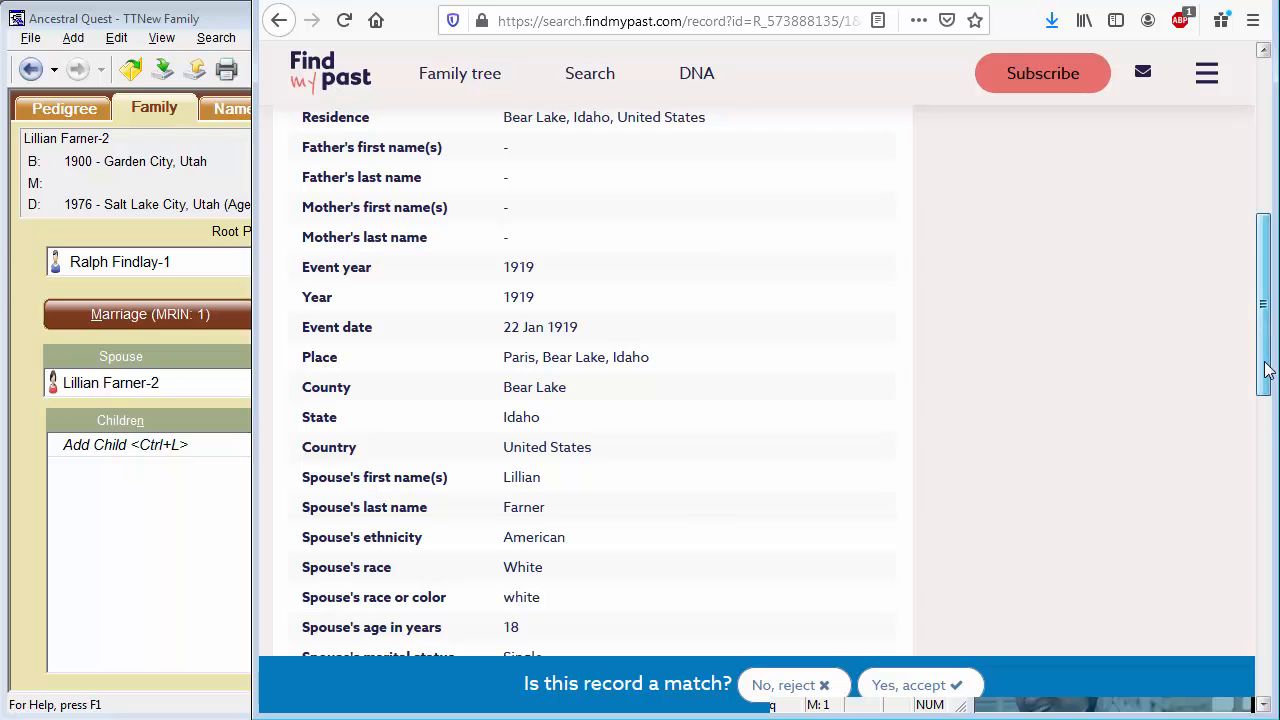
pyautogui.scroll(-3)
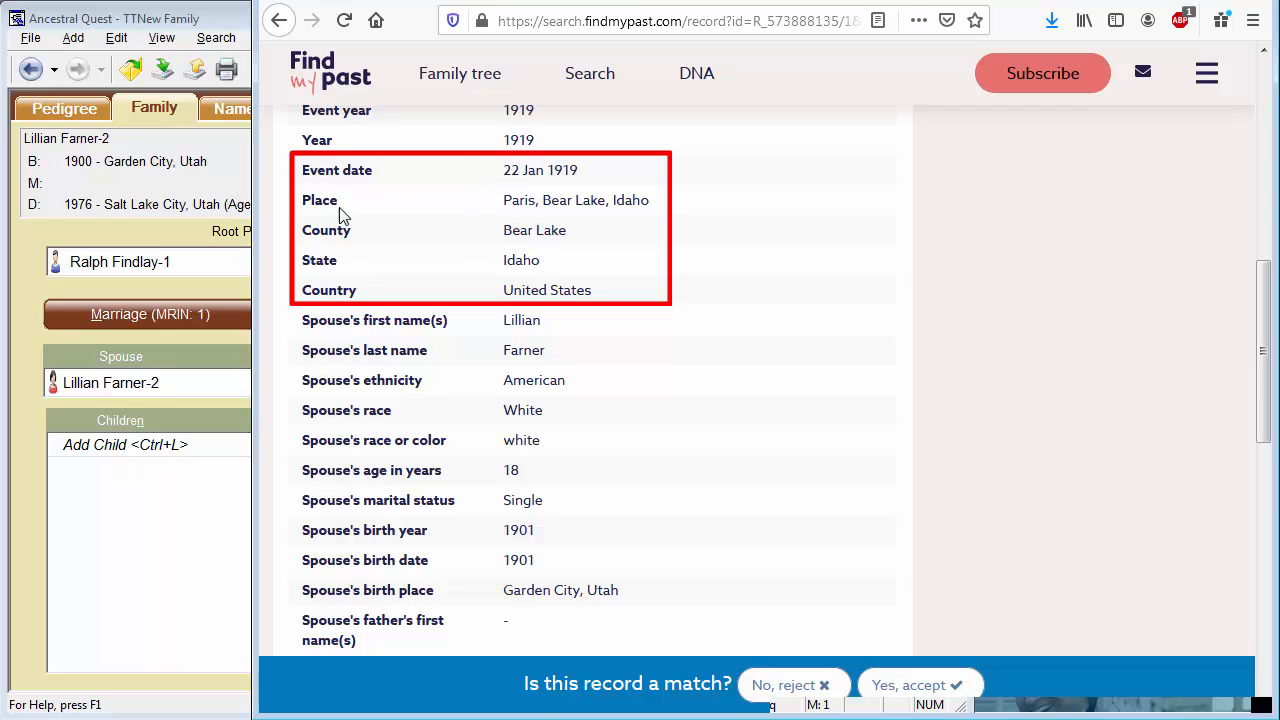
pyautogui.scroll(-3)
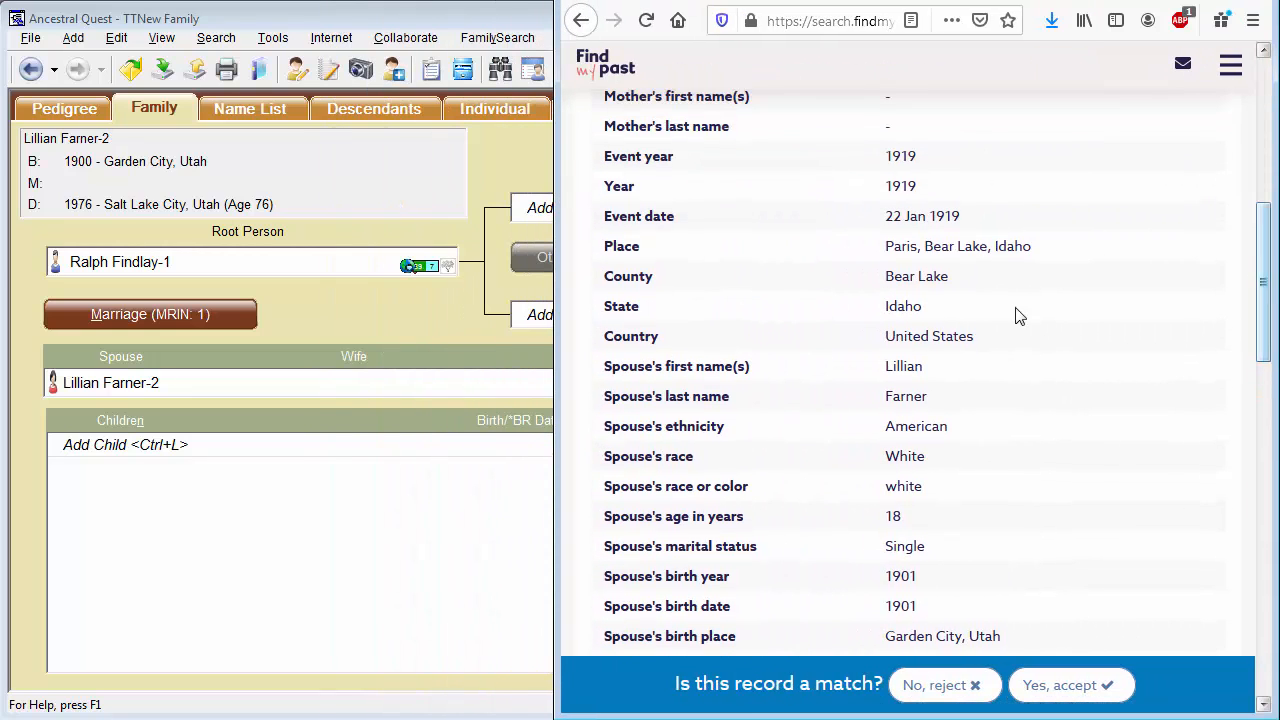
# - Enter marriage date 22 Jan 1919 and place Paris, Bear Lake, Idaho
pyautogui.click(150, 314)
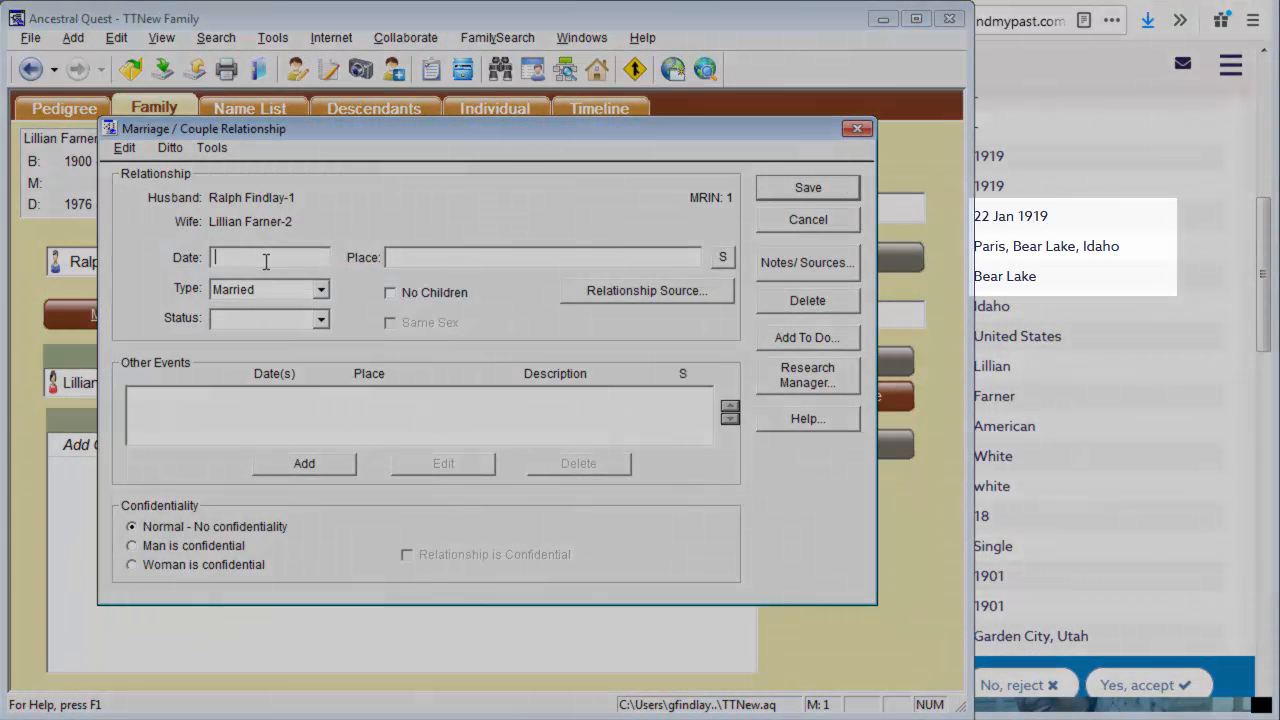
pyautogui.write('22 ja')
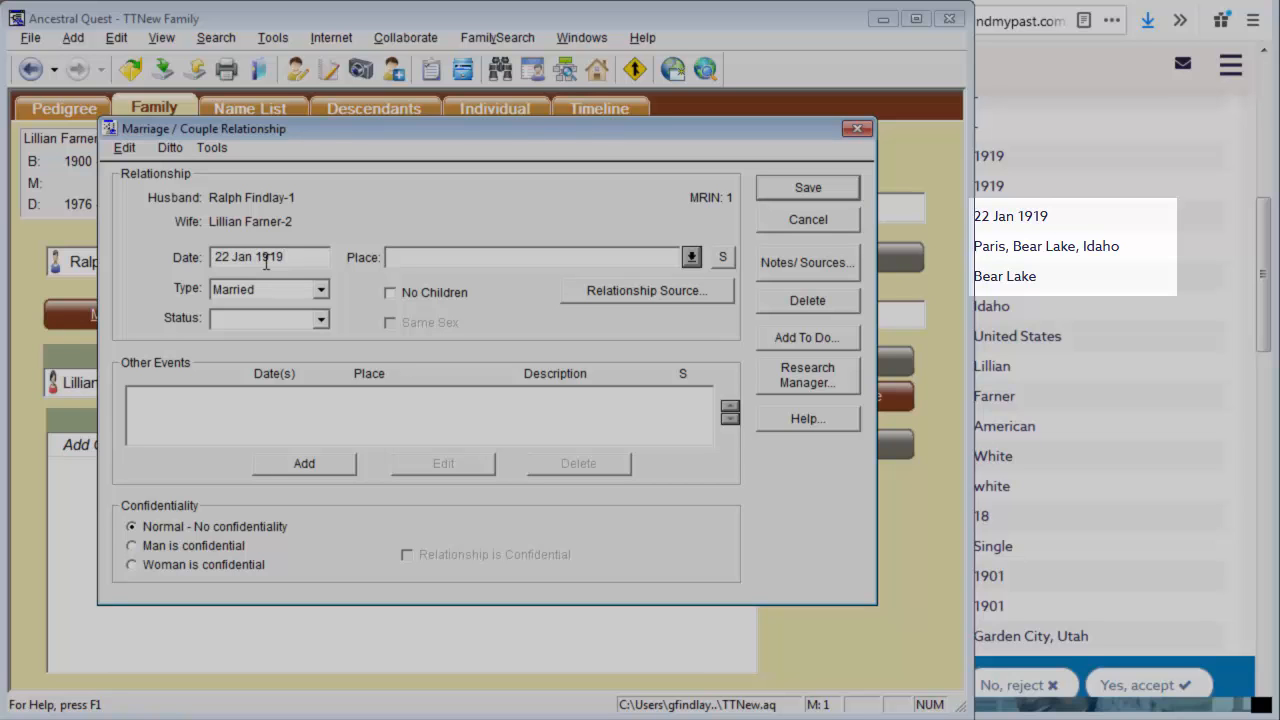
pyautogui.write('Paris,')
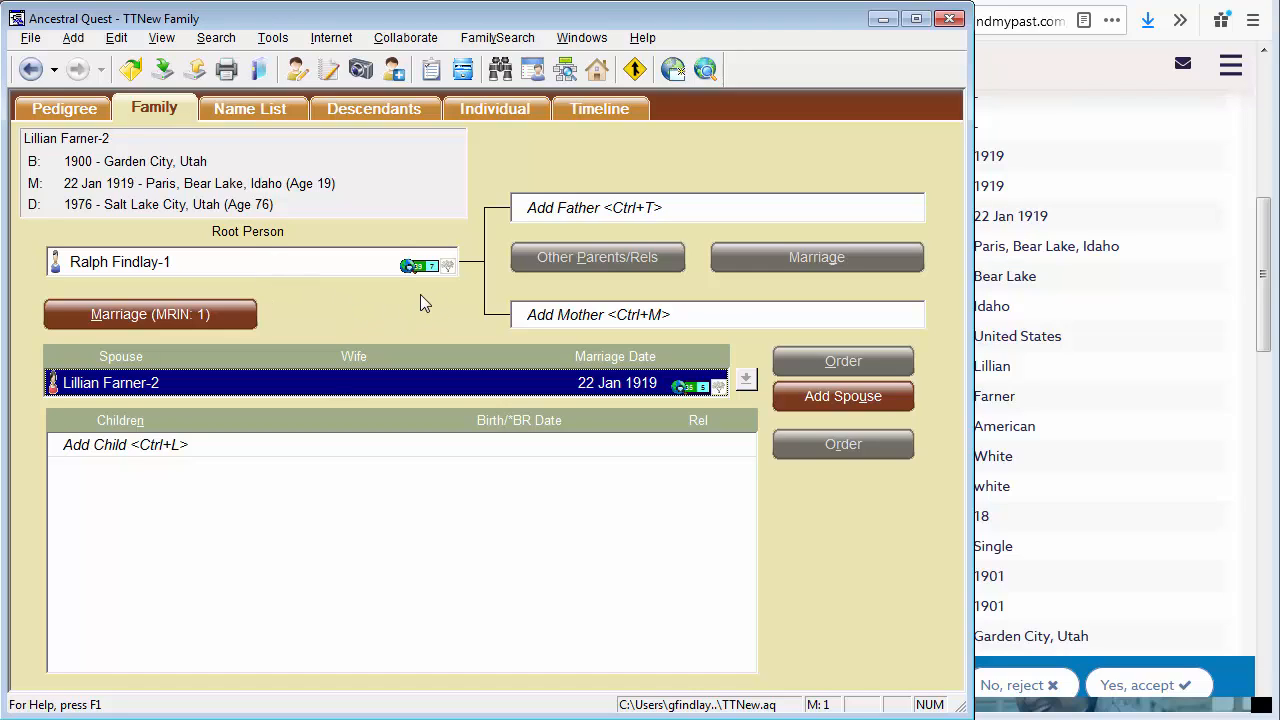
pyautogui.moveTo(473, 320)
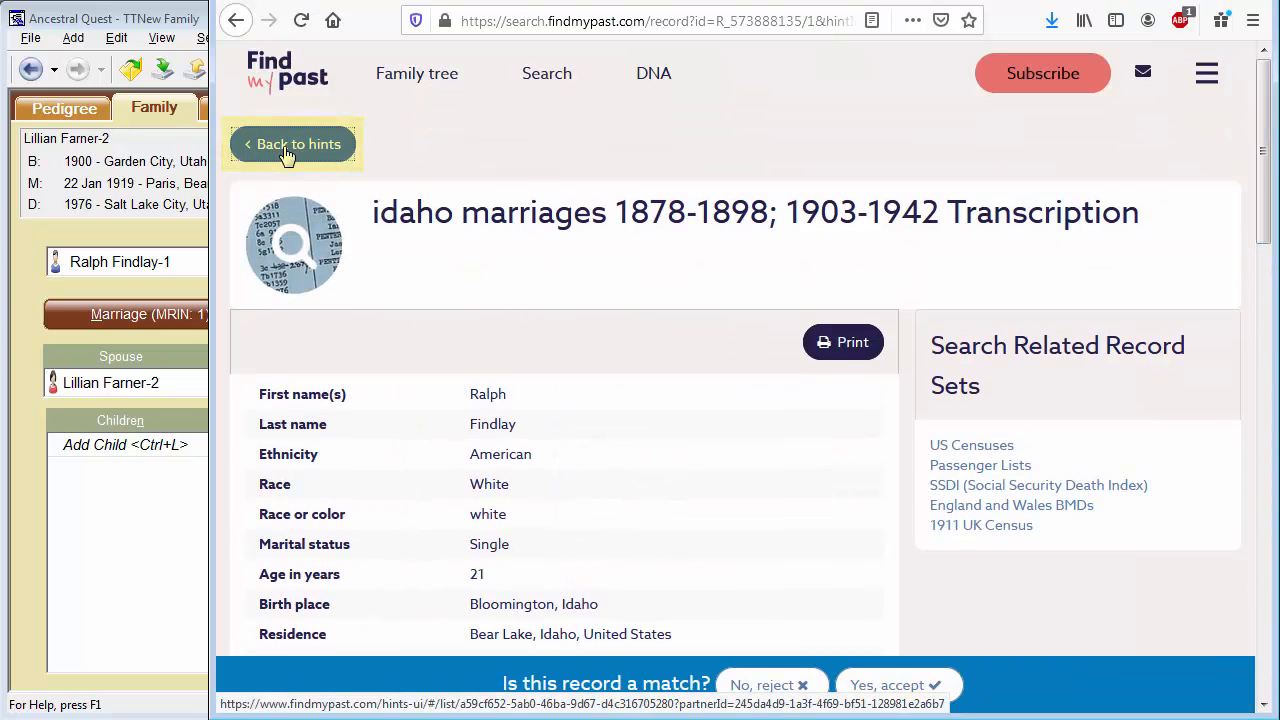
# - Return to the hints list and review the 1917 World War I draft hint
pyautogui.click(291, 144)
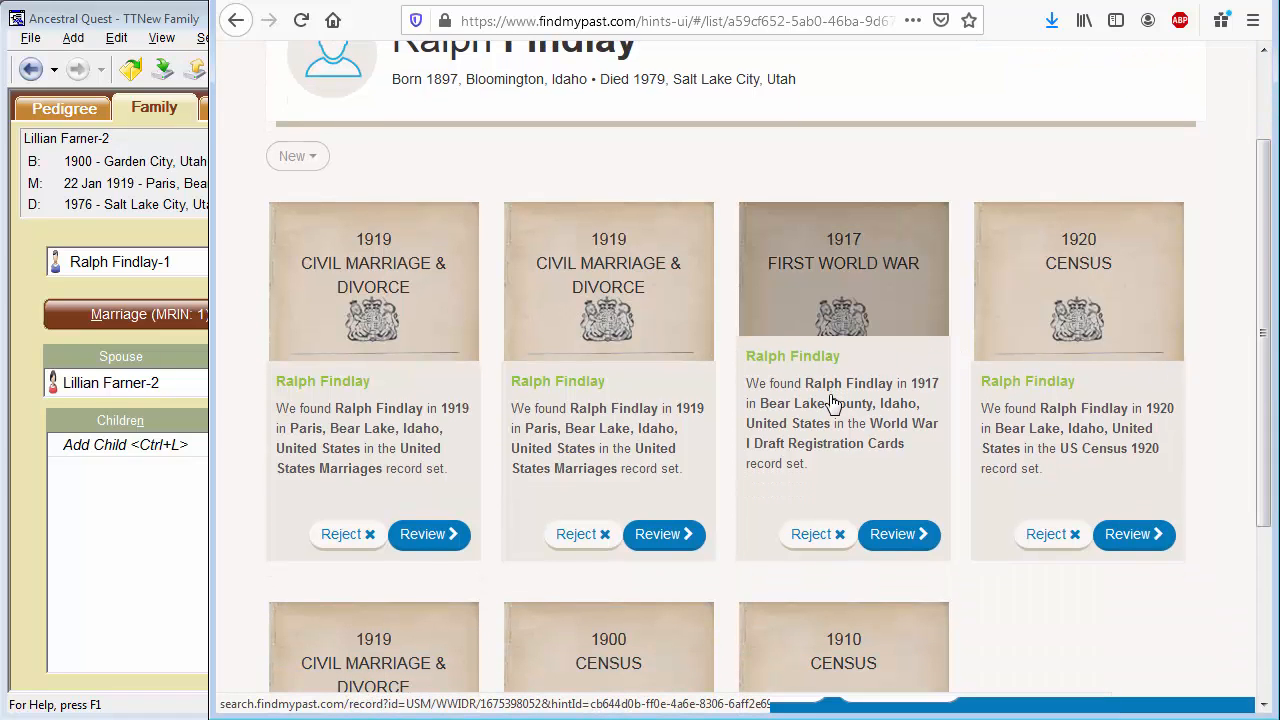
pyautogui.moveTo(853, 489)
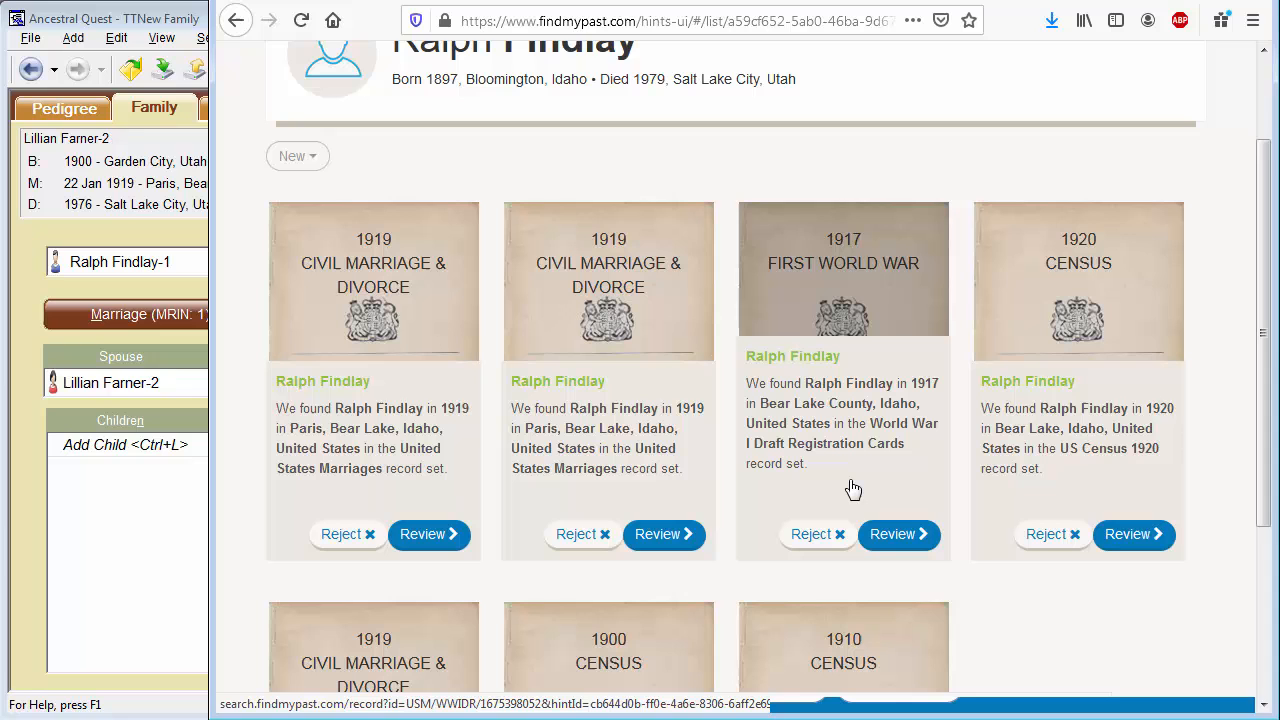
pyautogui.click(891, 534)
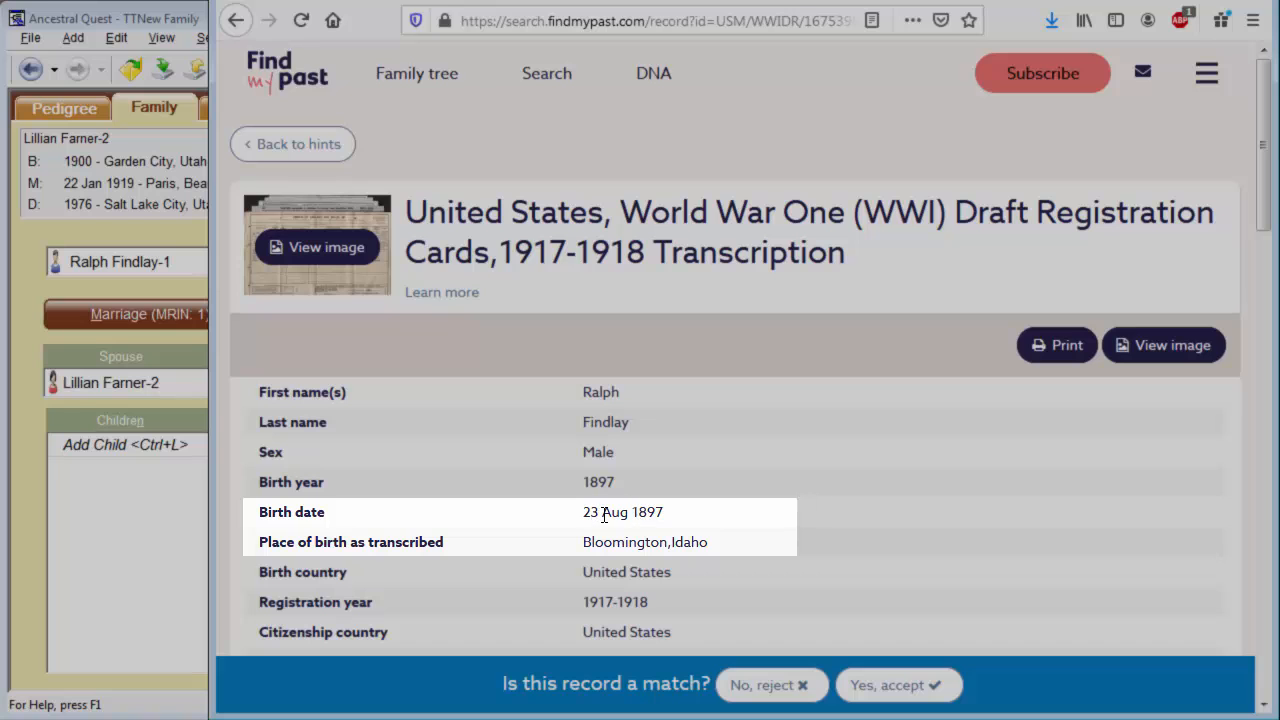
pyautogui.moveTo(136, 252)
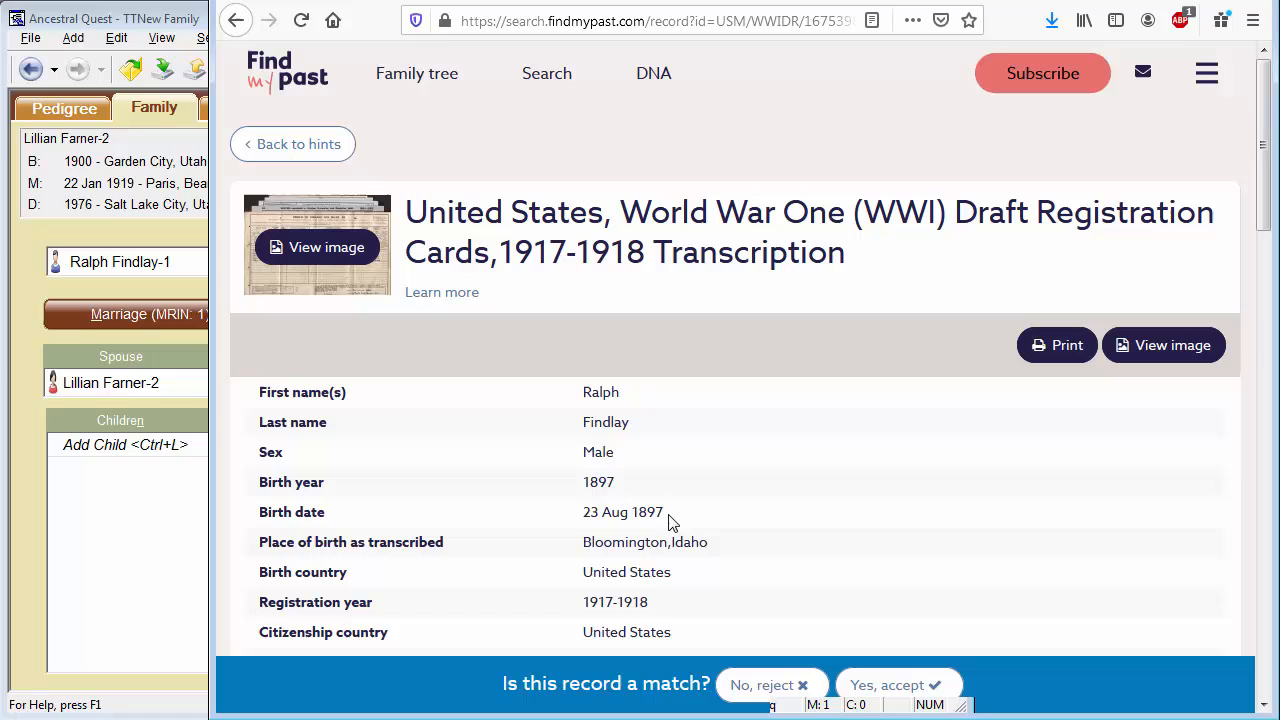
pyautogui.moveTo(608, 517)
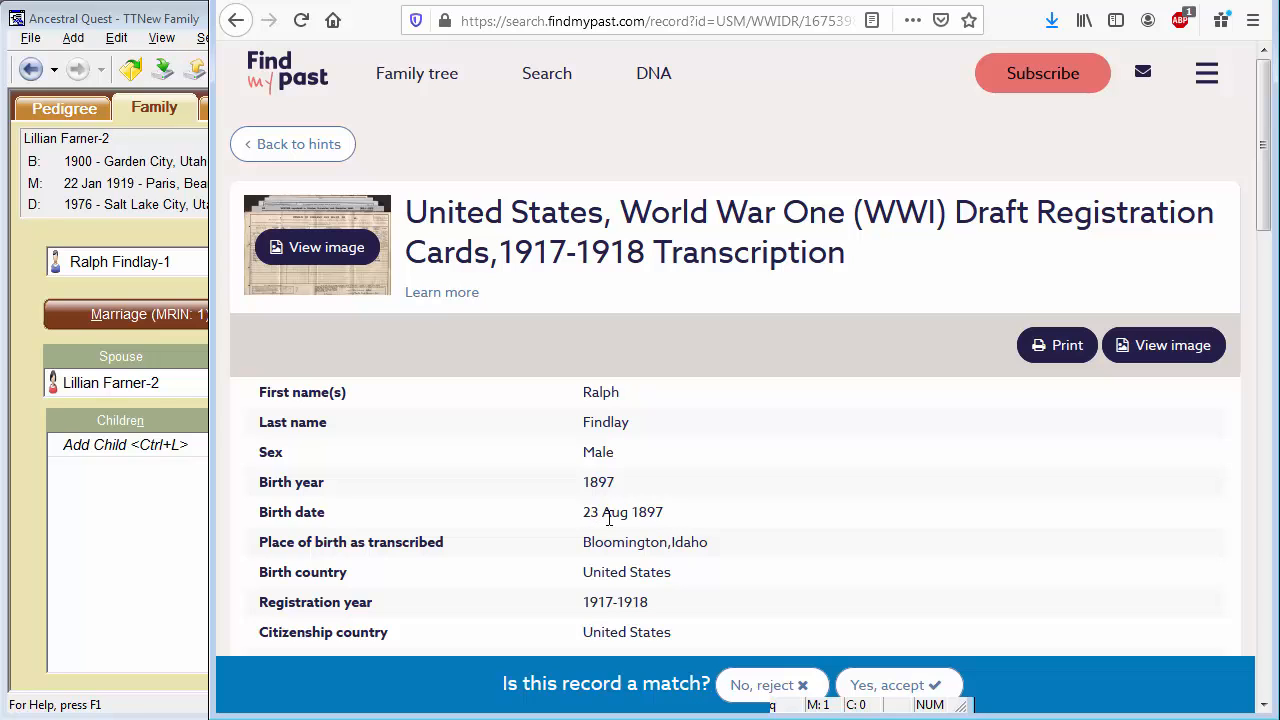
pyautogui.moveTo(143, 347)
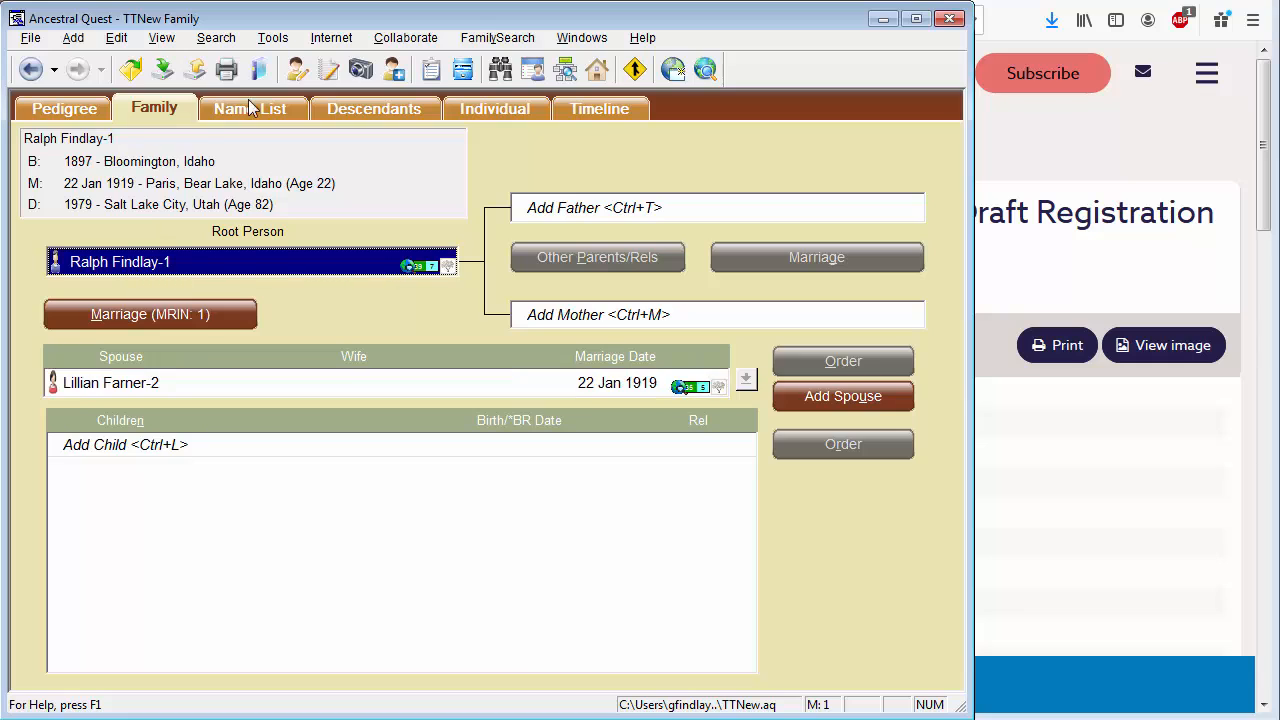
pyautogui.doubleClick(120, 261)
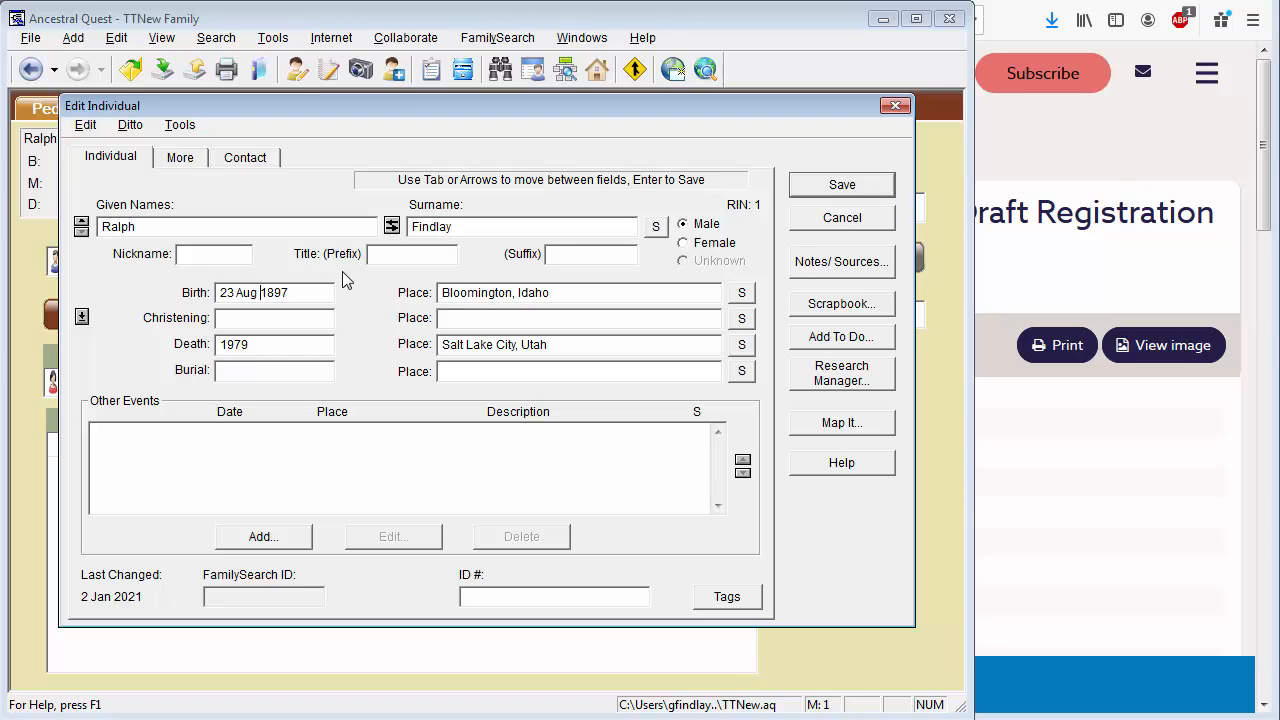
pyautogui.moveTo(778, 210)
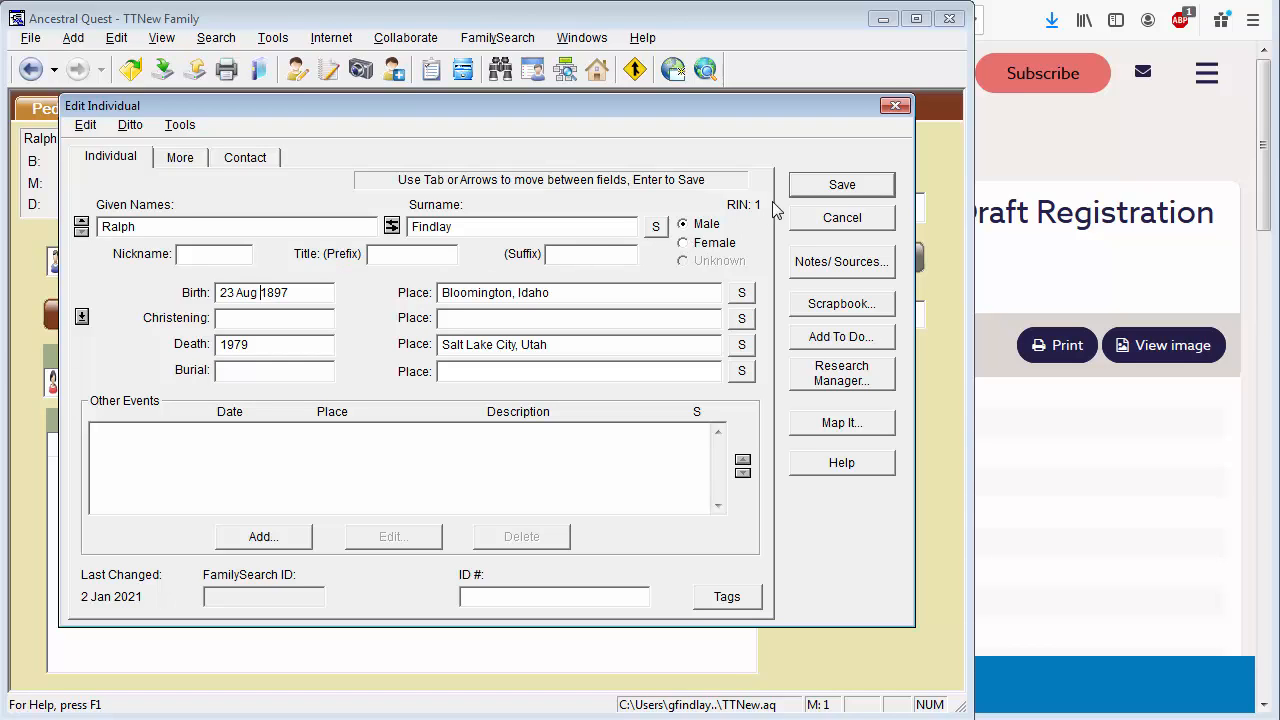
pyautogui.click(841, 184)
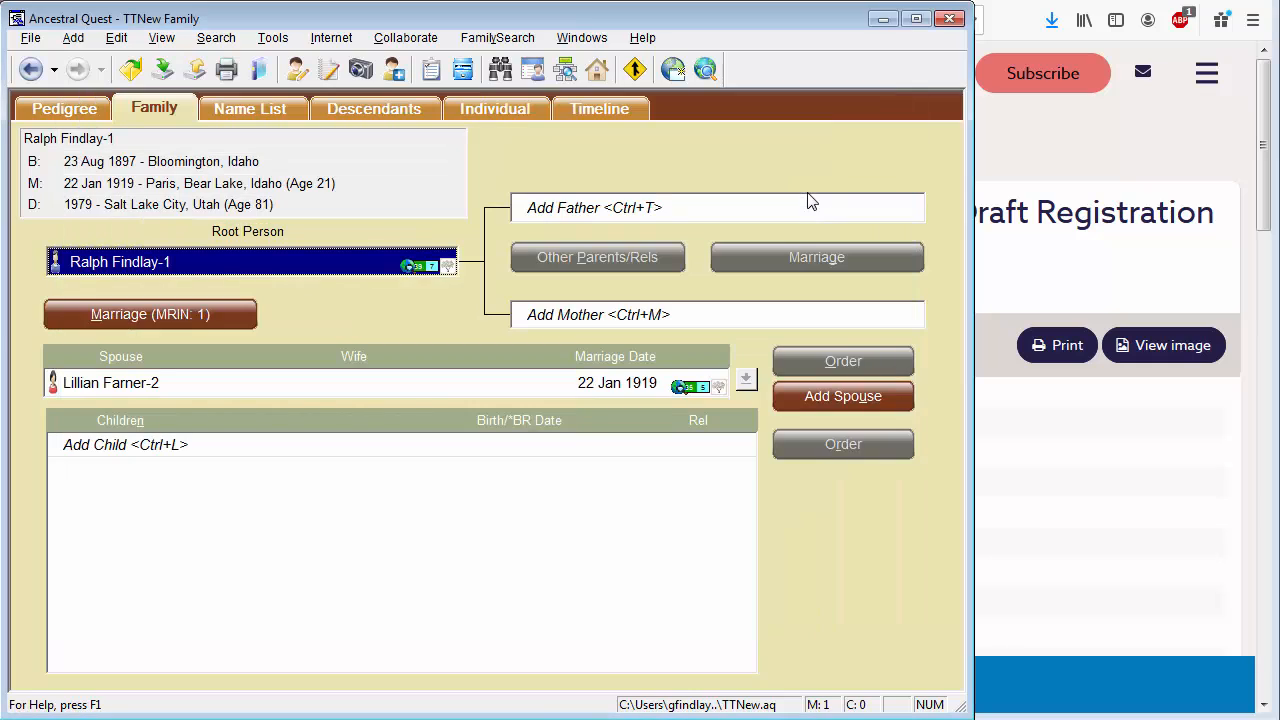
pyautogui.moveTo(490, 320)
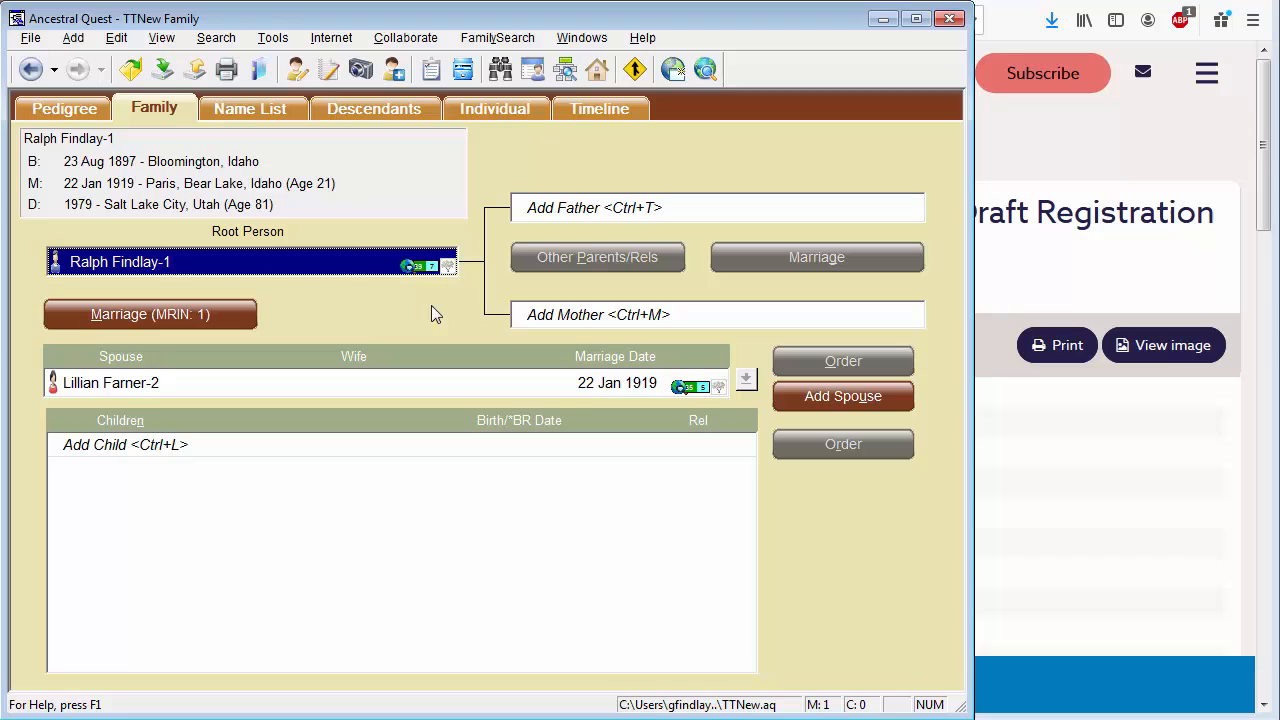
# - Open Ralph's TreeTips and select the confirmed United States Census, 1910 hint
pyautogui.click(409, 265)
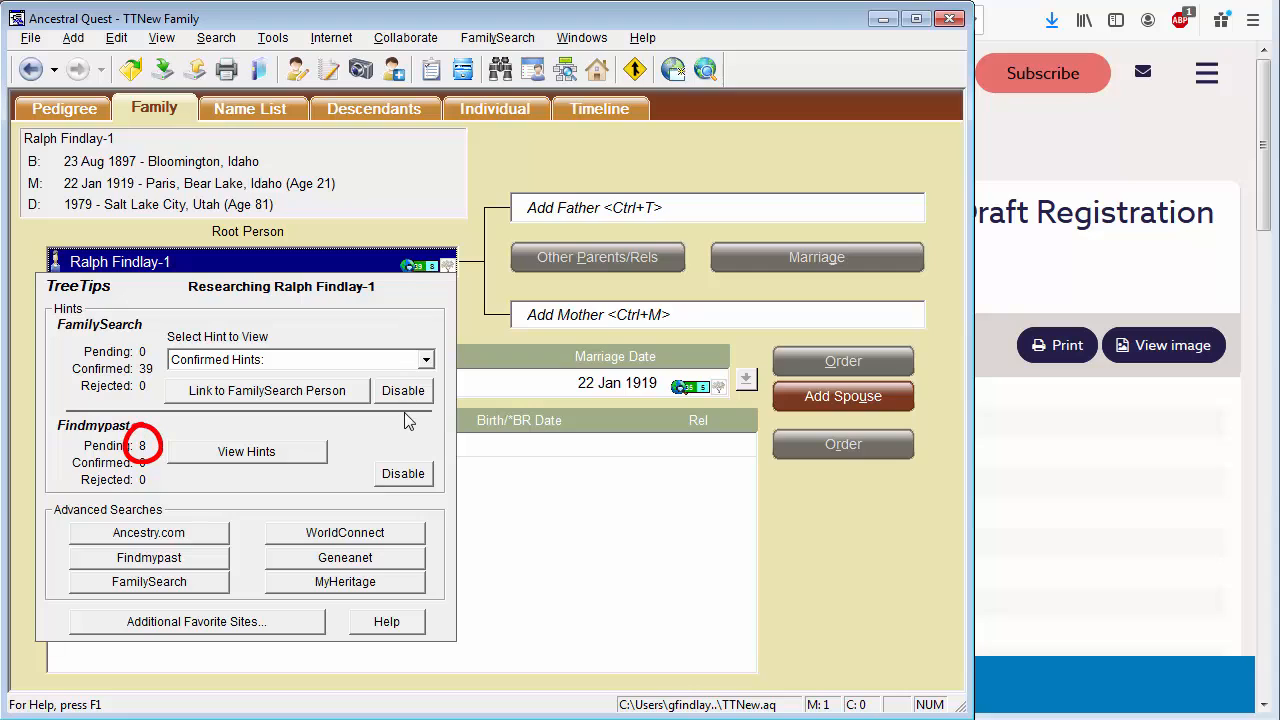
pyautogui.moveTo(138, 458)
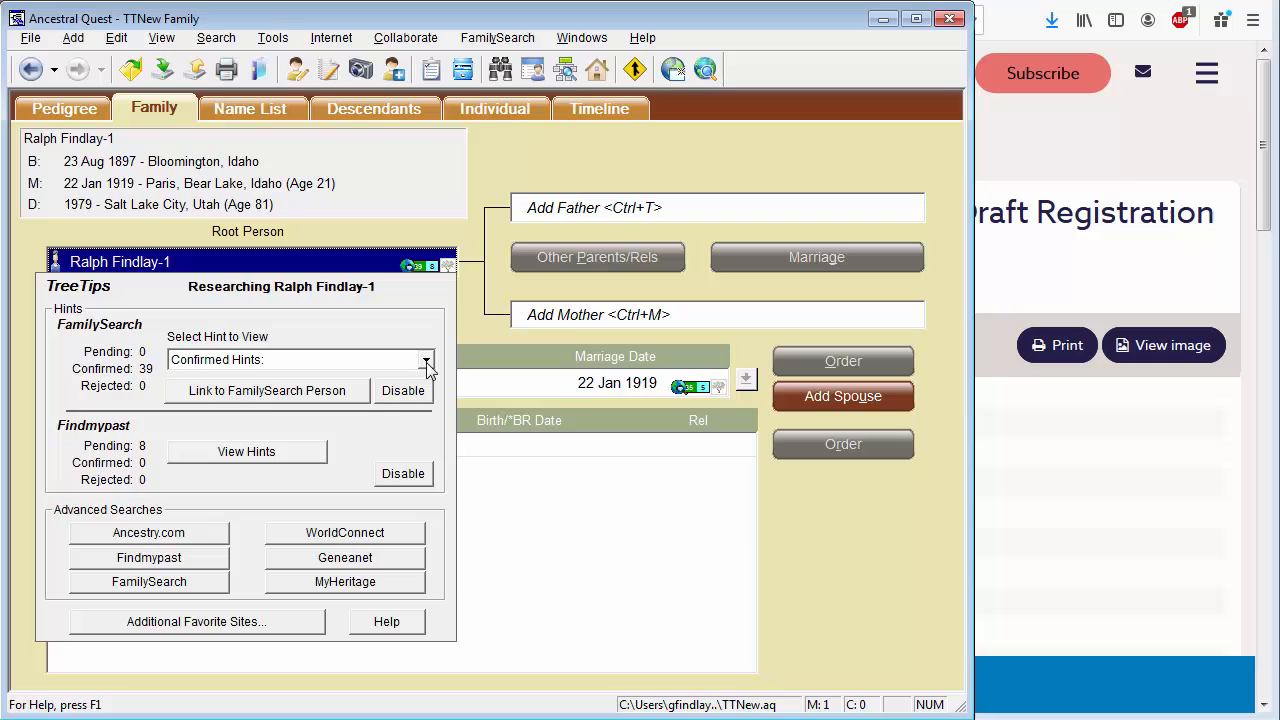
pyautogui.click(426, 359)
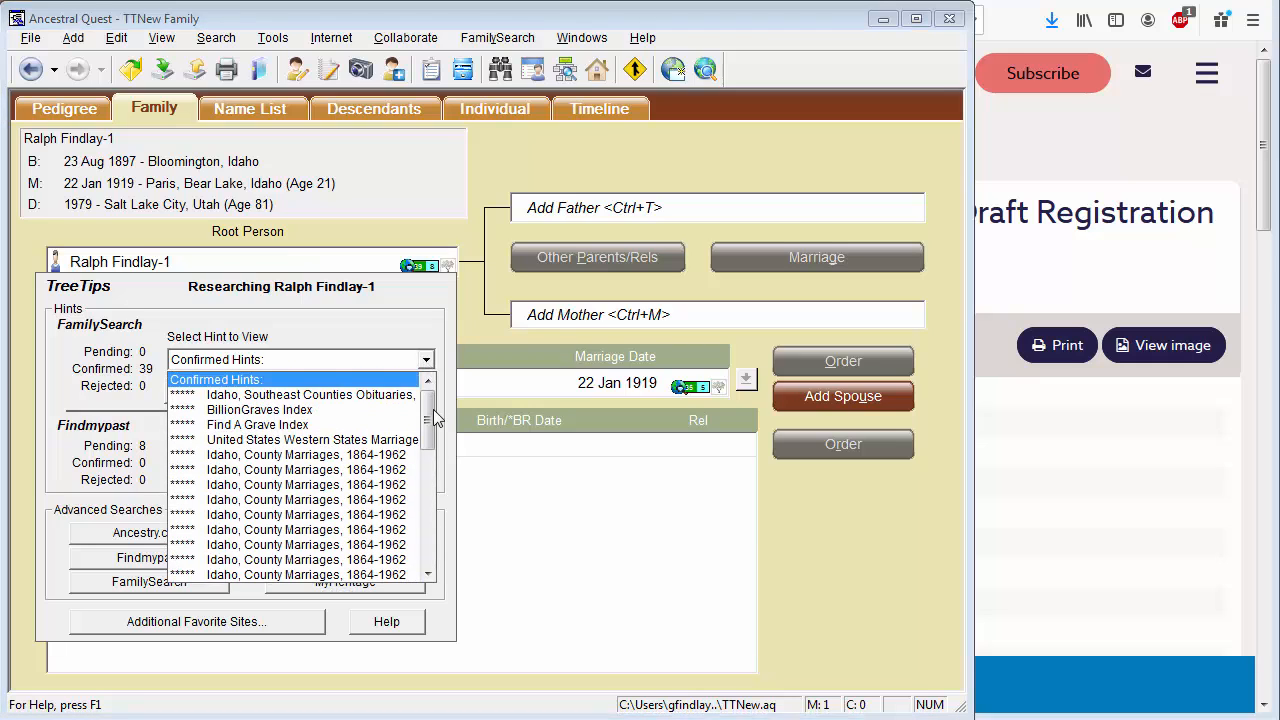
pyautogui.moveTo(431, 415); pyautogui.dragTo(431, 455)
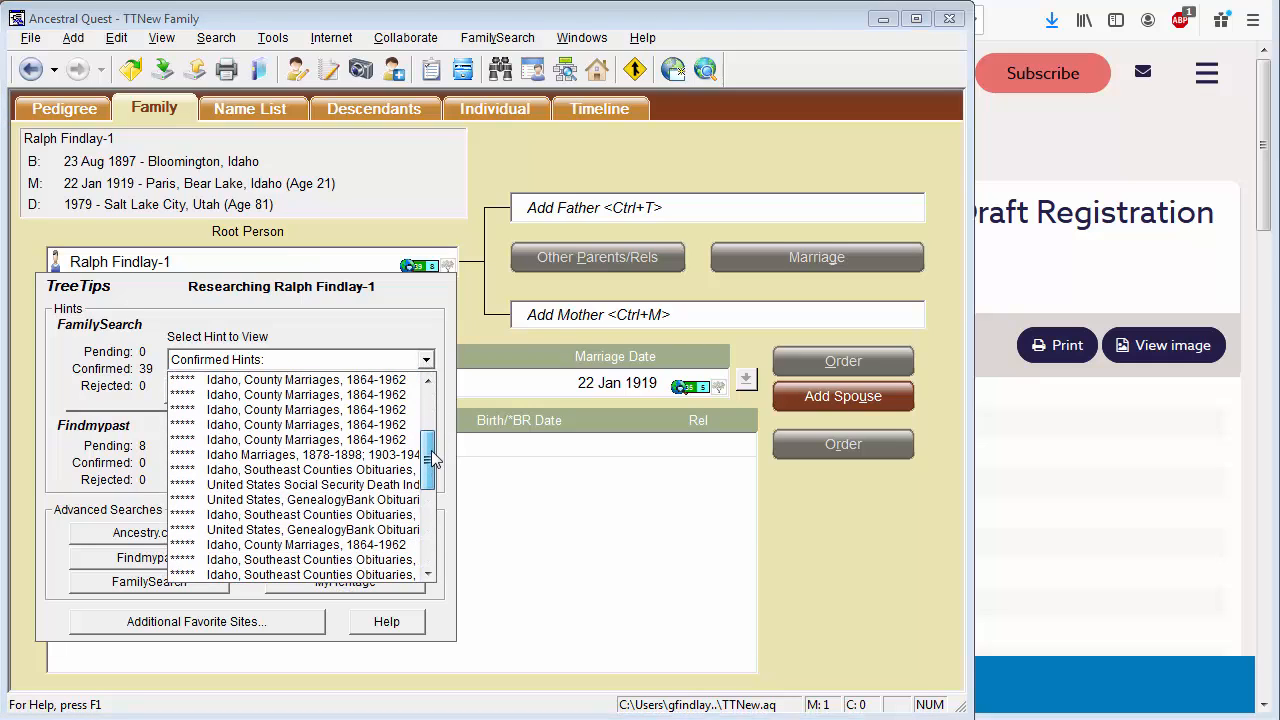
pyautogui.scroll(-3)
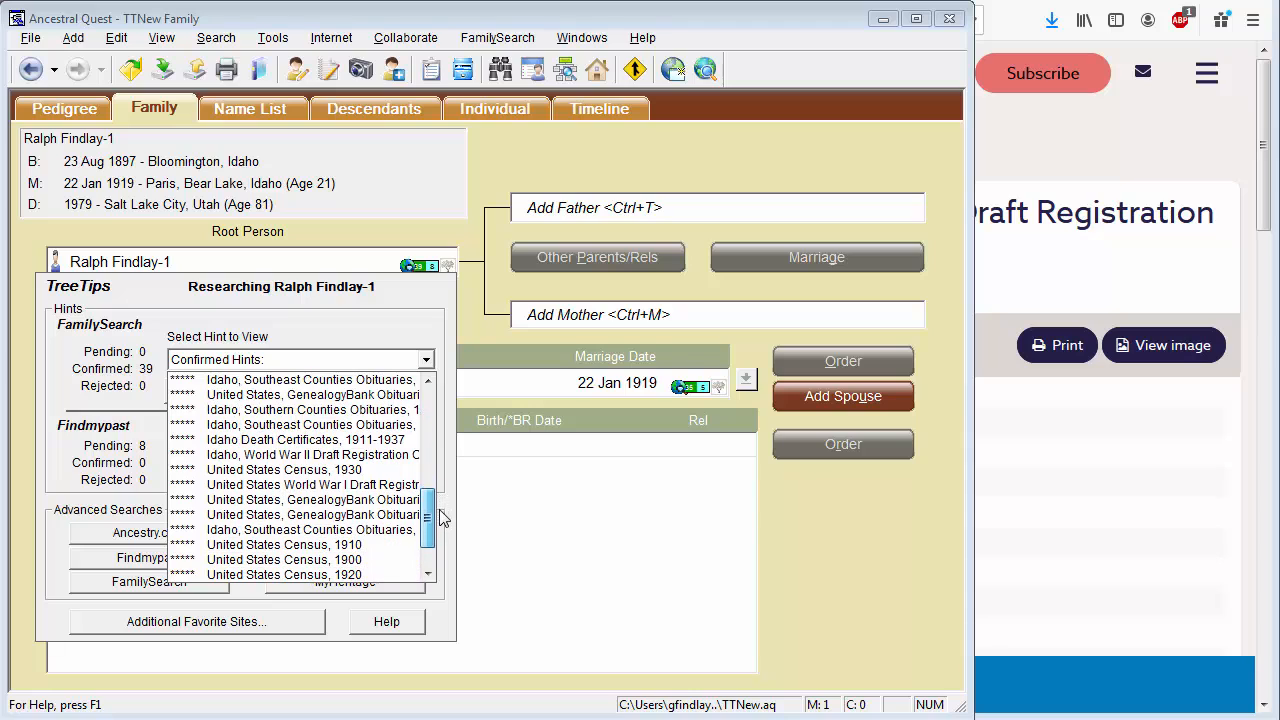
pyautogui.click(284, 529)
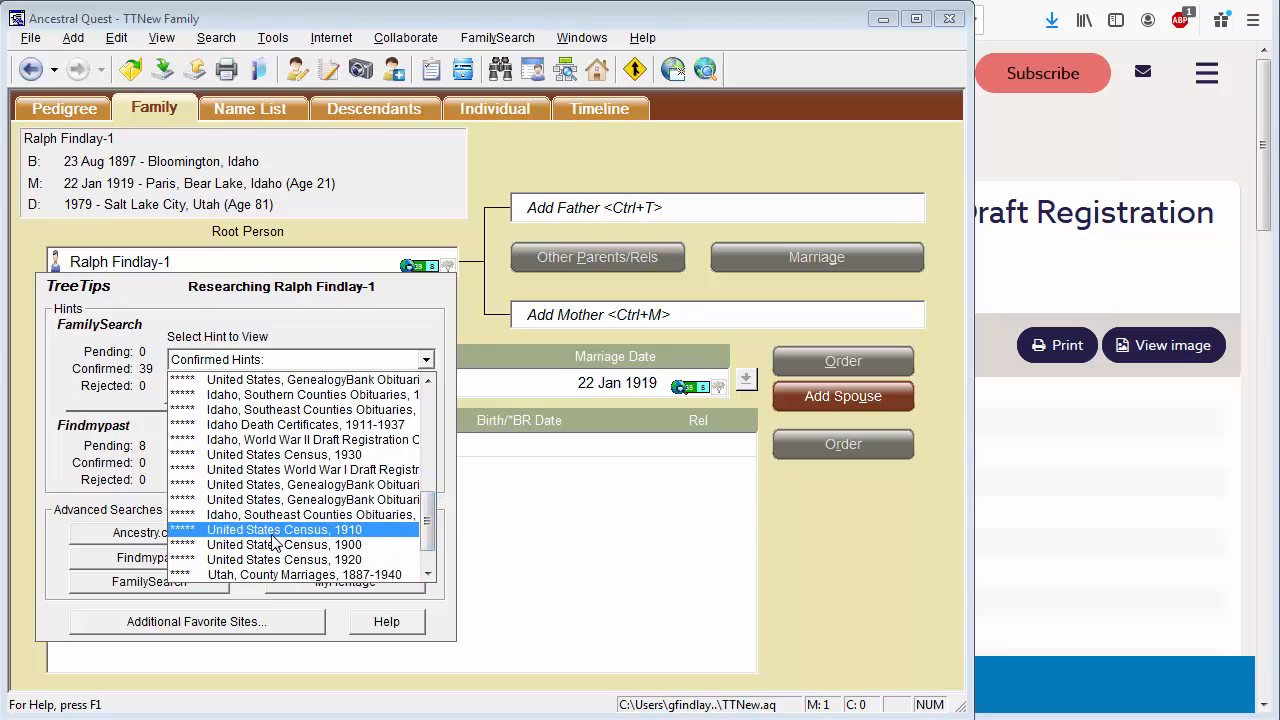
pyautogui.moveTo(298, 541)
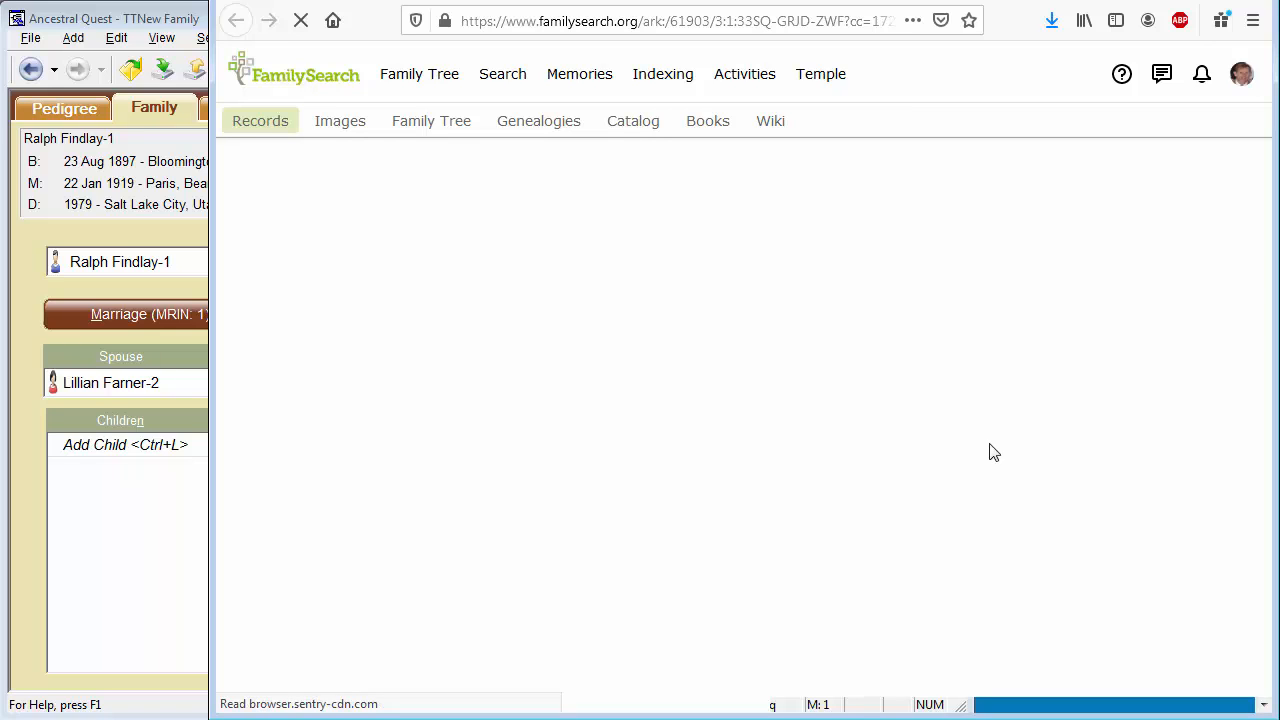
pyautogui.moveTo(922, 423)
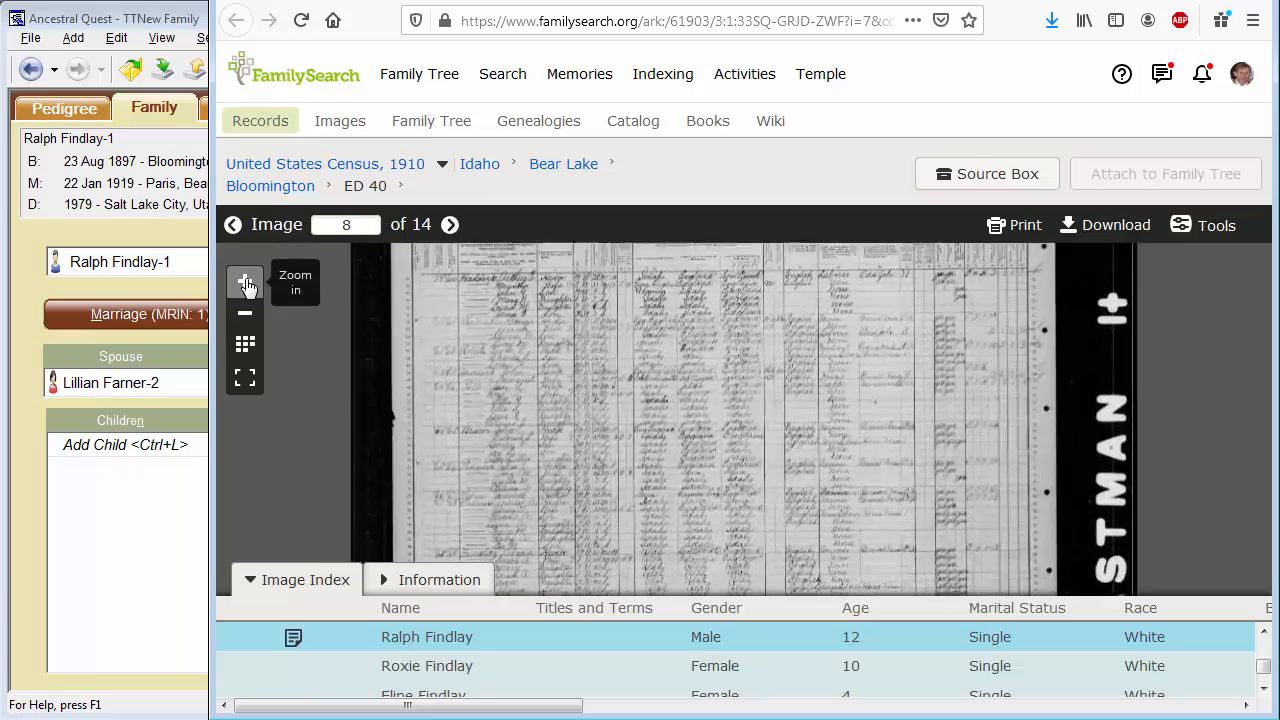
# - Zoom in twice on the 1910 census page image to read the Findlay household
pyautogui.click(245, 284)
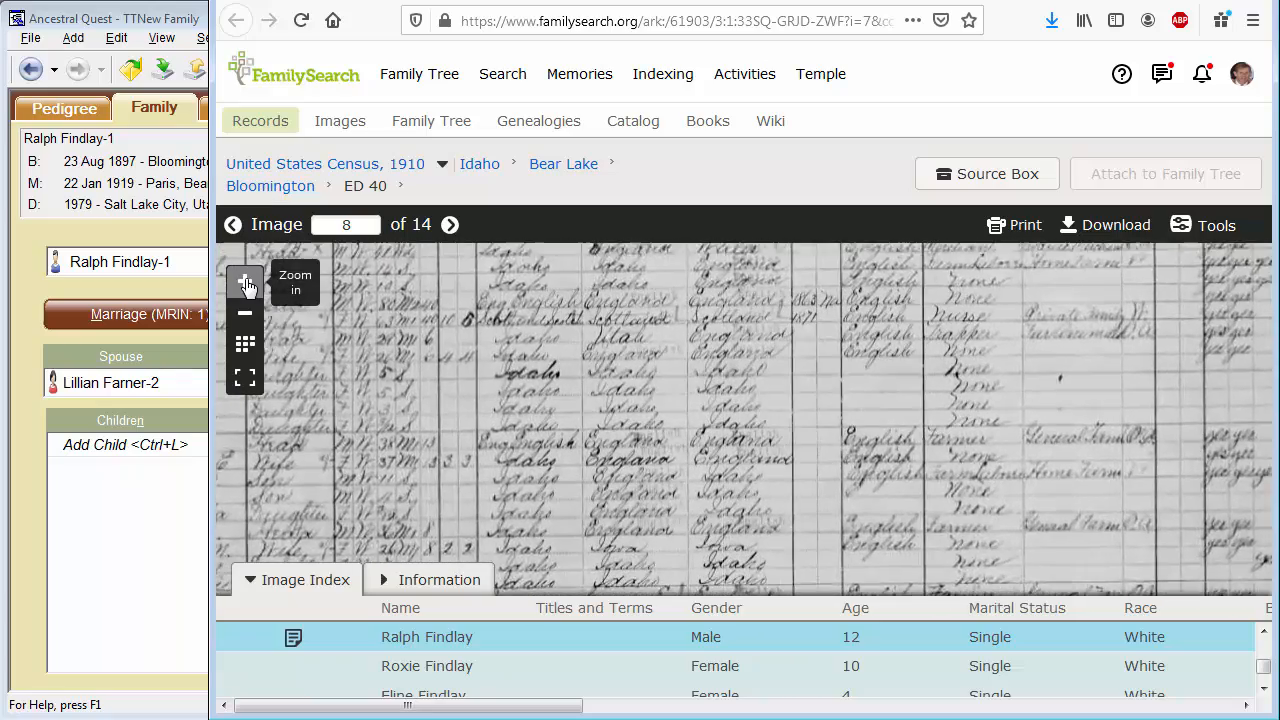
pyautogui.click(245, 284)
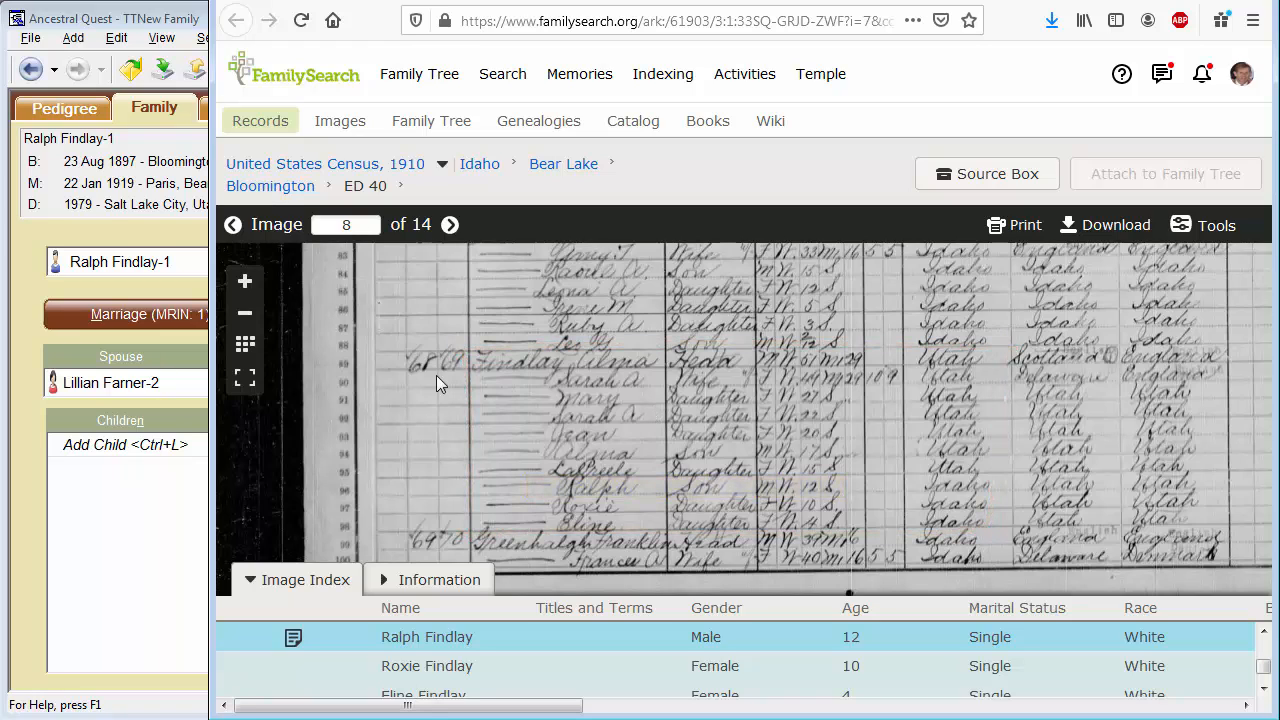
pyautogui.moveTo(219, 387)
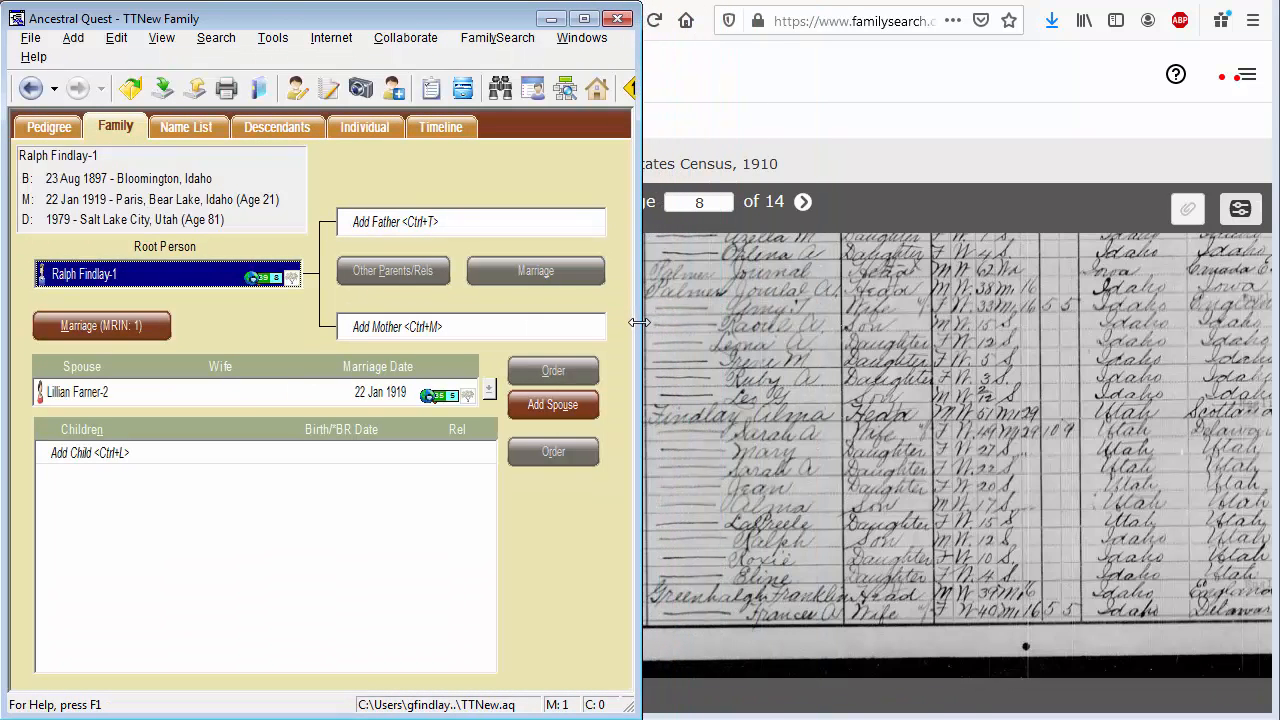
# - Add Ralph's father, surname Findlay, born 1858 in Utah
pyautogui.click(785, 415)
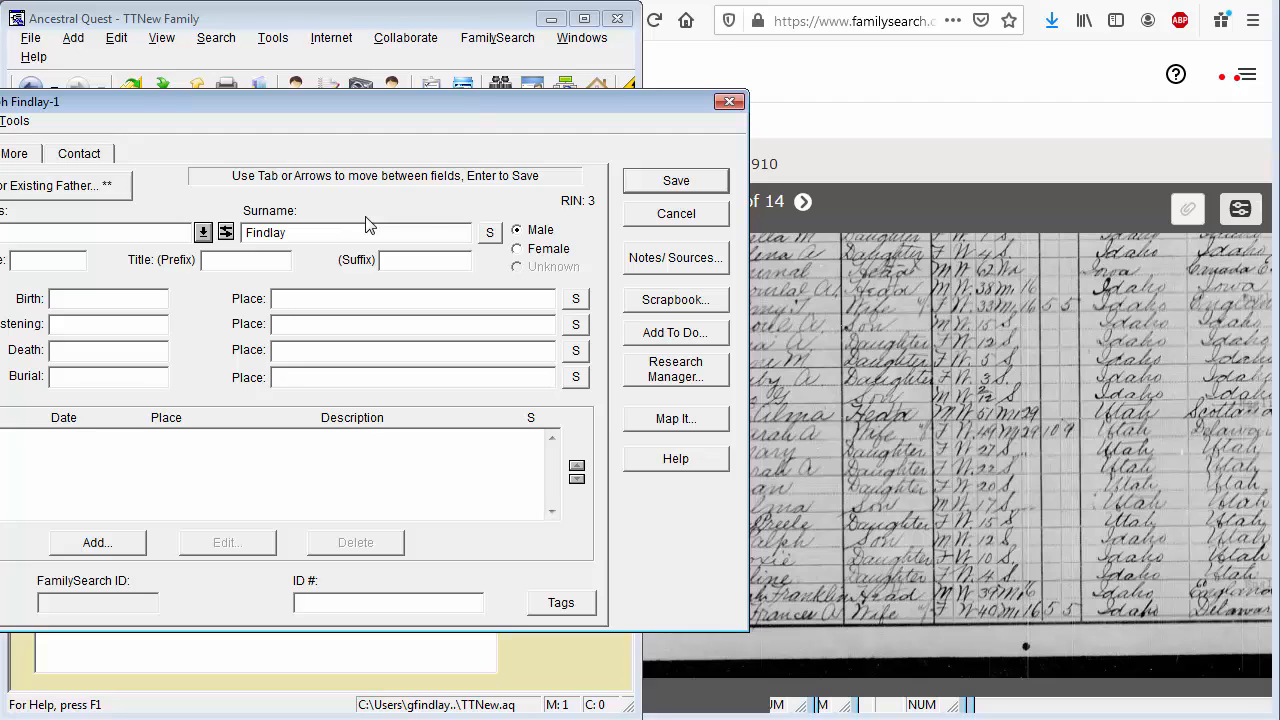
pyautogui.moveTo(915, 427)
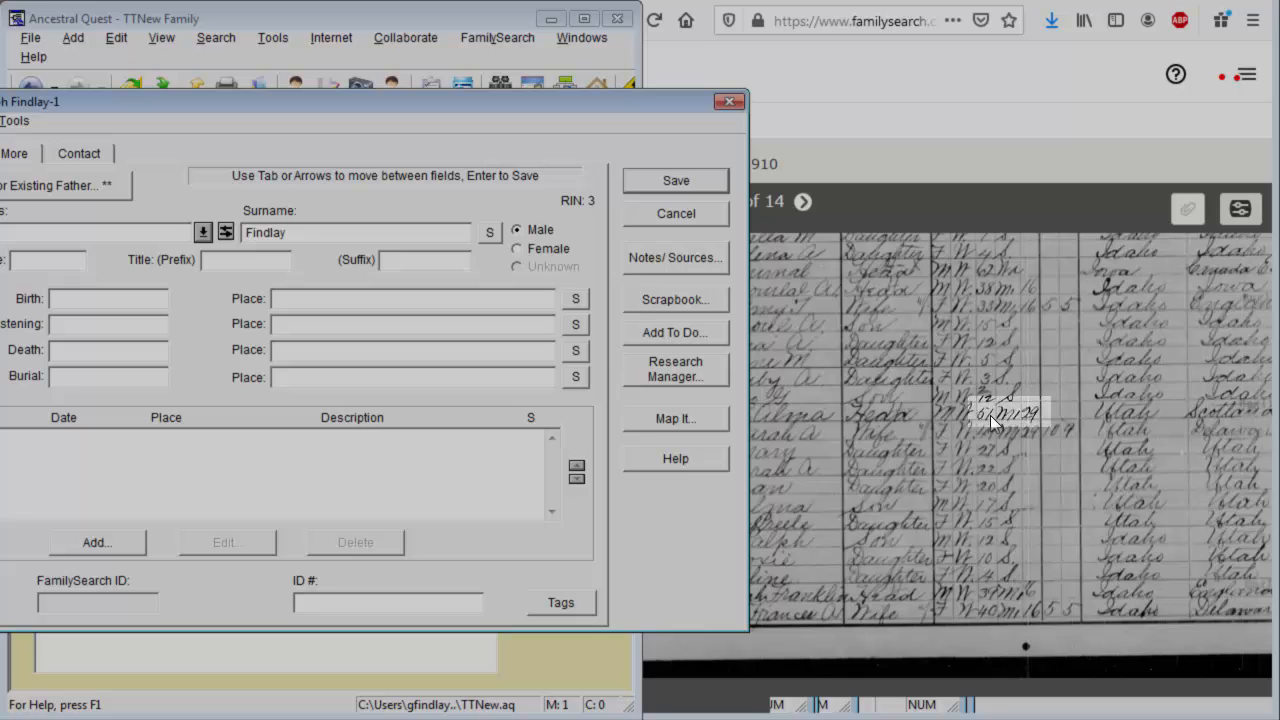
pyautogui.moveTo(993, 420)
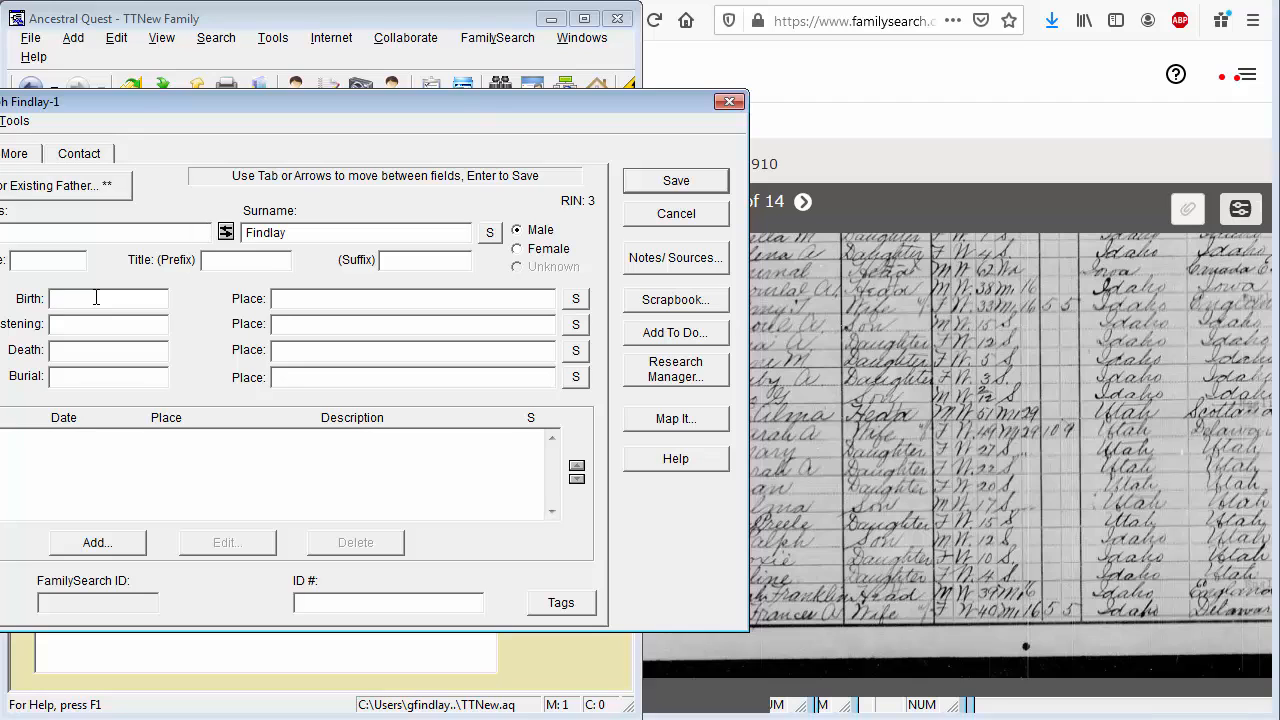
pyautogui.write('1858')
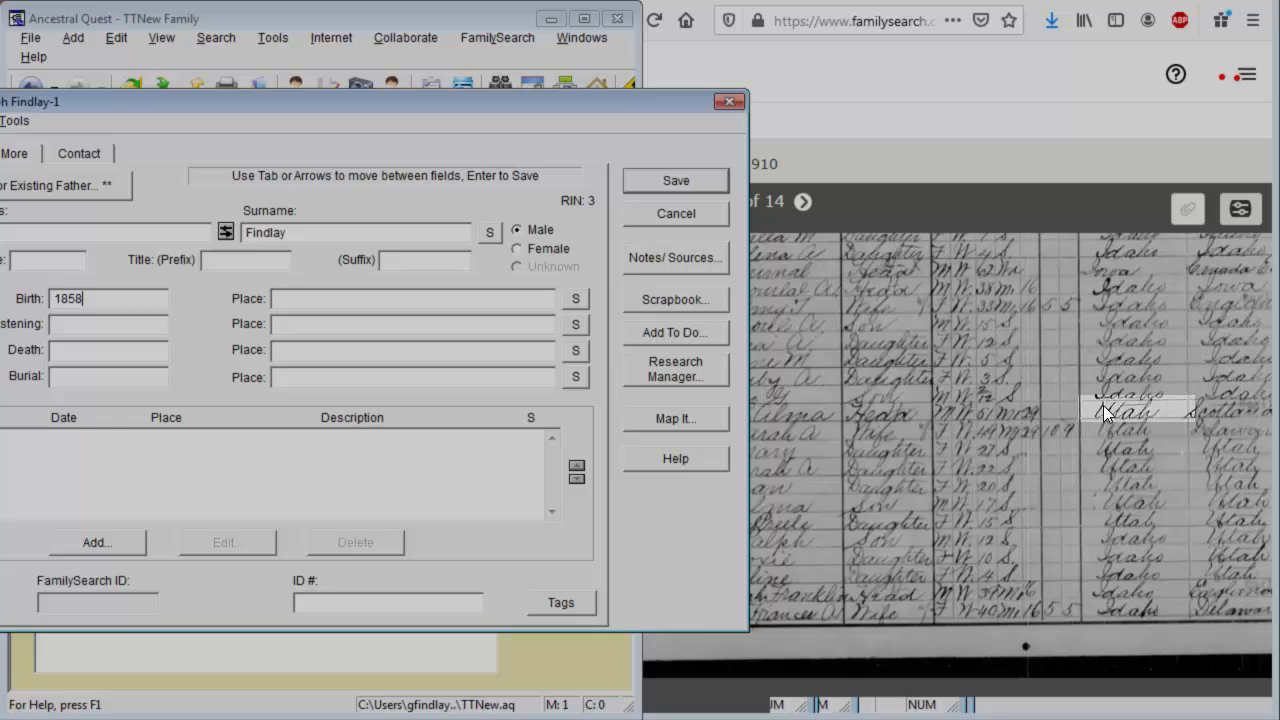
pyautogui.moveTo(362, 298)
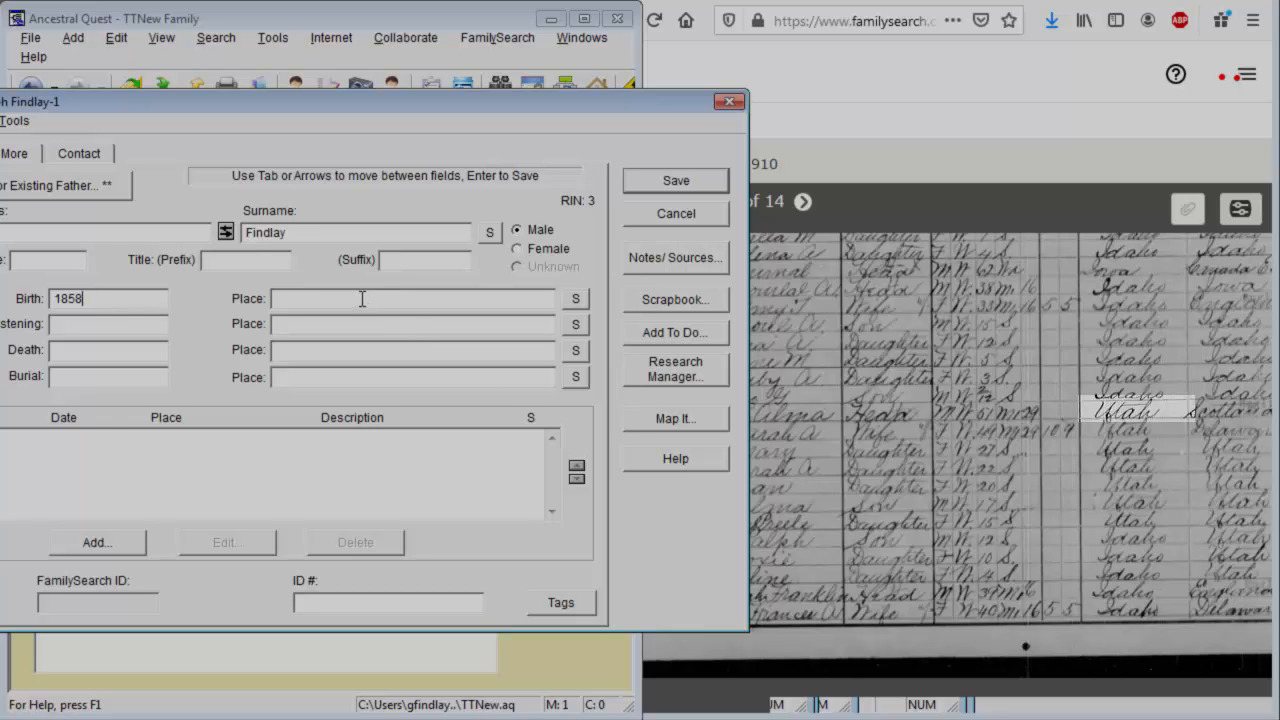
pyautogui.write('Utah')
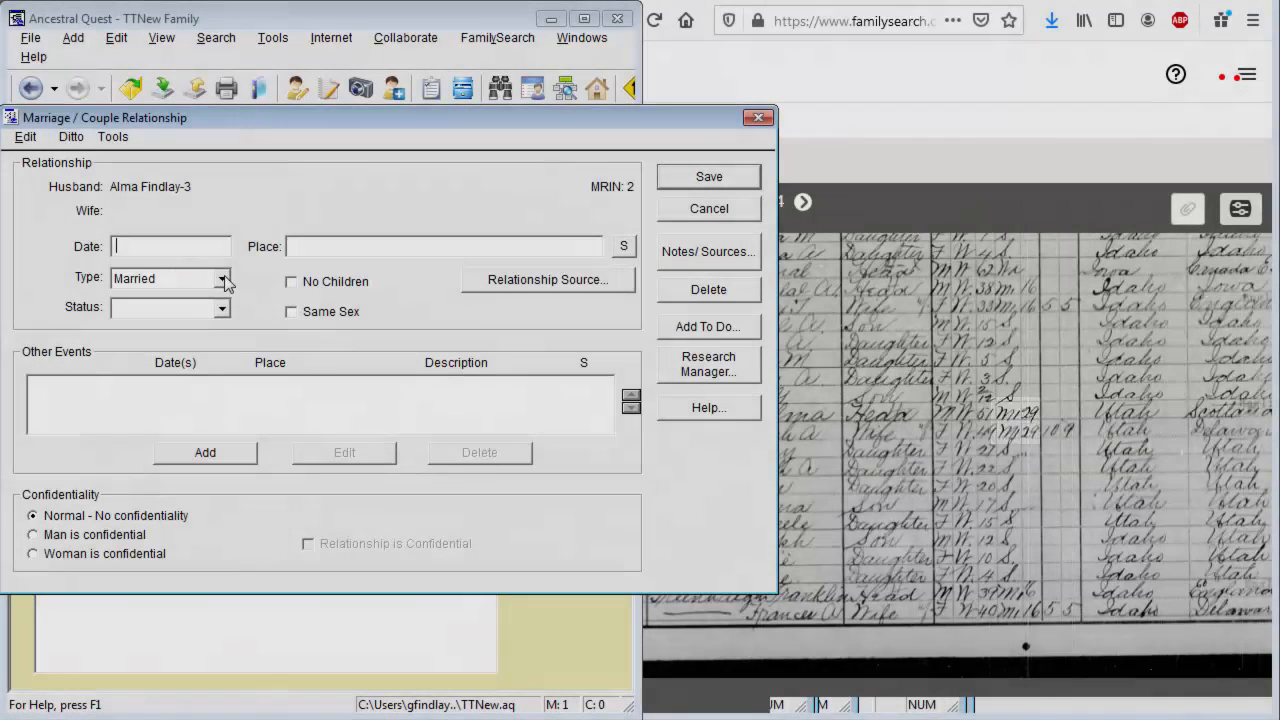
# - Enter 1880 as Alma Findlay's marriage date and save the marriage record
pyautogui.write('1880')
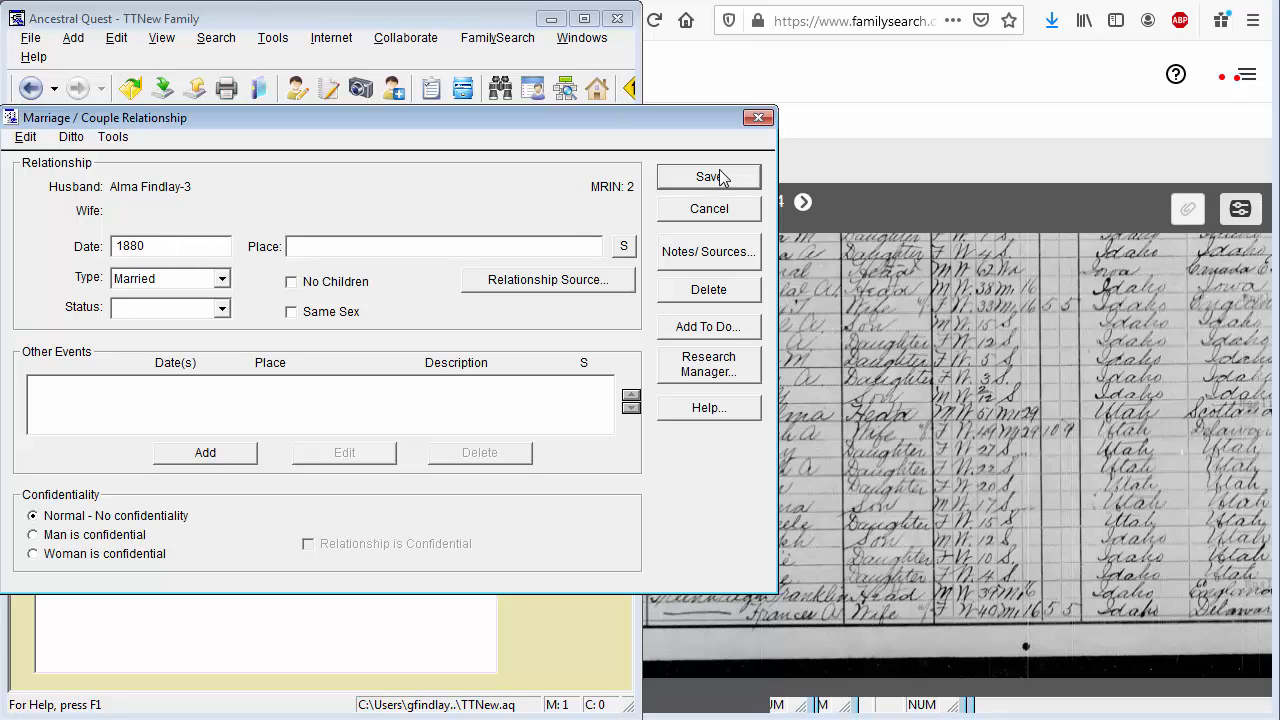
pyautogui.click(708, 176)
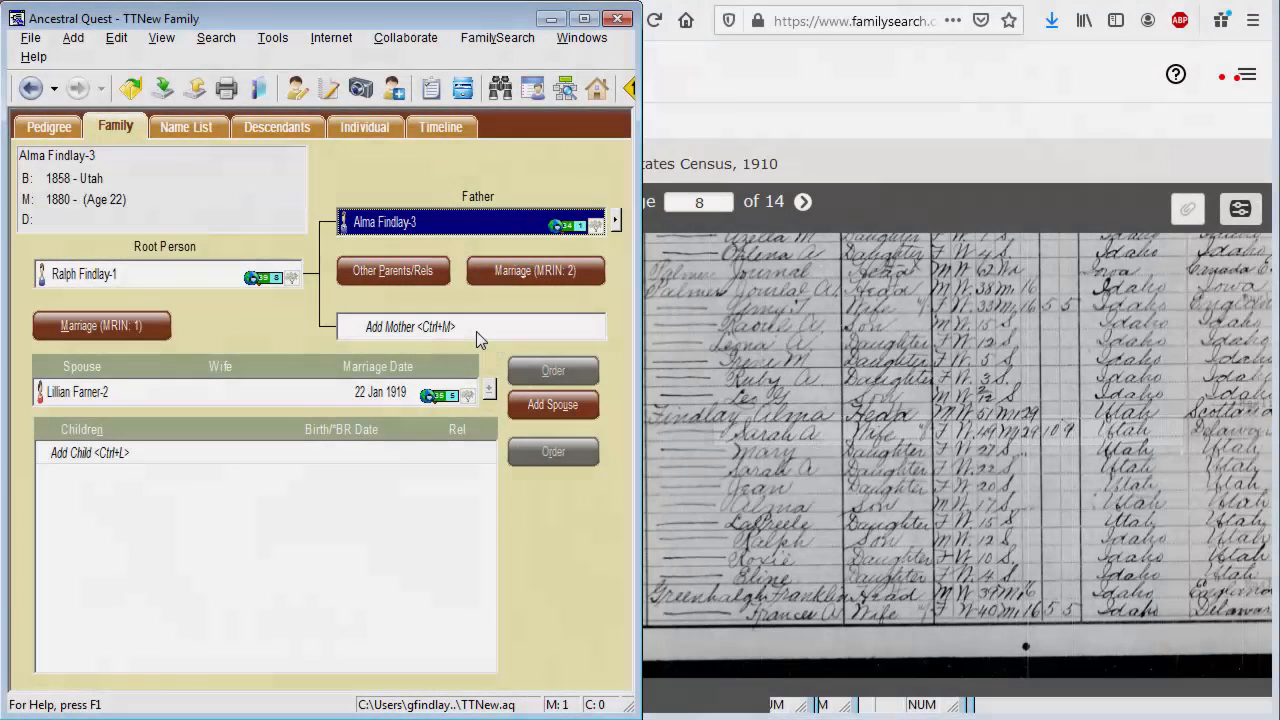
# - Add Ralph's mother Sarah A, born 1860 in Utah, and save her record
pyautogui.click(410, 326)
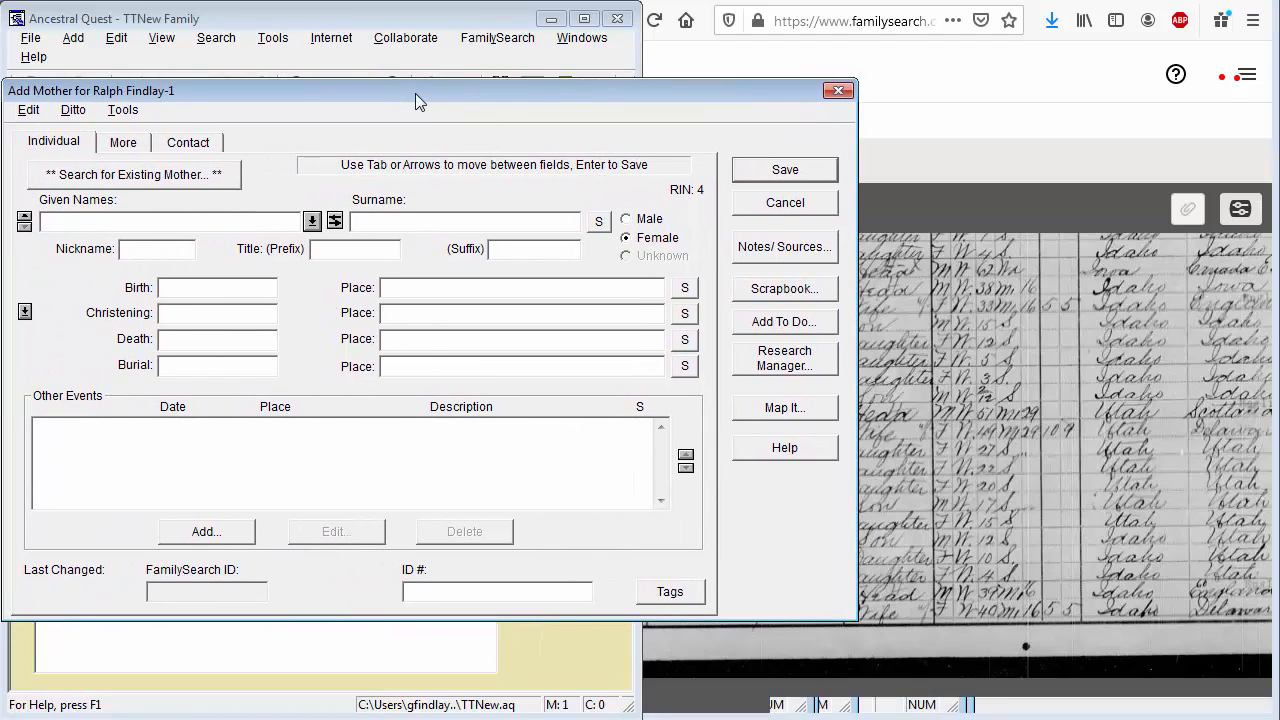
pyautogui.write('Sarah')
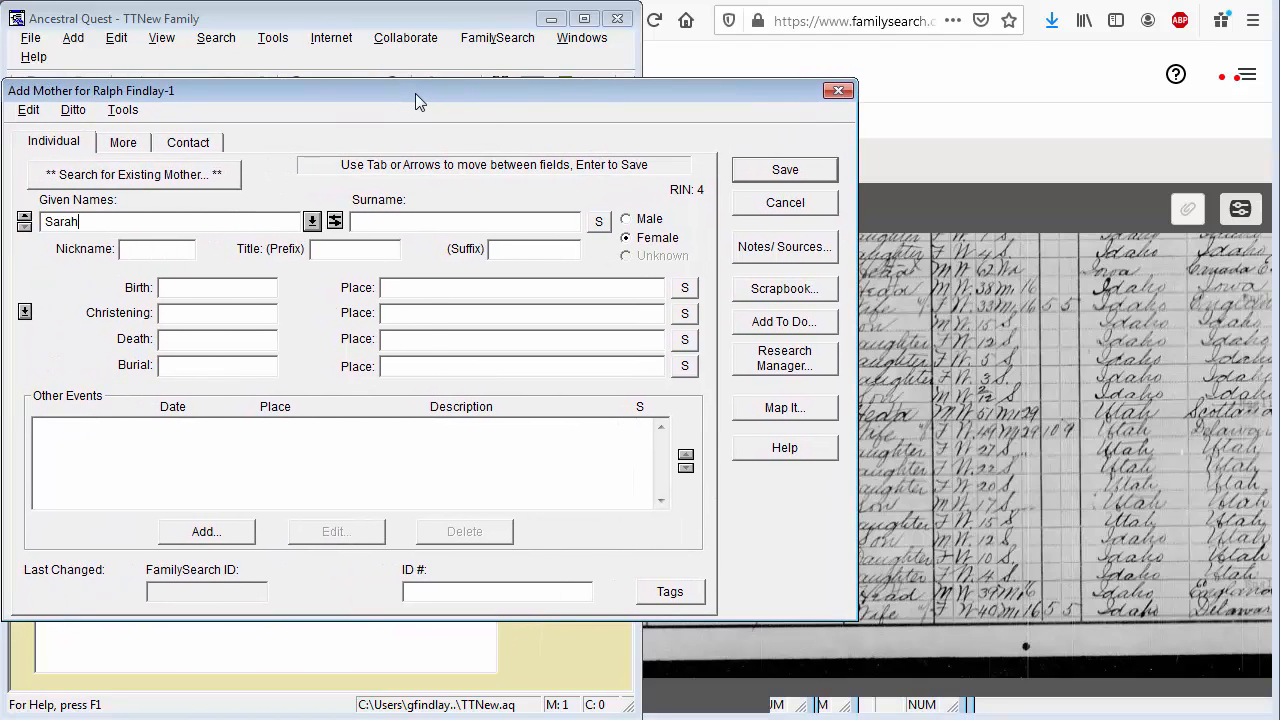
pyautogui.write('A')
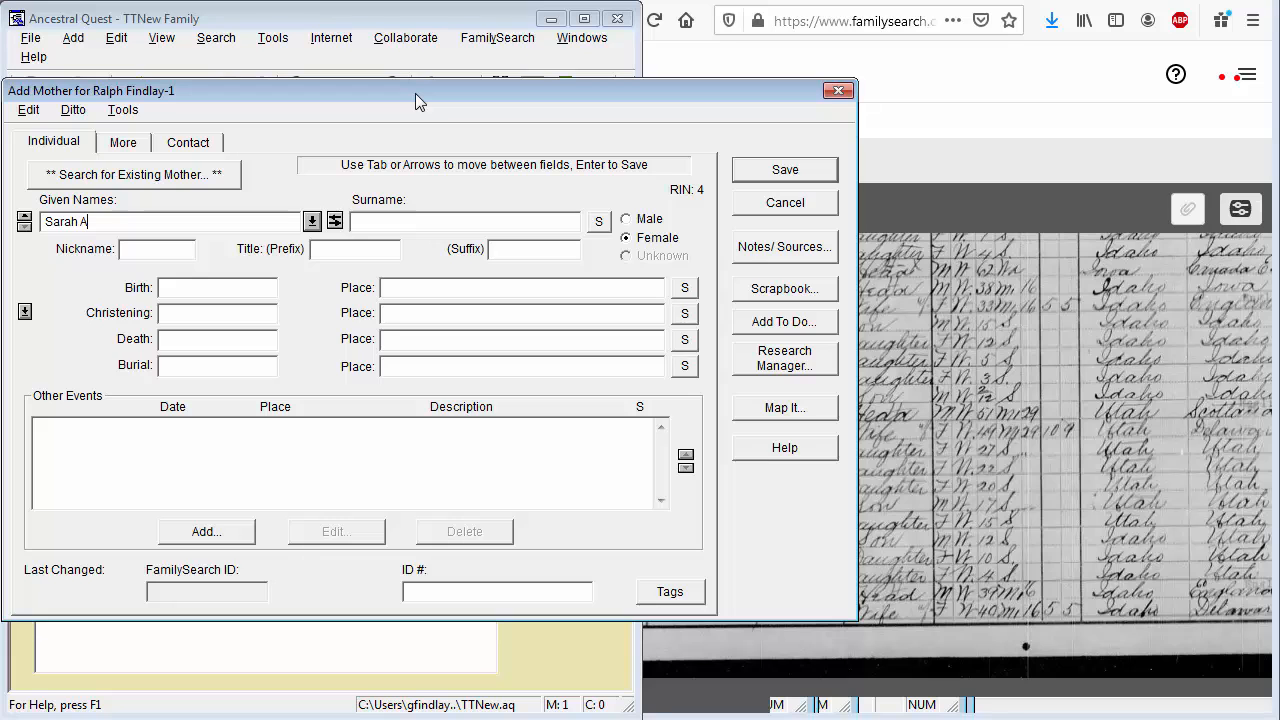
pyautogui.moveTo(245, 306)
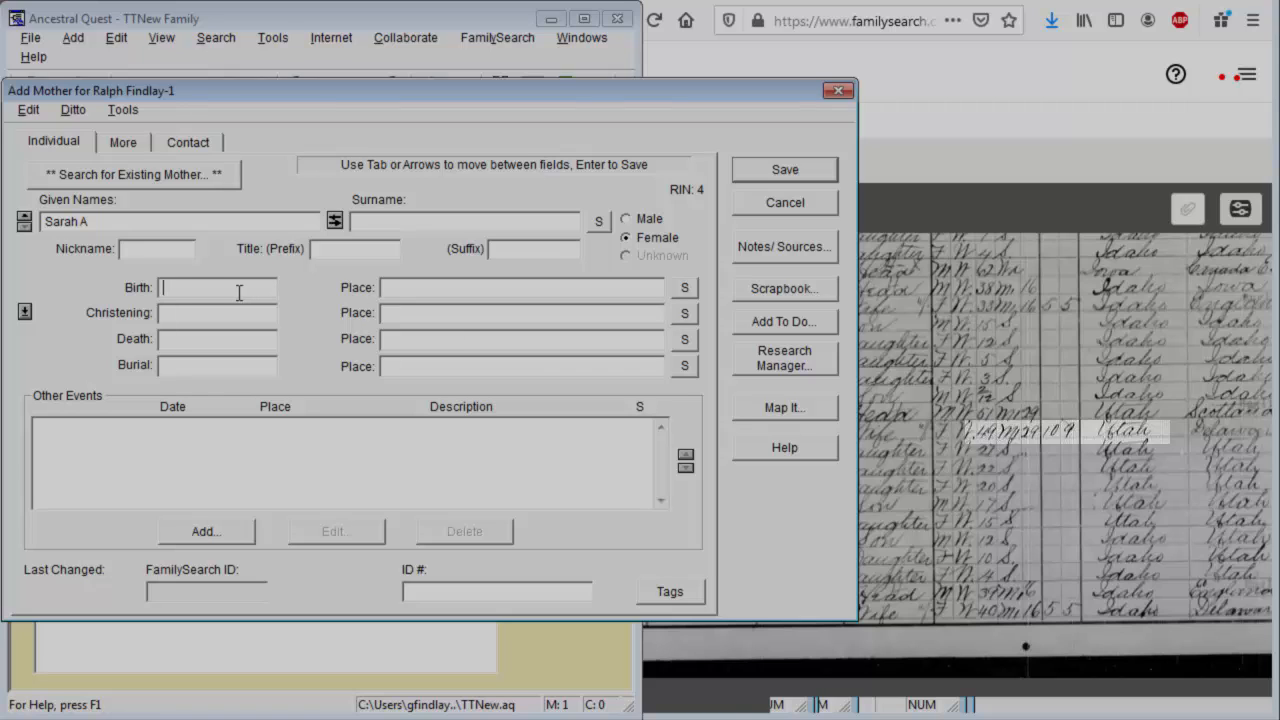
pyautogui.write('1860')
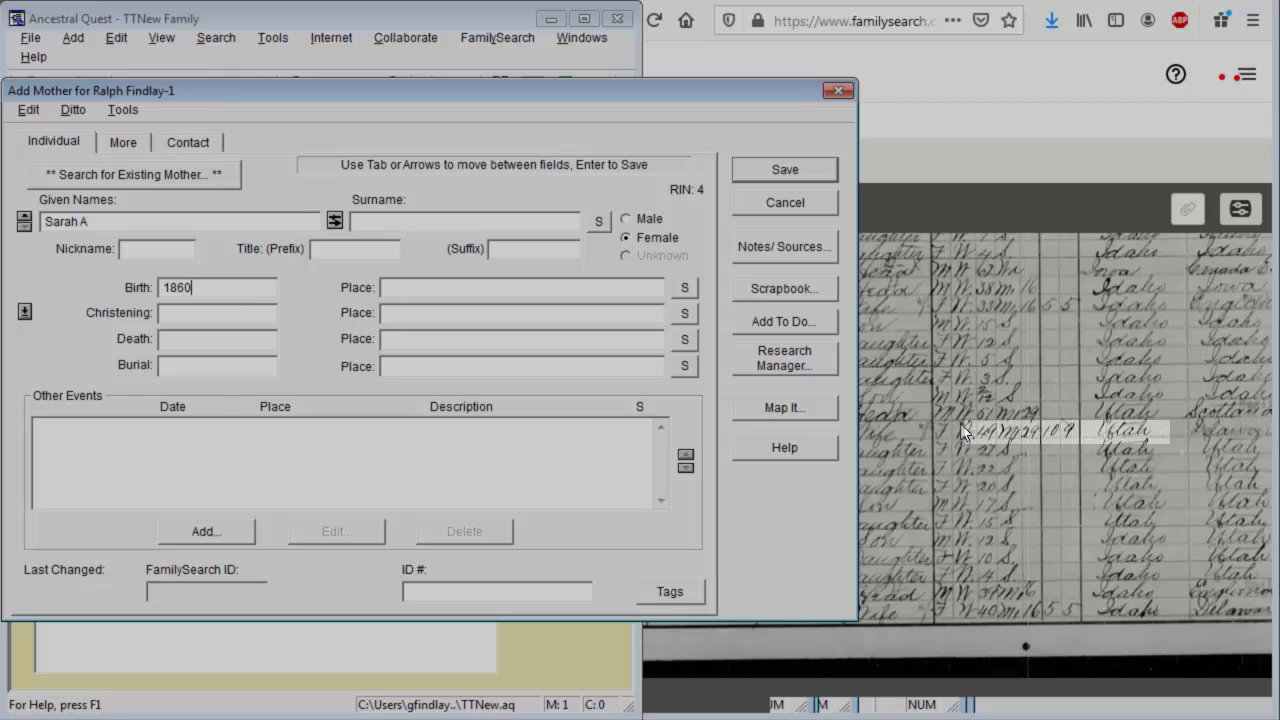
pyautogui.moveTo(1145, 440)
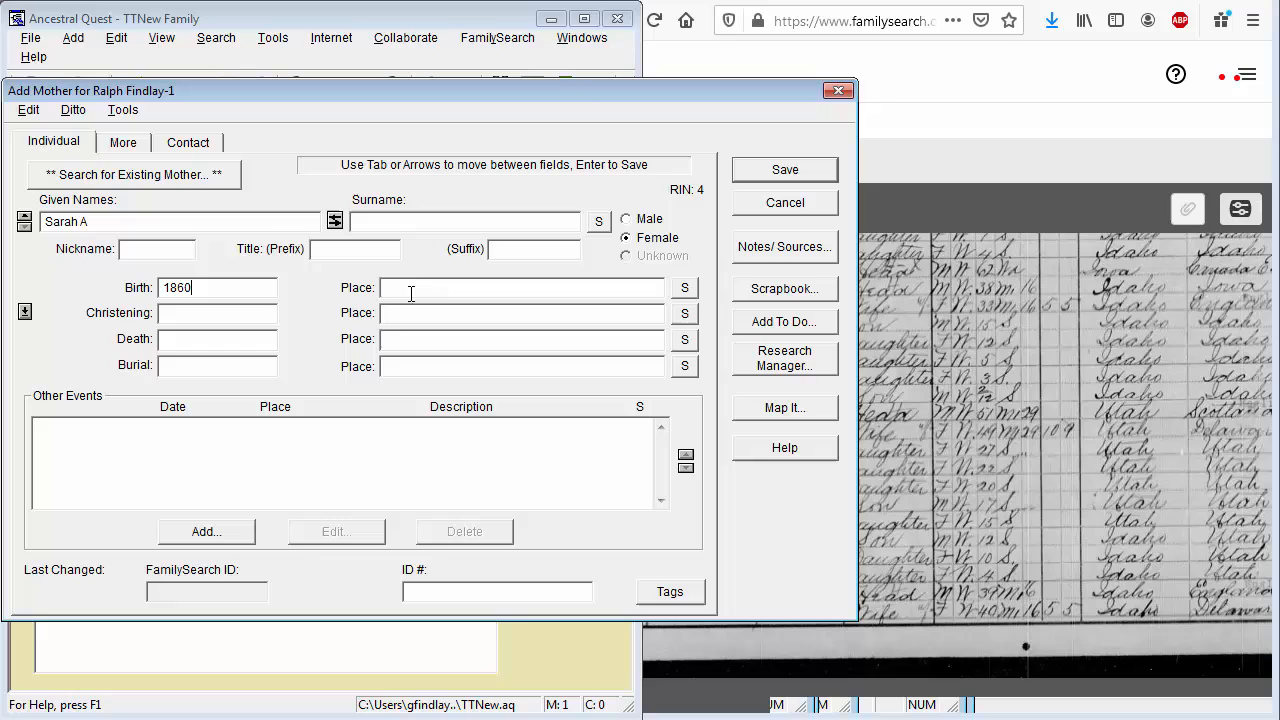
pyautogui.write('Utah')
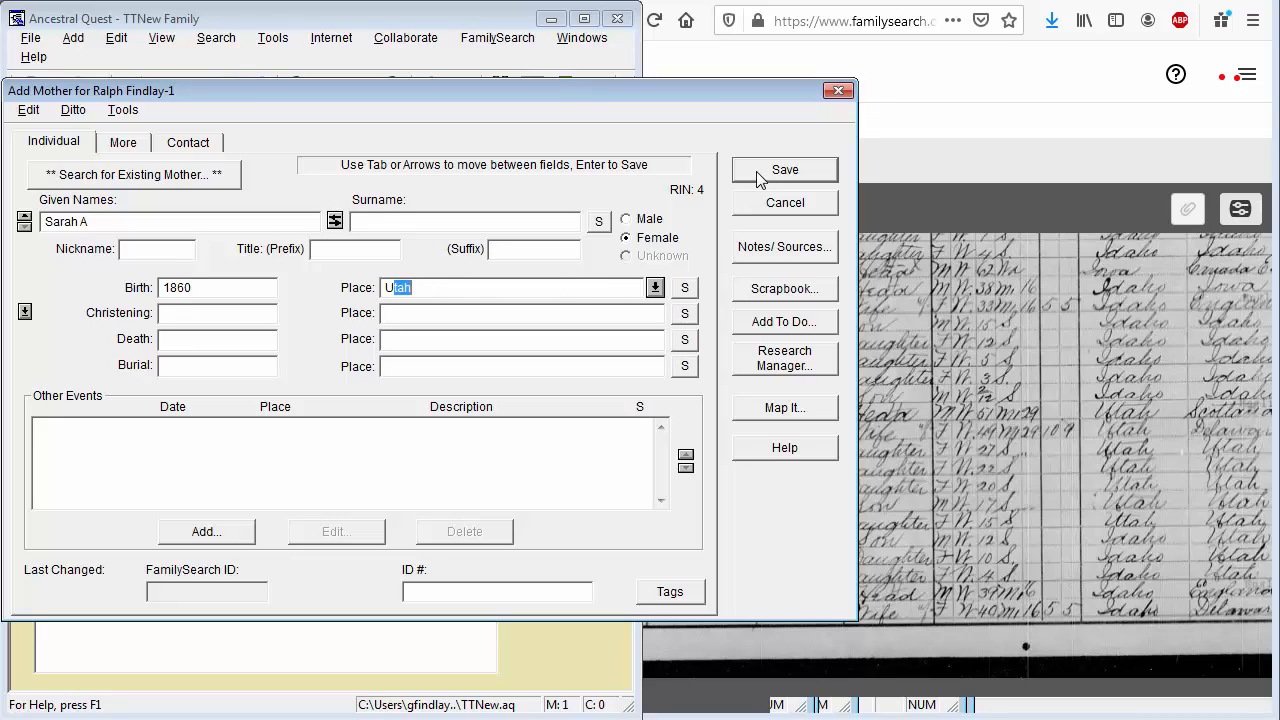
pyautogui.click(785, 169)
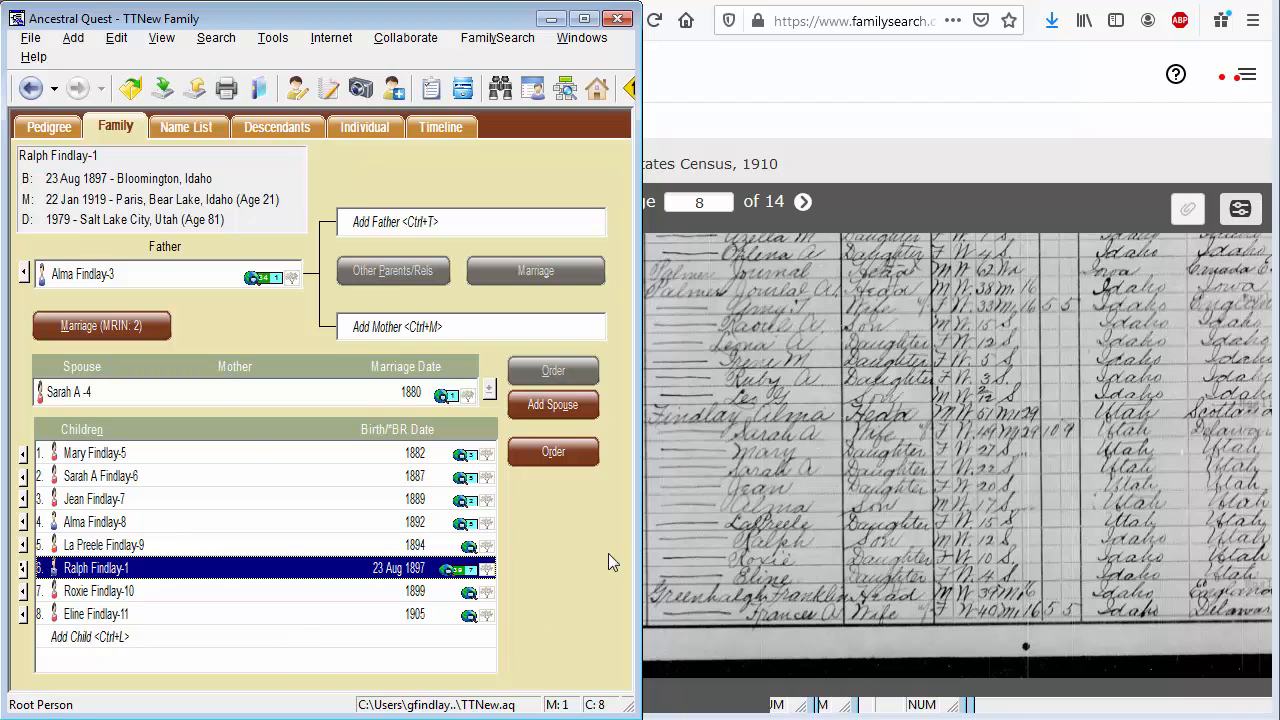
pyautogui.moveTo(835, 515)
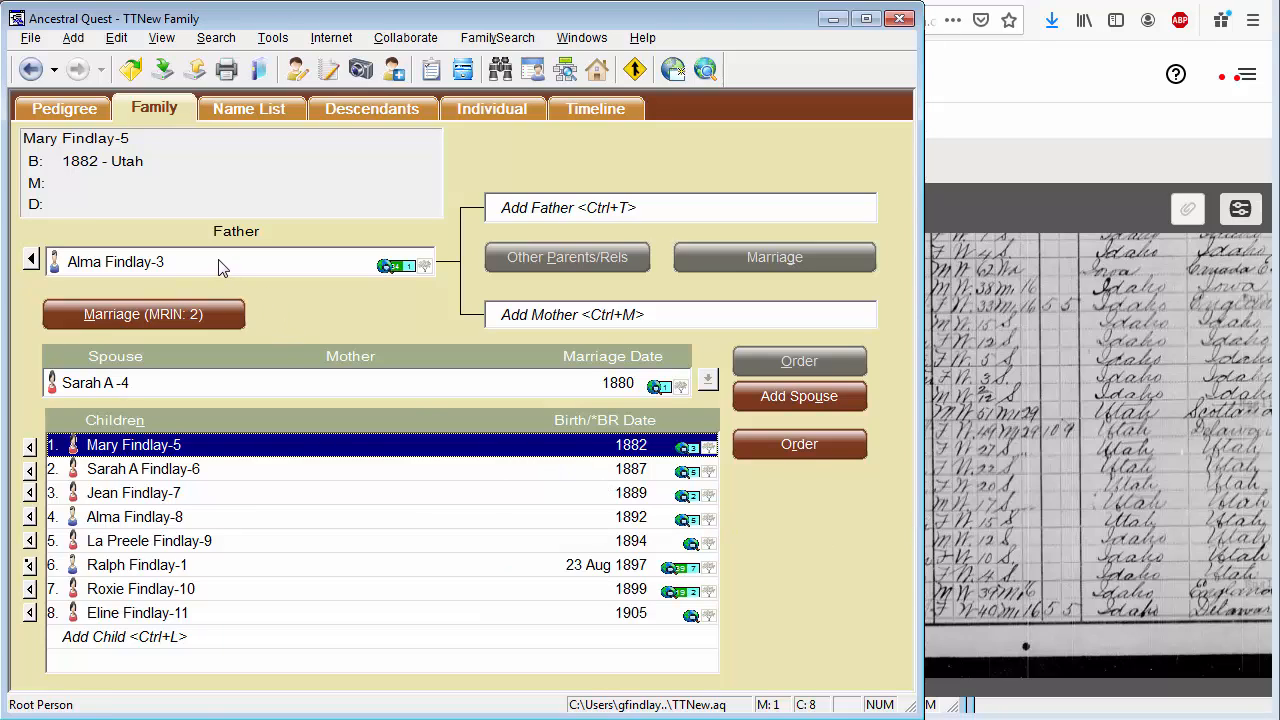
pyautogui.click(150, 261)
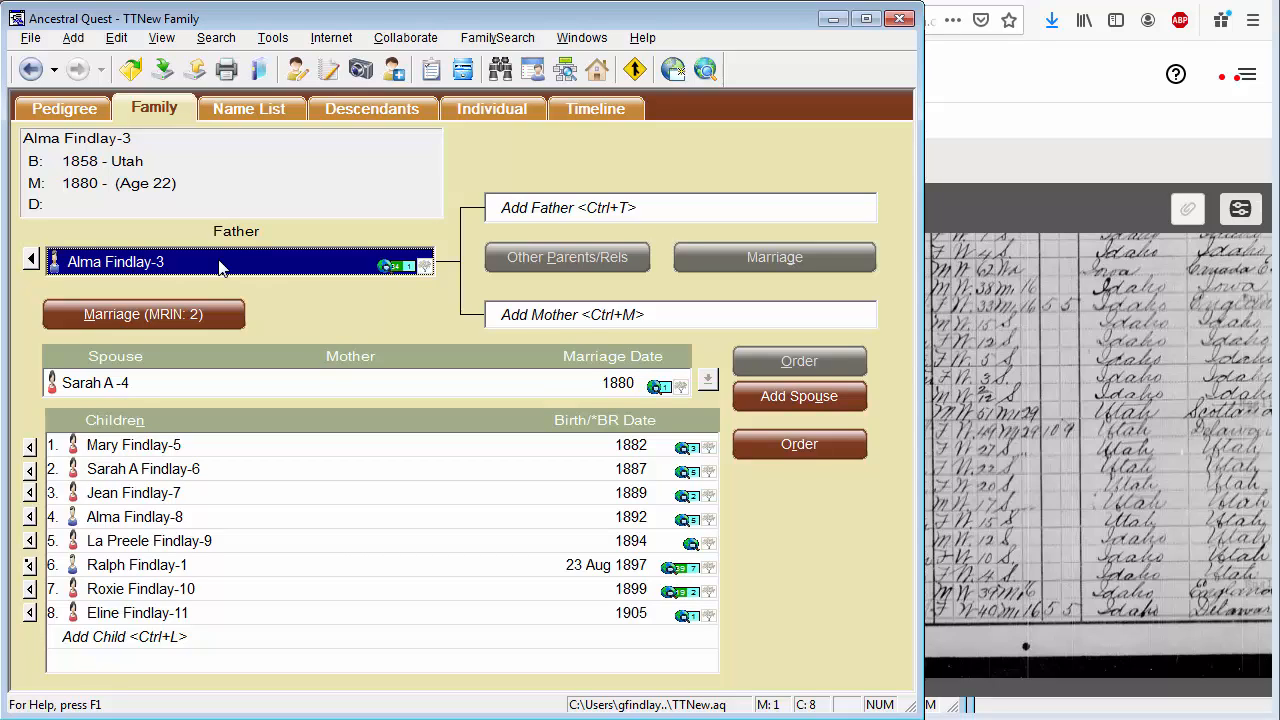
pyautogui.moveTo(175, 261)
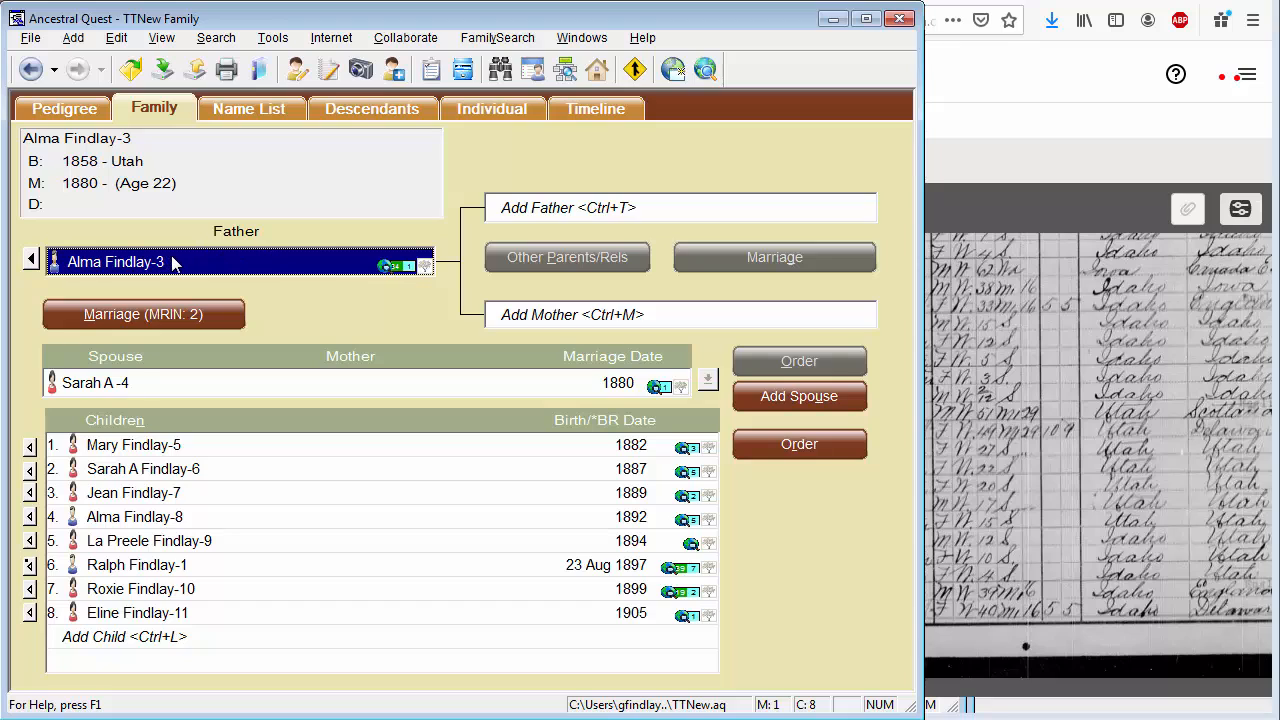
pyautogui.moveTo(296, 69)
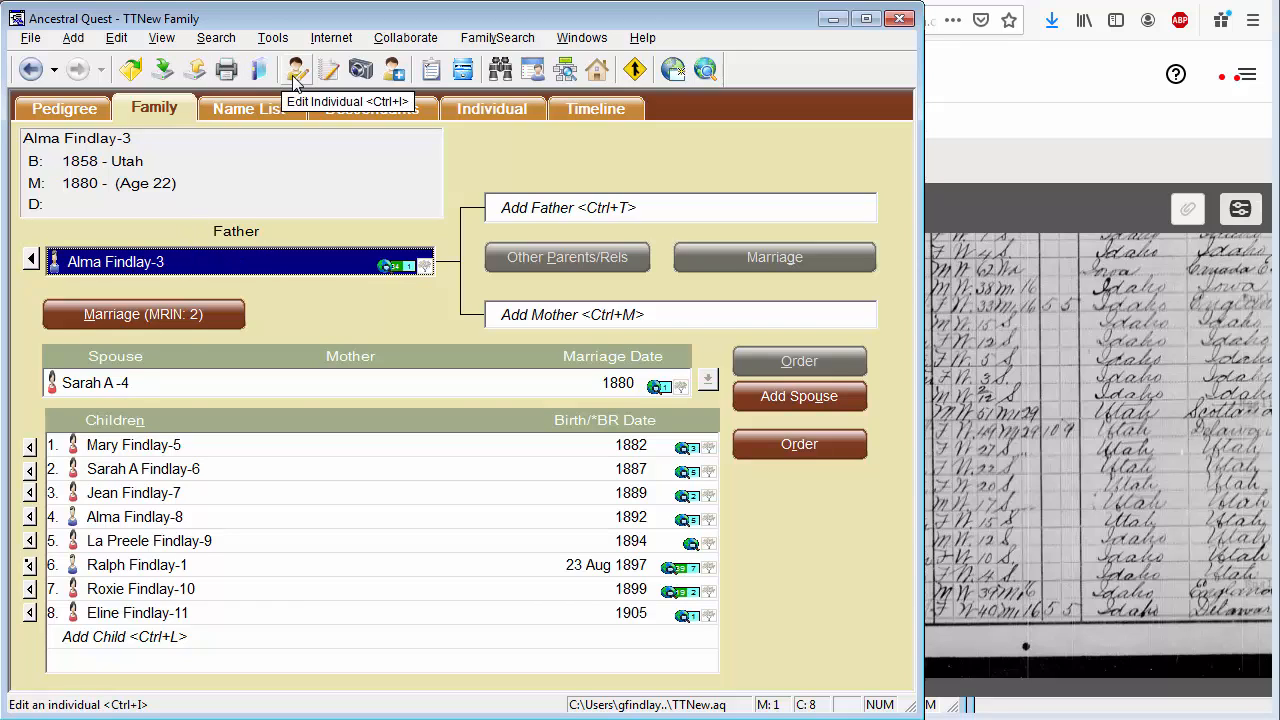
# - Add a Residence event to Alma's record for 2 May 1910 in Bloomington, Idaho
pyautogui.click(296, 68)
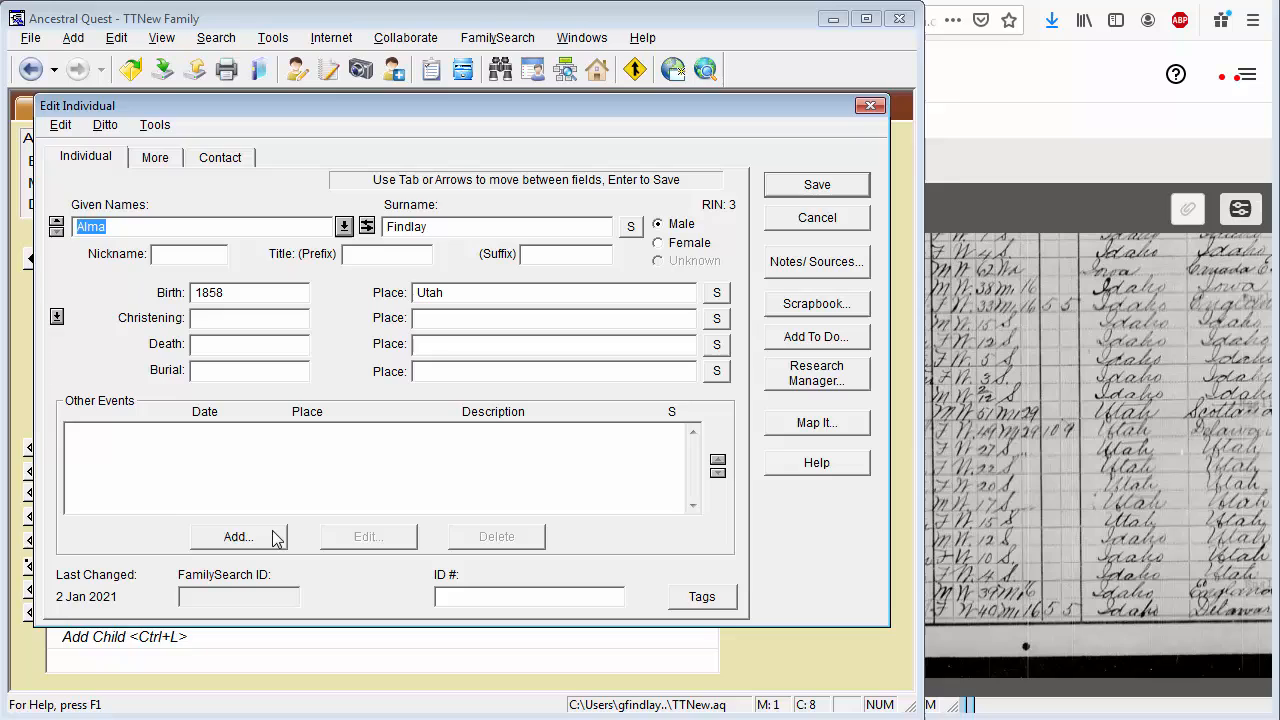
pyautogui.click(238, 537)
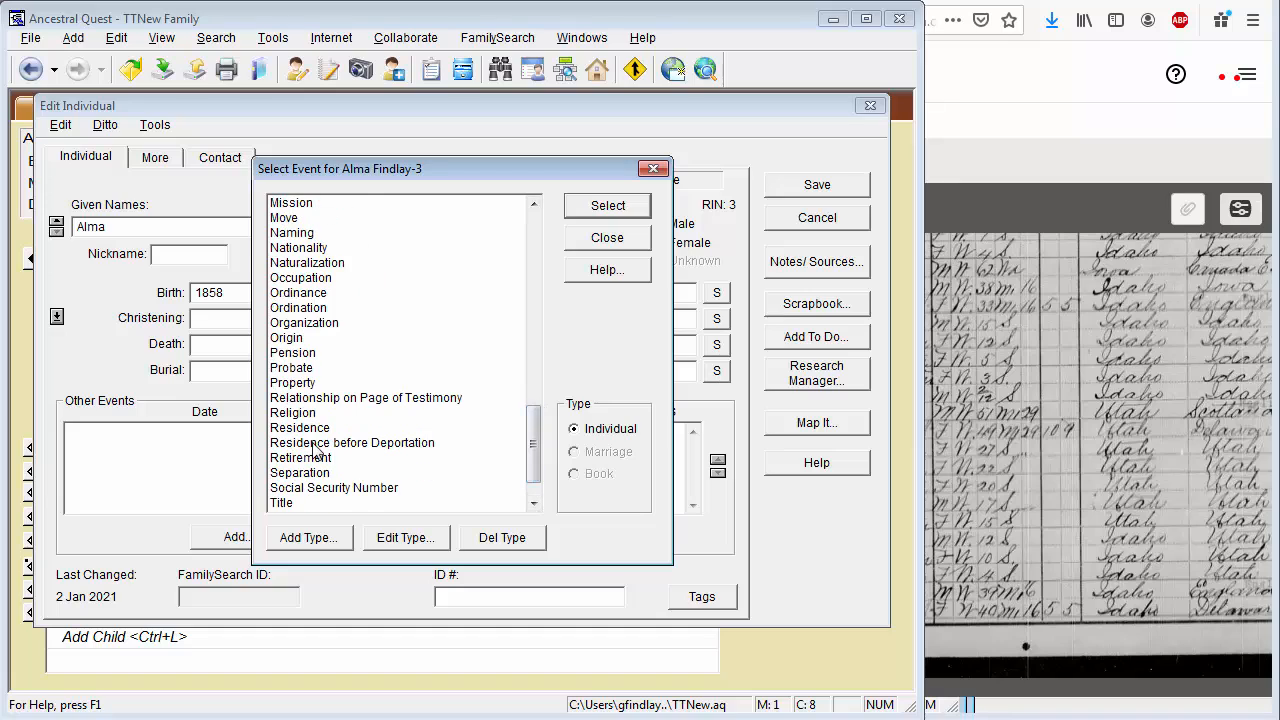
pyautogui.click(300, 427)
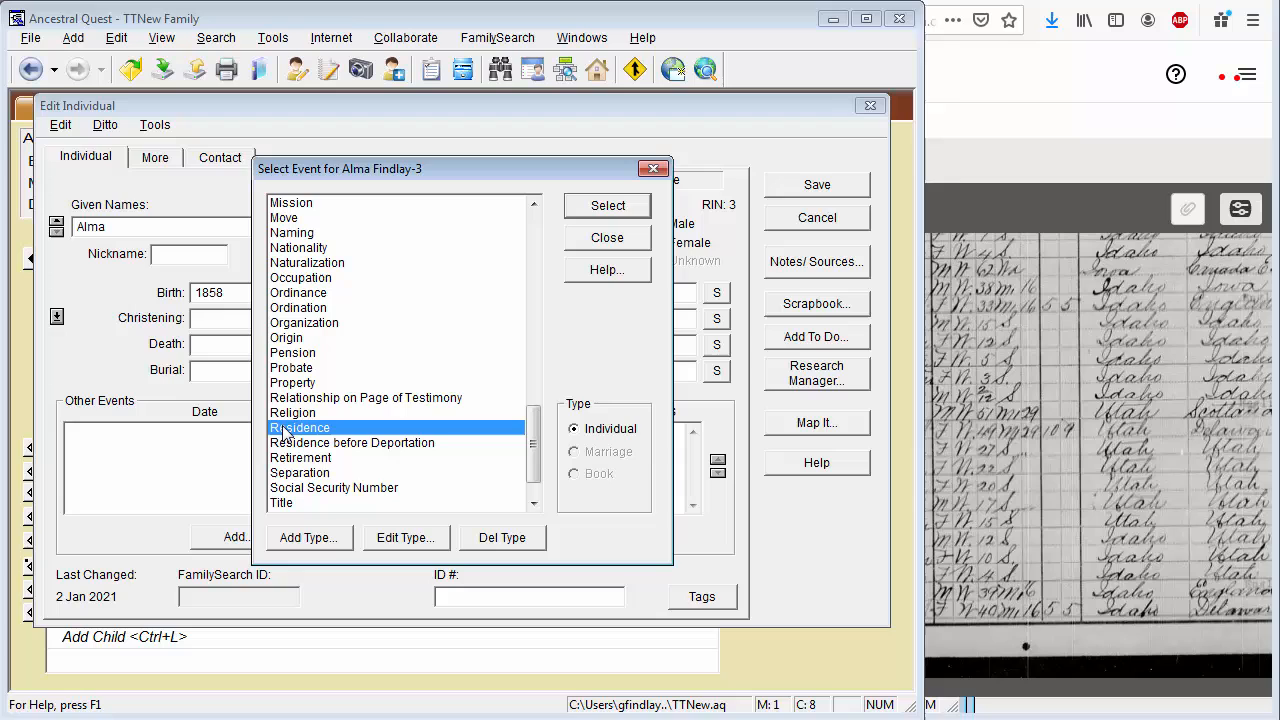
pyautogui.click(607, 205)
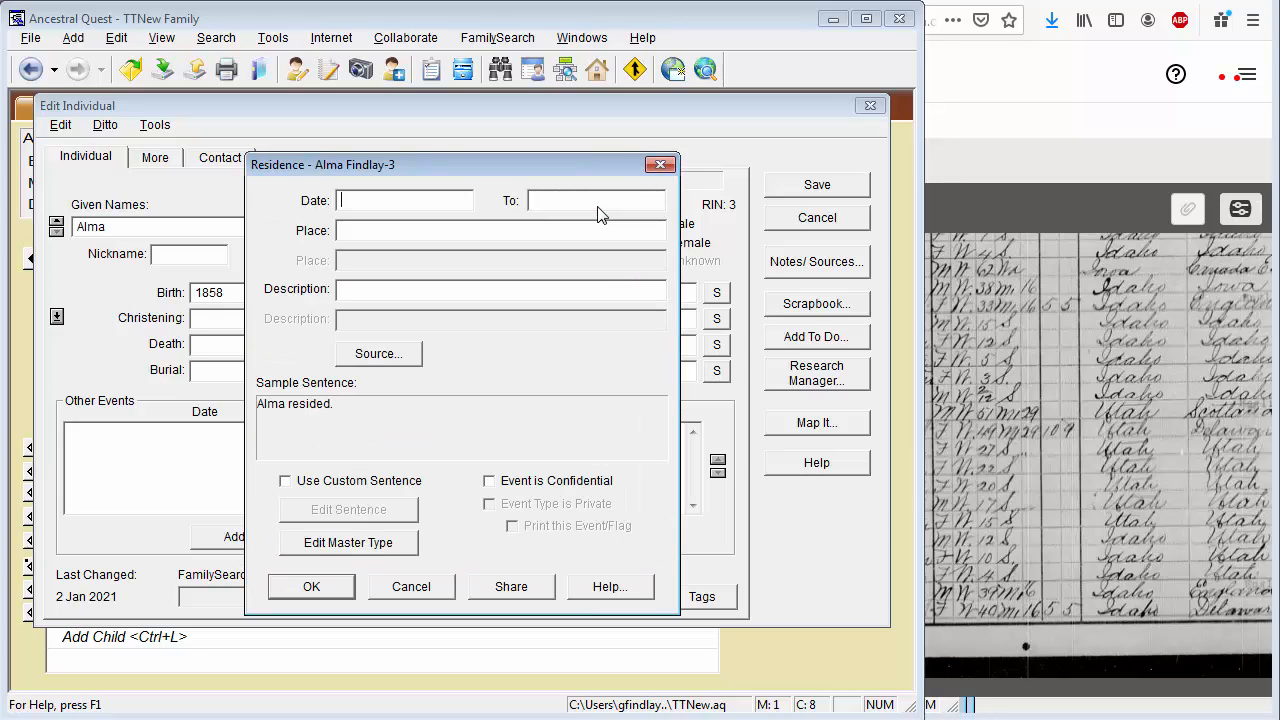
pyautogui.moveTo(975, 162)
pyautogui.write('2 May 1910')
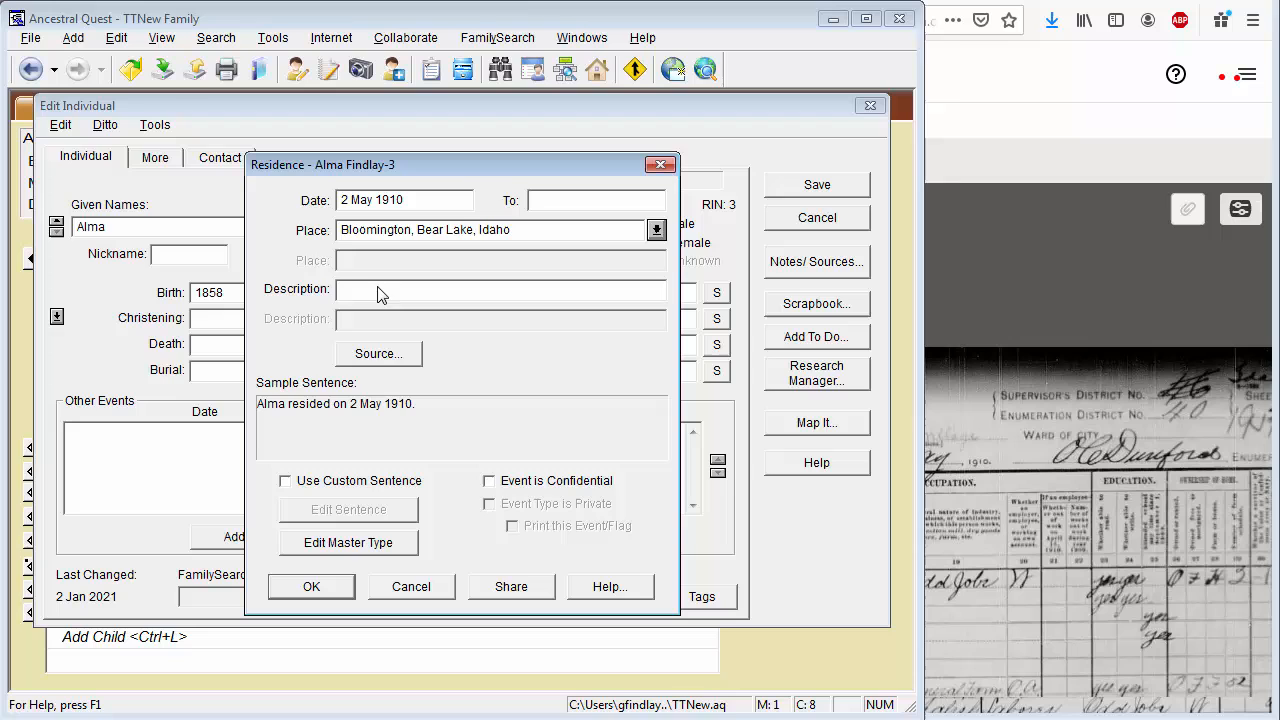
pyautogui.click(377, 353)
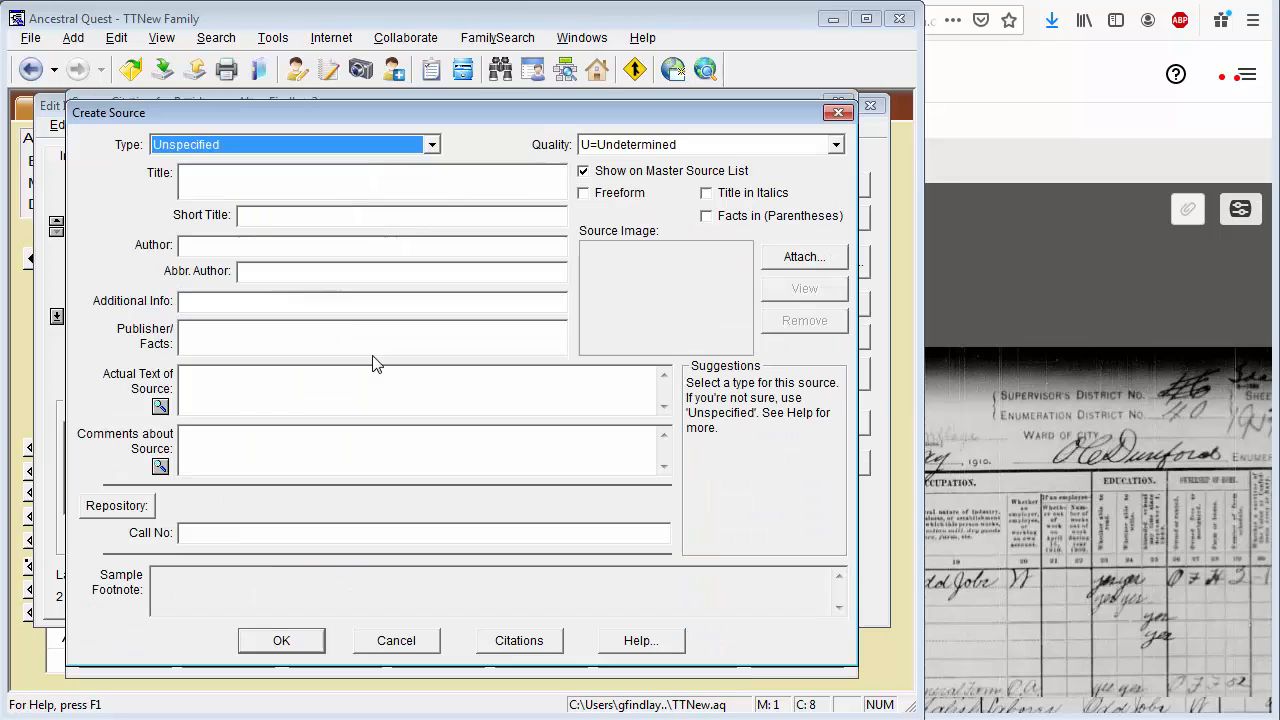
# - Create a Census source titled '1910 US Census' and set it to freeform entry
pyautogui.click(431, 144)
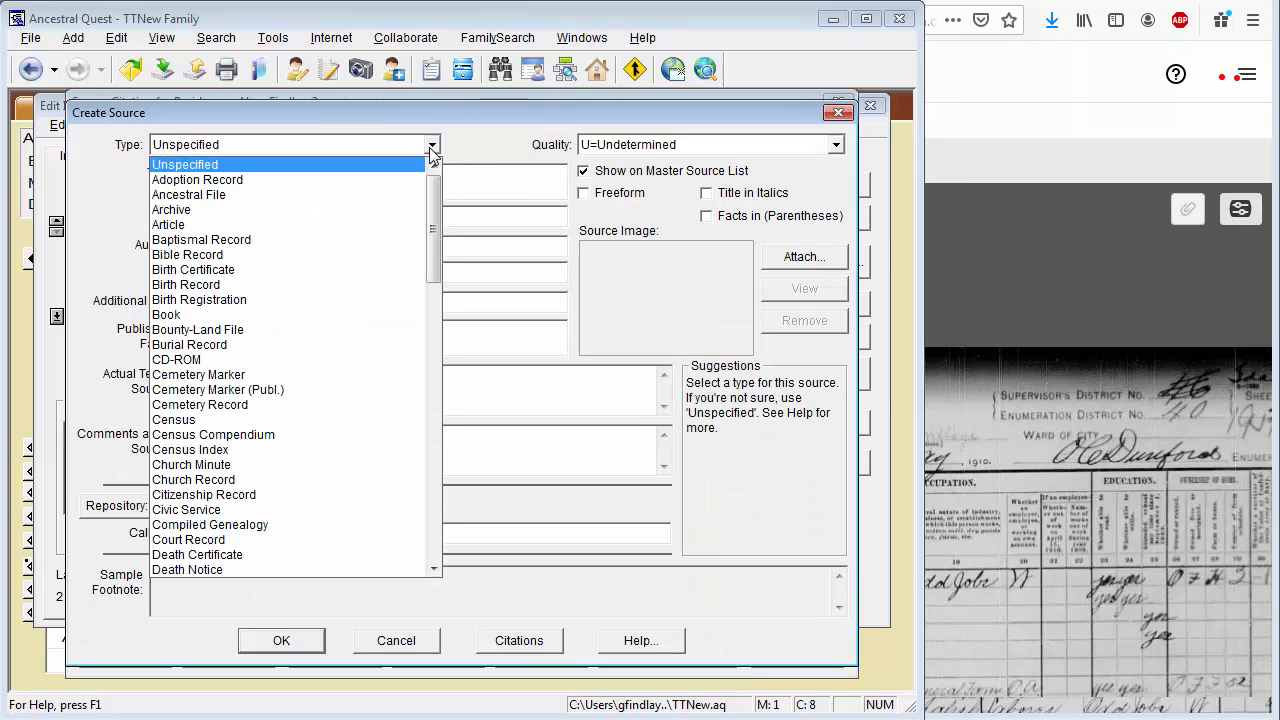
pyautogui.click(173, 419)
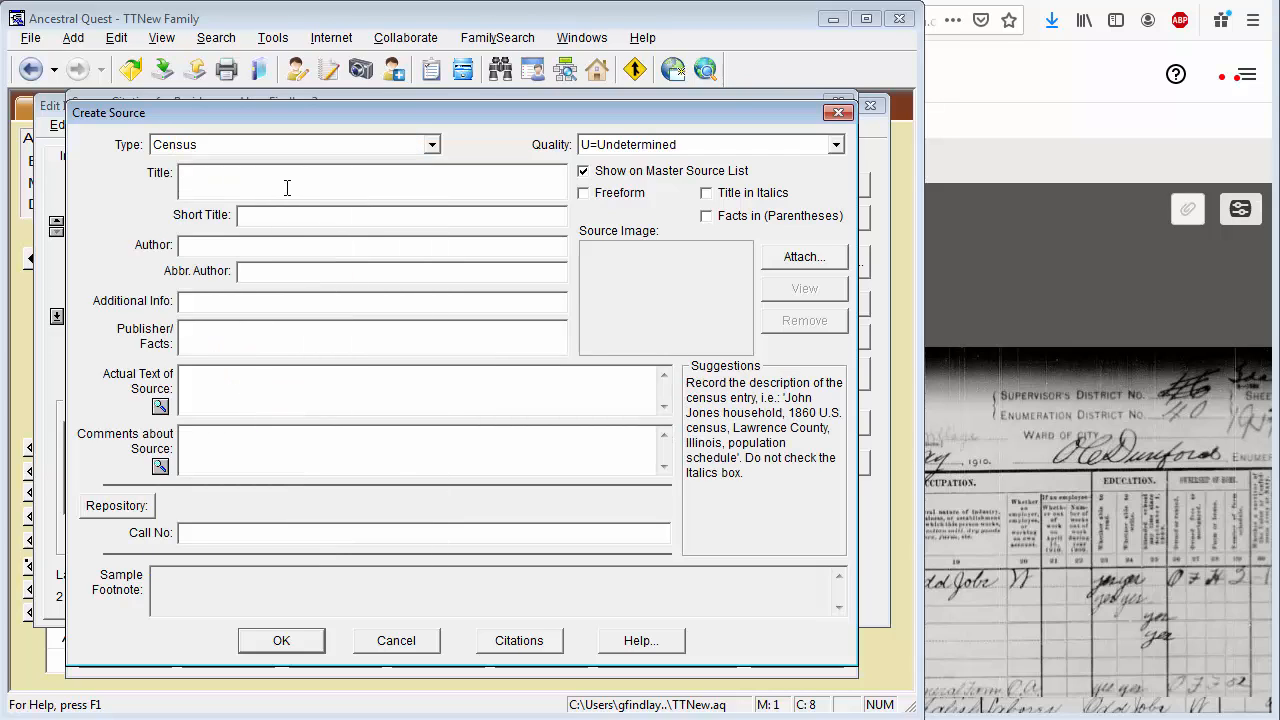
pyautogui.write('1910')
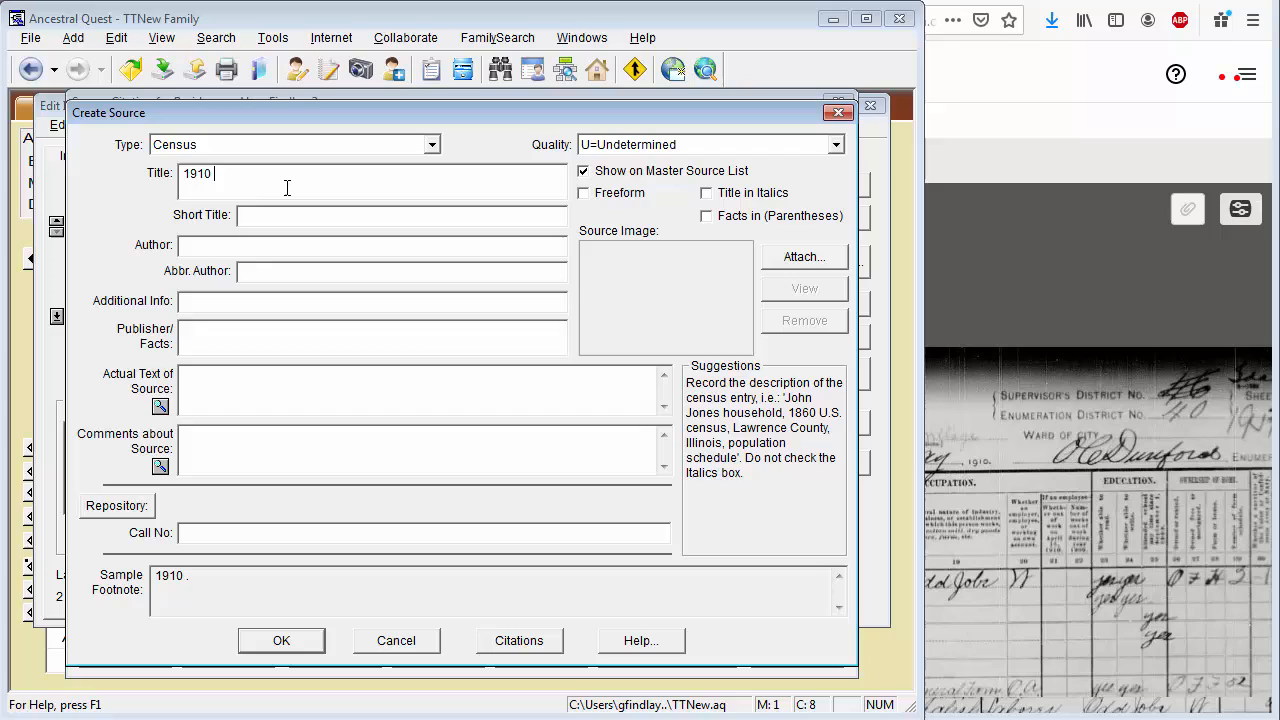
pyautogui.write('US Census')
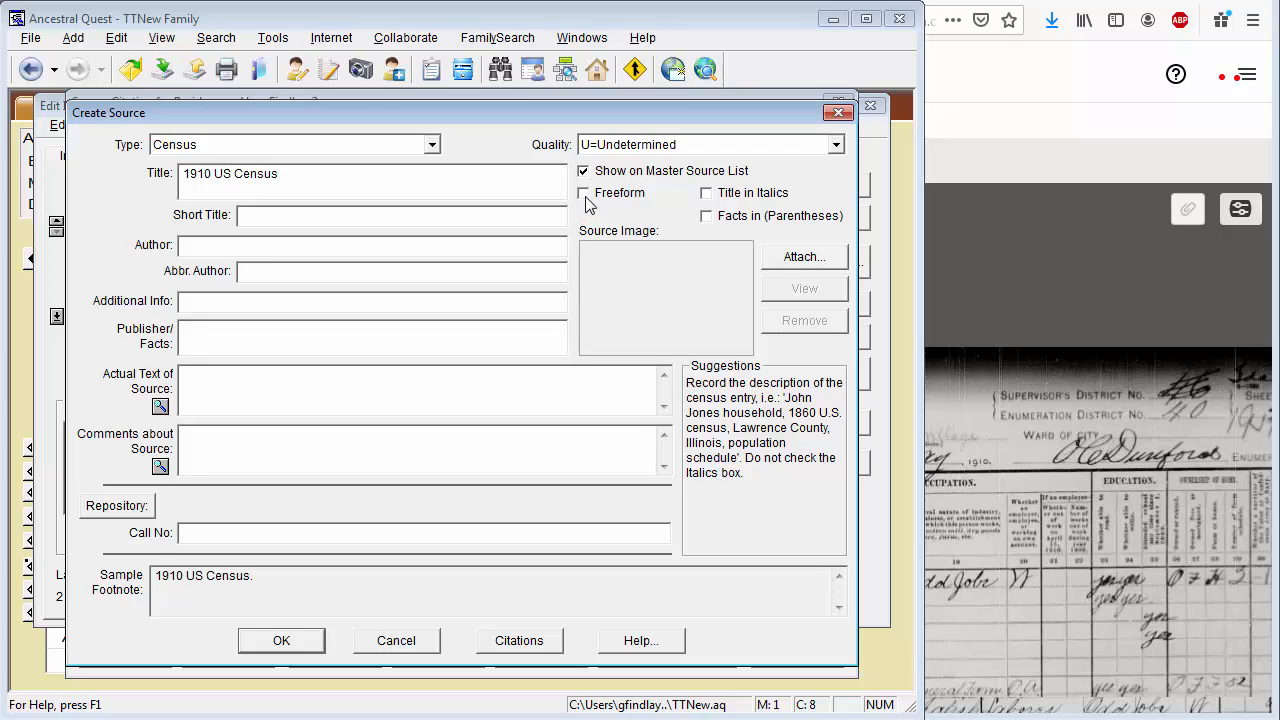
pyautogui.click(583, 193)
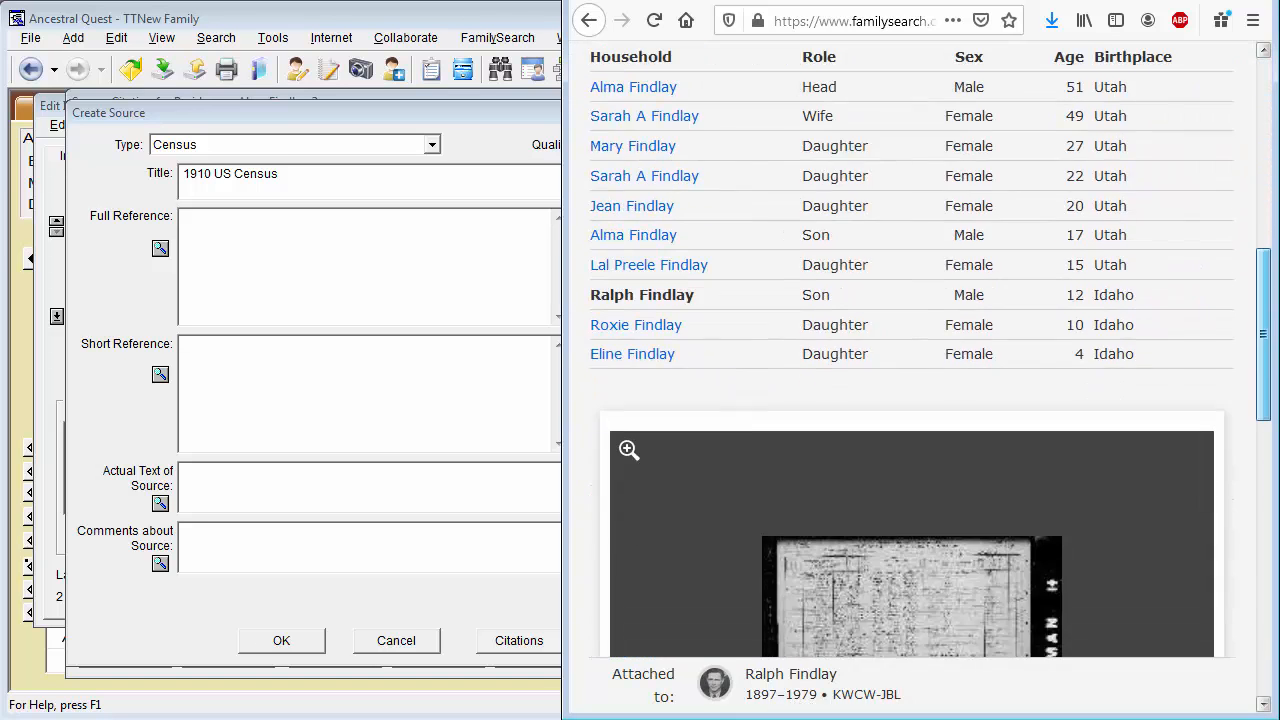
# - Expand Document Information and select the 'Citing this Record' citation text
pyautogui.scroll(-3)
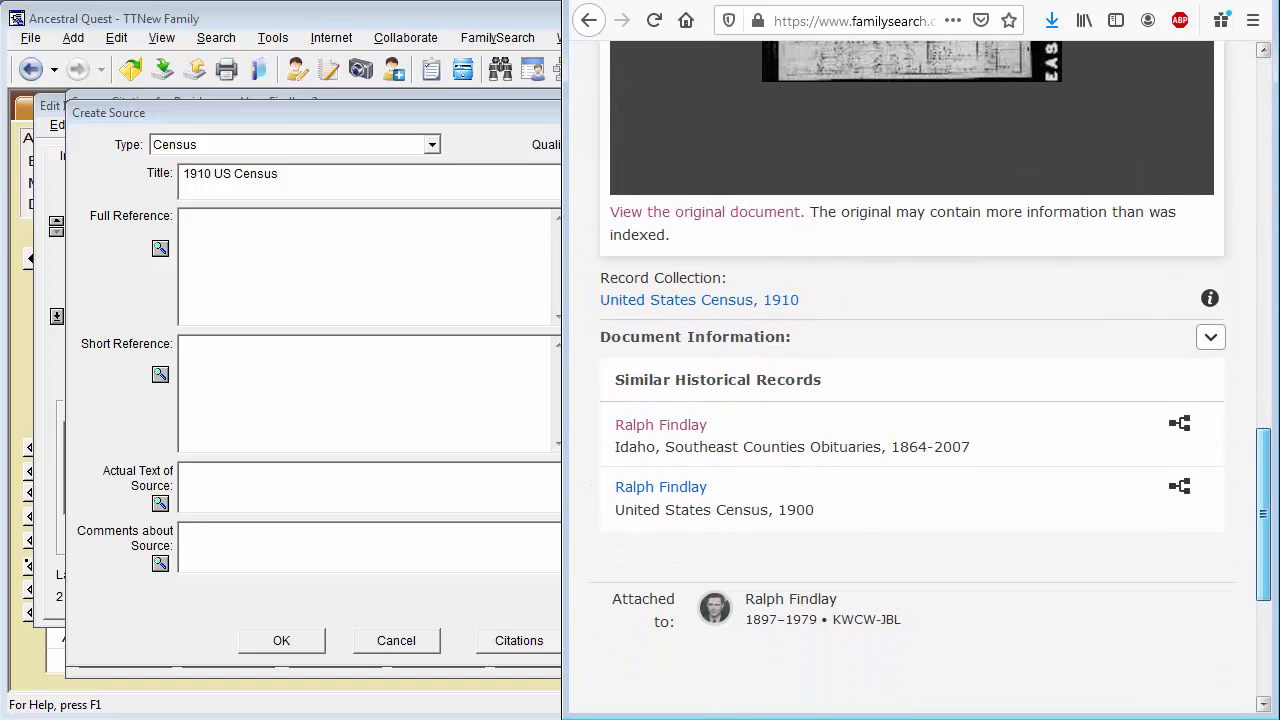
pyautogui.click(1210, 336)
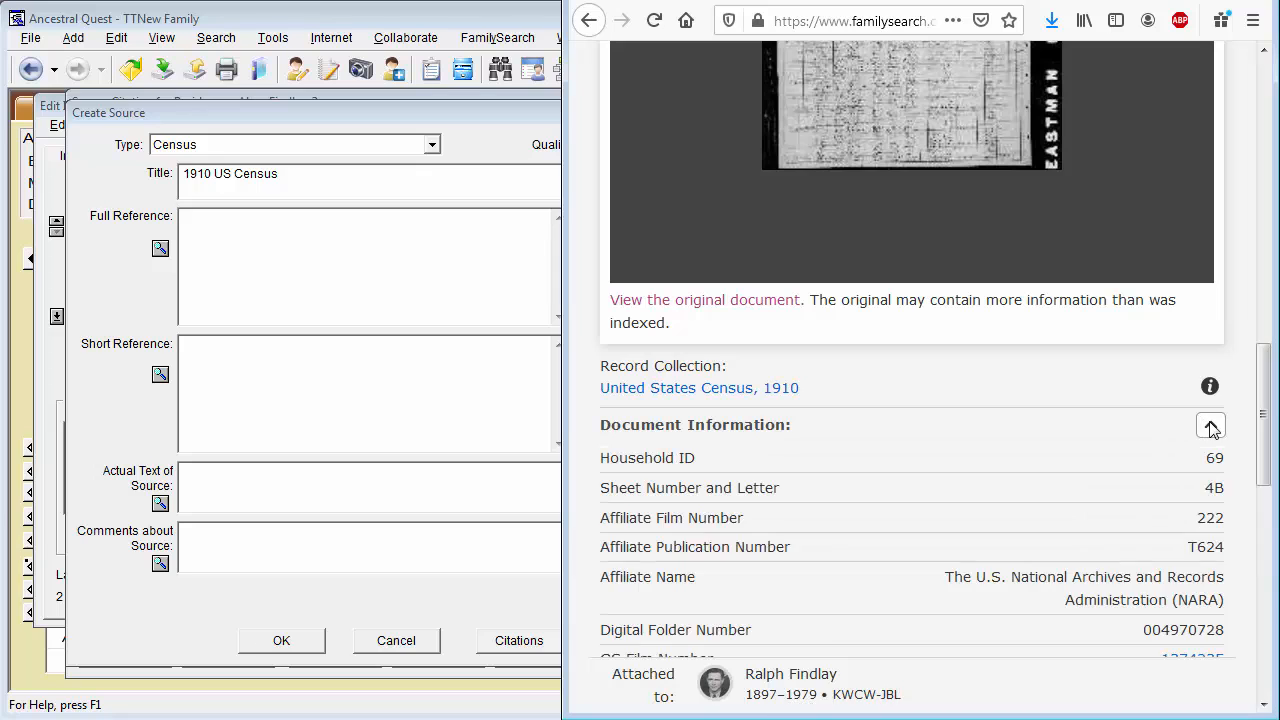
pyautogui.scroll(-3)
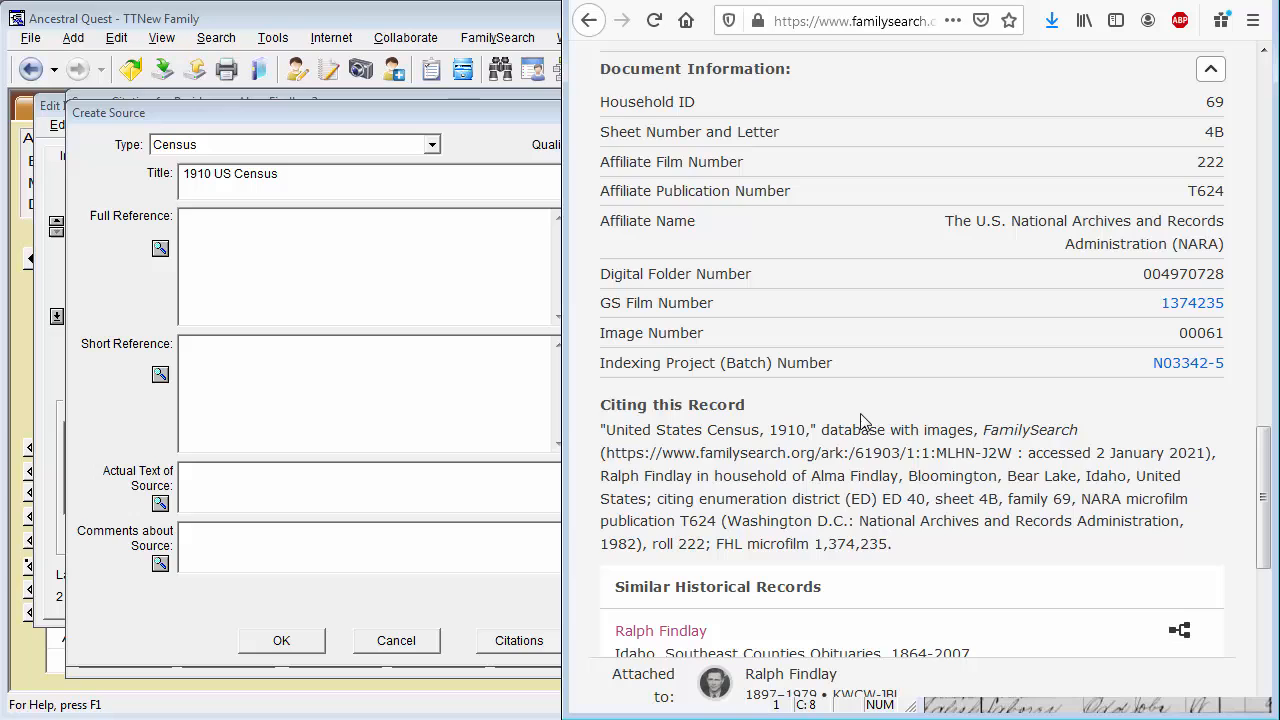
pyautogui.moveTo(601, 429); pyautogui.dragTo(683, 463)
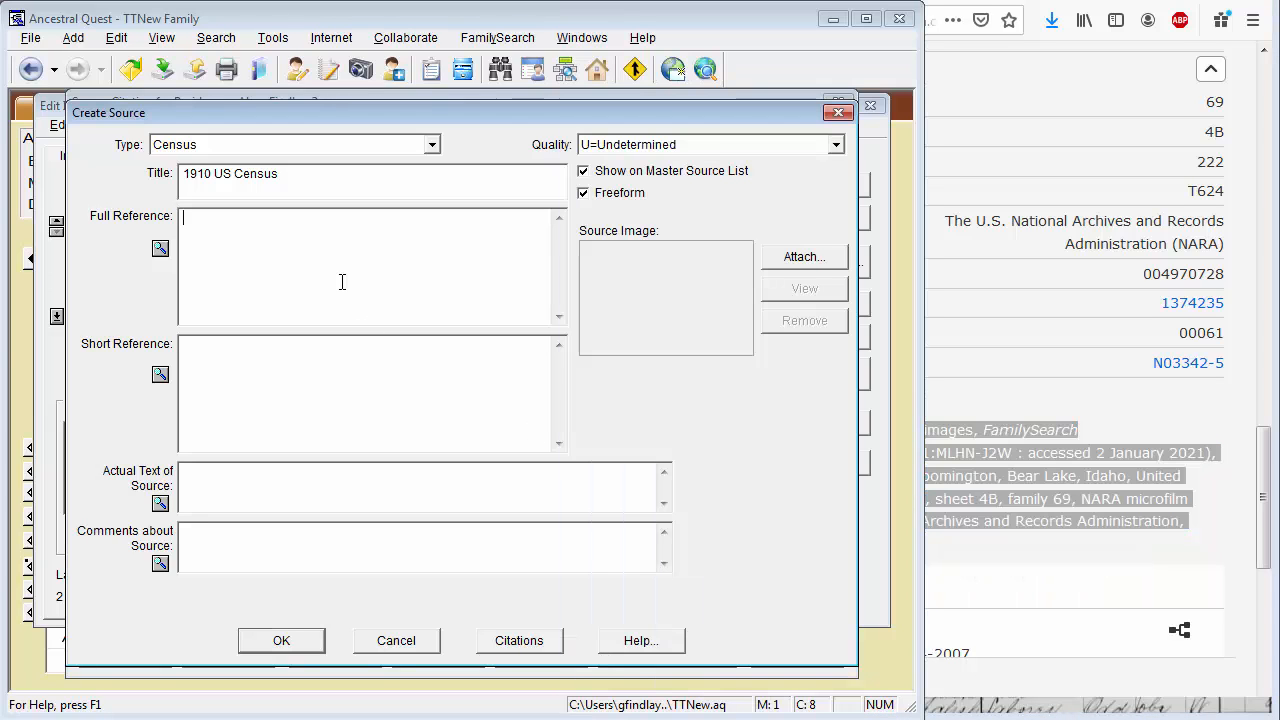
# - Paste and edit the census citation as Full Reference, save the source, and begin sharing
pyautogui.press('ctrl+v')
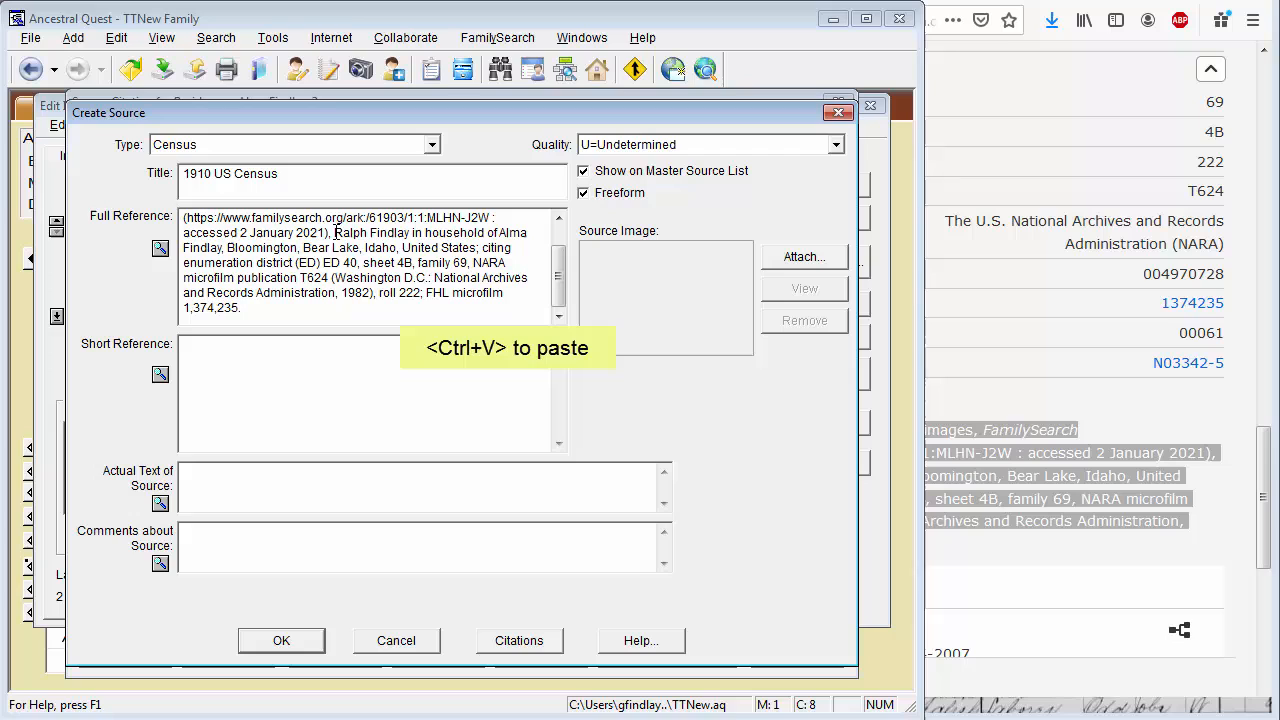
pyautogui.moveTo(333, 232); pyautogui.dragTo(448, 232)
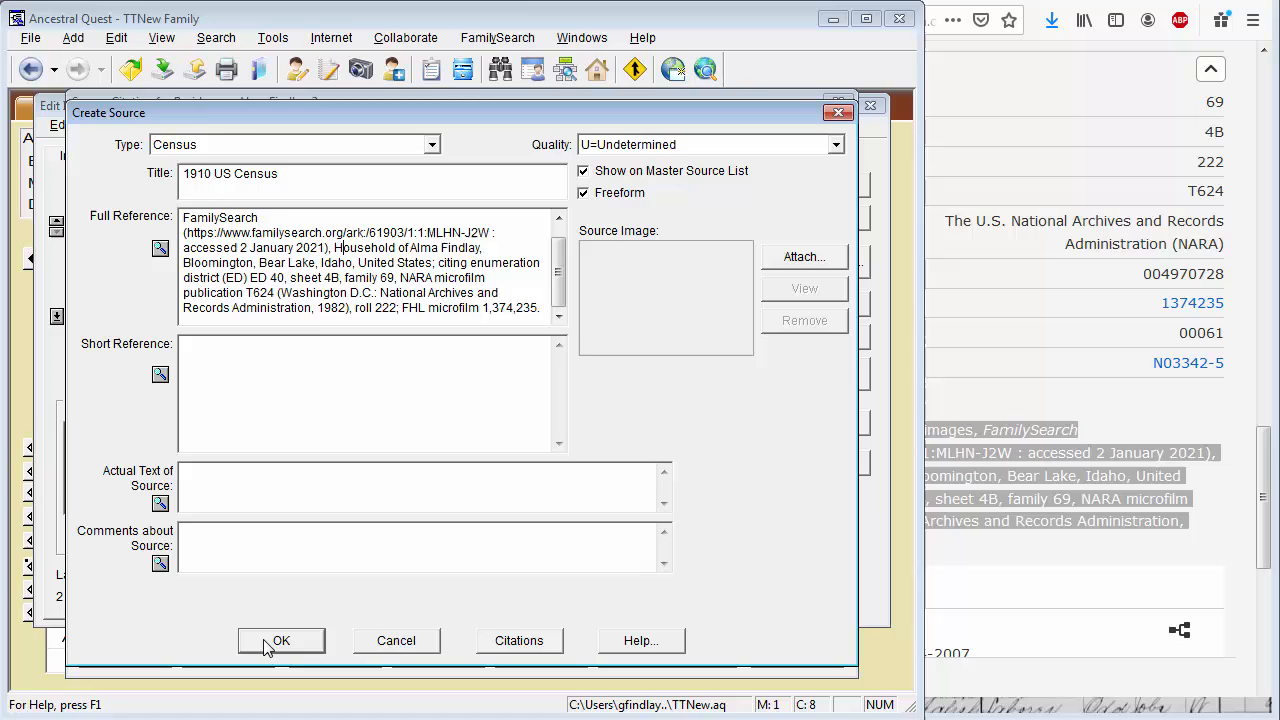
pyautogui.click(281, 640)
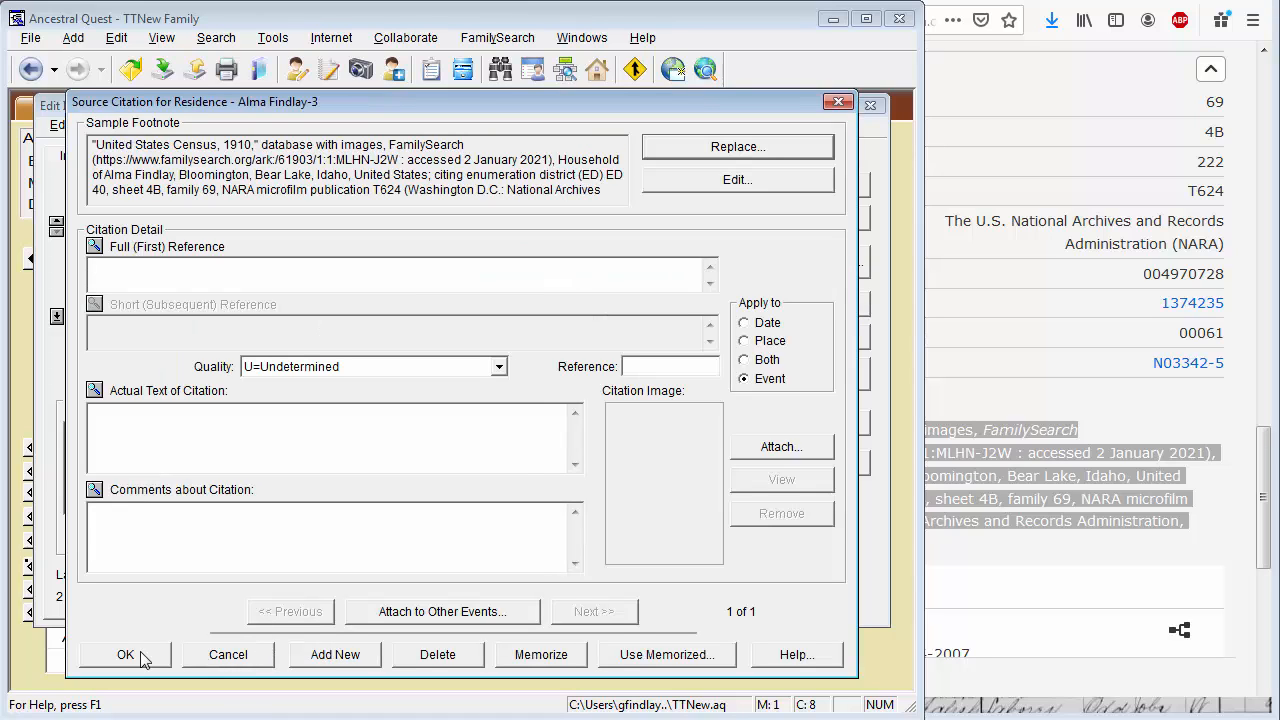
pyautogui.click(125, 654)
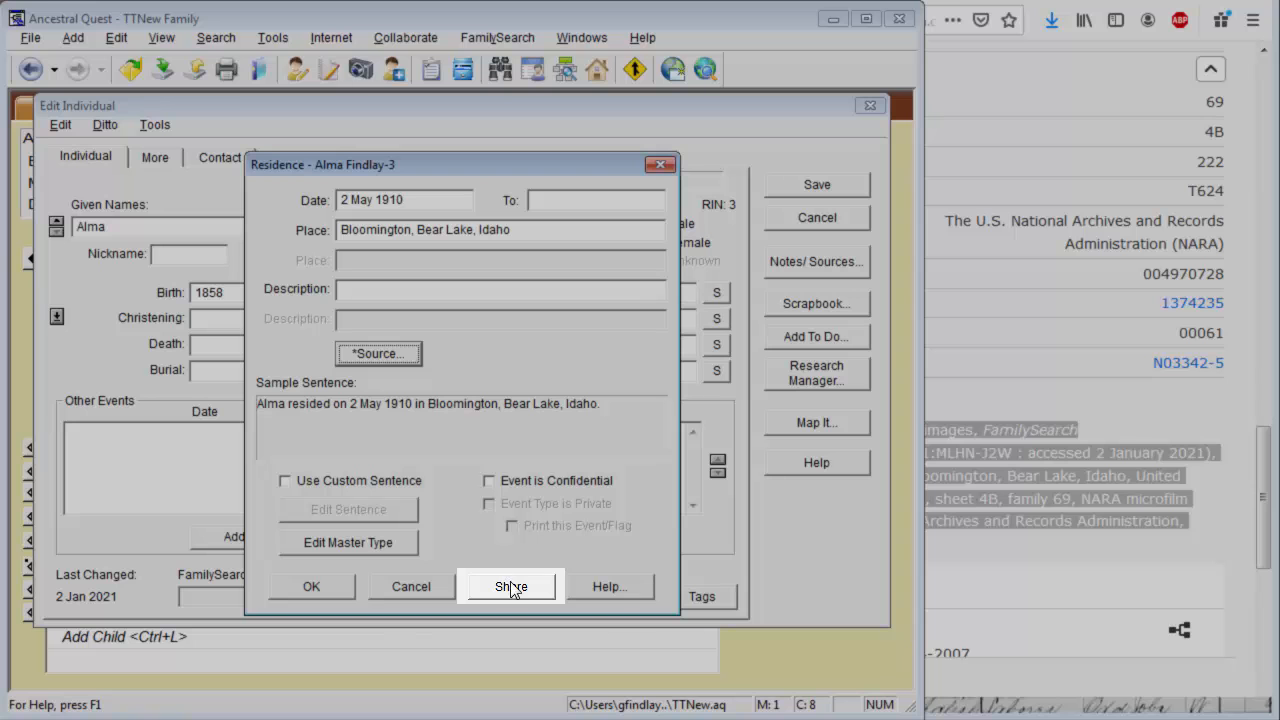
pyautogui.click(511, 586)
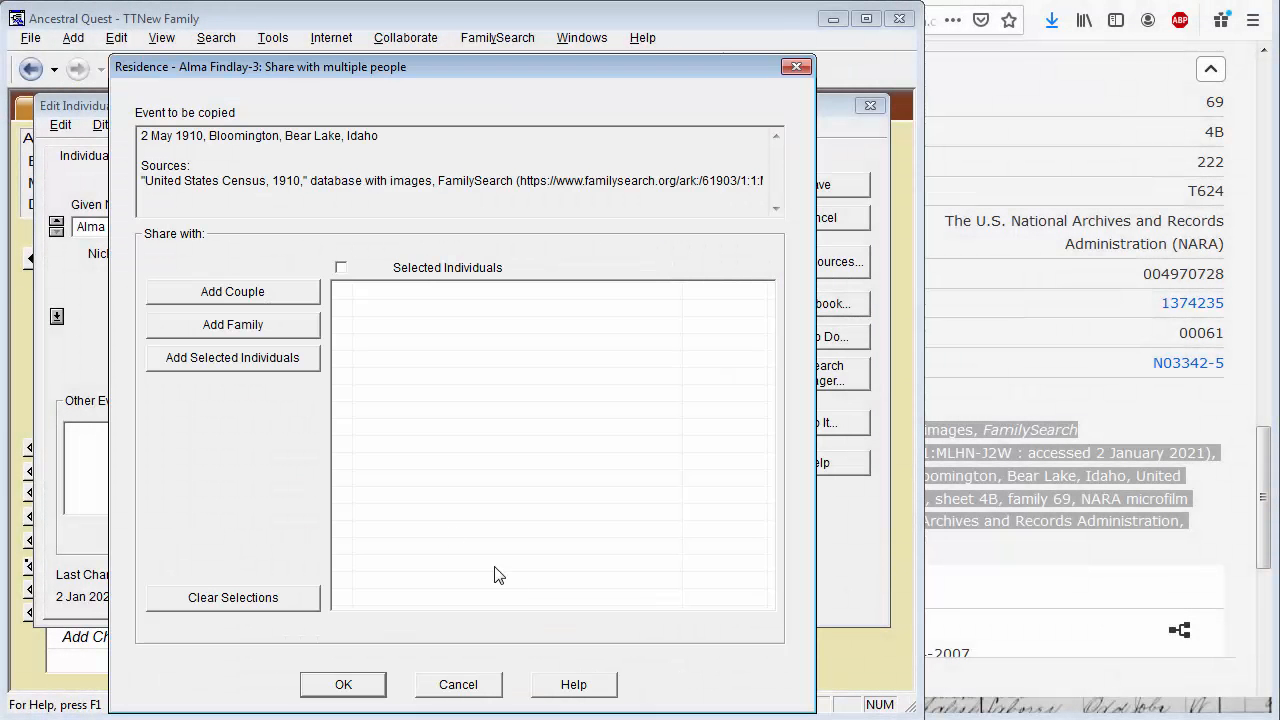
pyautogui.click(232, 324)
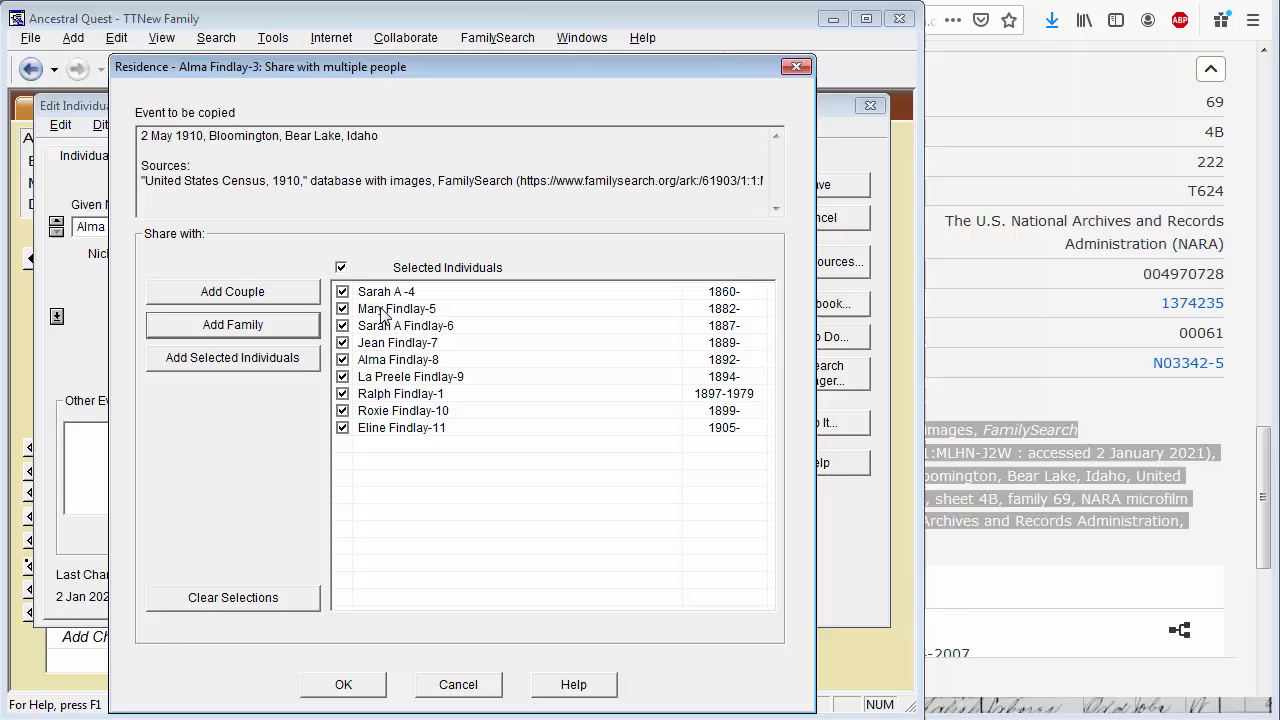
pyautogui.moveTo(352, 559)
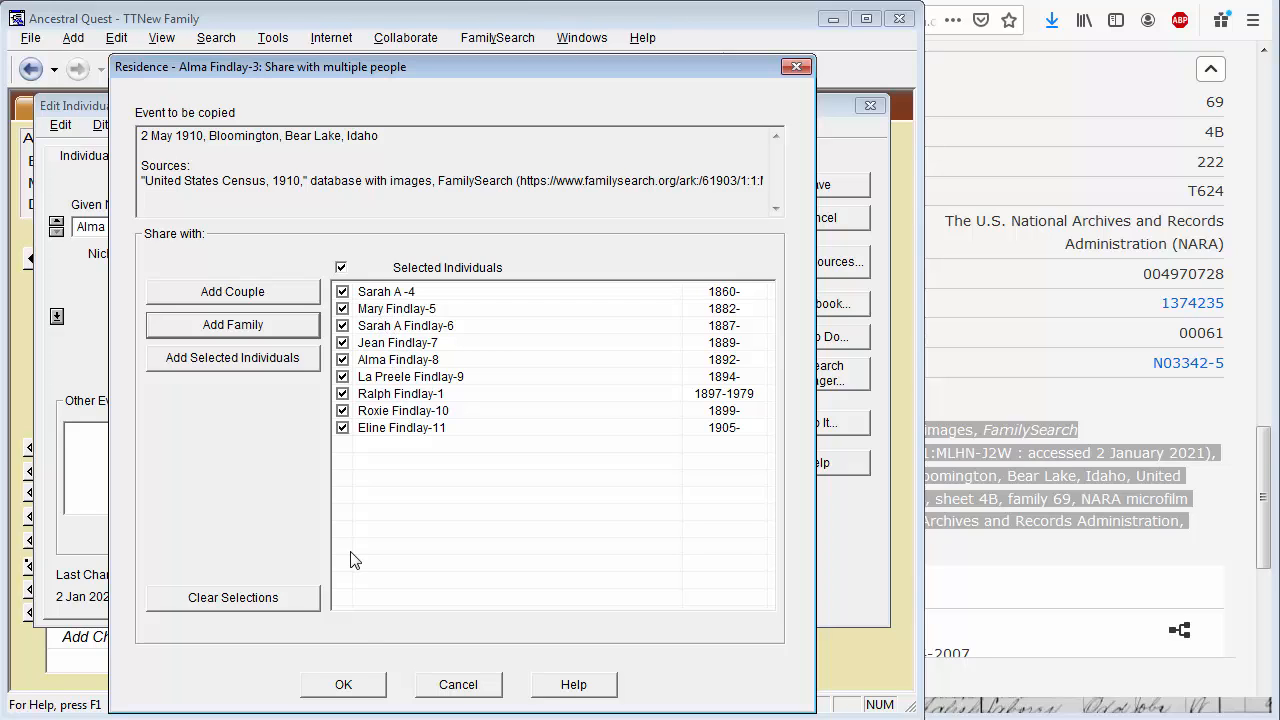
pyautogui.click(343, 684)
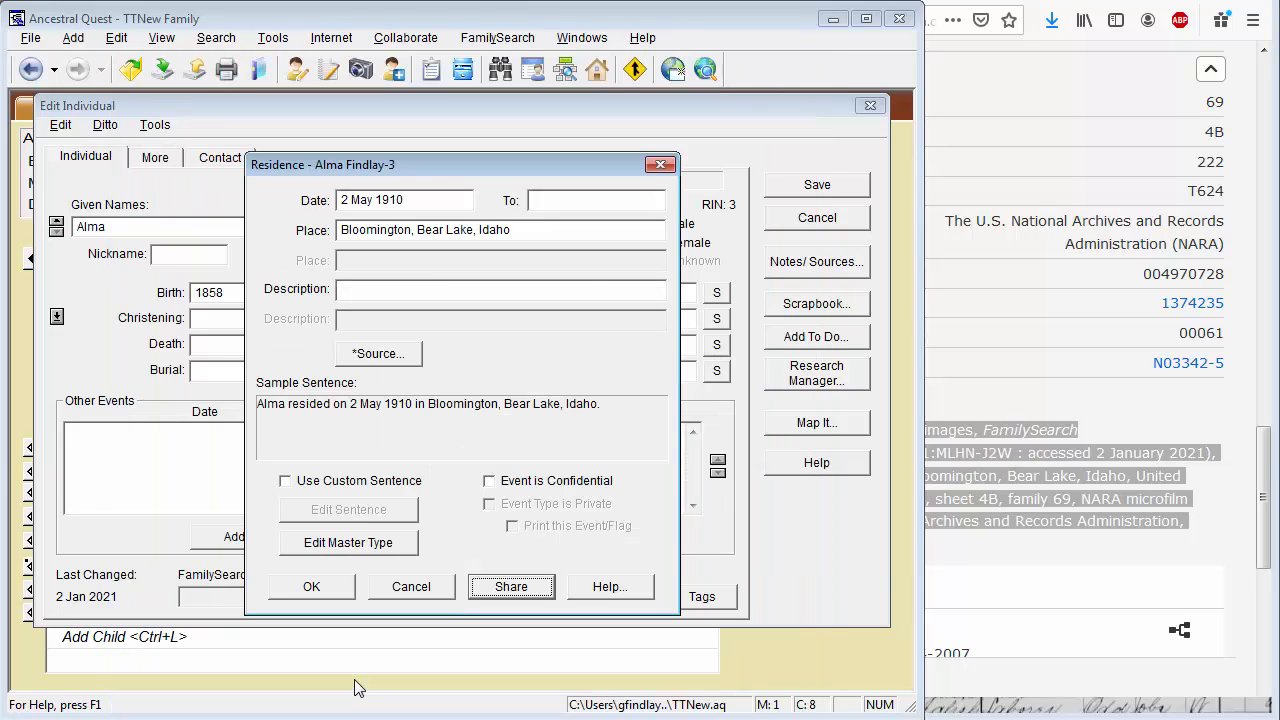
pyautogui.click(311, 586)
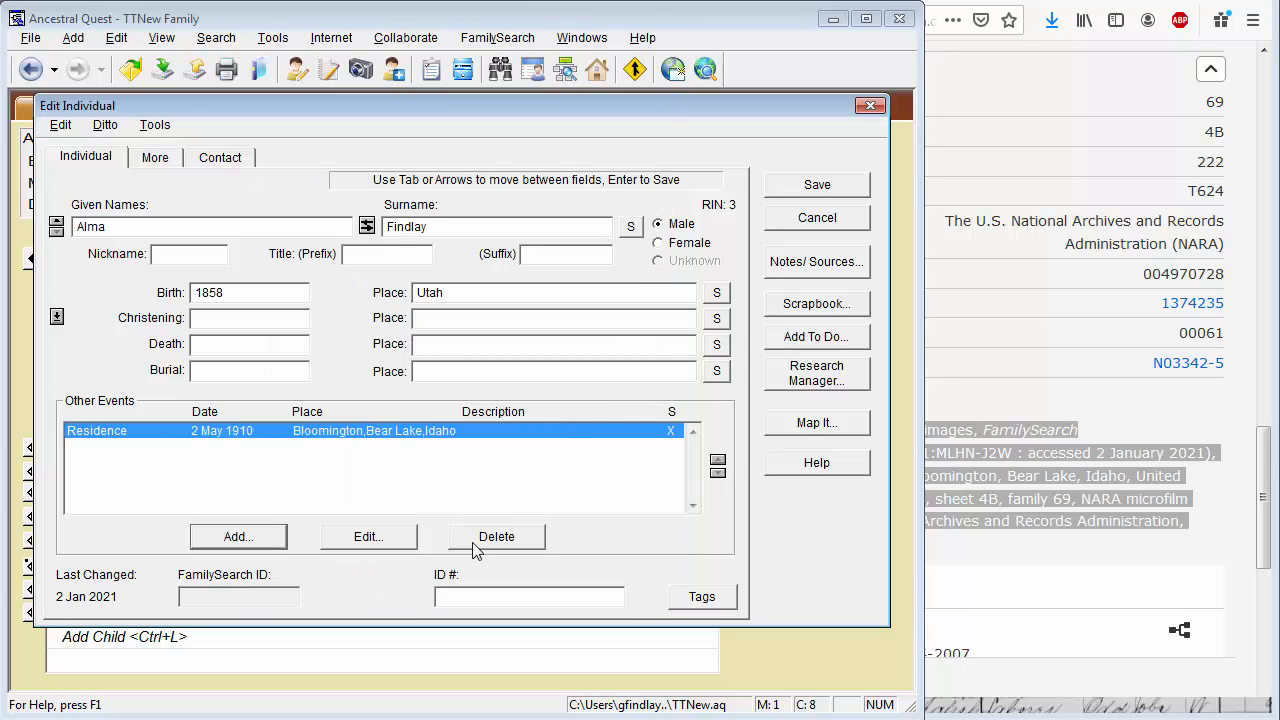
pyautogui.click(817, 217)
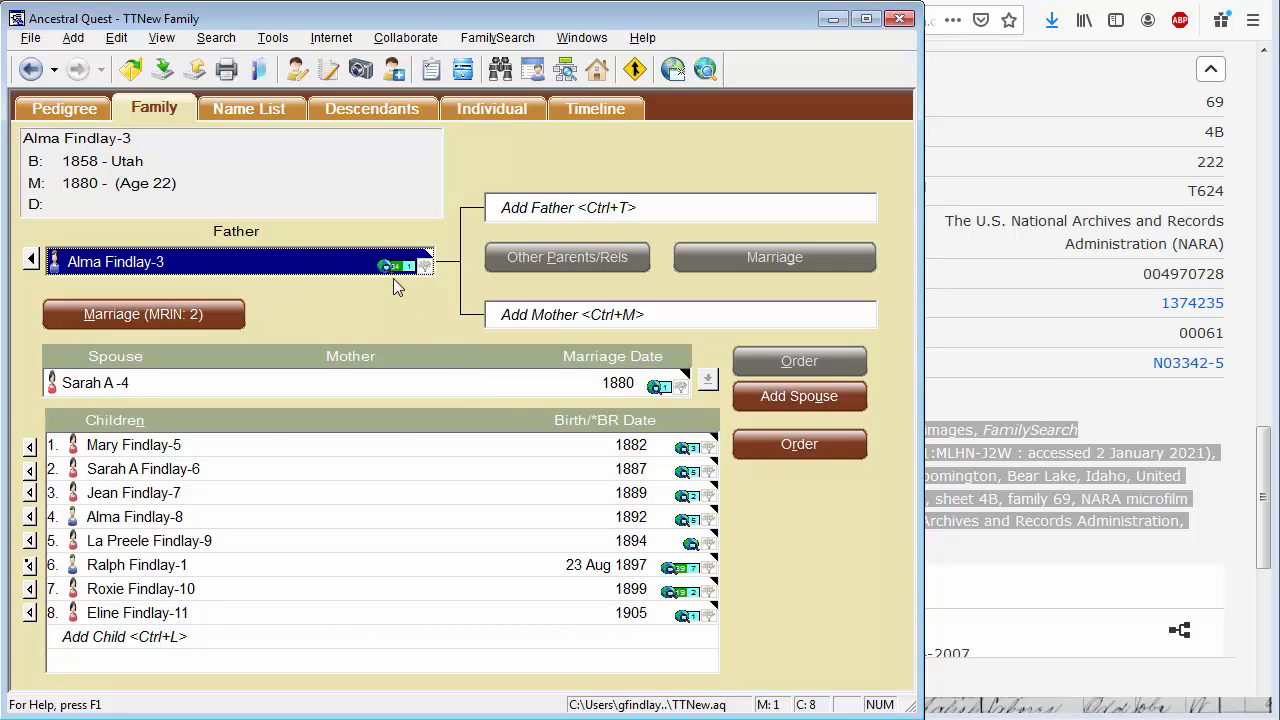
pyautogui.moveTo(276, 446)
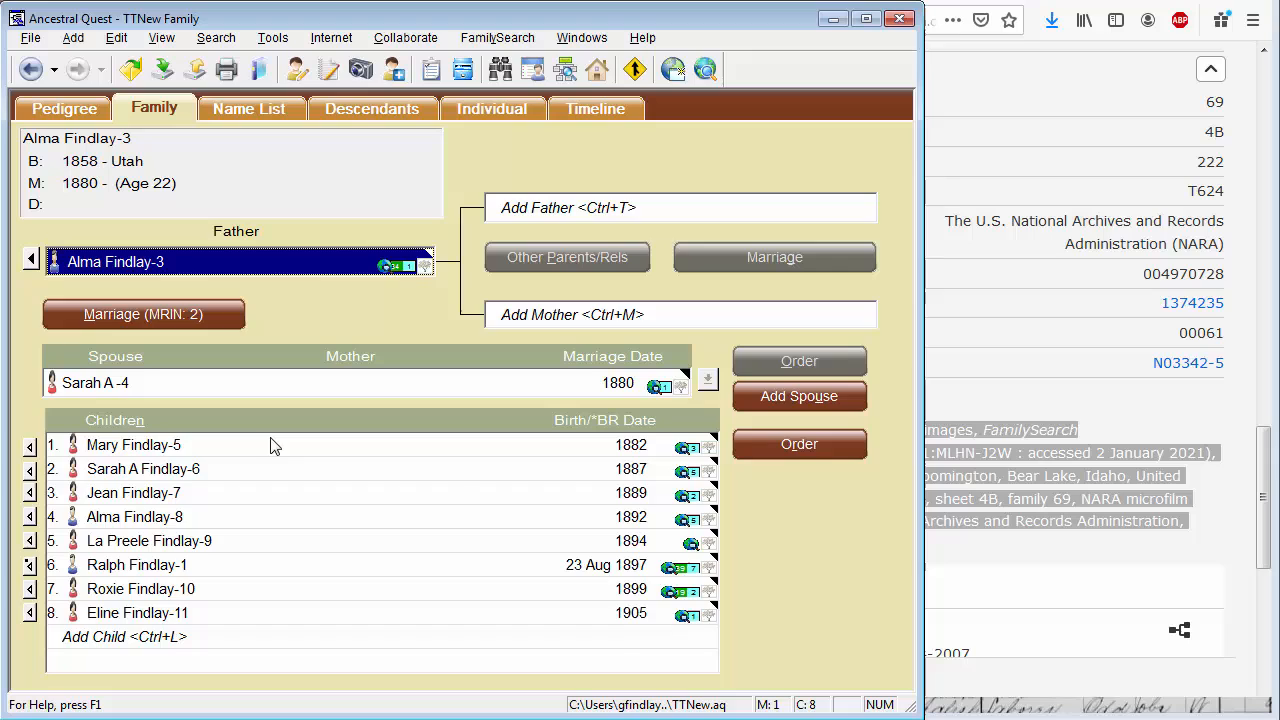
pyautogui.moveTo(542, 488)
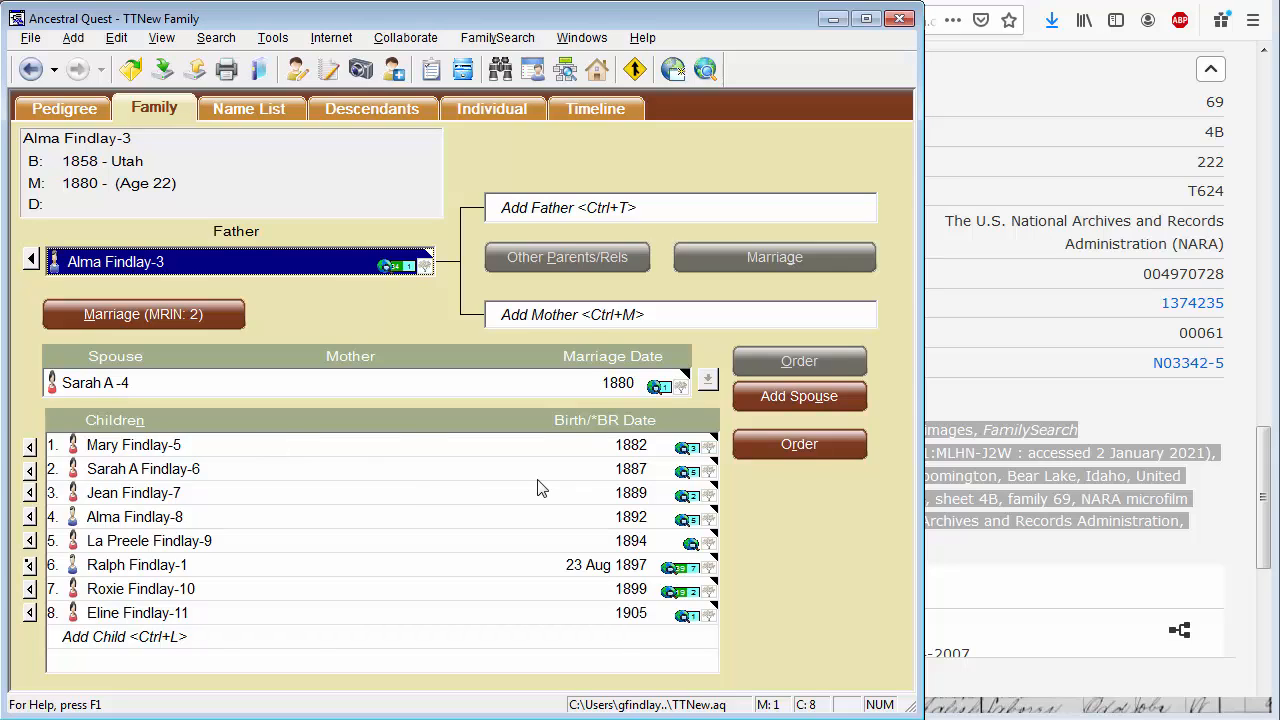
pyautogui.moveTo(500, 473)
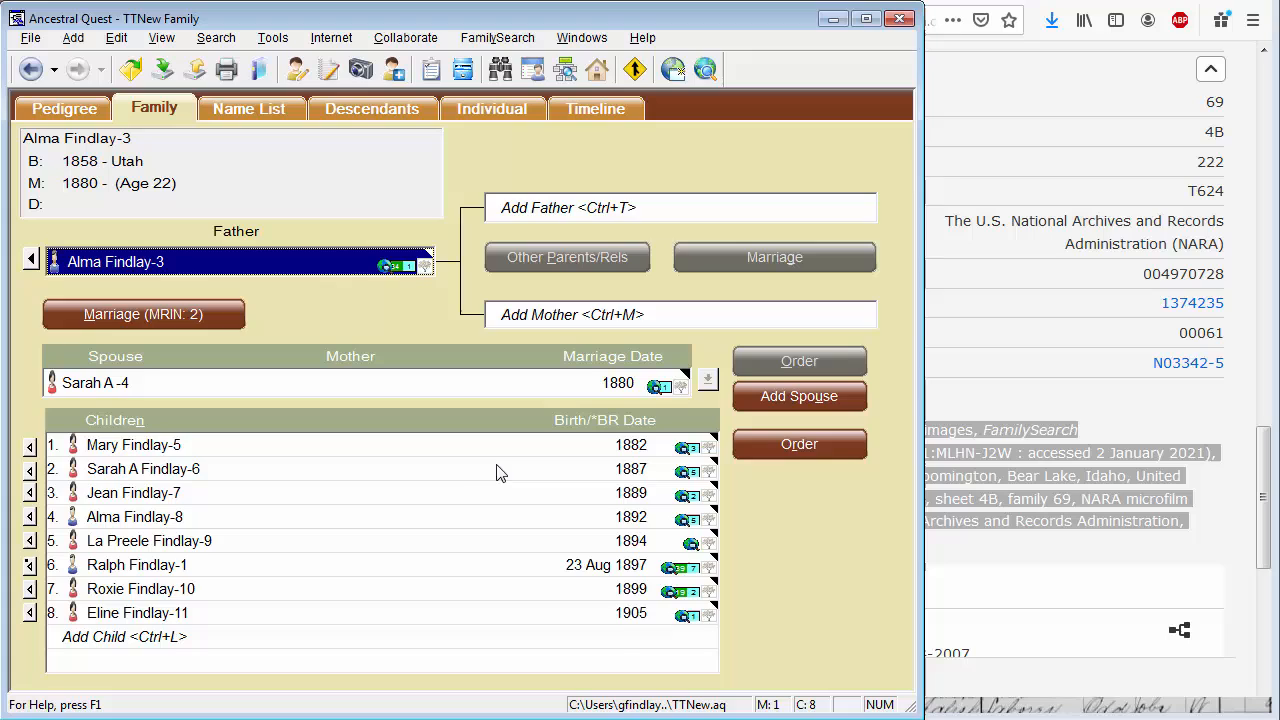
pyautogui.moveTo(472, 523)
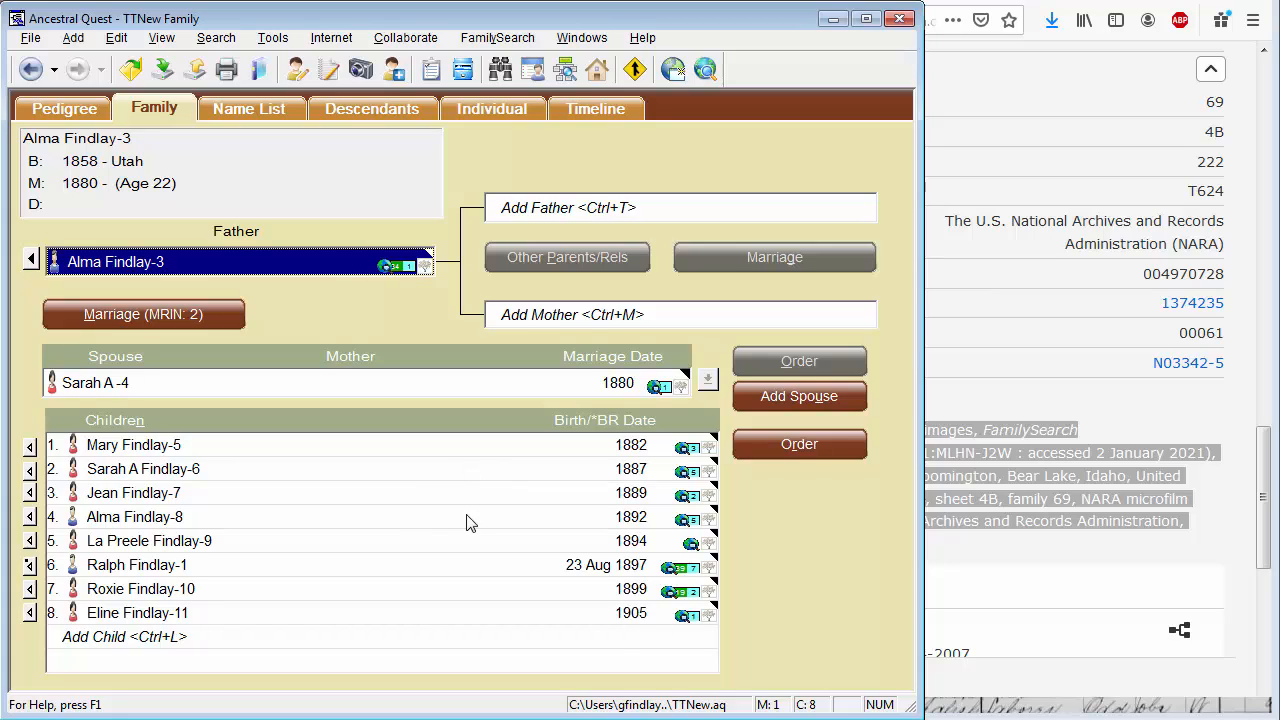
pyautogui.moveTo(675, 572)
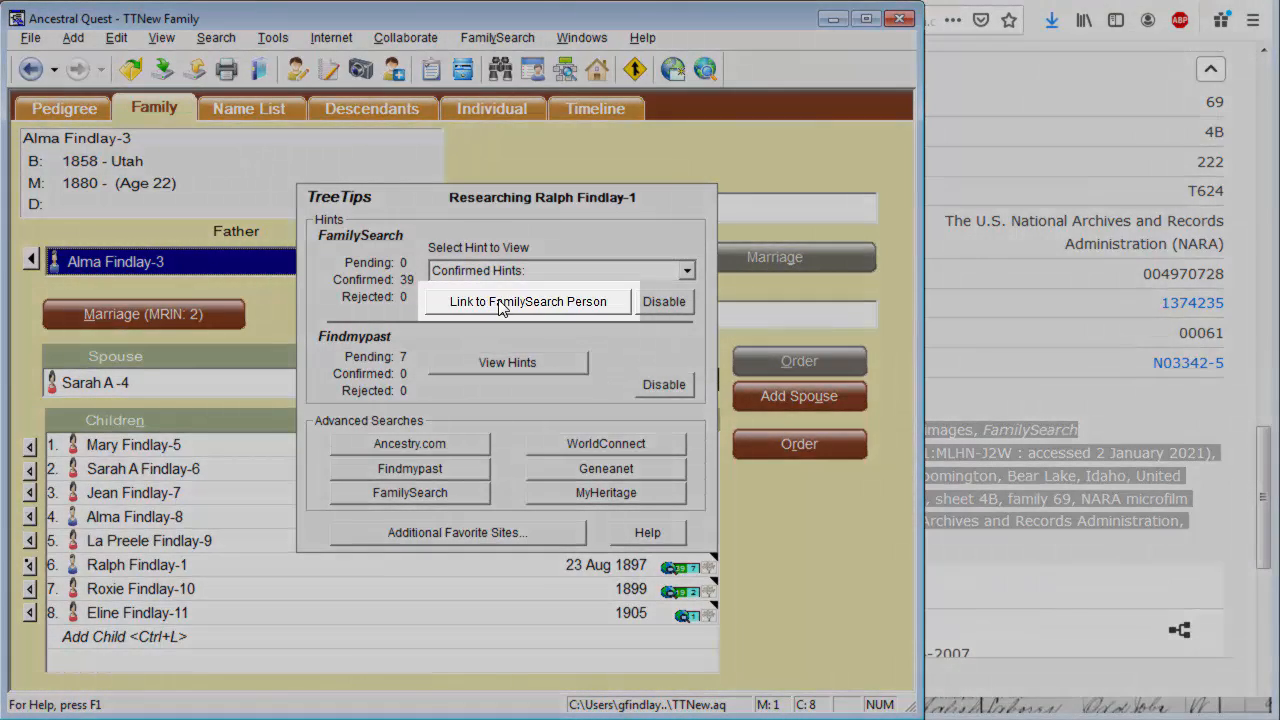
pyautogui.click(527, 301)
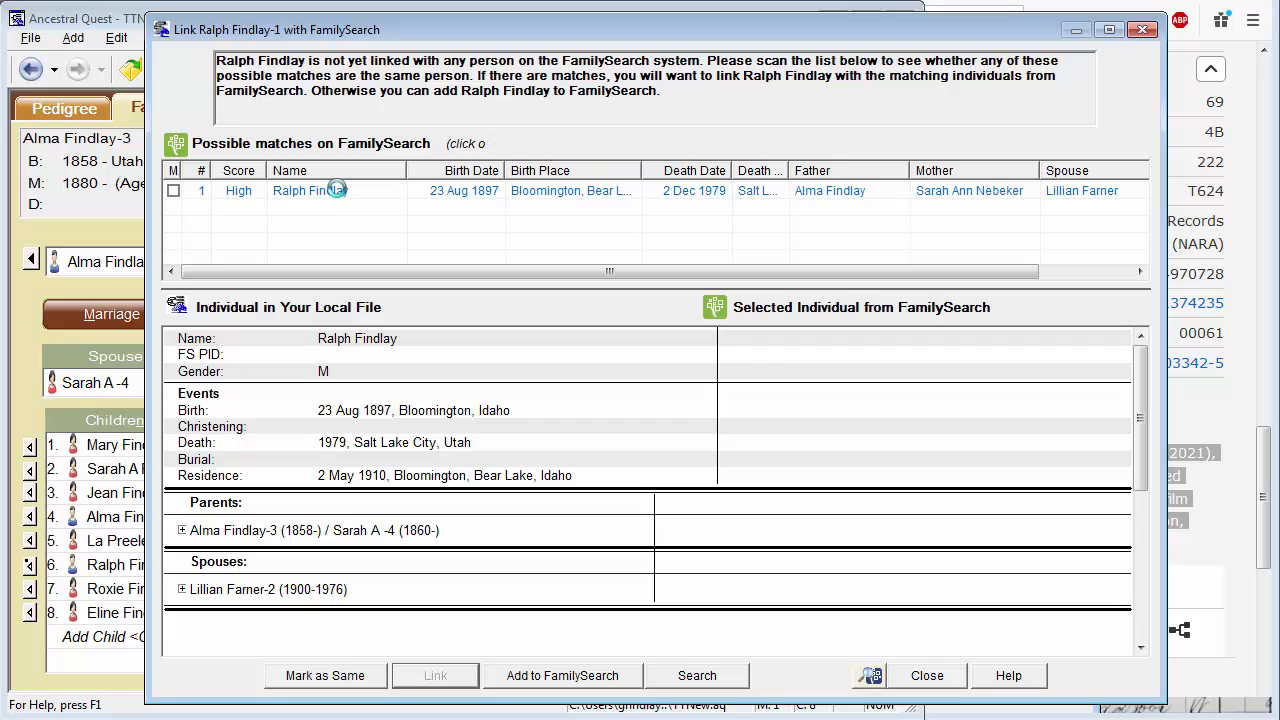
pyautogui.click(310, 190)
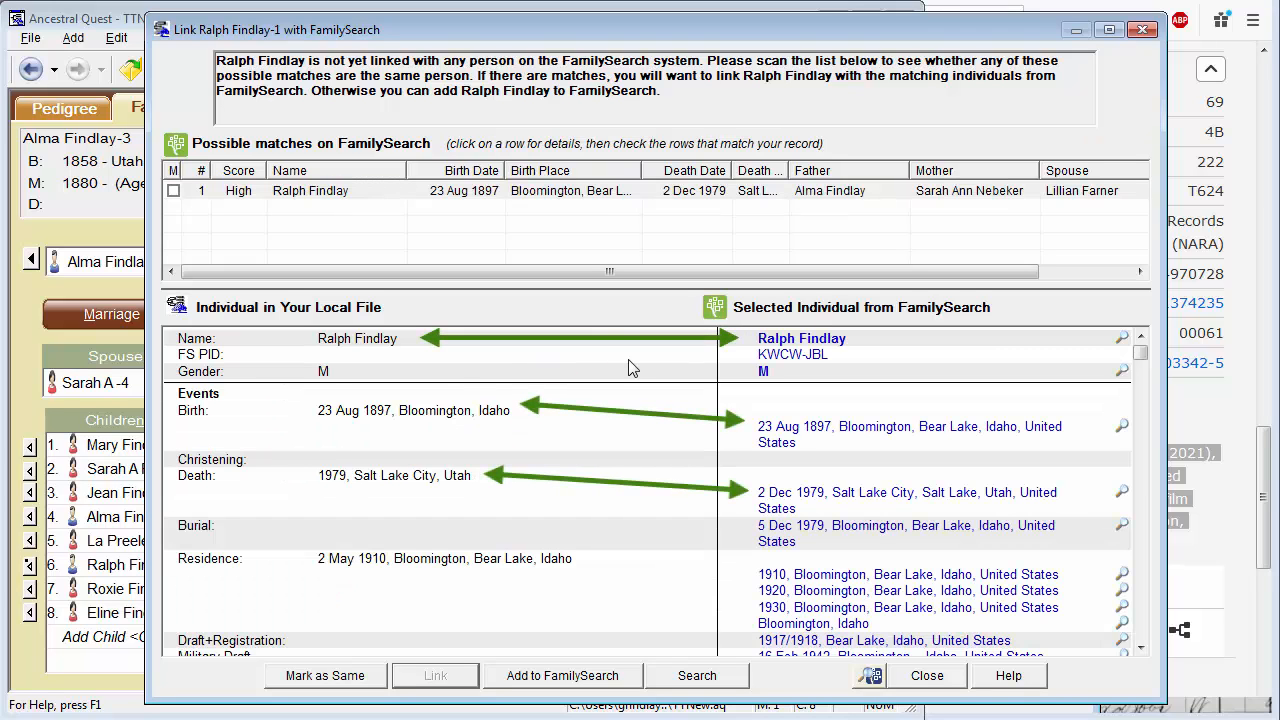
pyautogui.moveTo(665, 492)
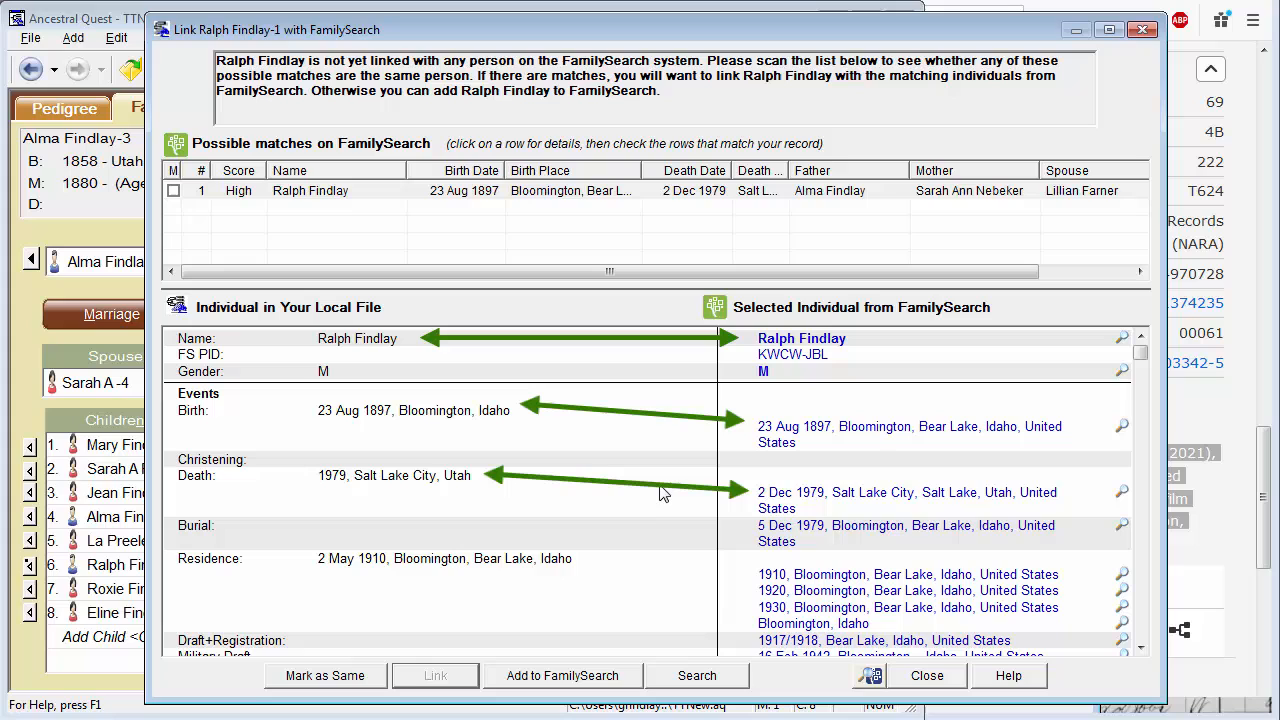
pyautogui.moveTo(694, 586)
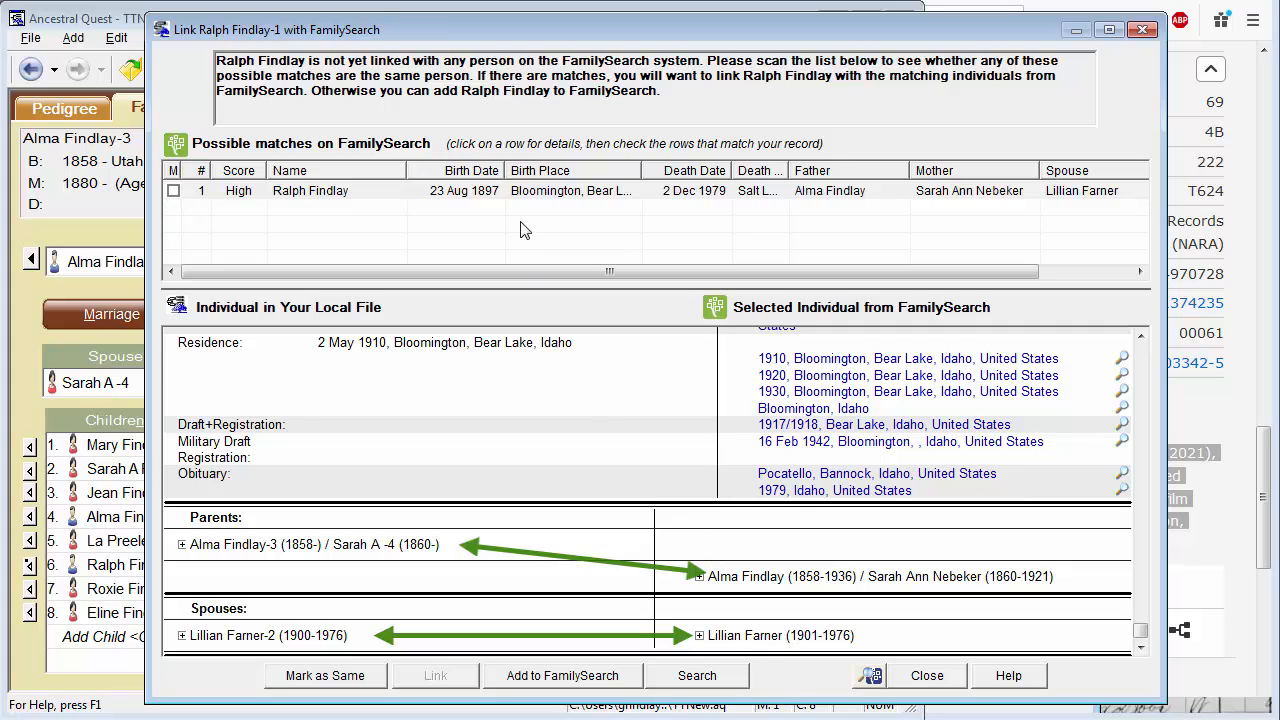
pyautogui.click(324, 675)
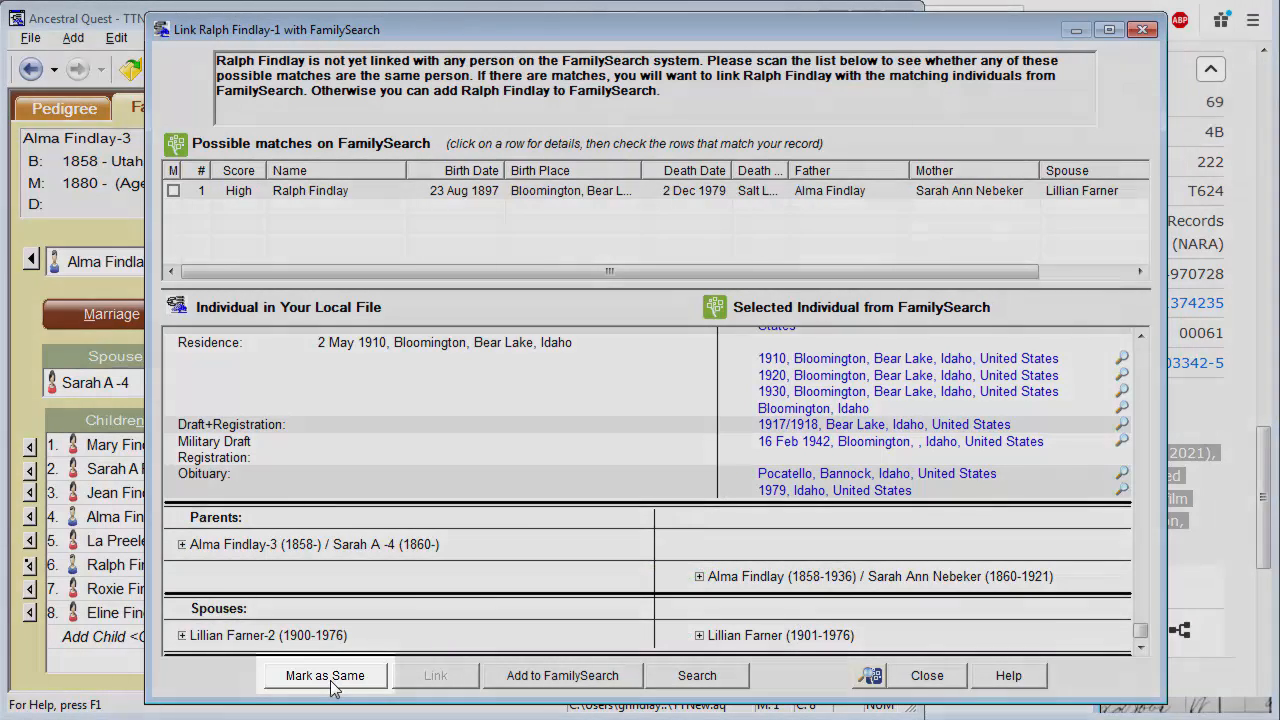
pyautogui.click(324, 675)
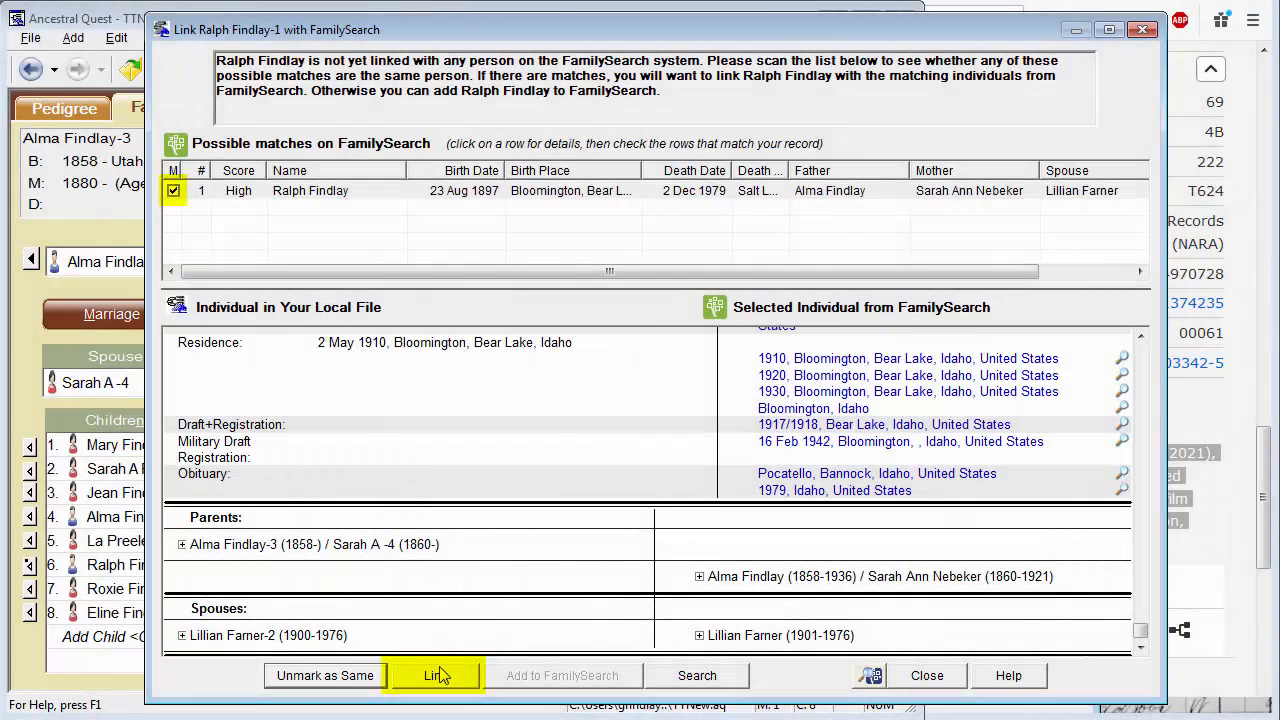
pyautogui.click(435, 675)
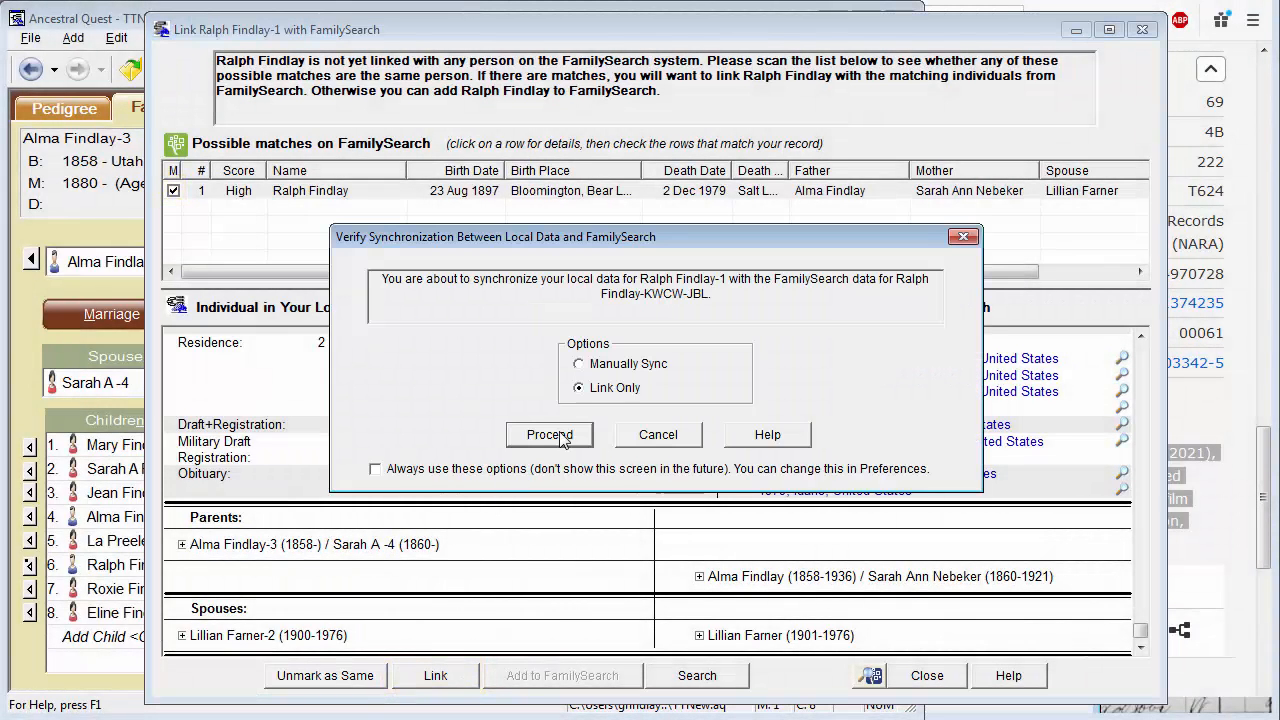
pyautogui.click(549, 434)
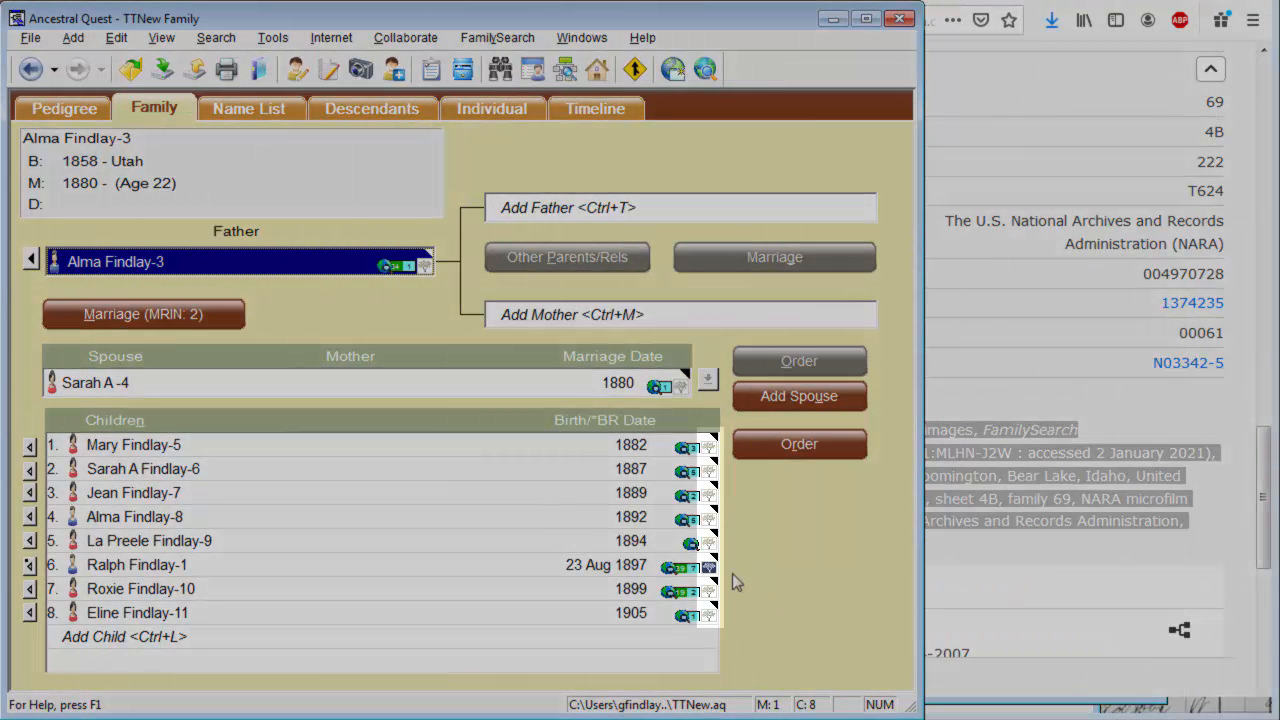
pyautogui.moveTo(710, 571)
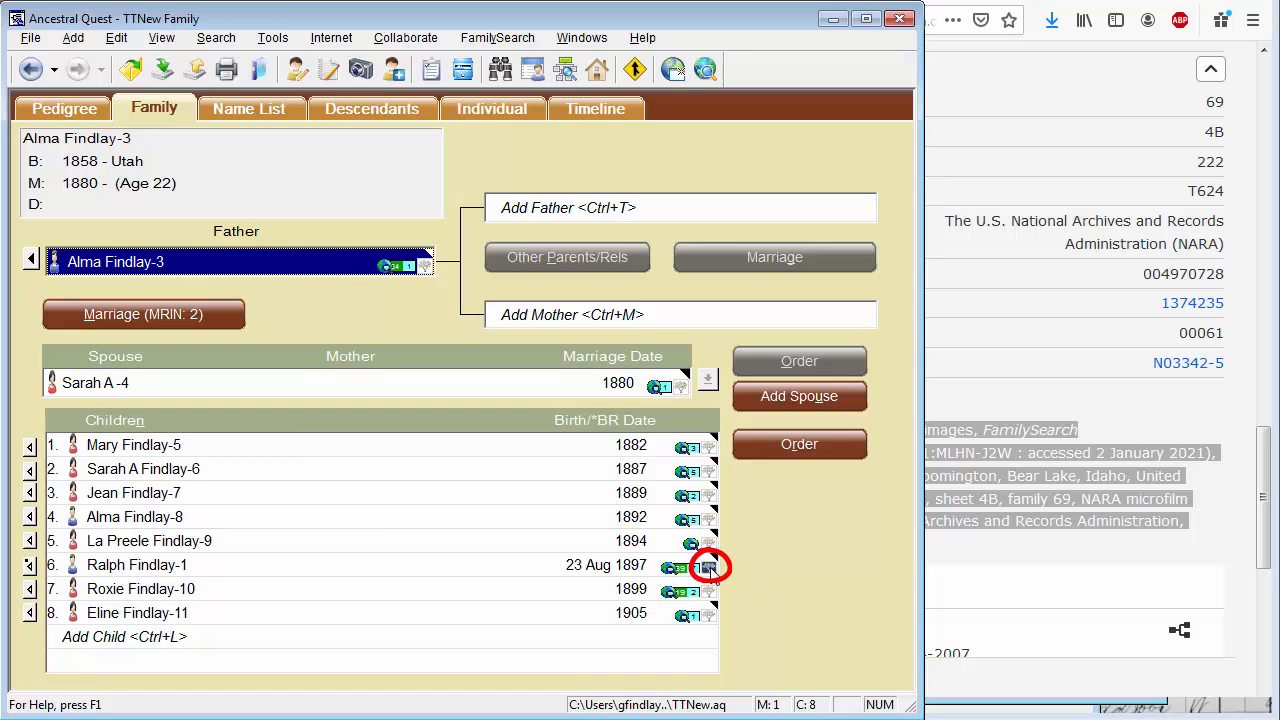
# - Line up Ralph's parents with Alma and Sarah's family and mark all matching children
pyautogui.click(708, 566)
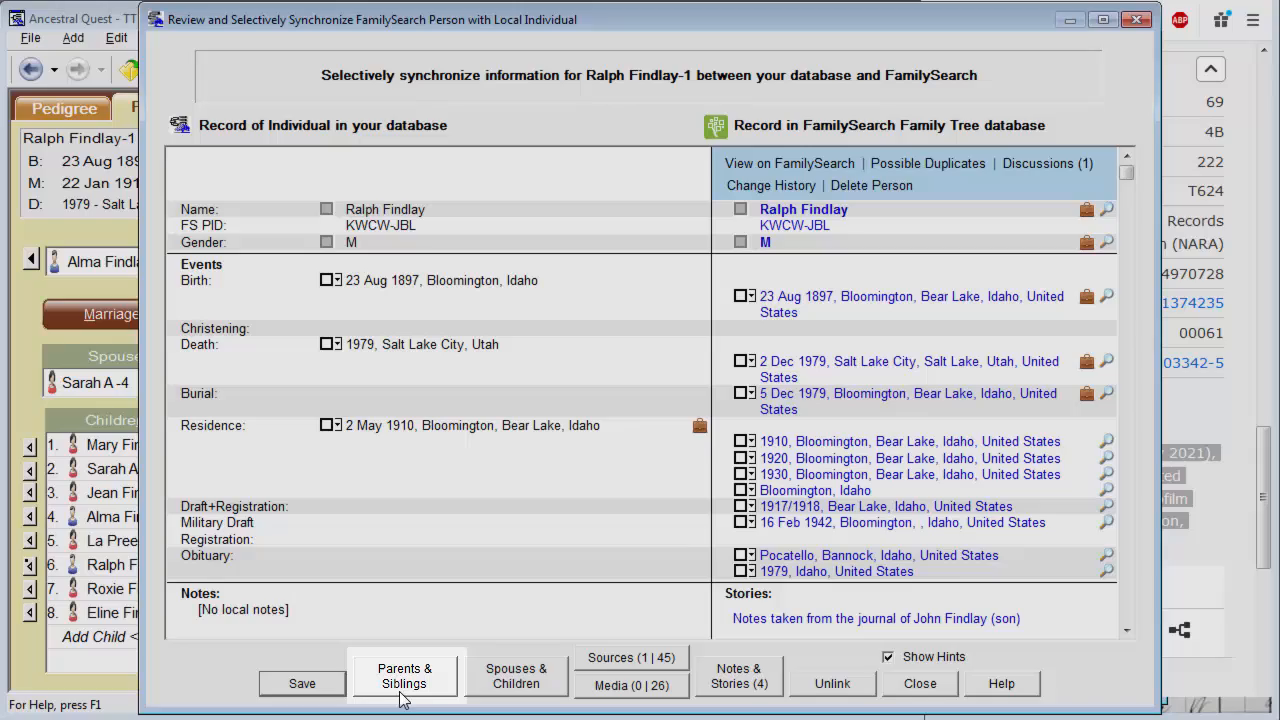
pyautogui.click(404, 675)
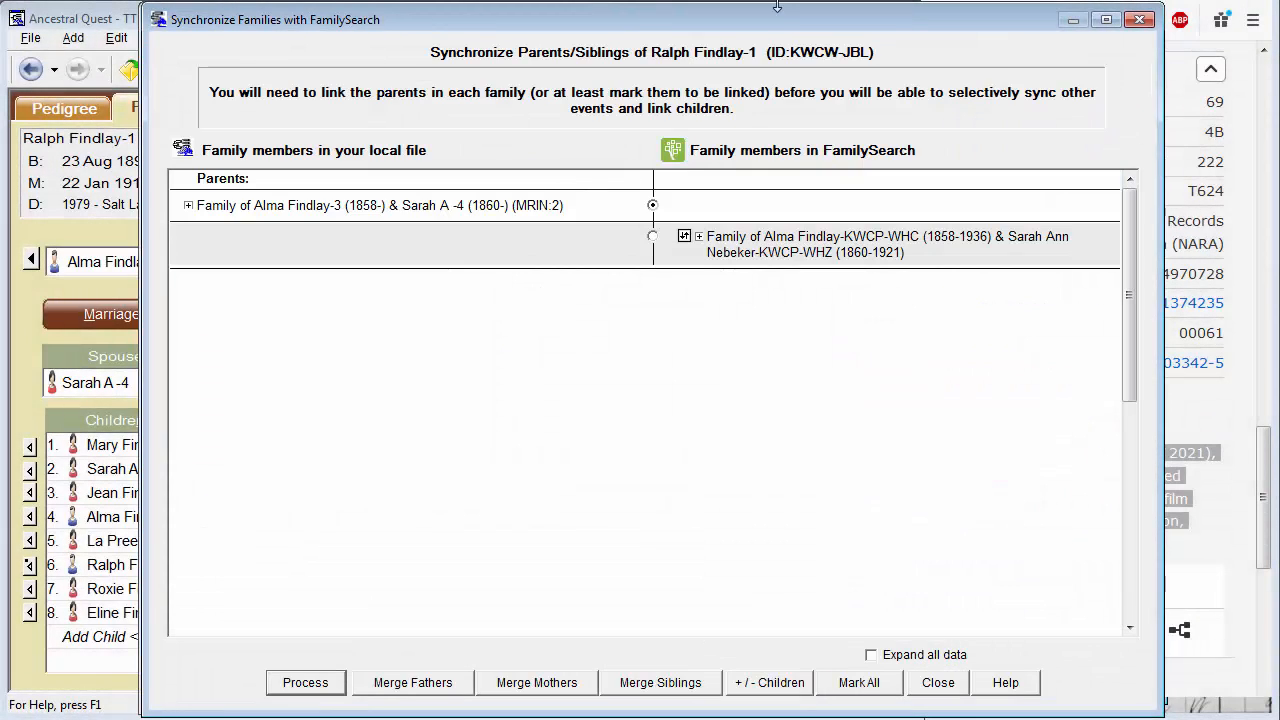
pyautogui.moveTo(790, 125)
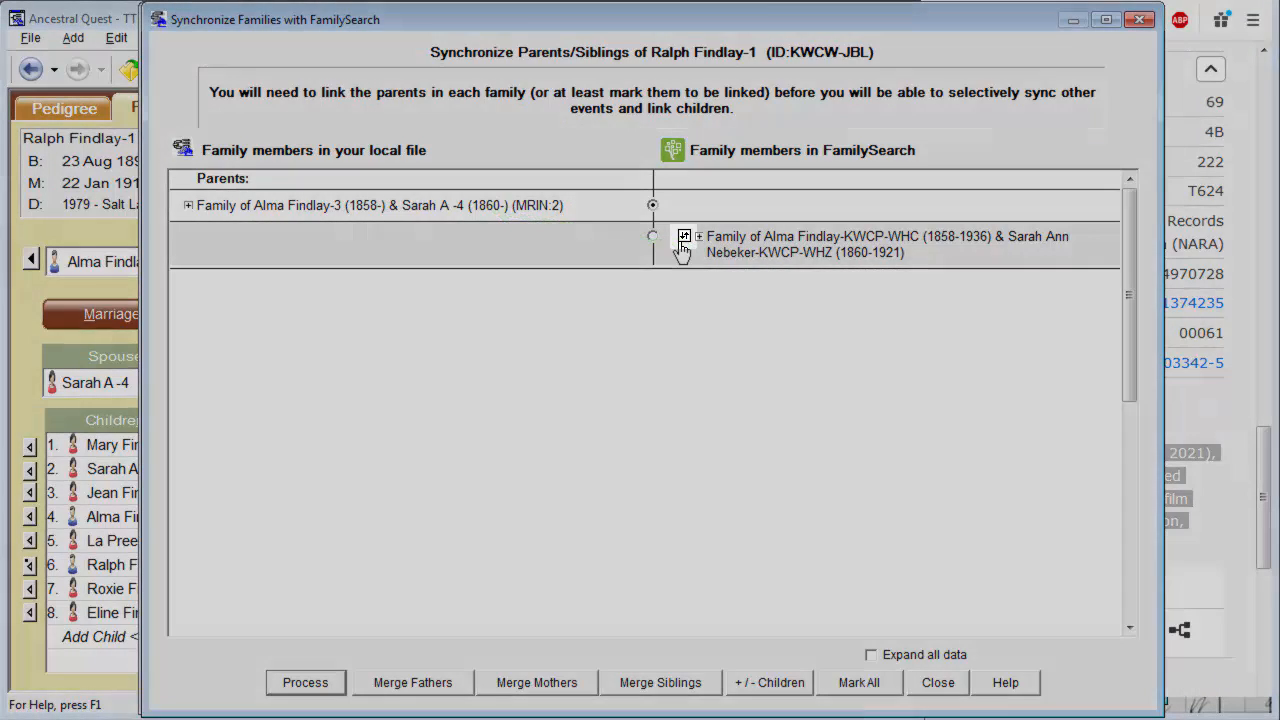
pyautogui.click(684, 238)
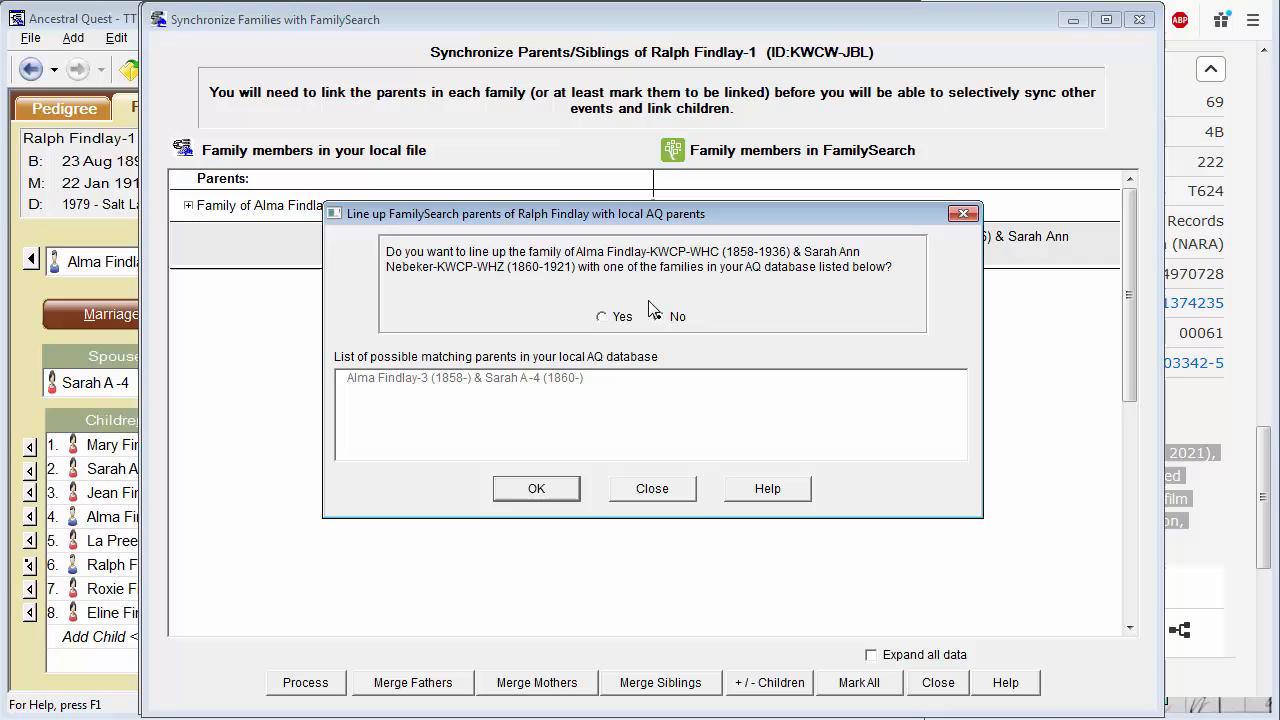
pyautogui.click(601, 316)
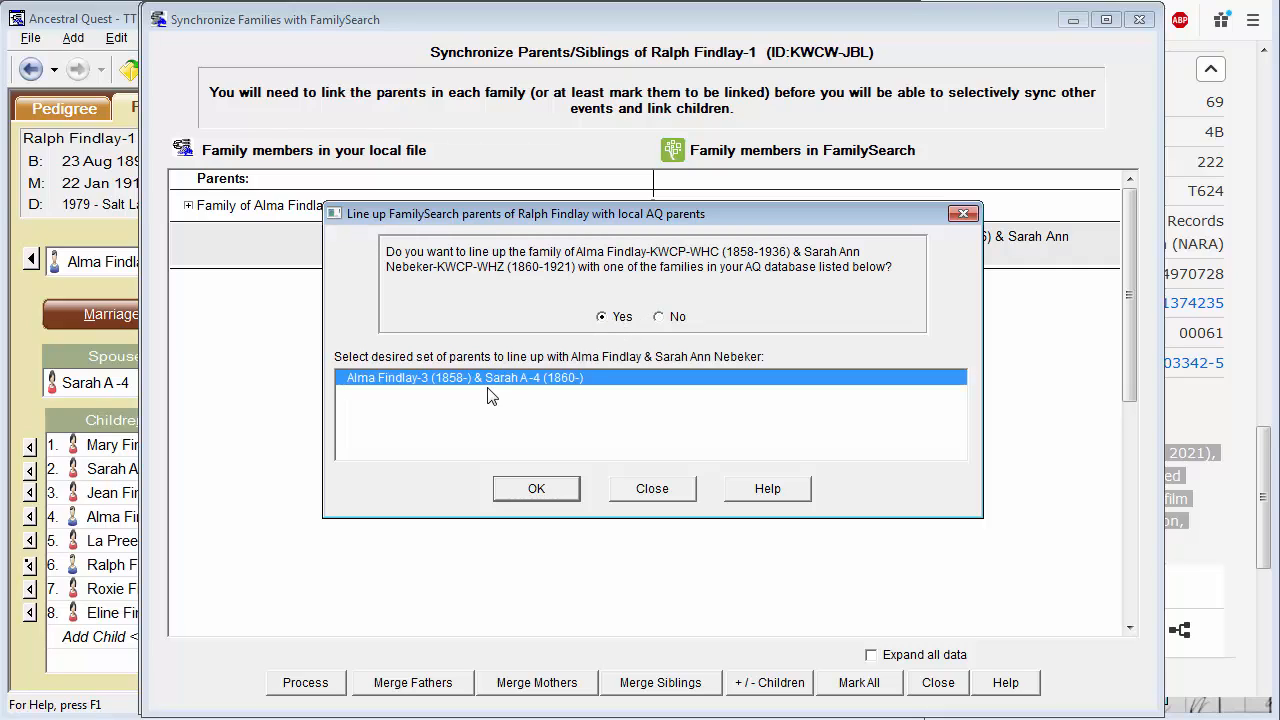
pyautogui.click(536, 488)
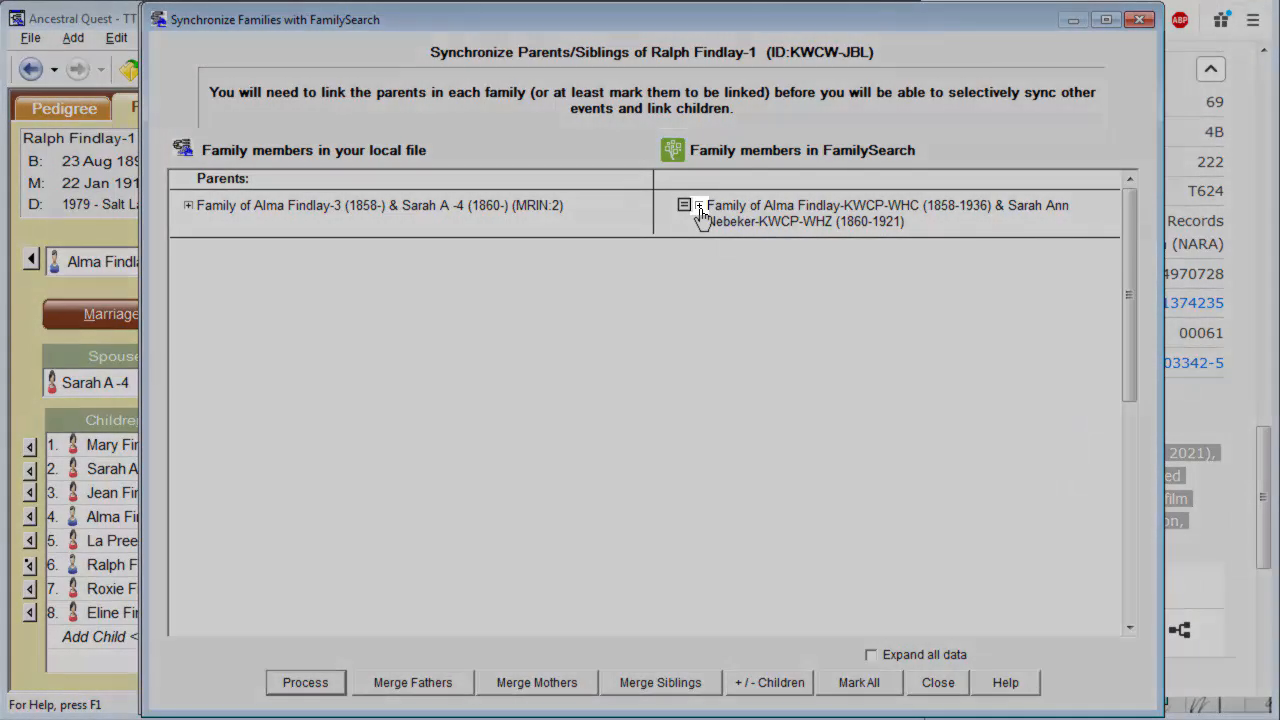
pyautogui.click(686, 205)
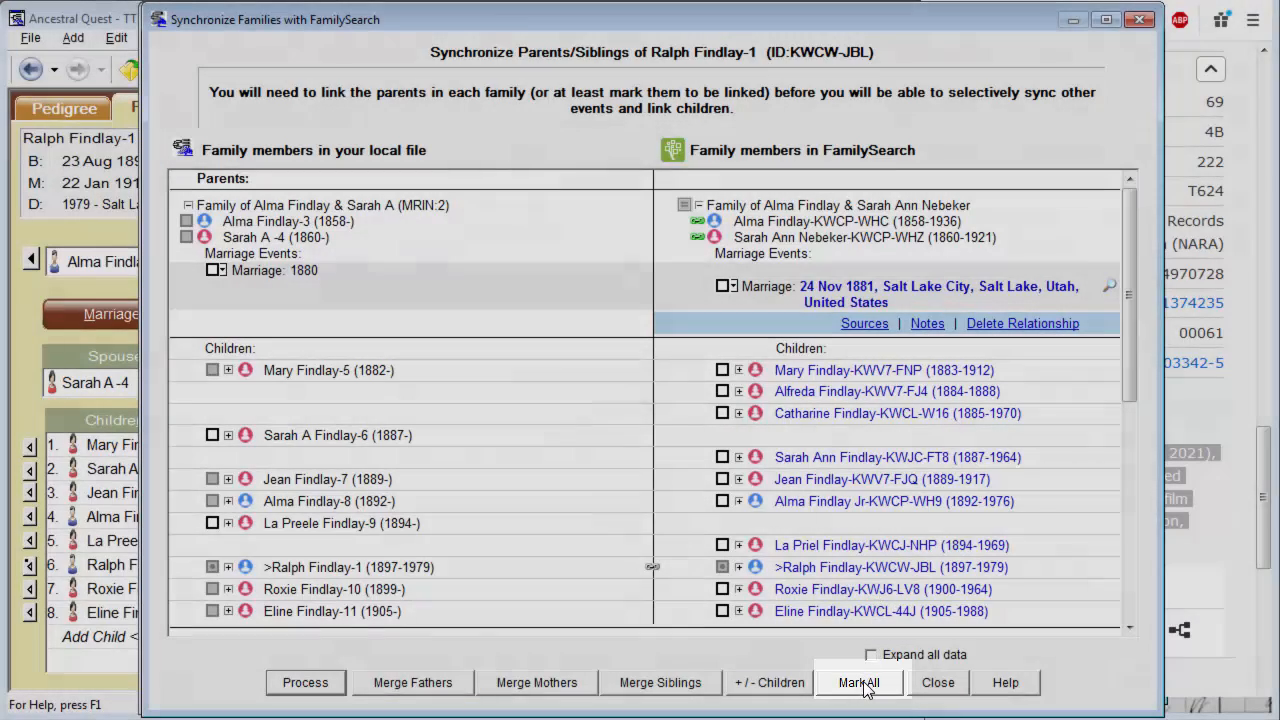
pyautogui.click(858, 682)
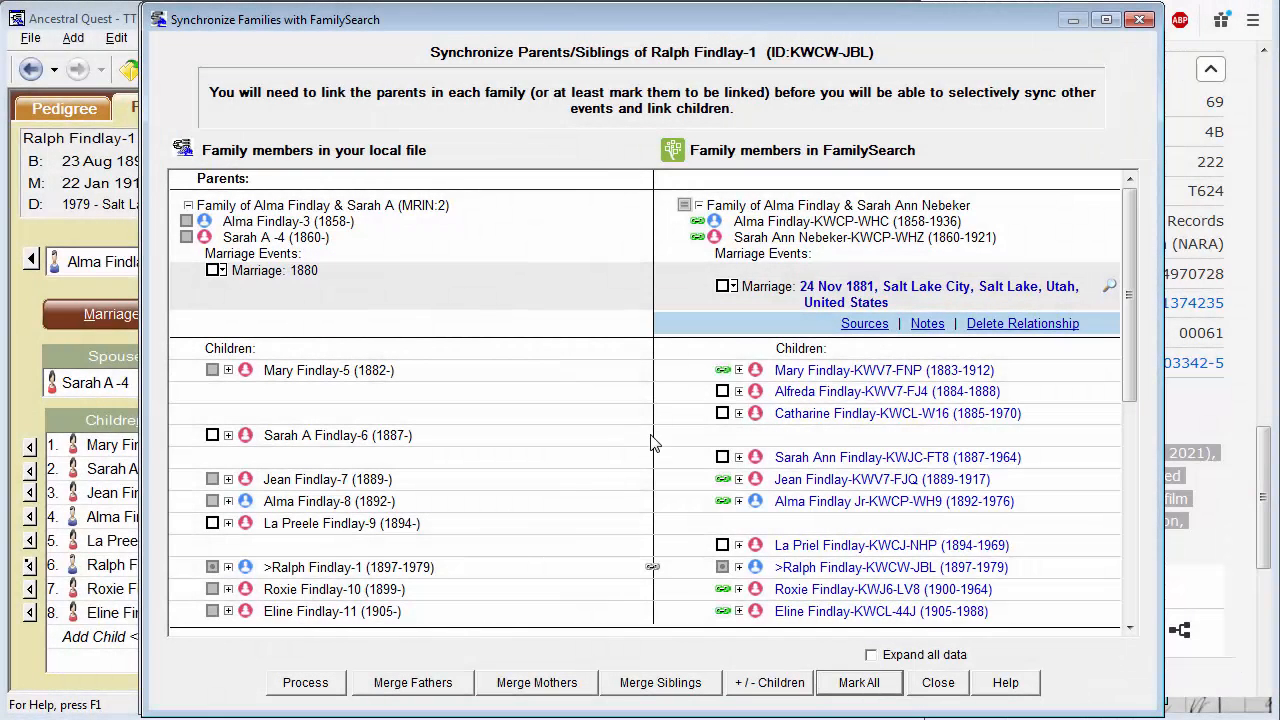
pyautogui.moveTo(708, 511)
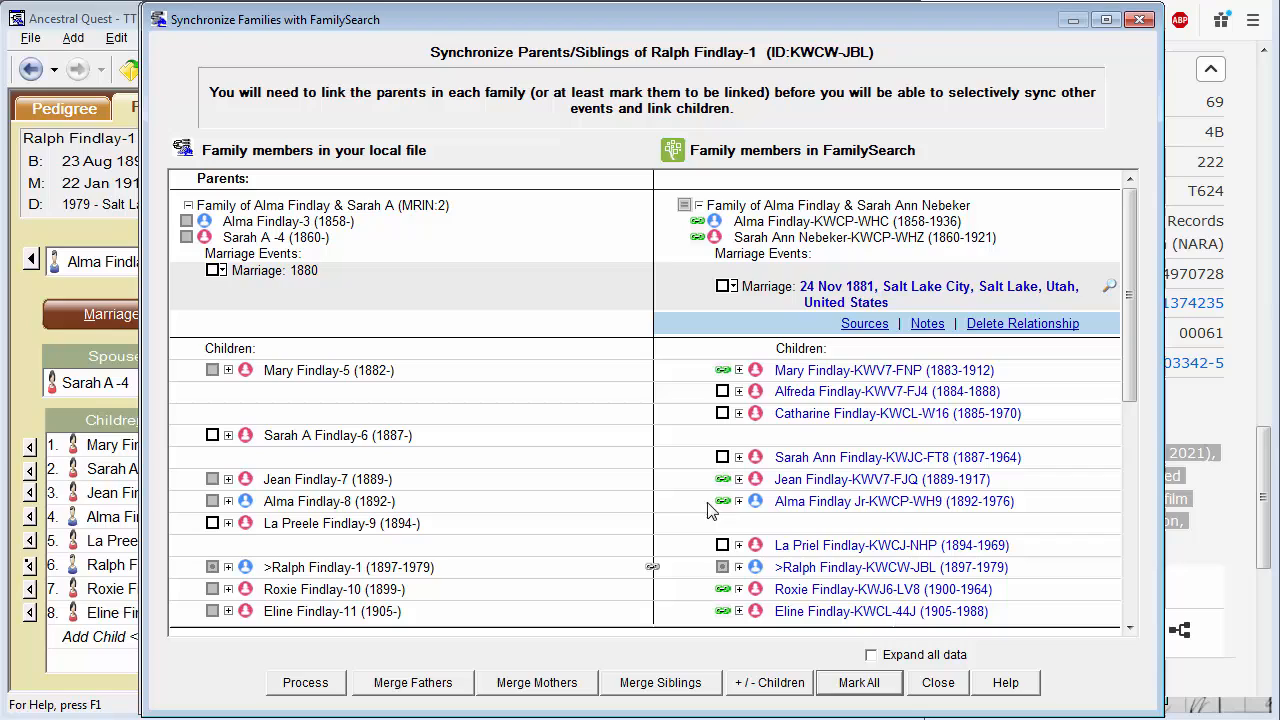
pyautogui.moveTo(698, 463)
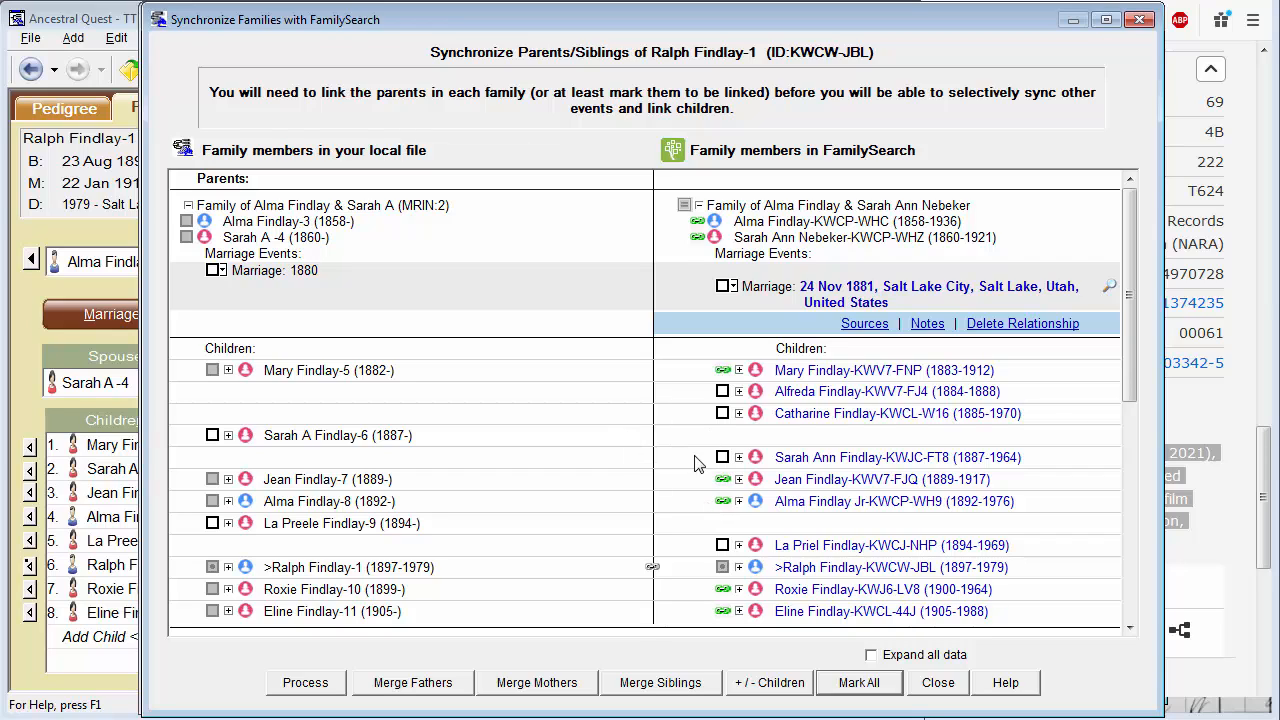
pyautogui.click(723, 457)
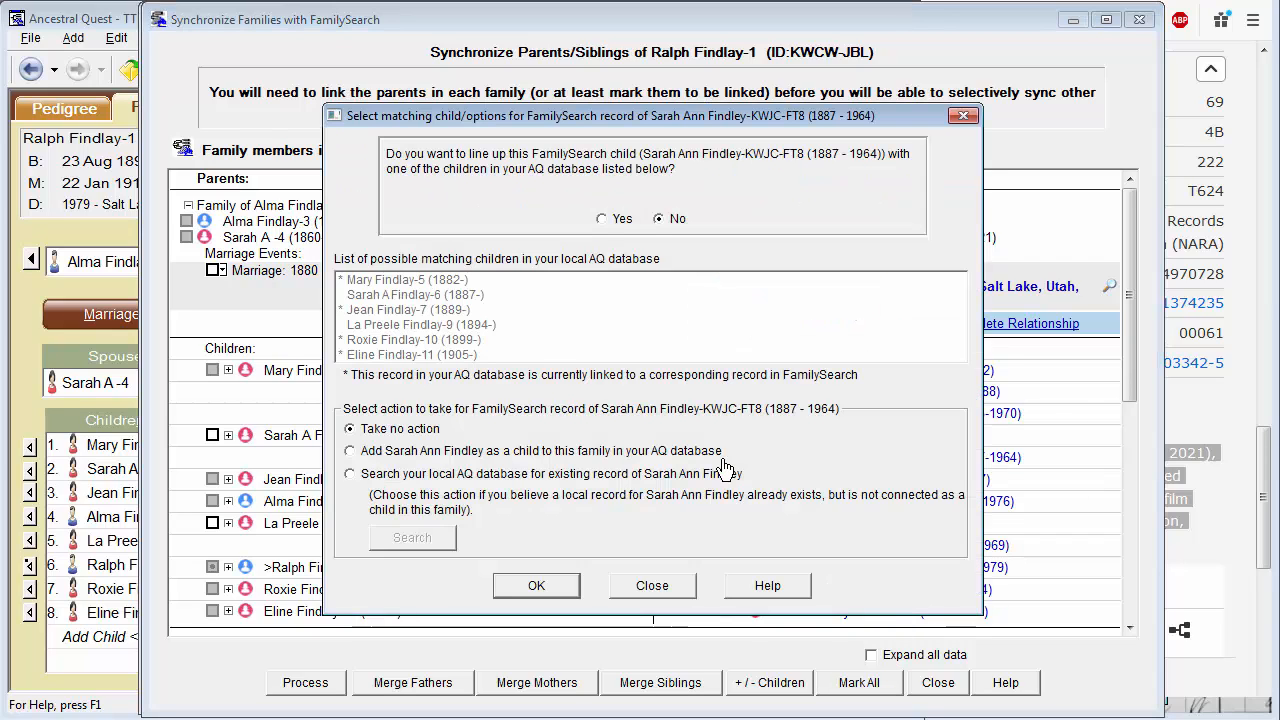
pyautogui.click(602, 218)
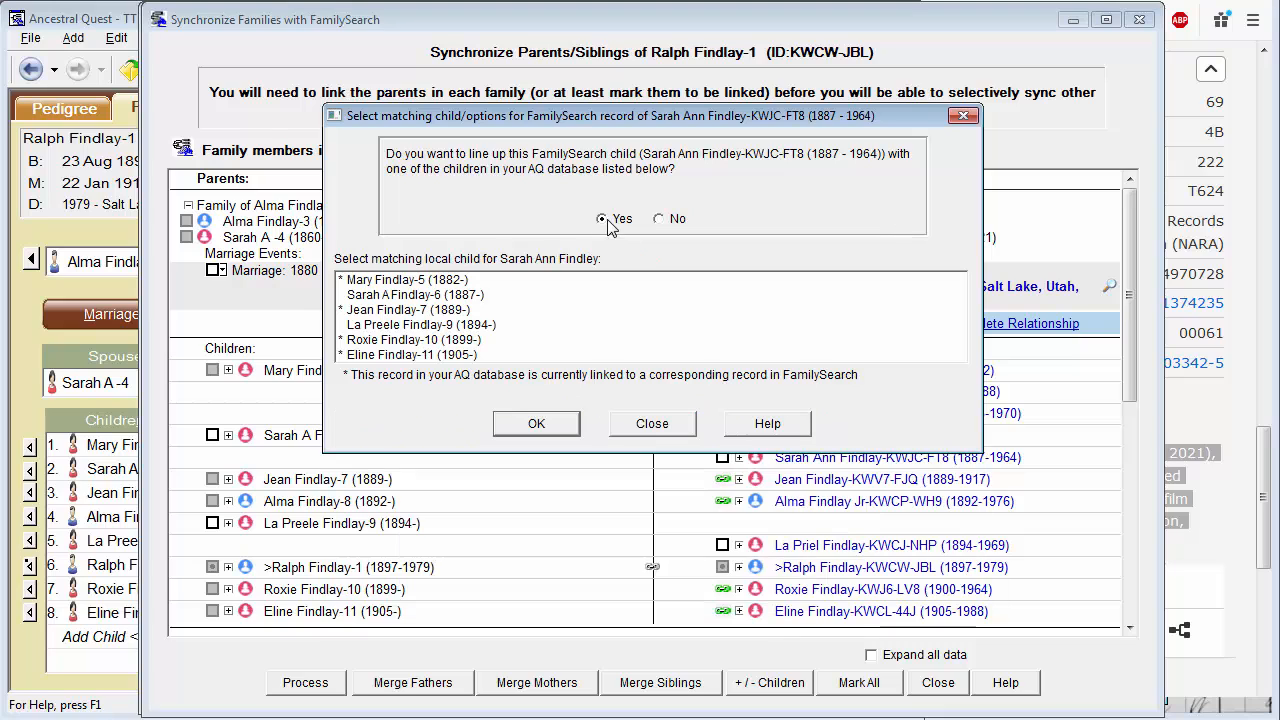
pyautogui.click(414, 294)
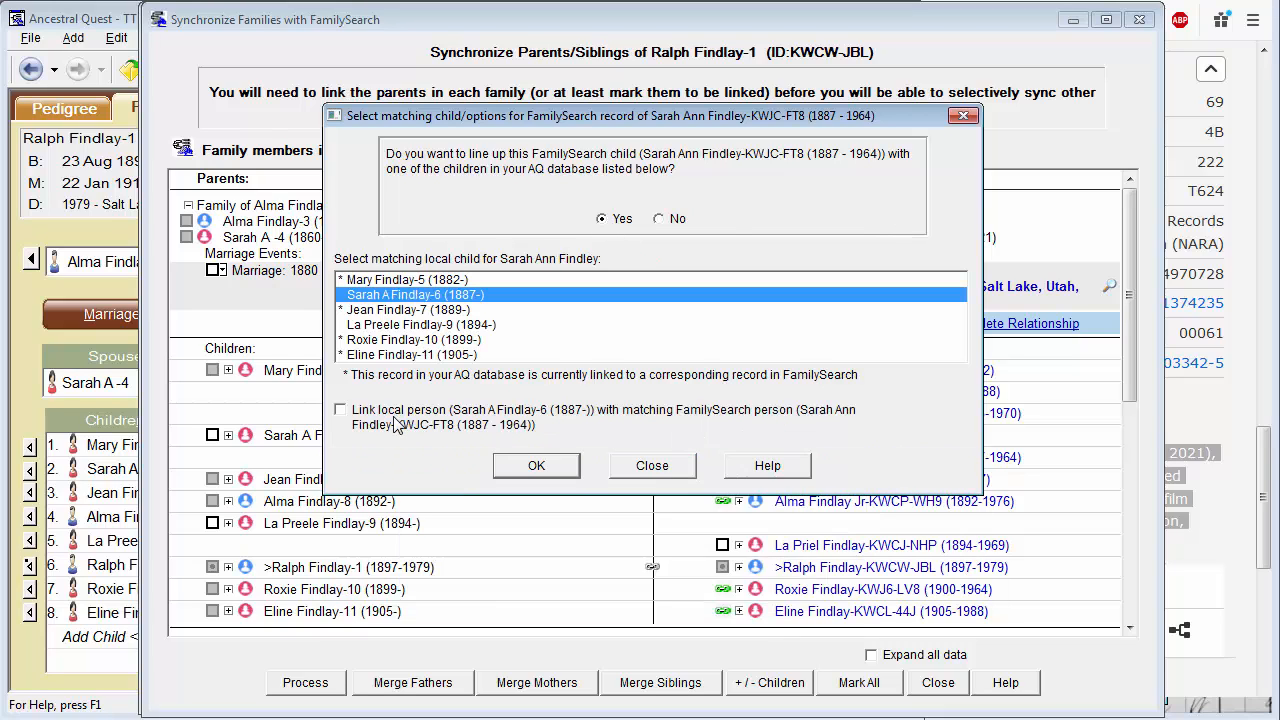
pyautogui.click(536, 465)
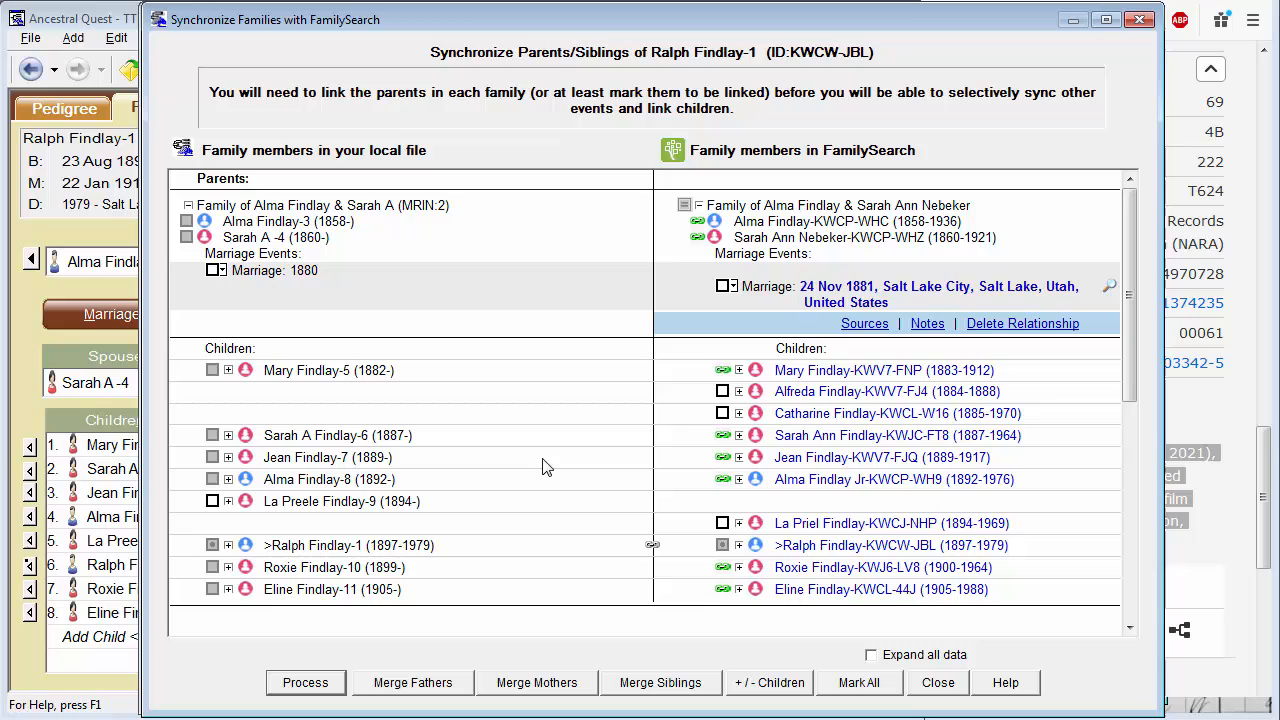
pyautogui.moveTo(723, 523)
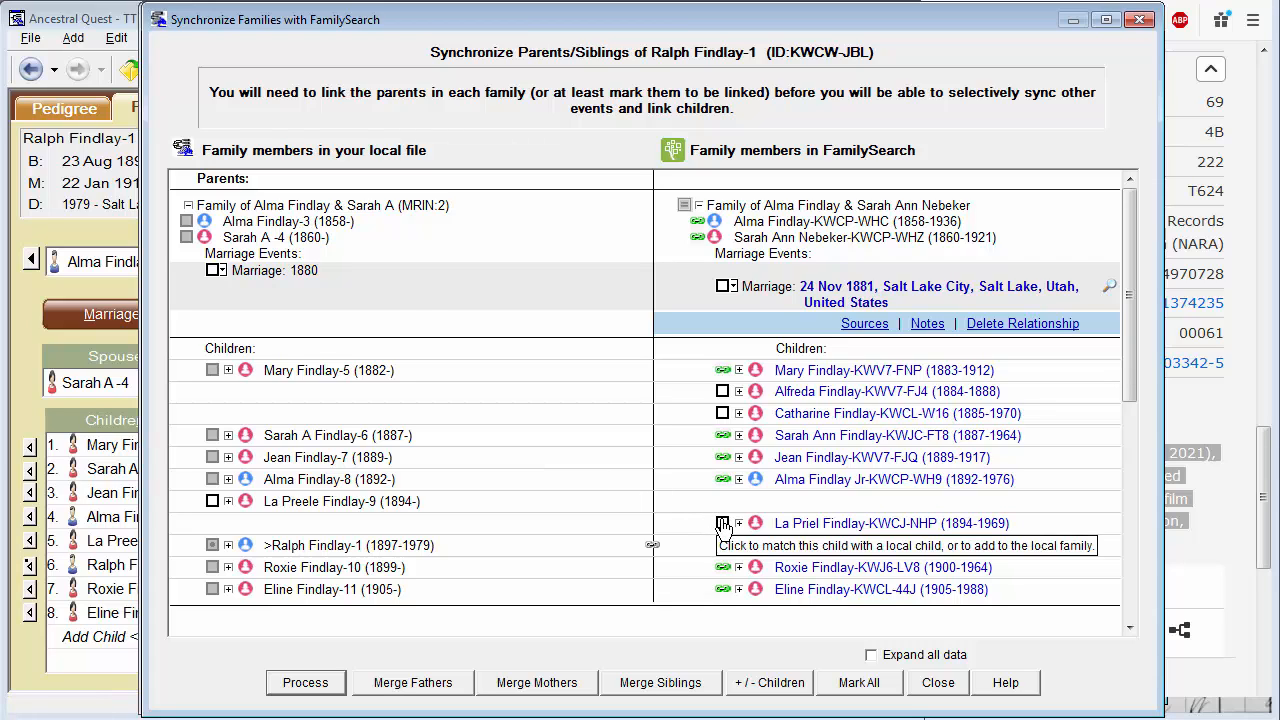
pyautogui.click(722, 523)
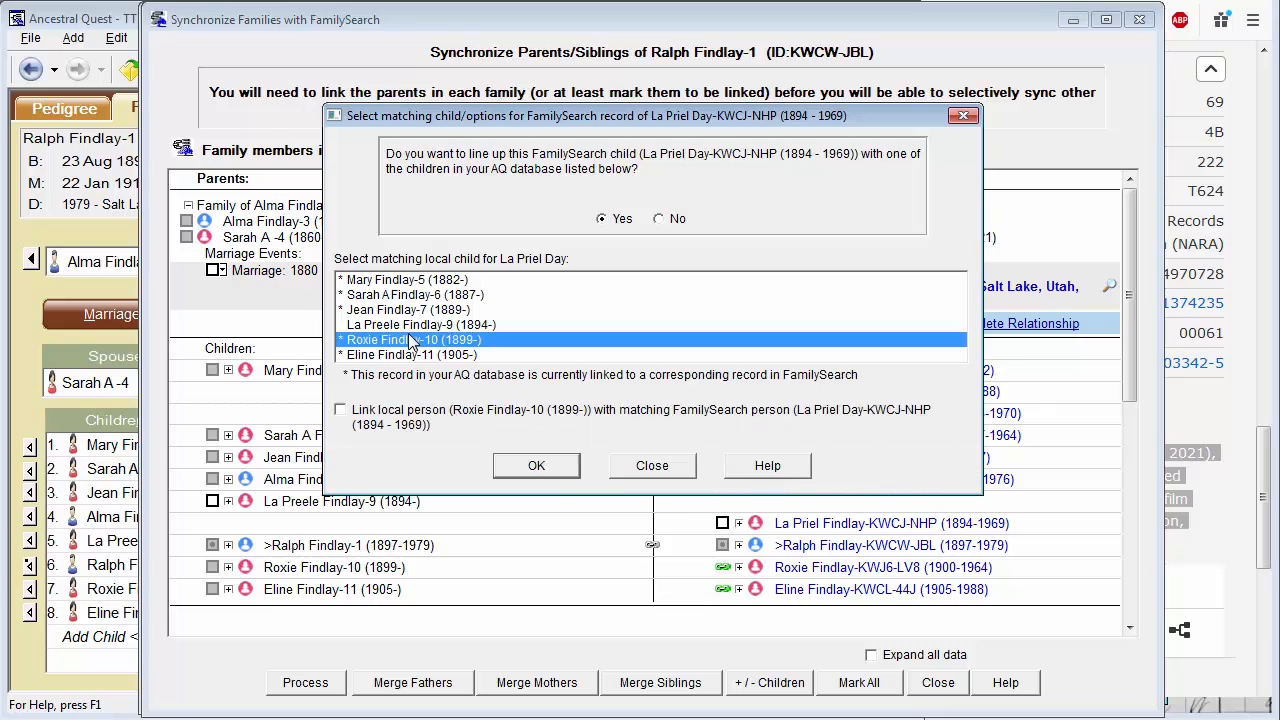
pyautogui.click(419, 324)
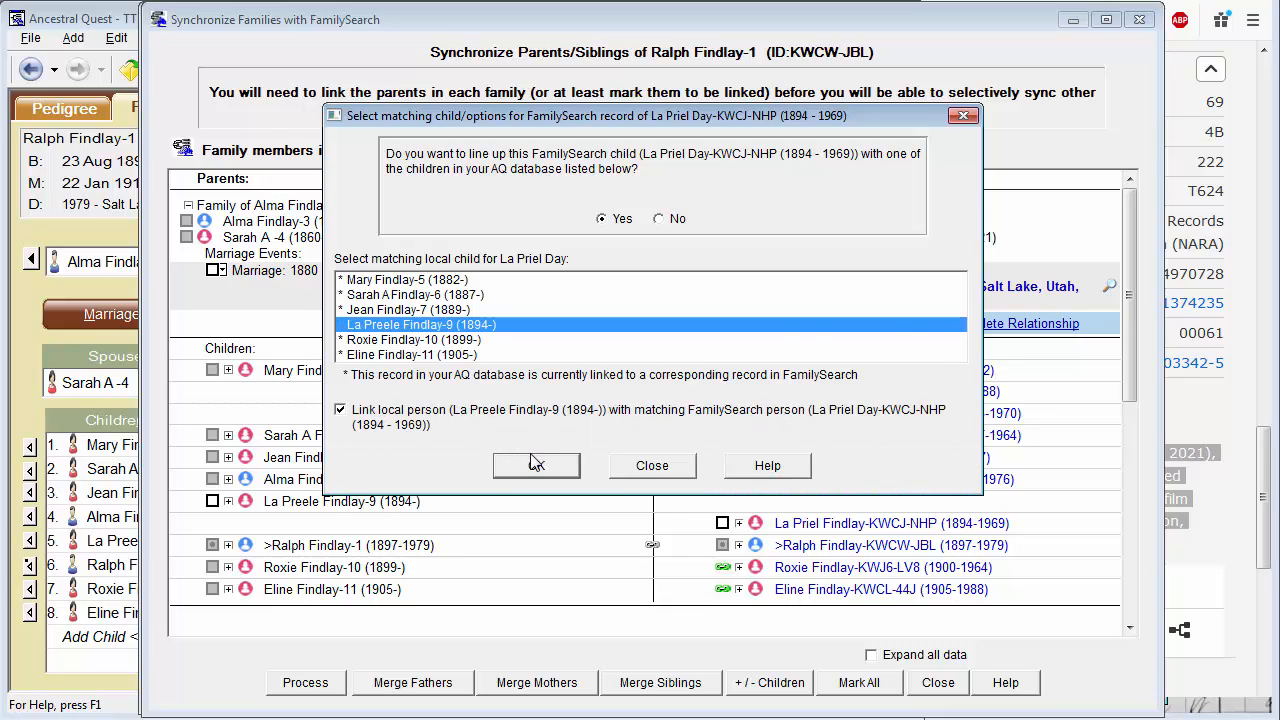
pyautogui.click(536, 465)
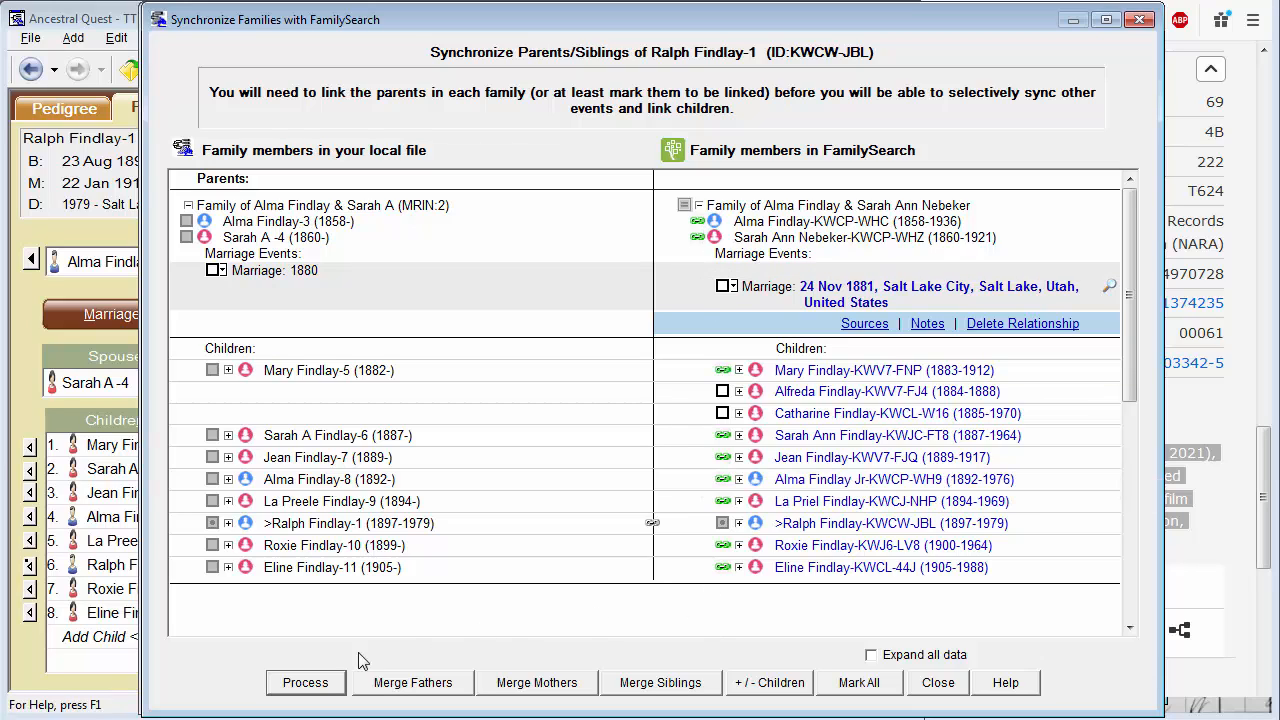
# - Process and commit the lined-up sync actions, proceeding with all links, then close the progress window
pyautogui.click(305, 682)
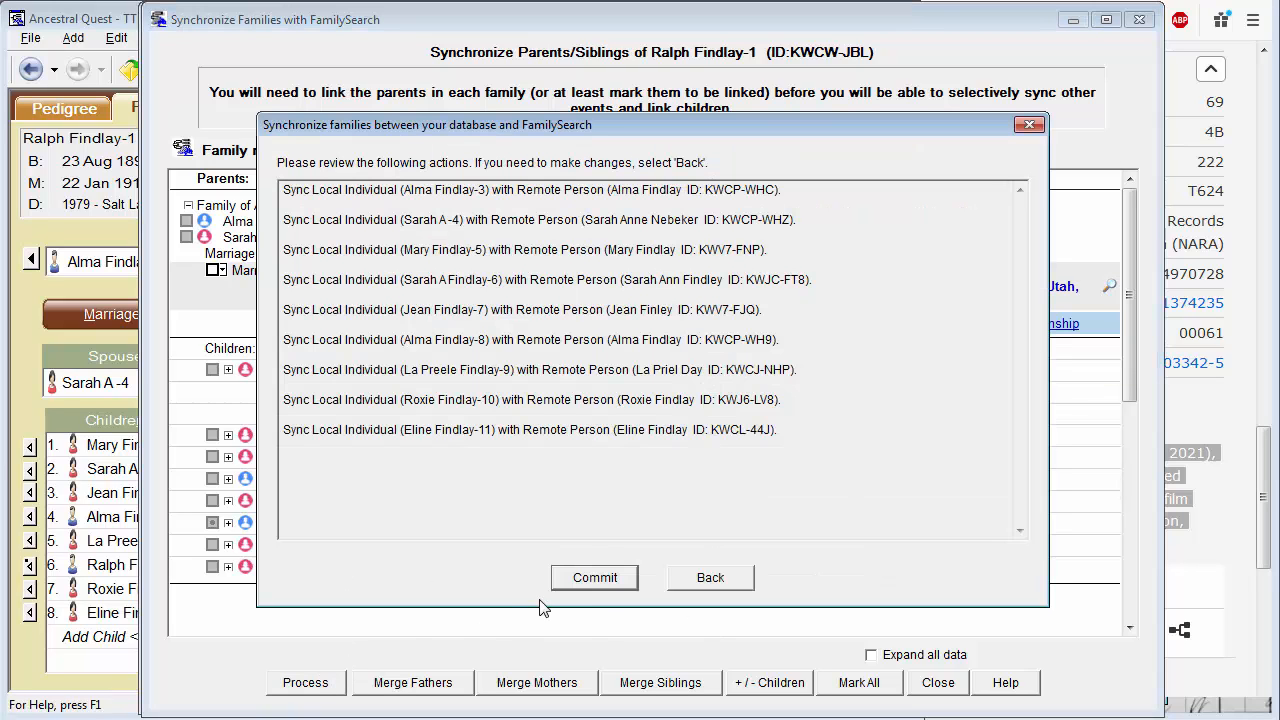
pyautogui.click(594, 577)
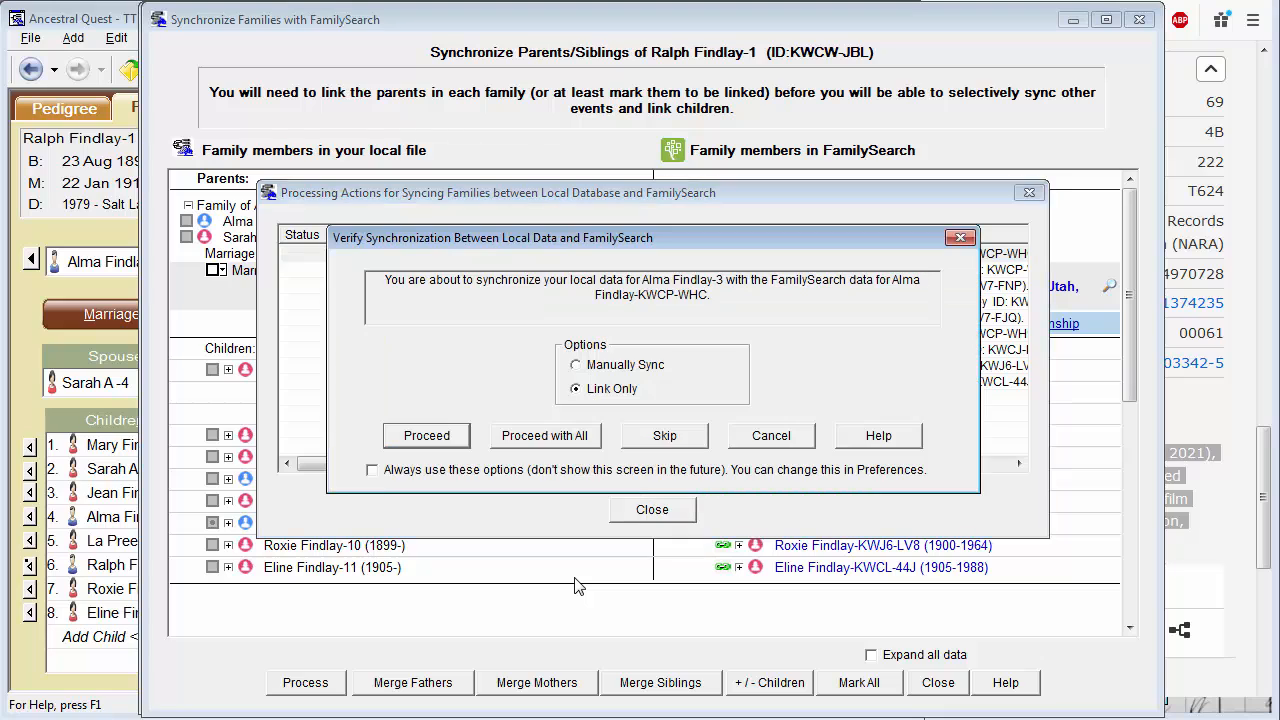
pyautogui.click(544, 435)
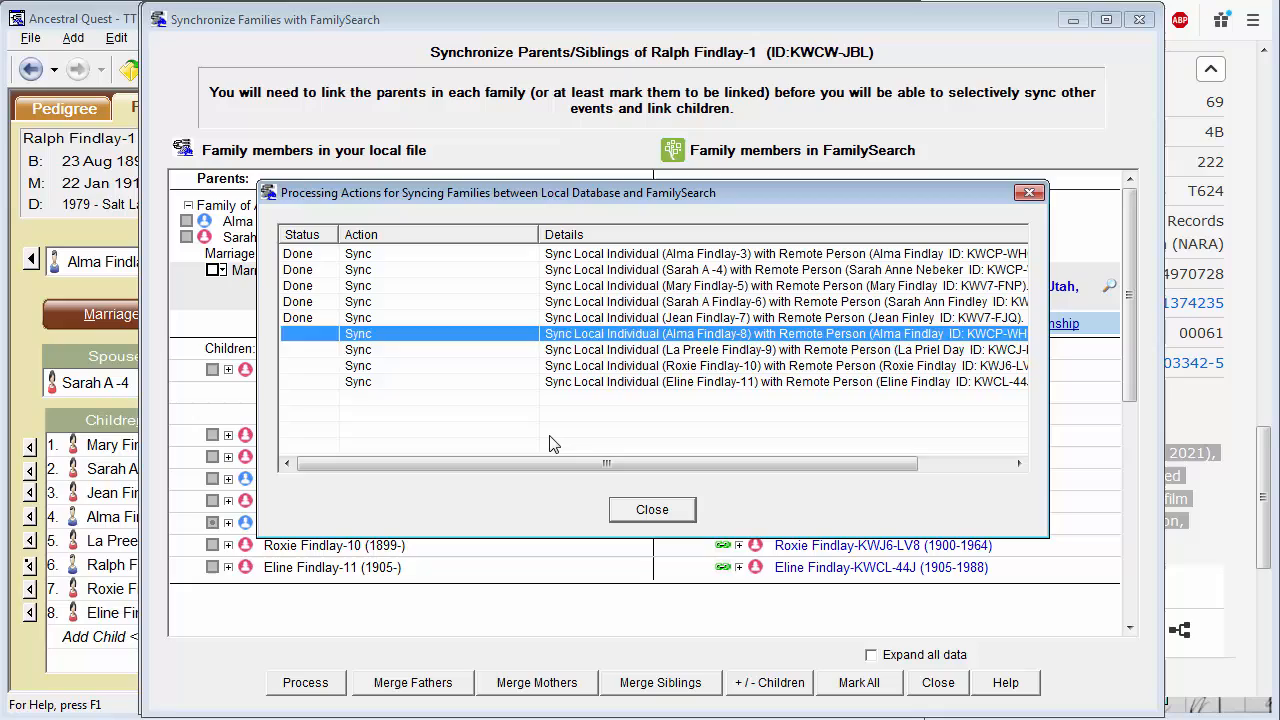
pyautogui.click(651, 509)
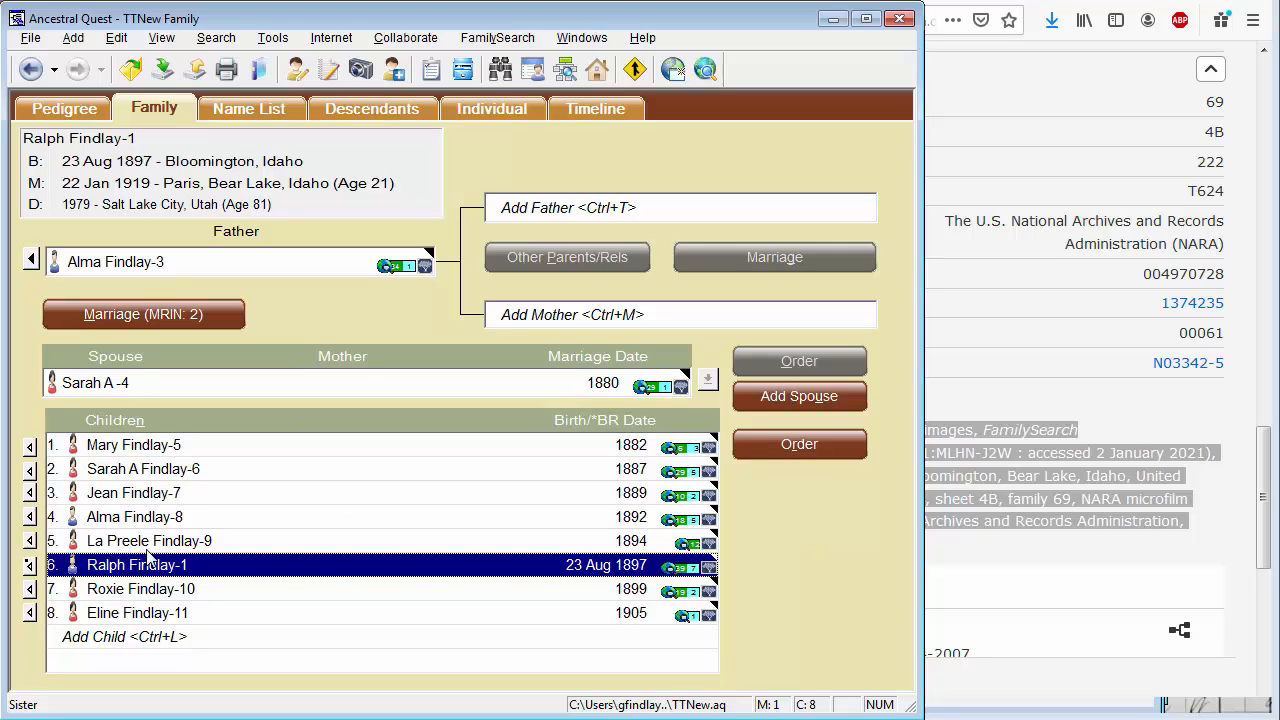
pyautogui.doubleClick(137, 565)
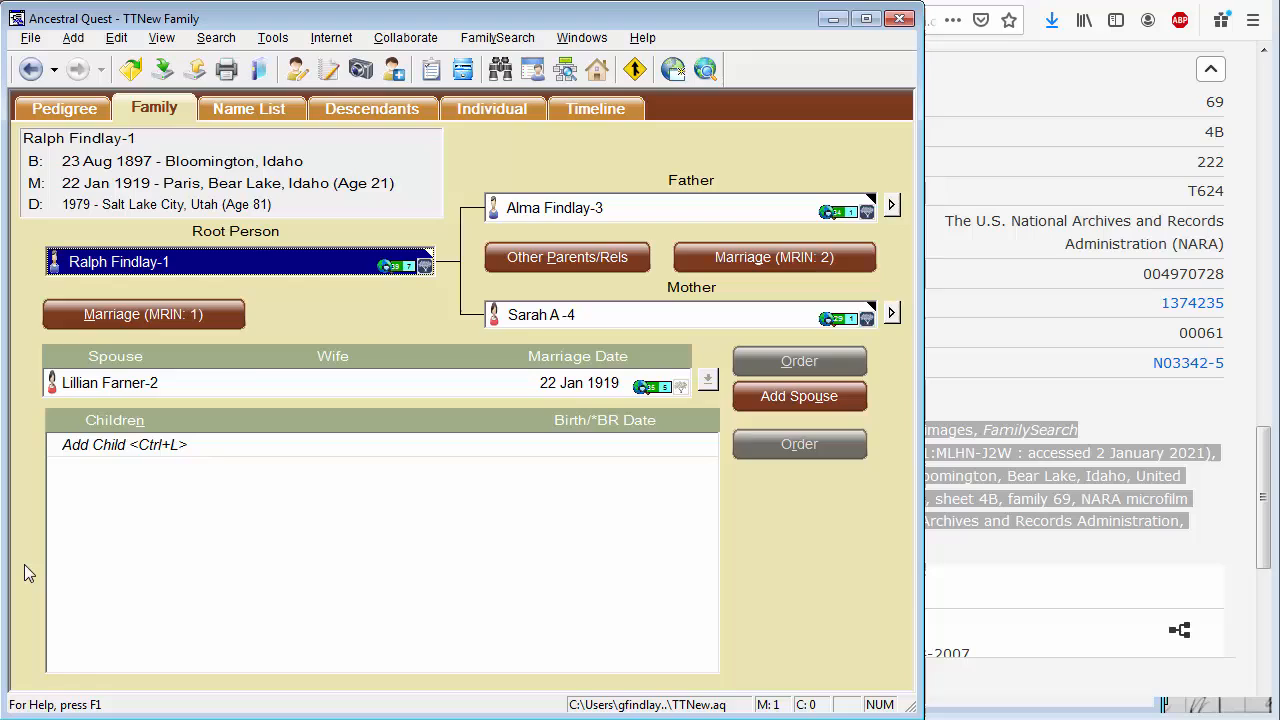
pyautogui.moveTo(410, 318)
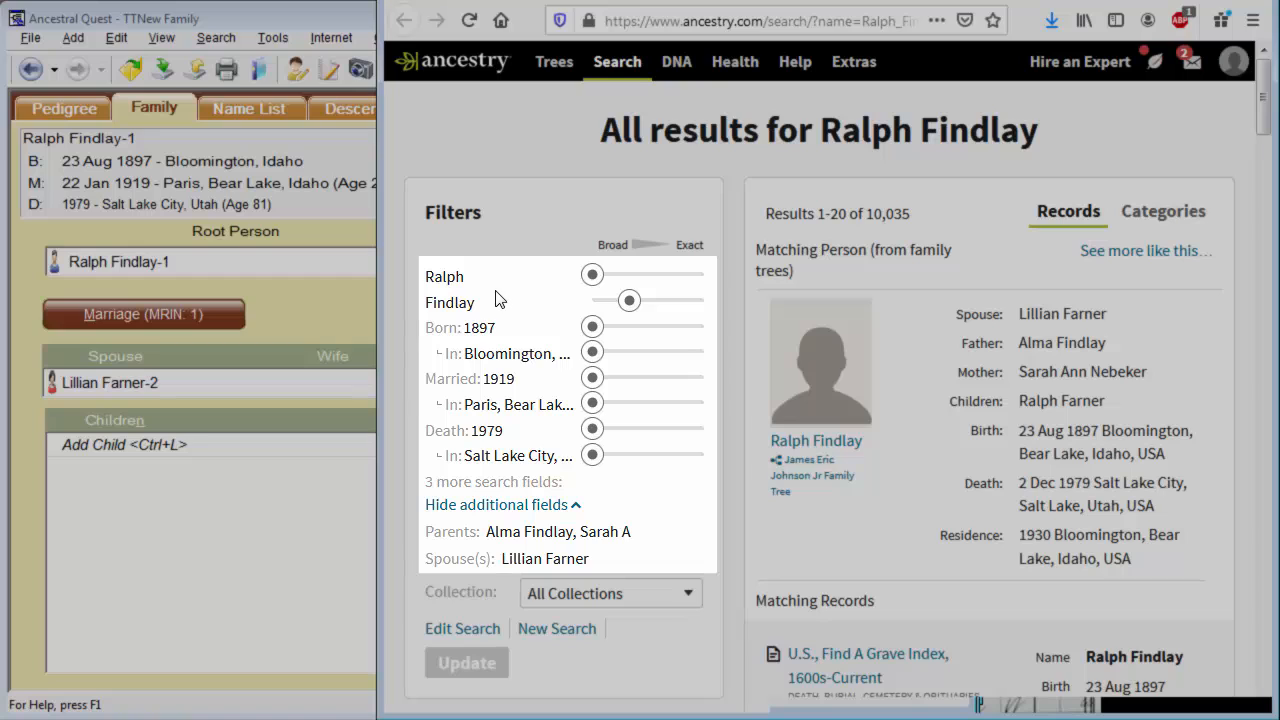
pyautogui.moveTo(535, 375)
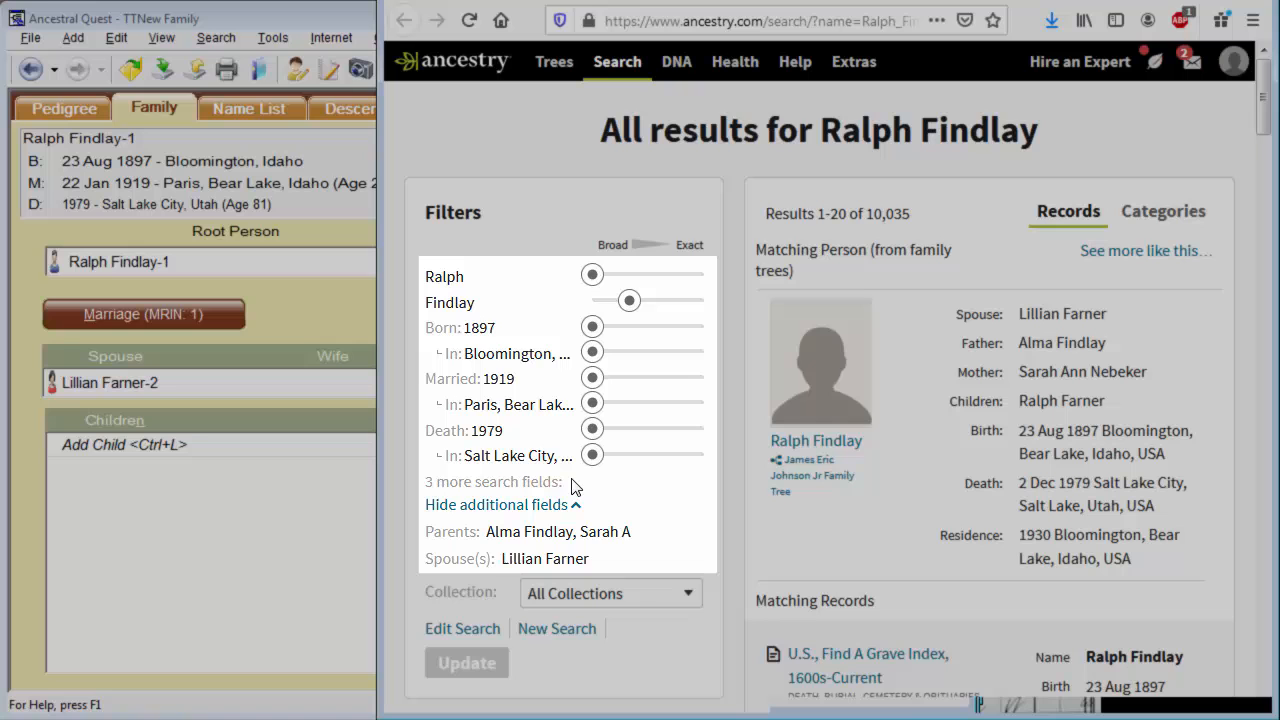
pyautogui.moveTo(507, 557)
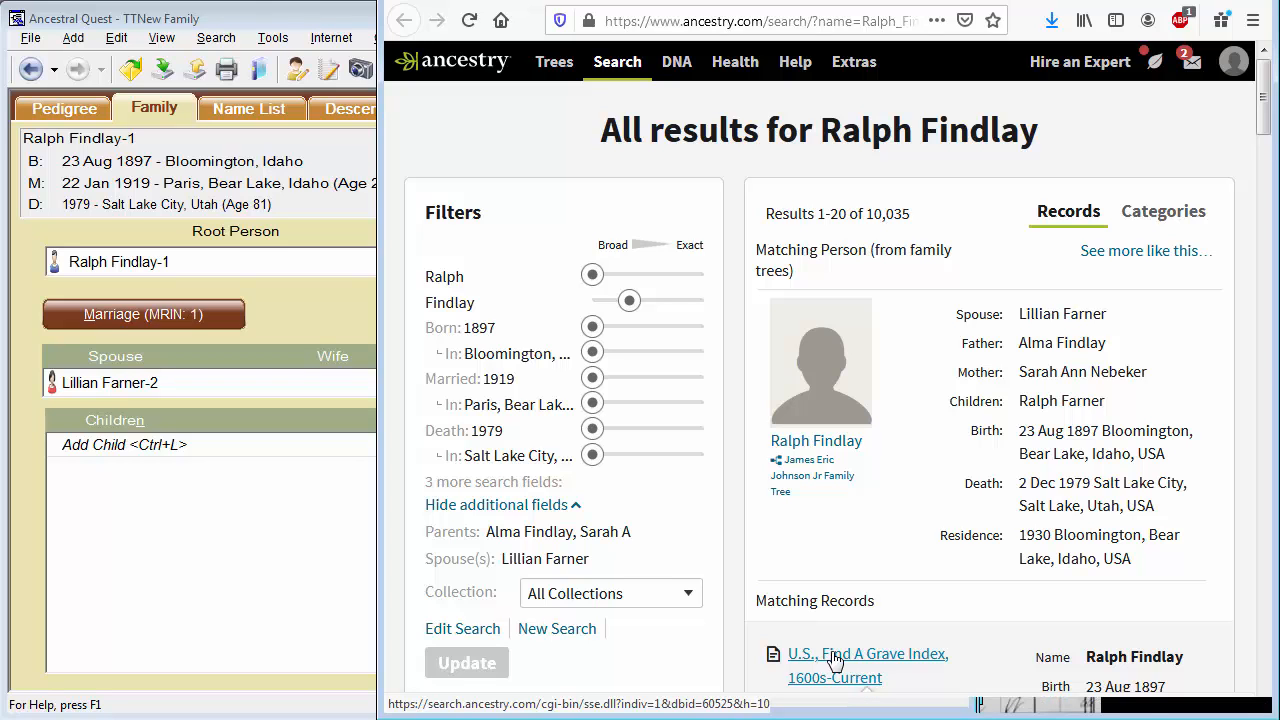
# - Check Ralph's Find A Grave record, then save his death and burial details in Edit Individual
pyautogui.click(867, 653)
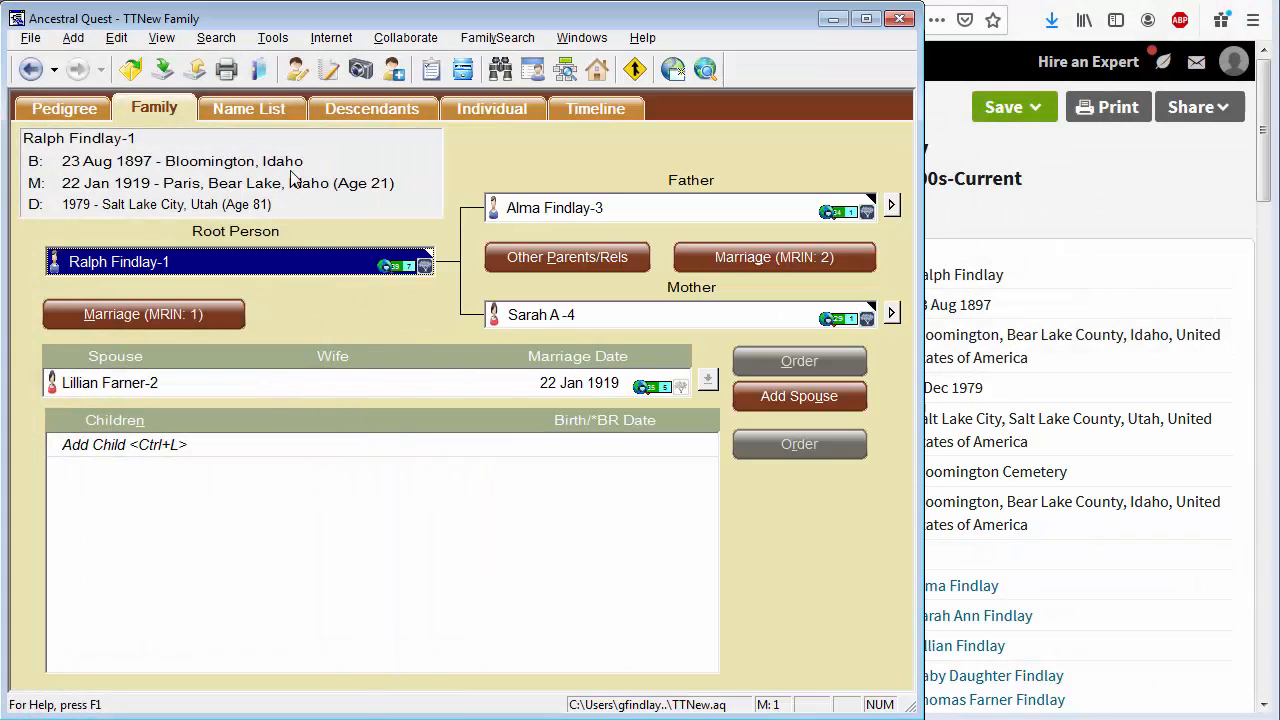
pyautogui.doubleClick(118, 261)
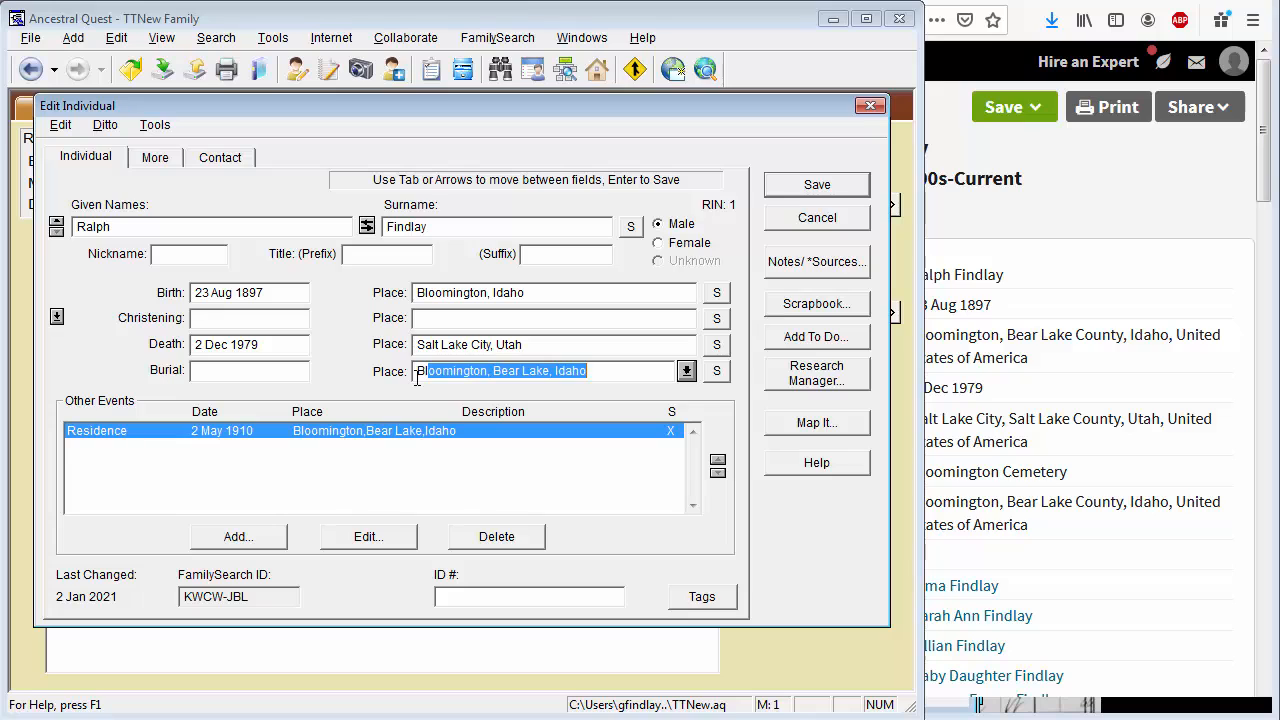
pyautogui.click(817, 184)
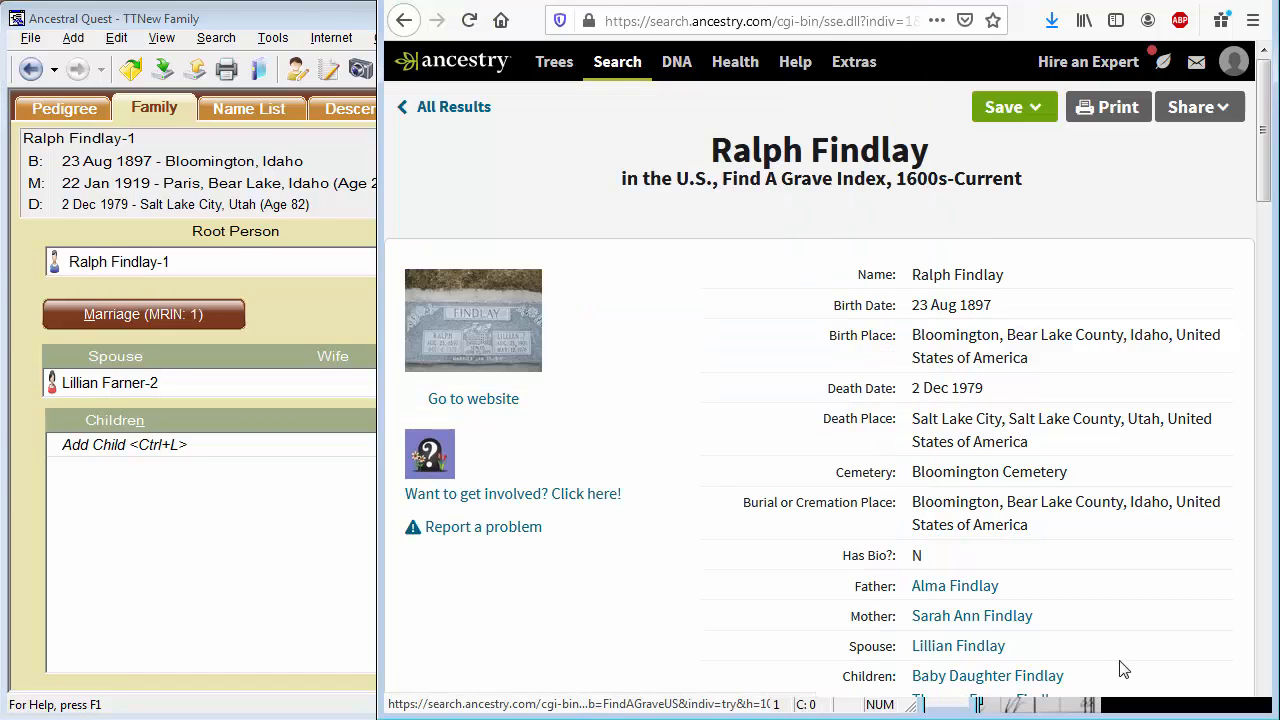
pyautogui.moveTo(418, 576)
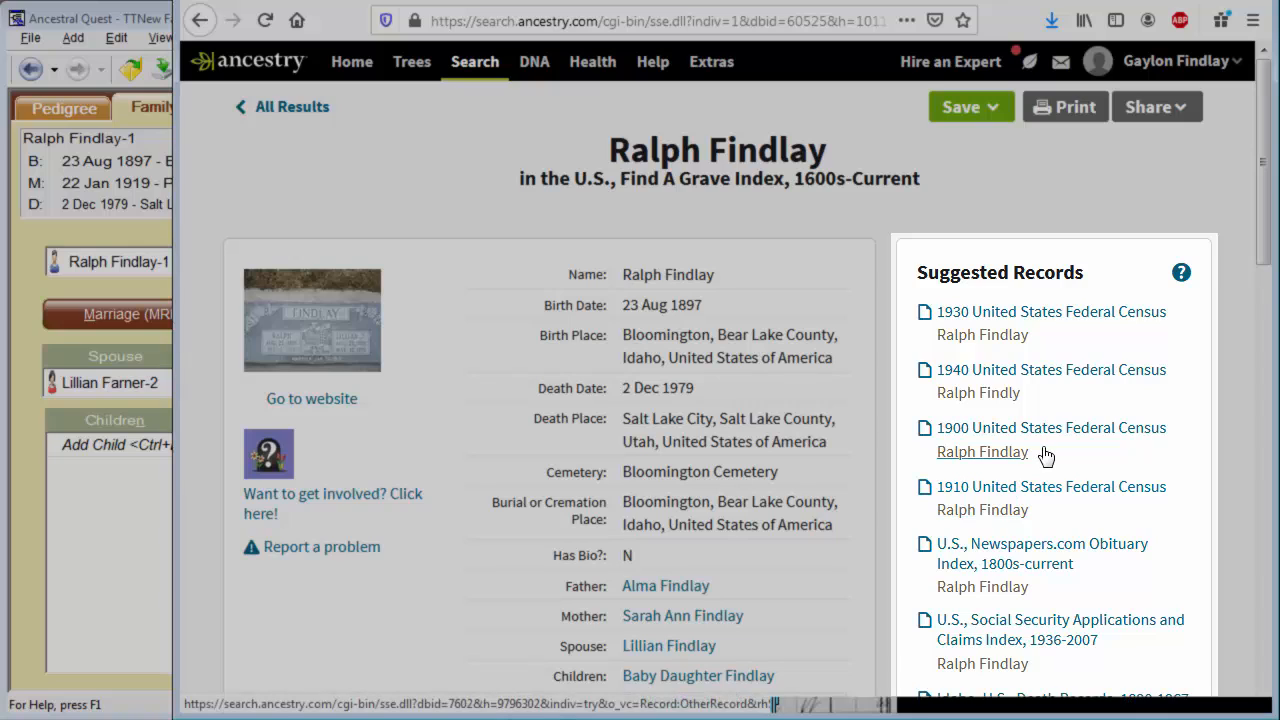
pyautogui.moveTo(1071, 463)
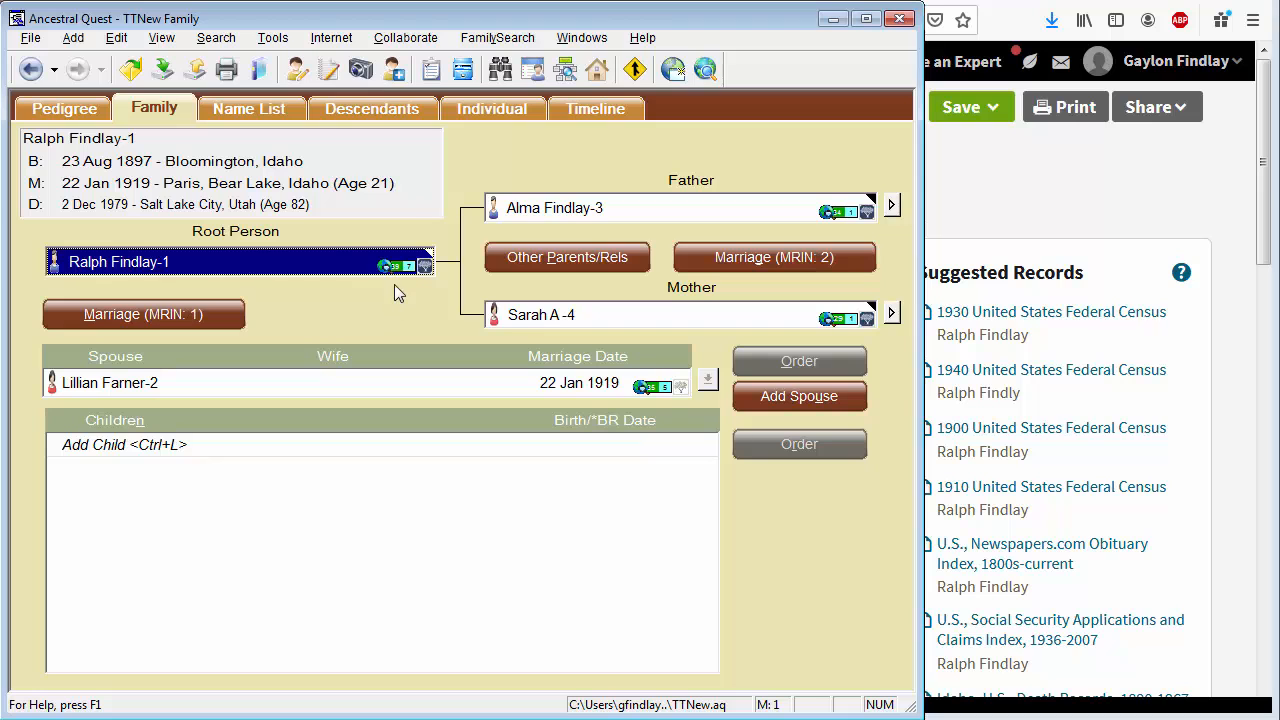
pyautogui.moveTo(398, 280)
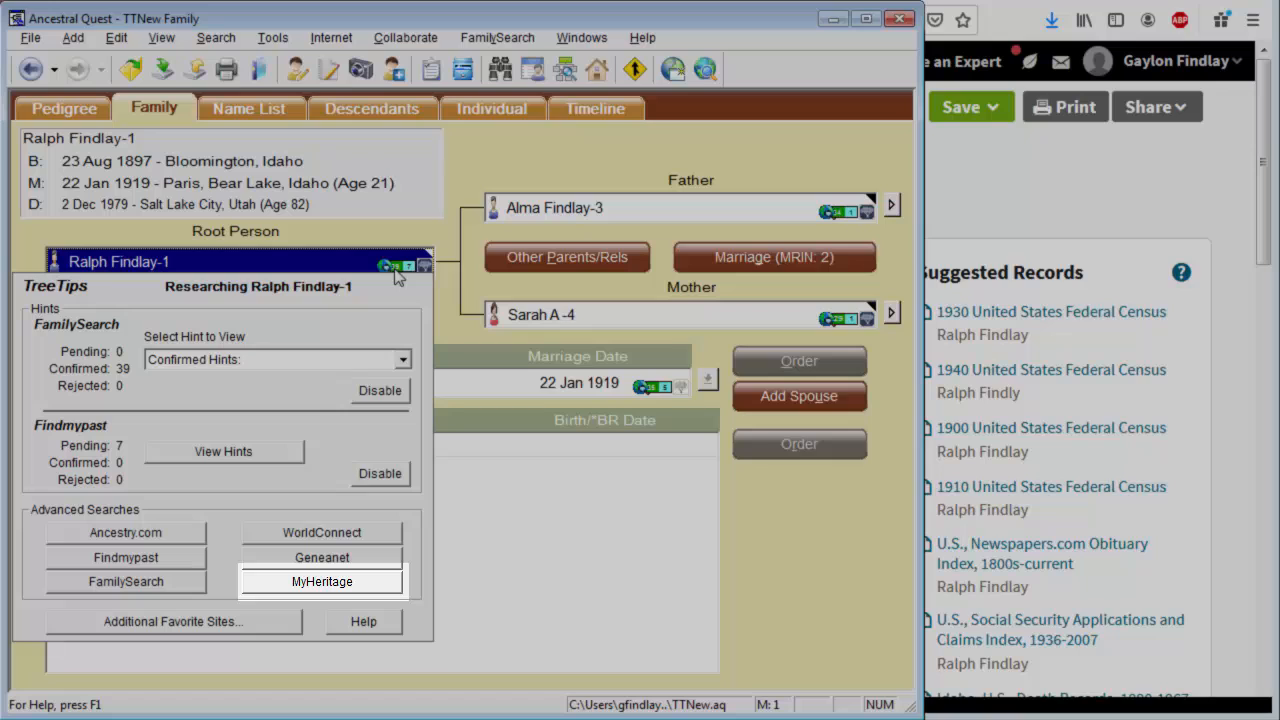
pyautogui.moveTo(368, 590)
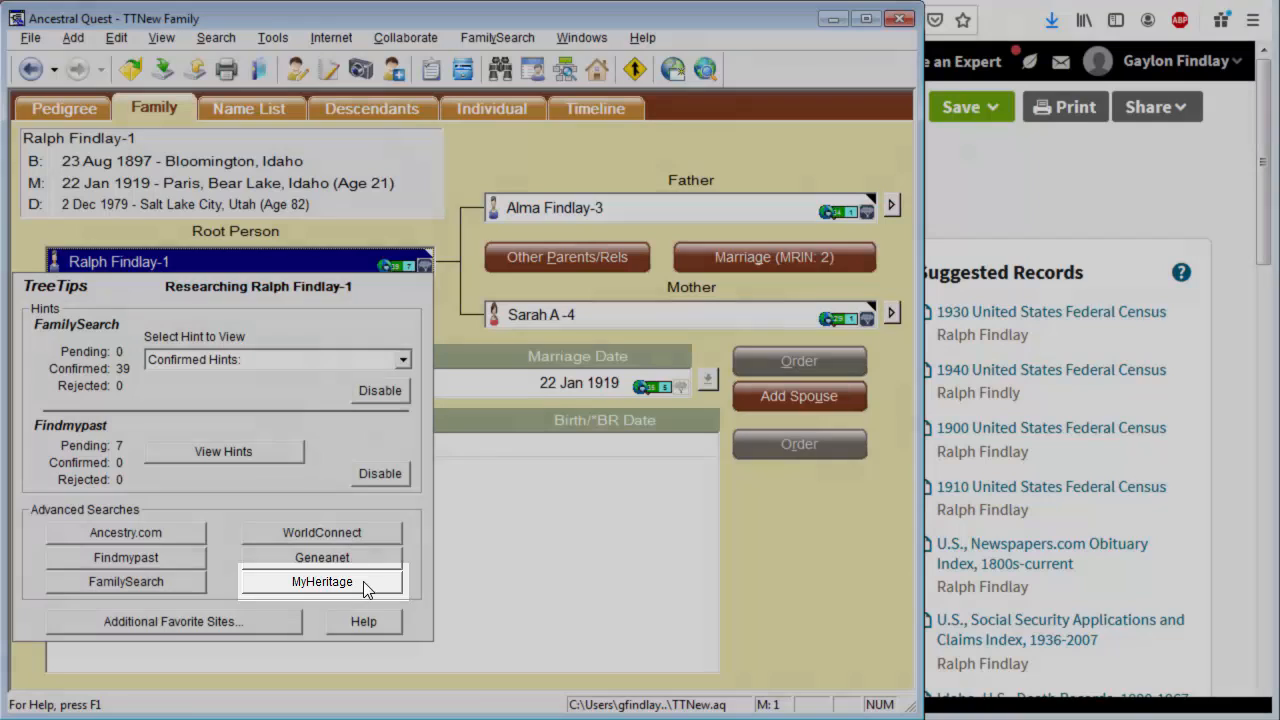
pyautogui.click(322, 581)
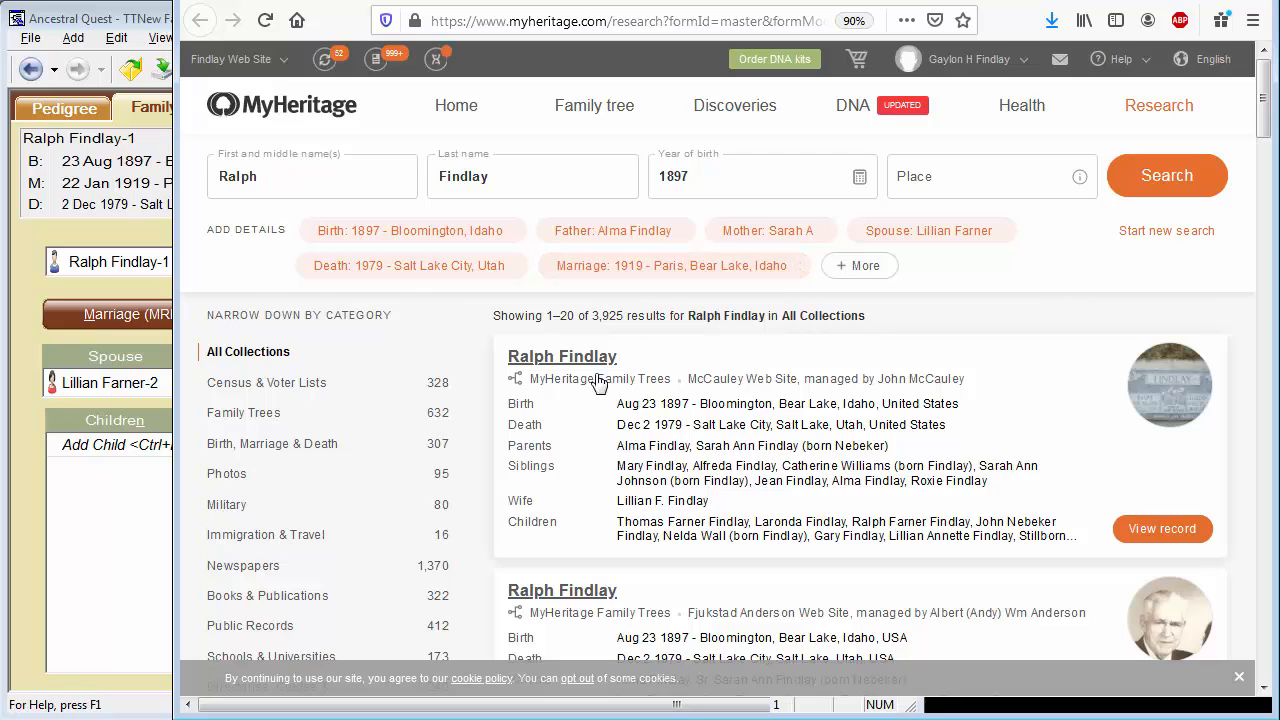
pyautogui.moveTo(600, 378)
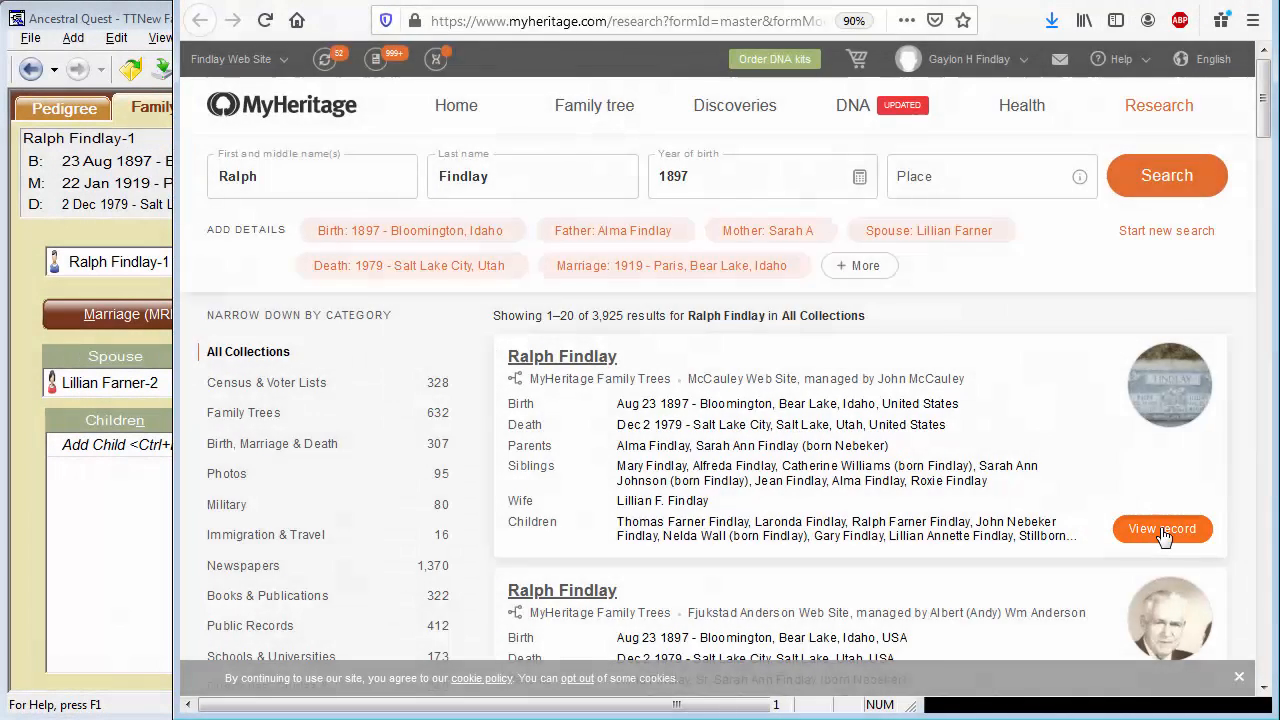
pyautogui.click(1162, 528)
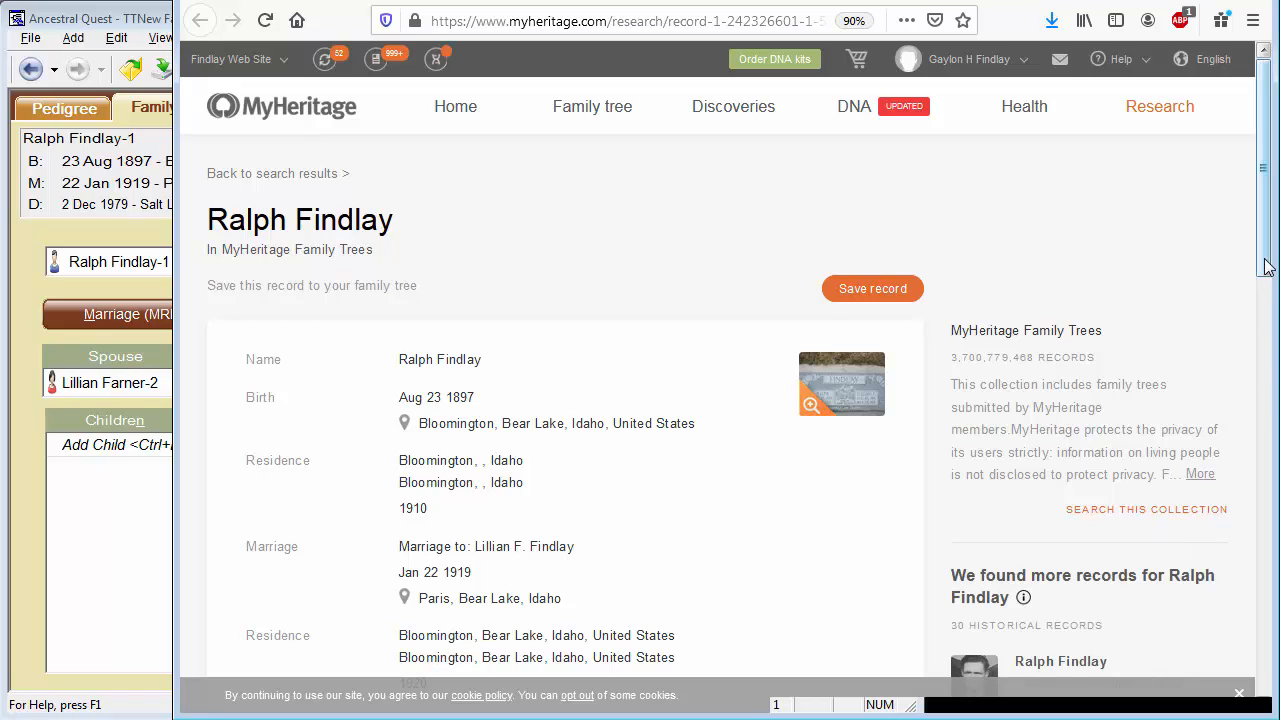
pyautogui.scroll(-3)
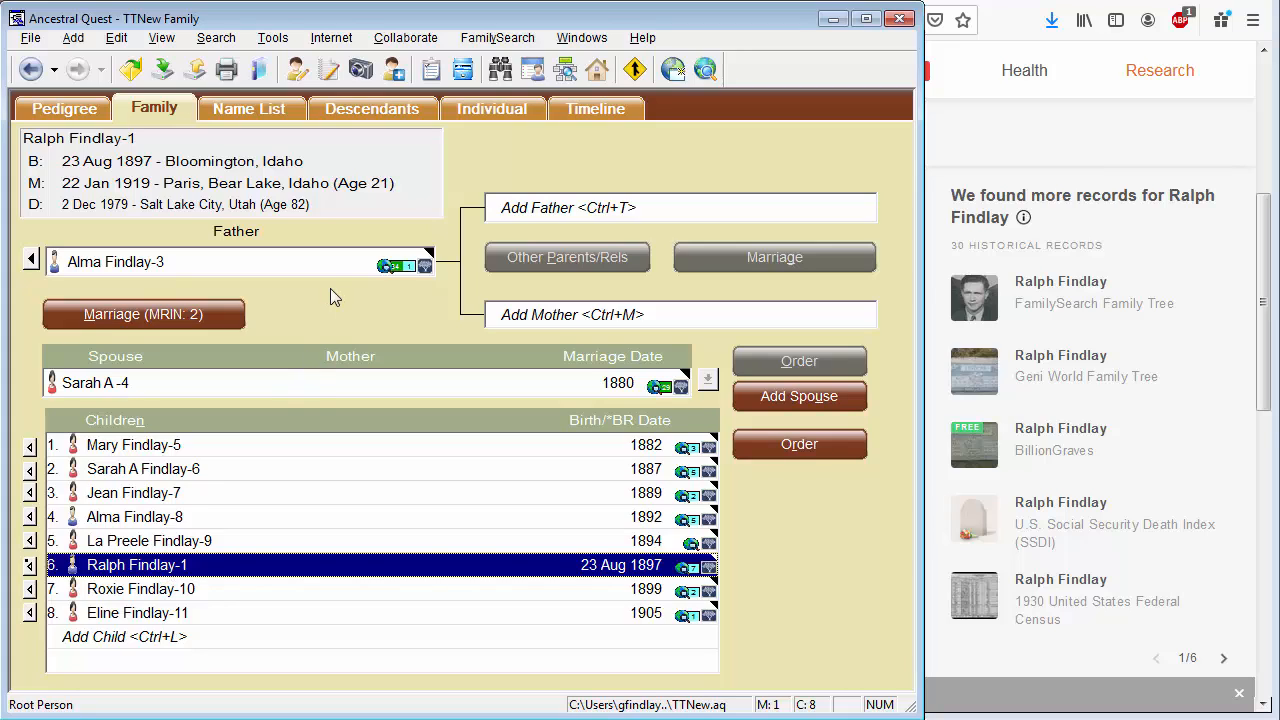
pyautogui.moveTo(331, 308)
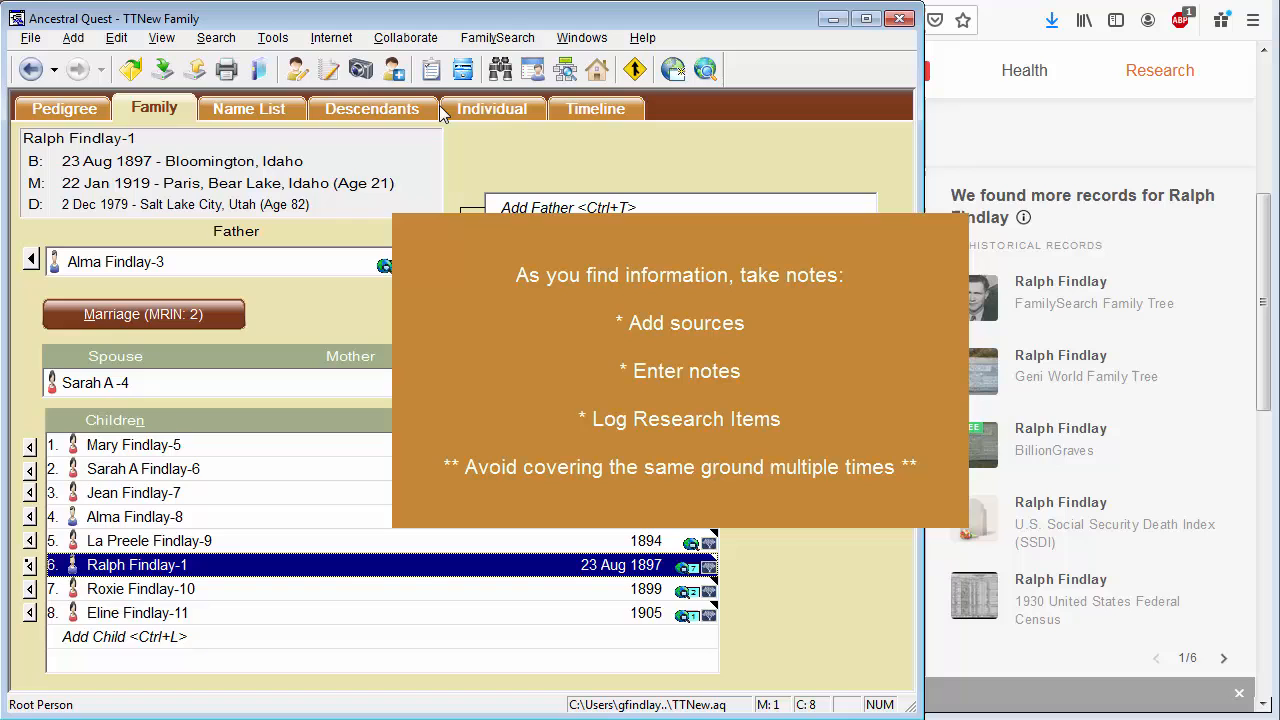
pyautogui.click(431, 69)
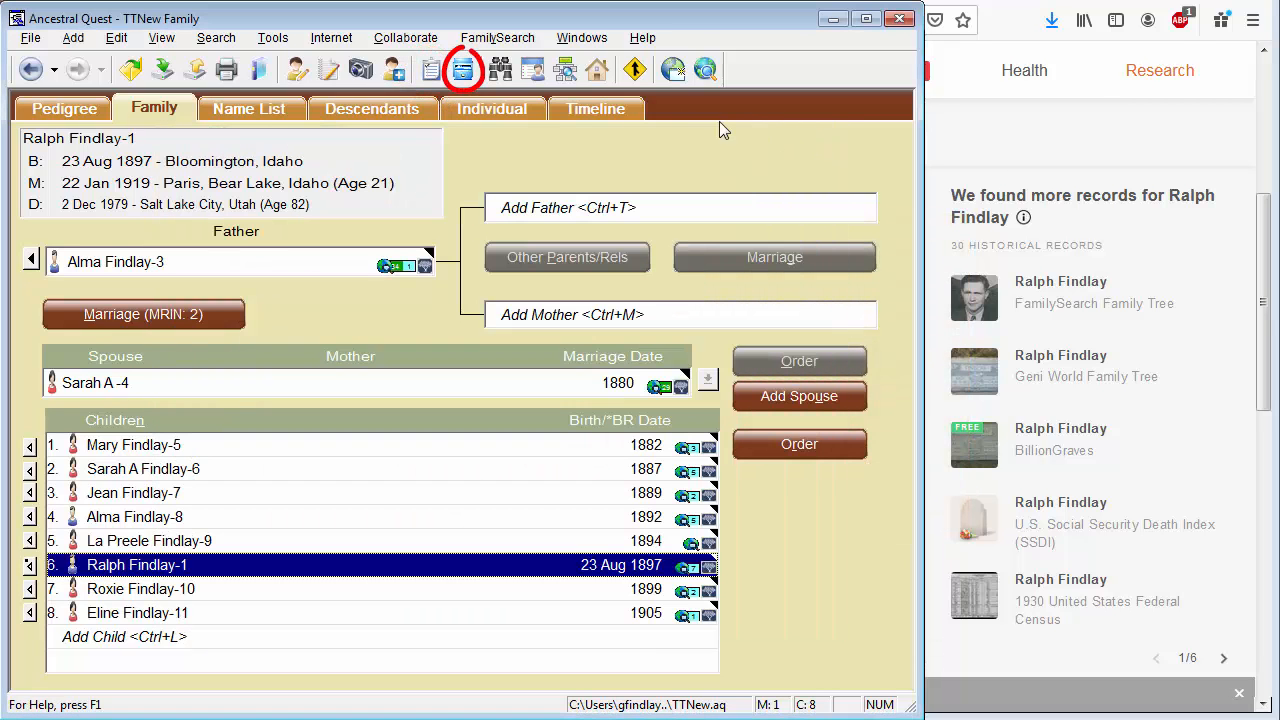
pyautogui.click(462, 69)
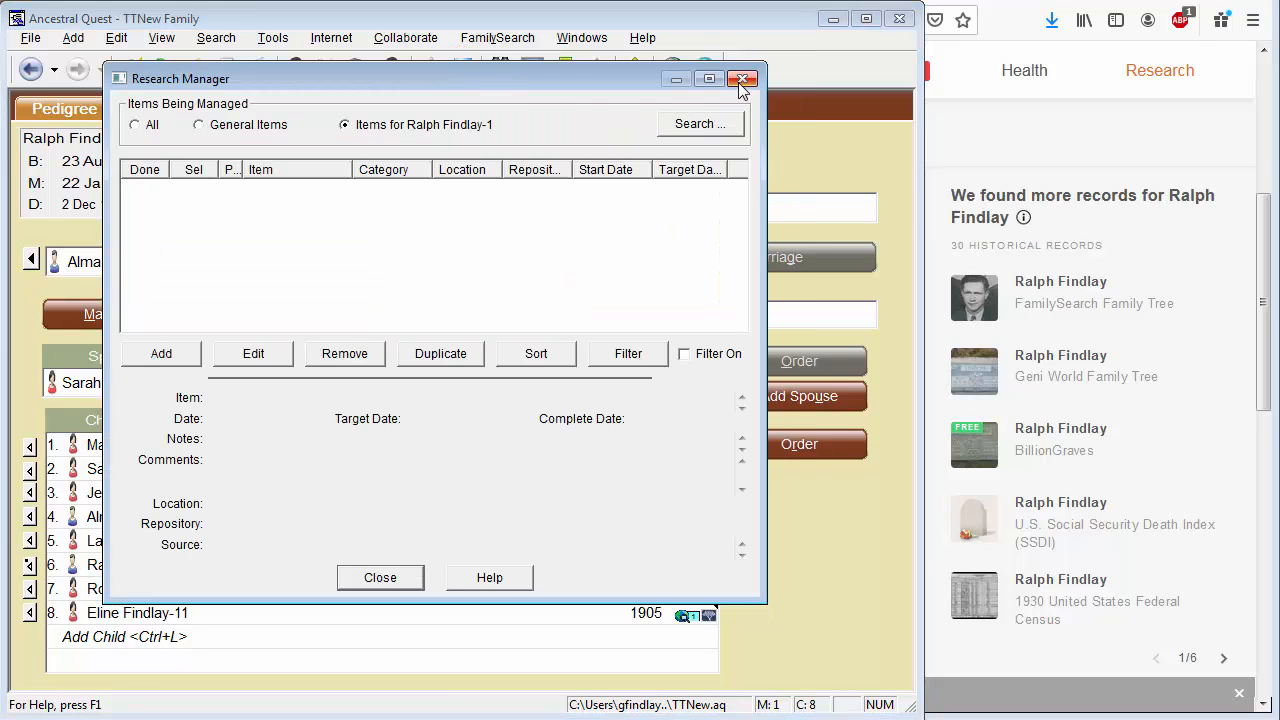
pyautogui.click(742, 79)
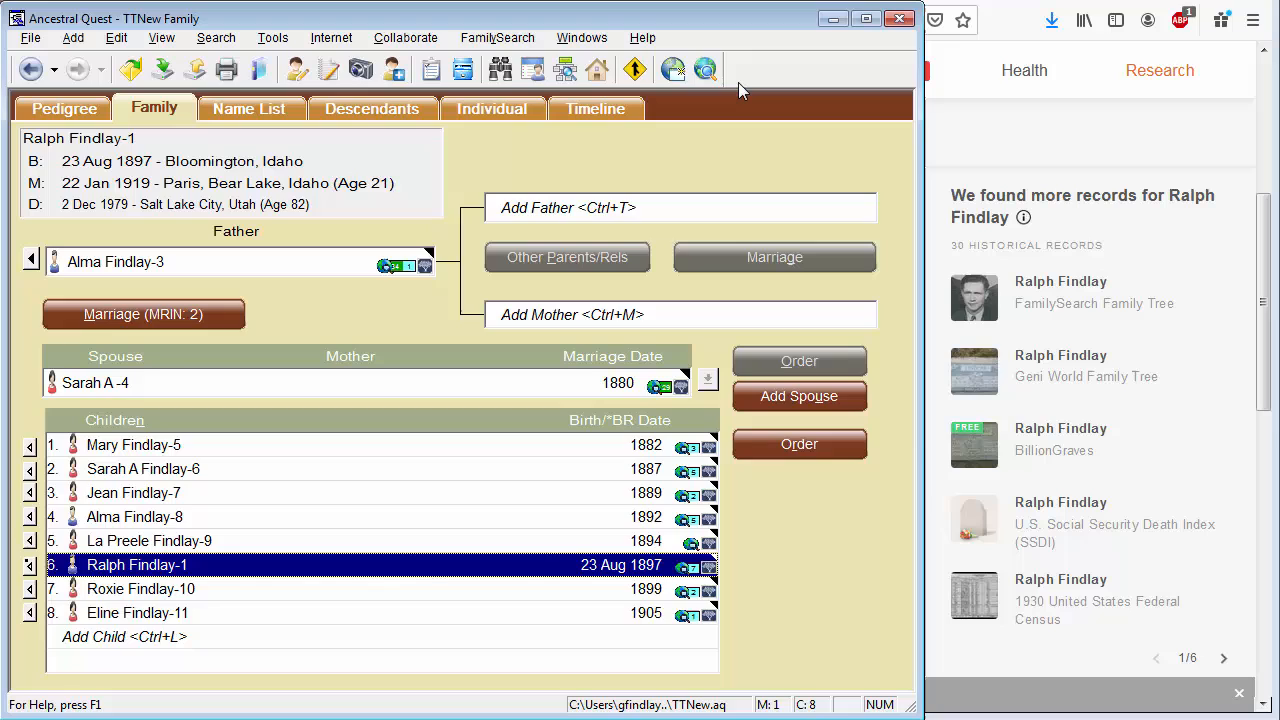
pyautogui.moveTo(578, 147)
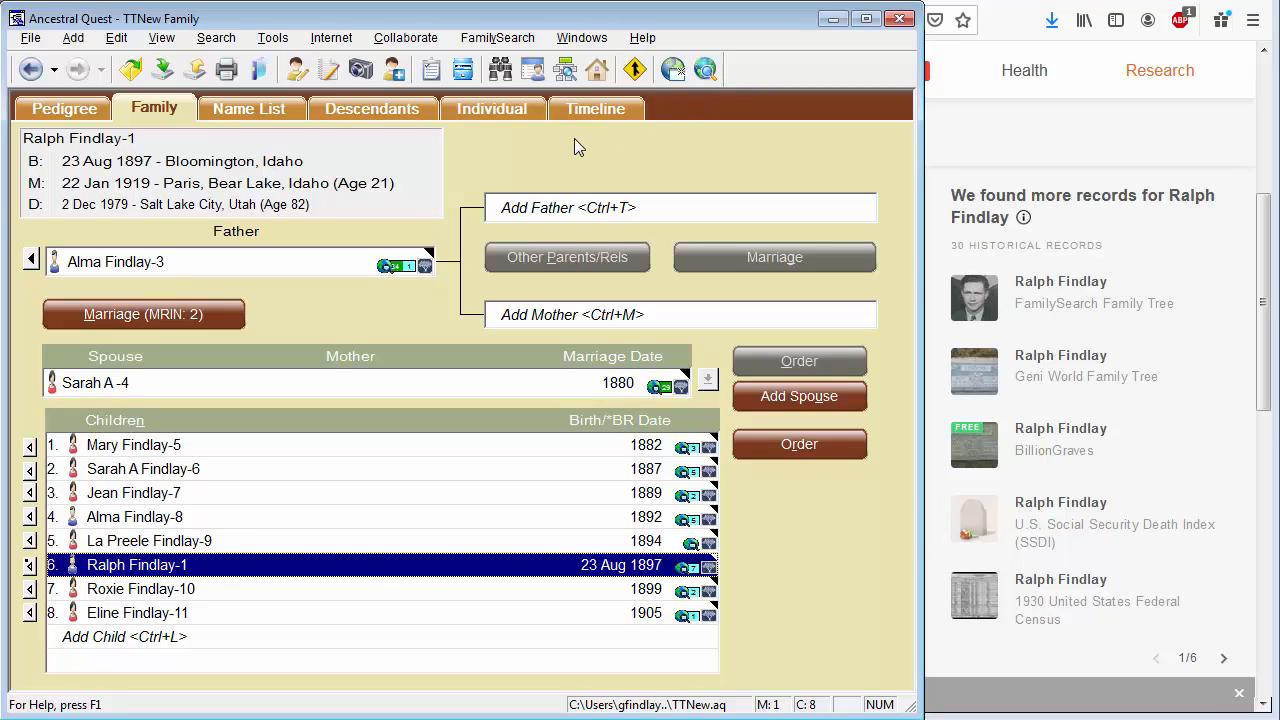
pyautogui.moveTo(540, 142)
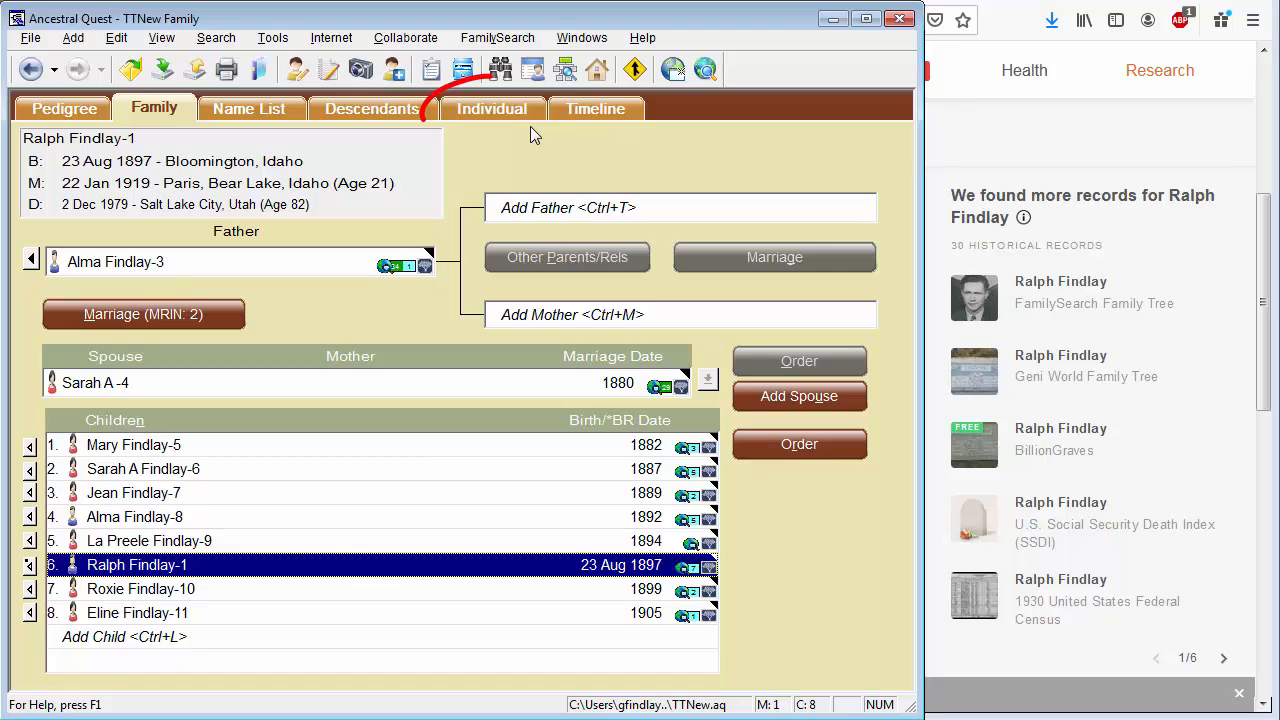
pyautogui.click(491, 108)
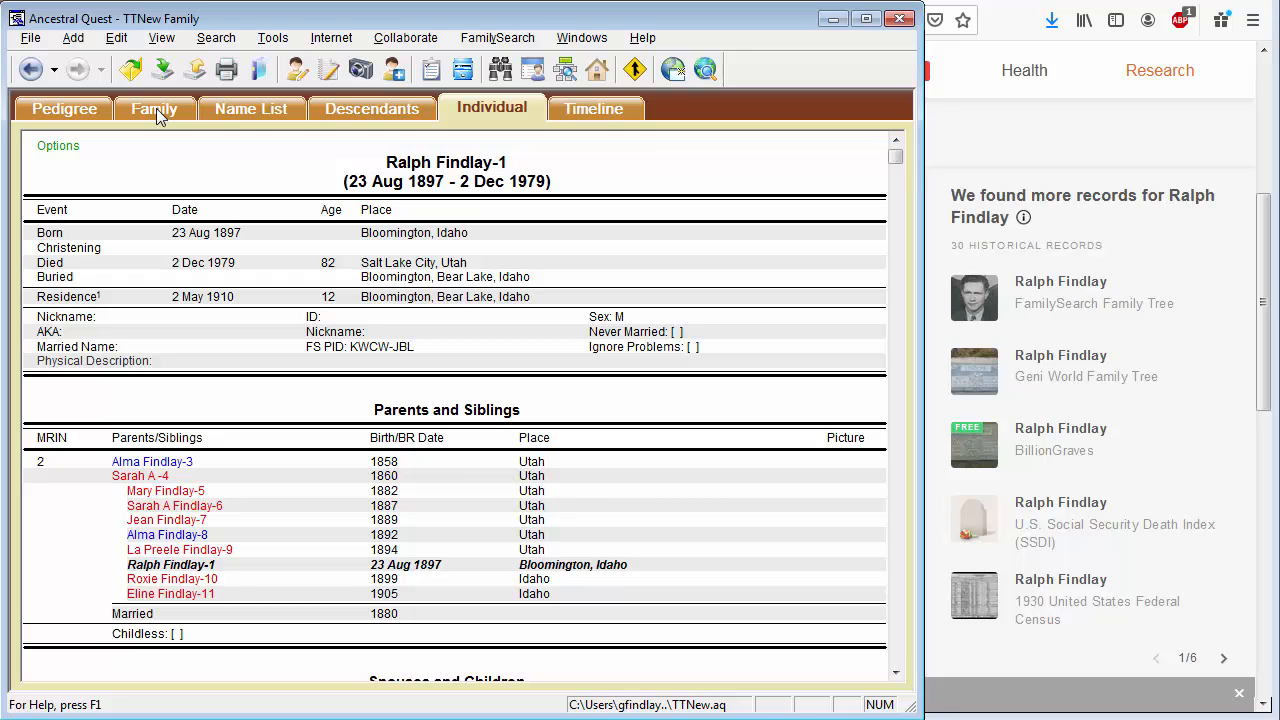
pyautogui.click(154, 108)
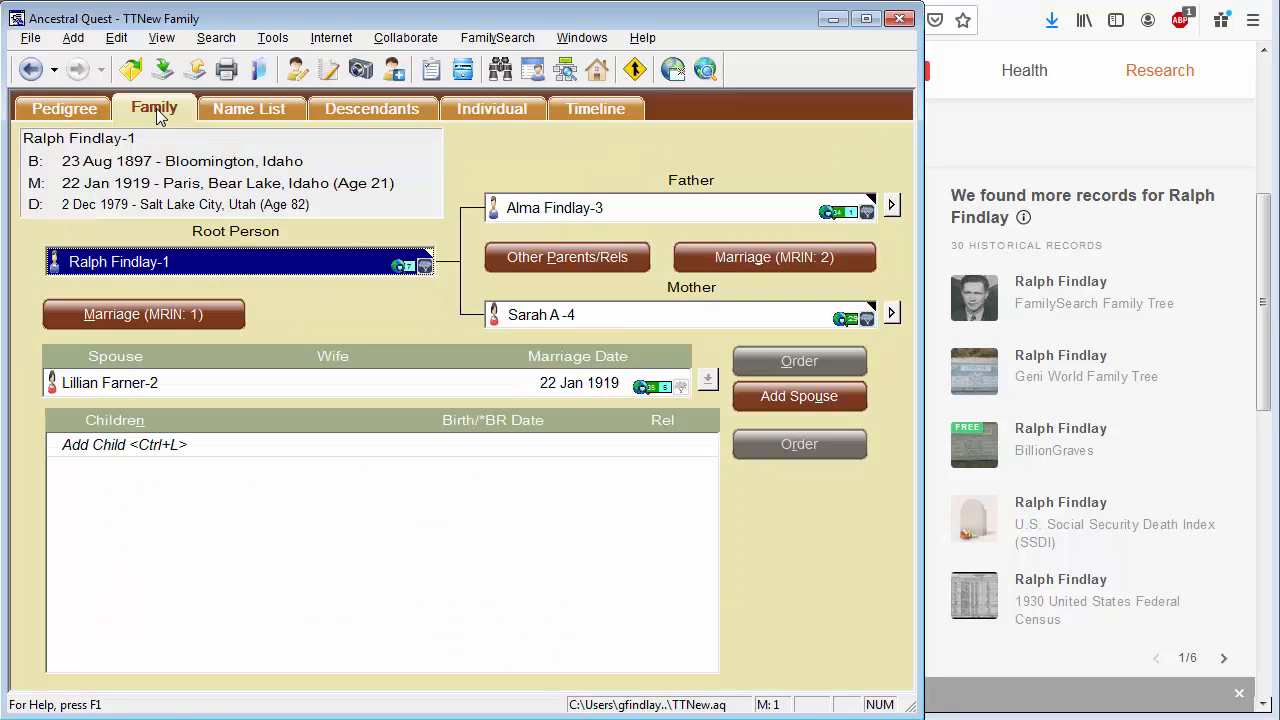